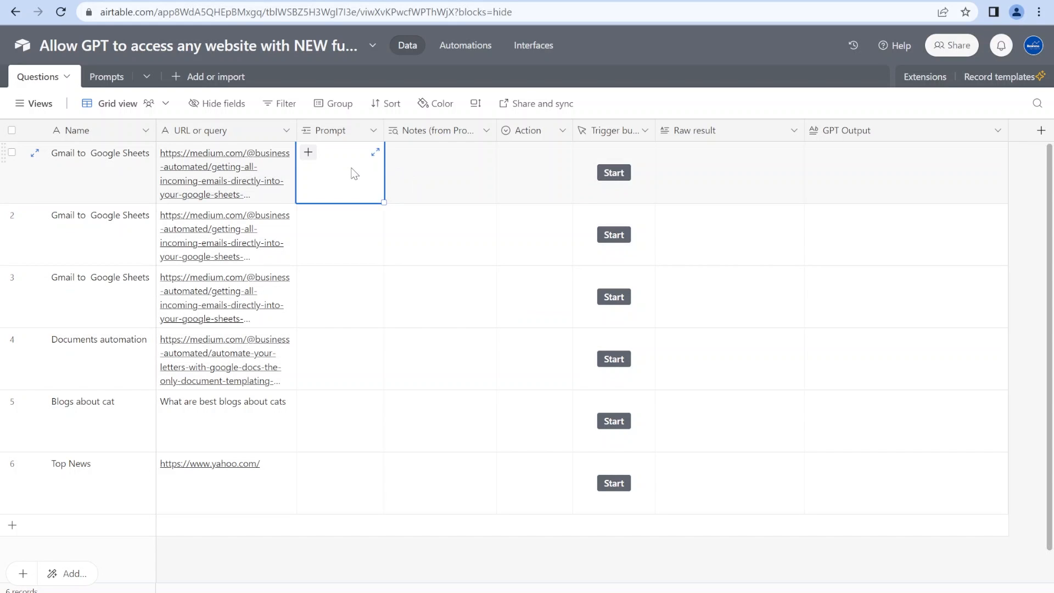
Step: Link prompts to the first three rows and run the automation for each
click(307, 152)
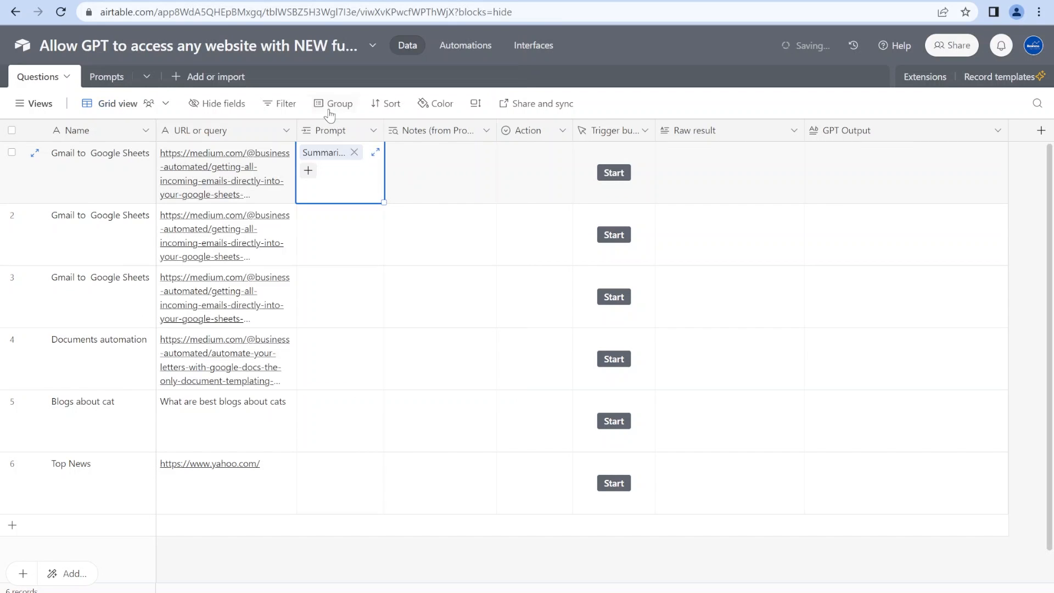
click(613, 173)
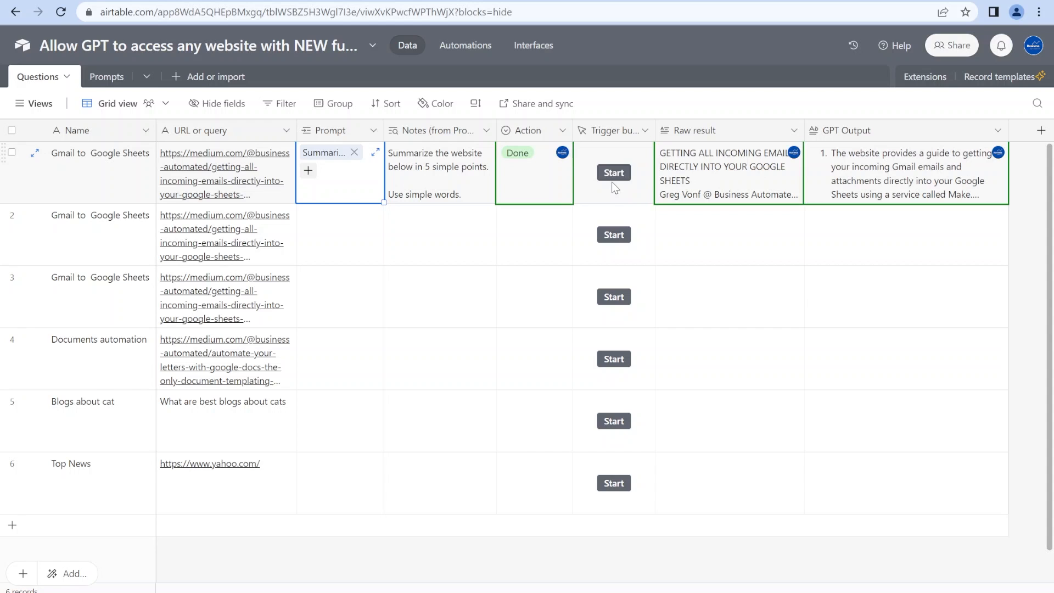
click(339, 235)
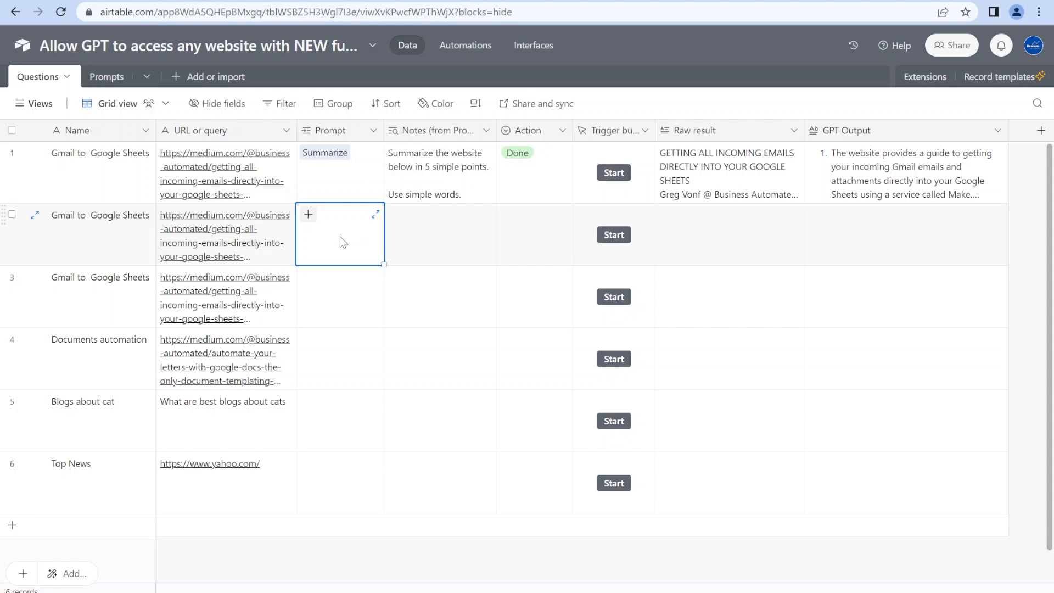
click(308, 214)
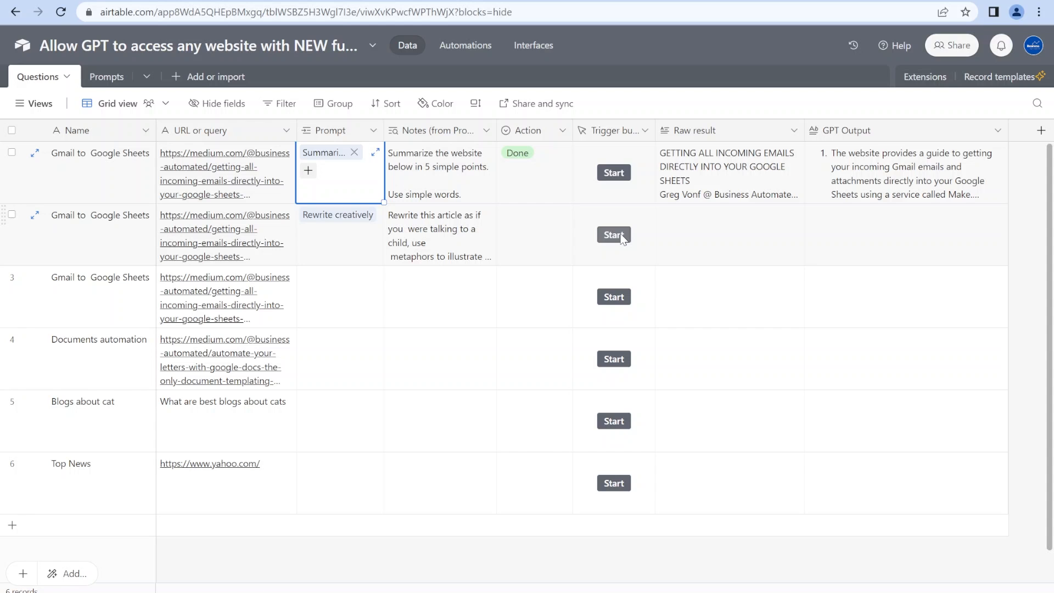
click(613, 234)
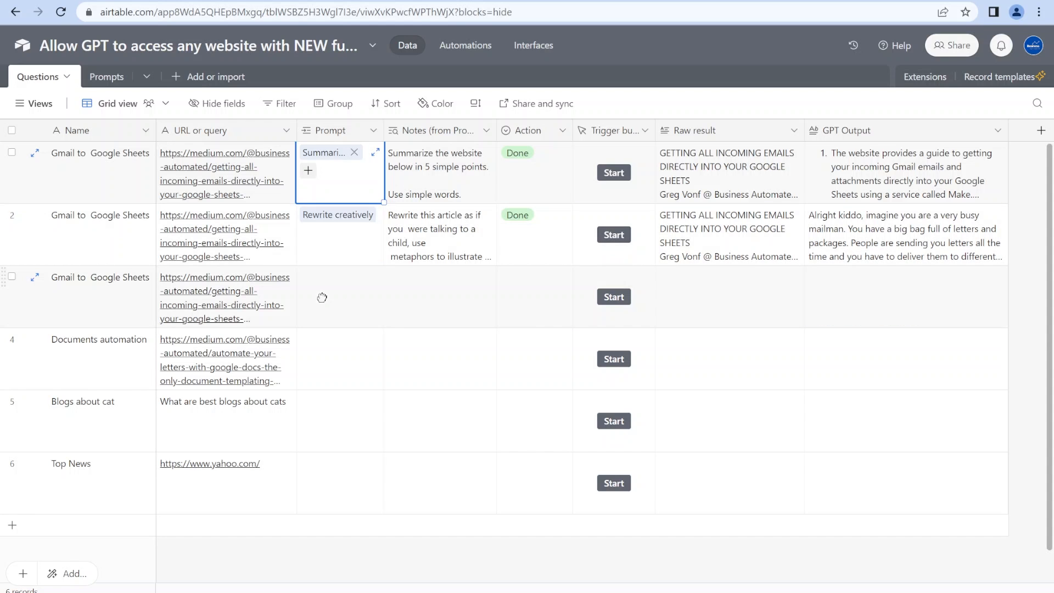
click(307, 170)
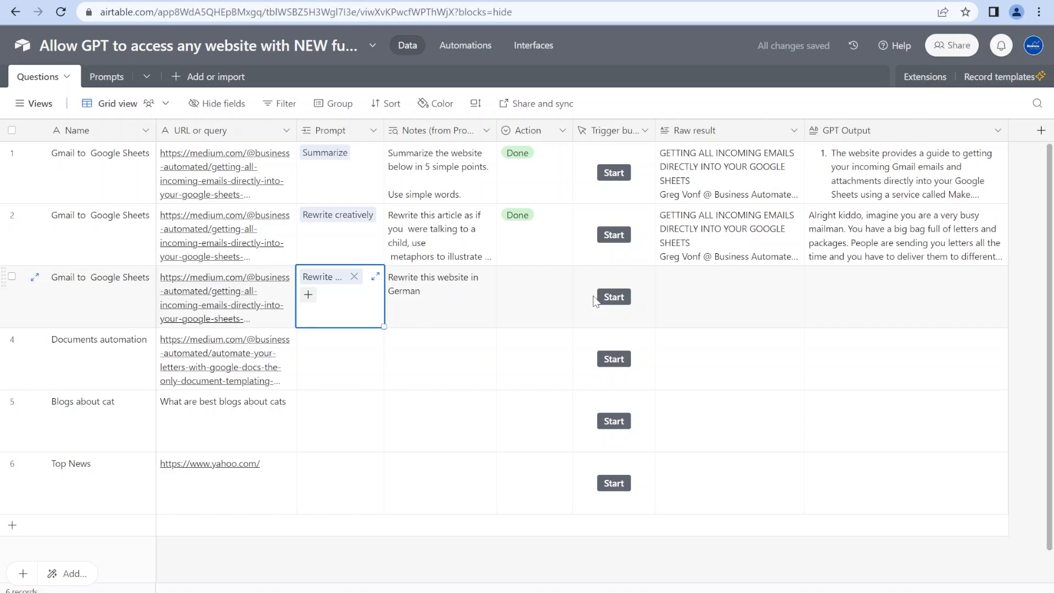
click(613, 296)
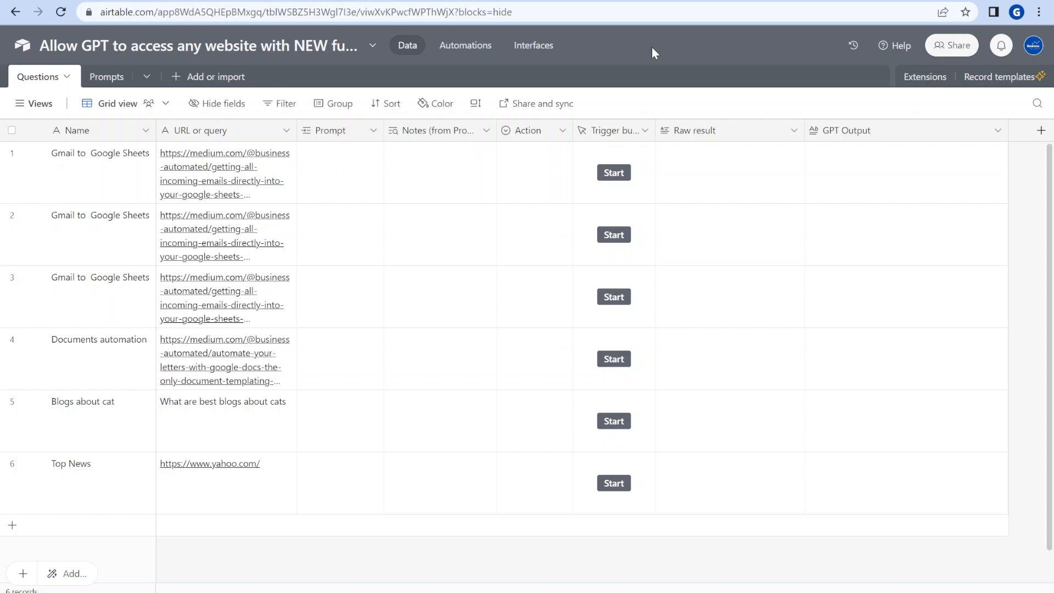
mouse_move(560, 138)
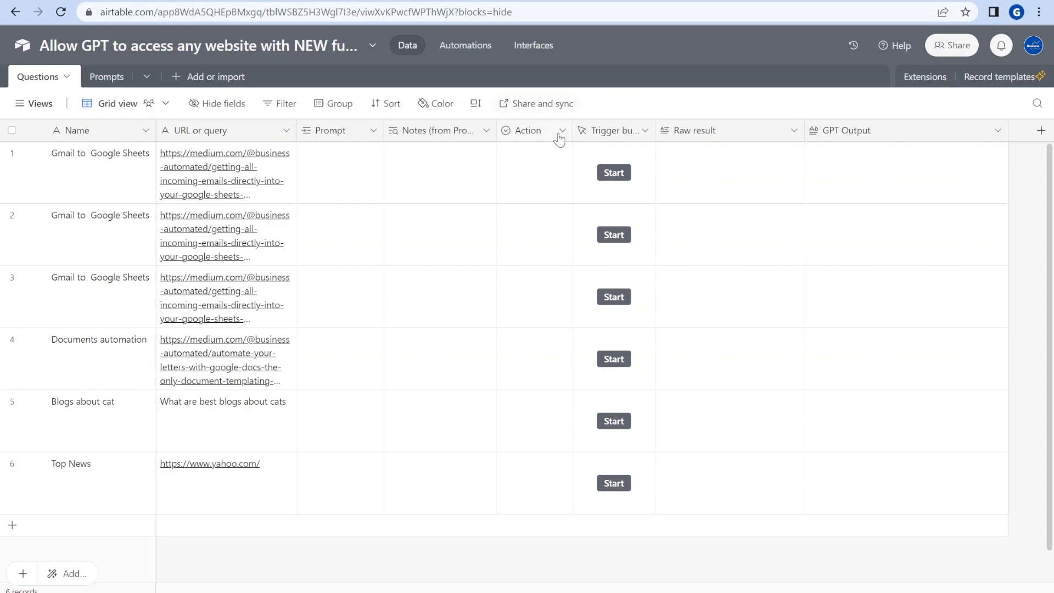
Step: Widen the URL or query column and link the Summarize prompt to the first row
drag(298, 130, 337, 129)
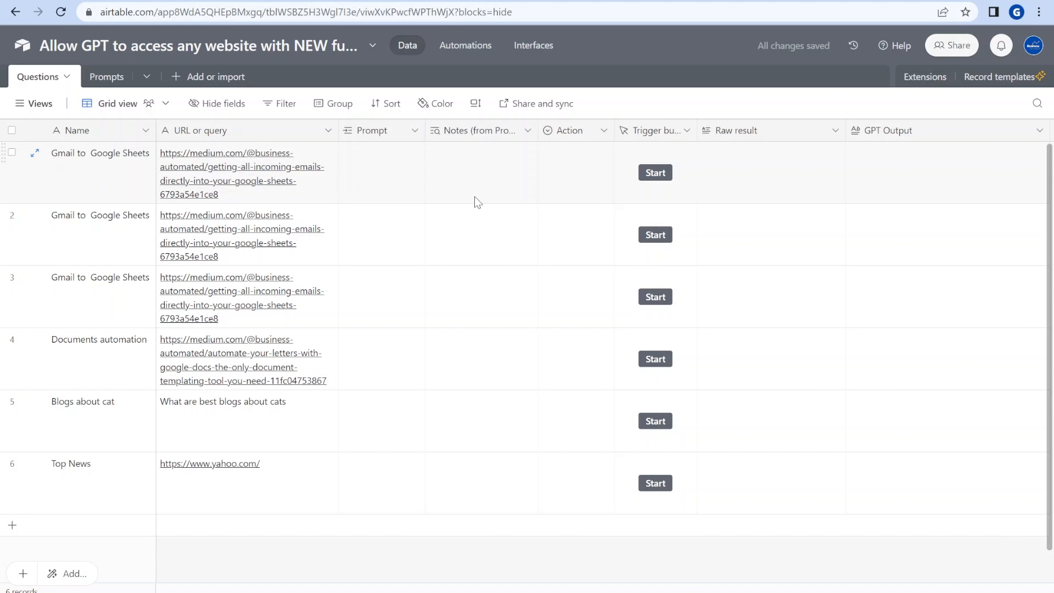
mouse_move(560, 192)
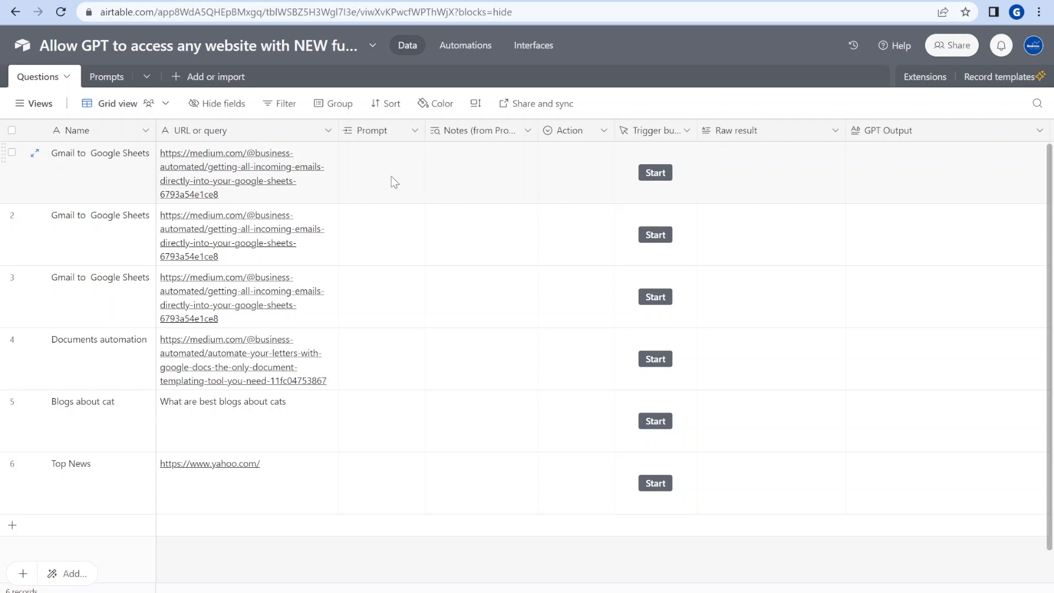
click(381, 173)
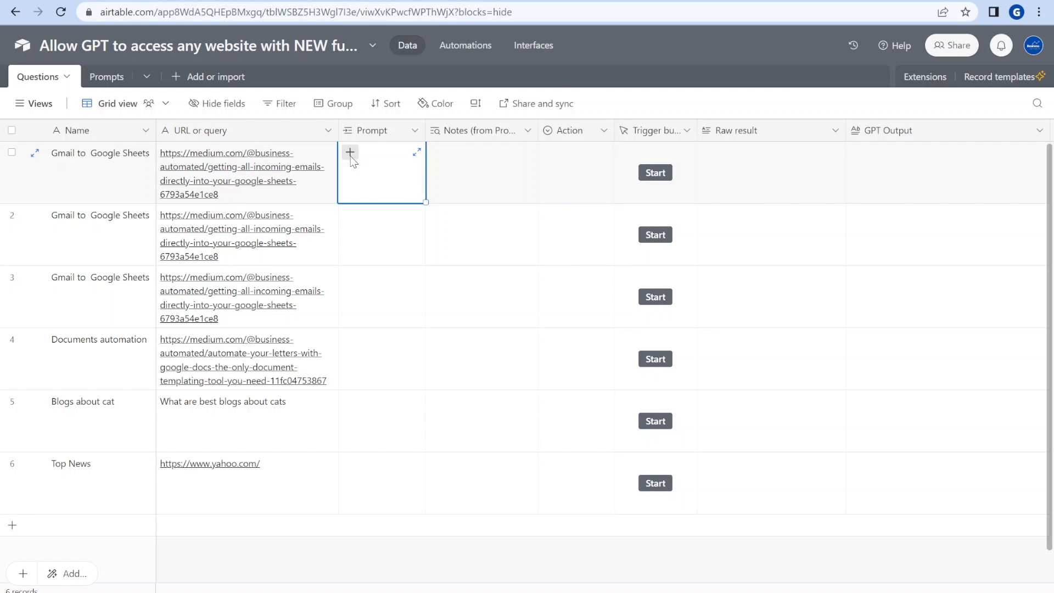
click(350, 152)
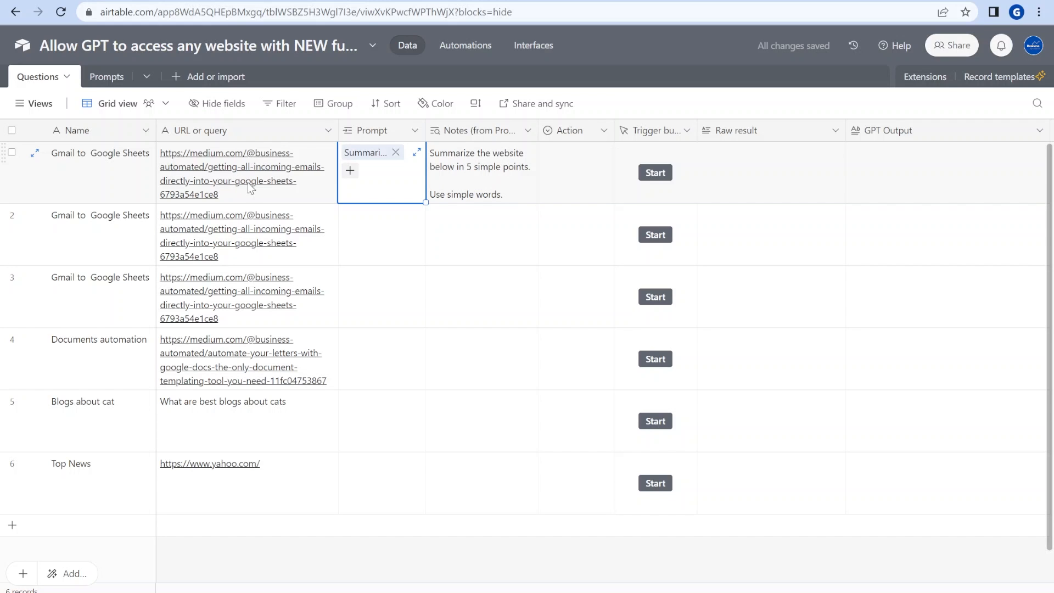
mouse_move(139, 183)
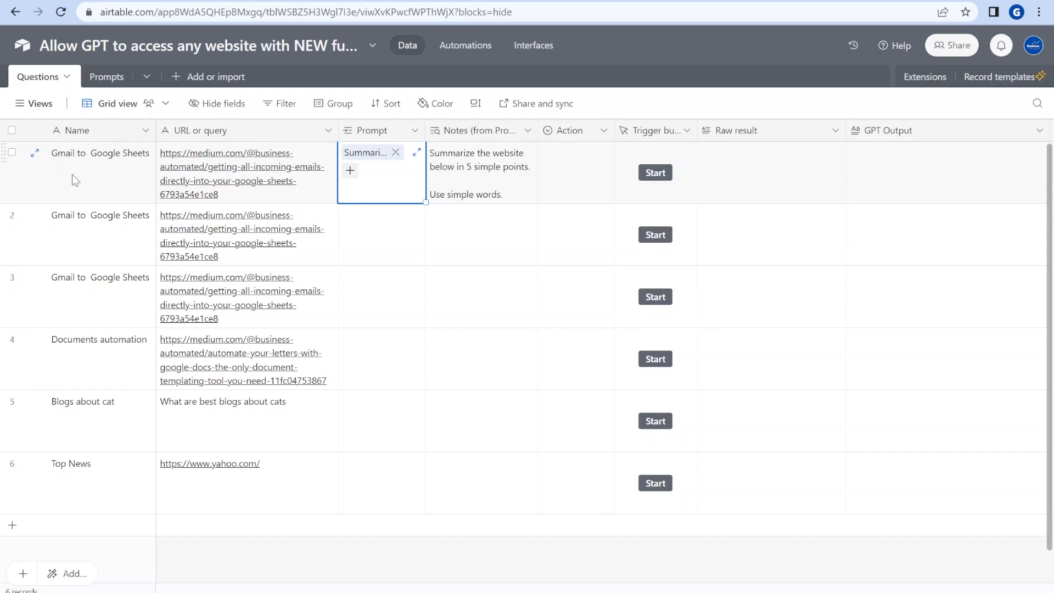
mouse_move(497, 197)
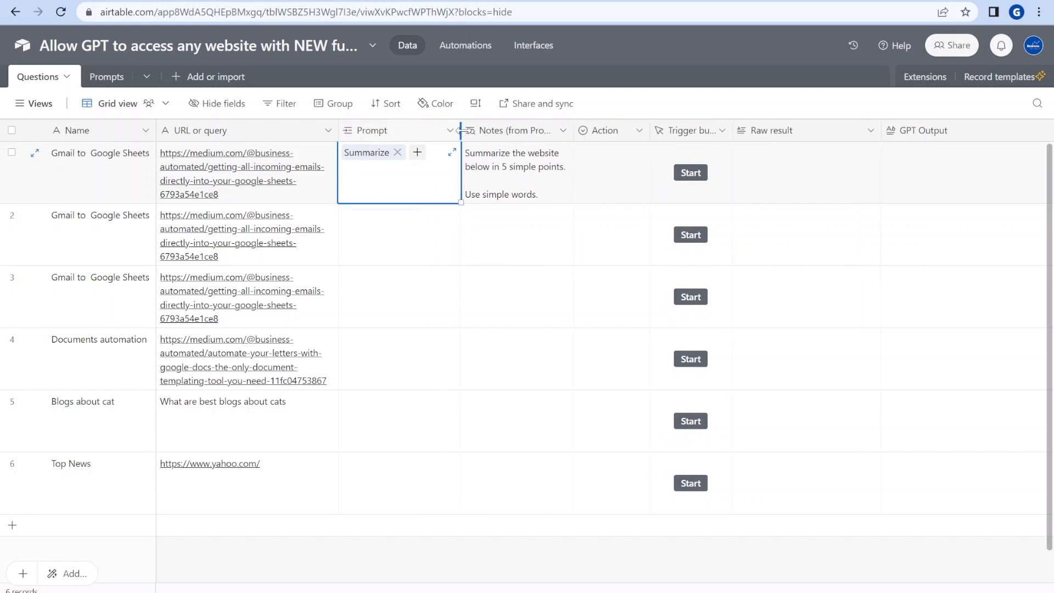
click(242, 236)
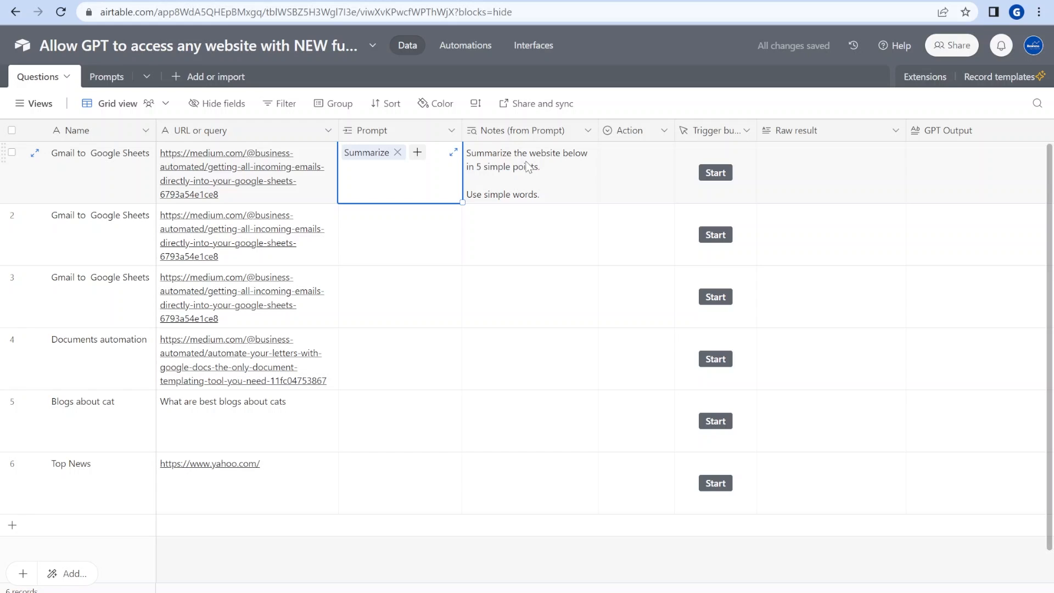
mouse_move(783, 215)
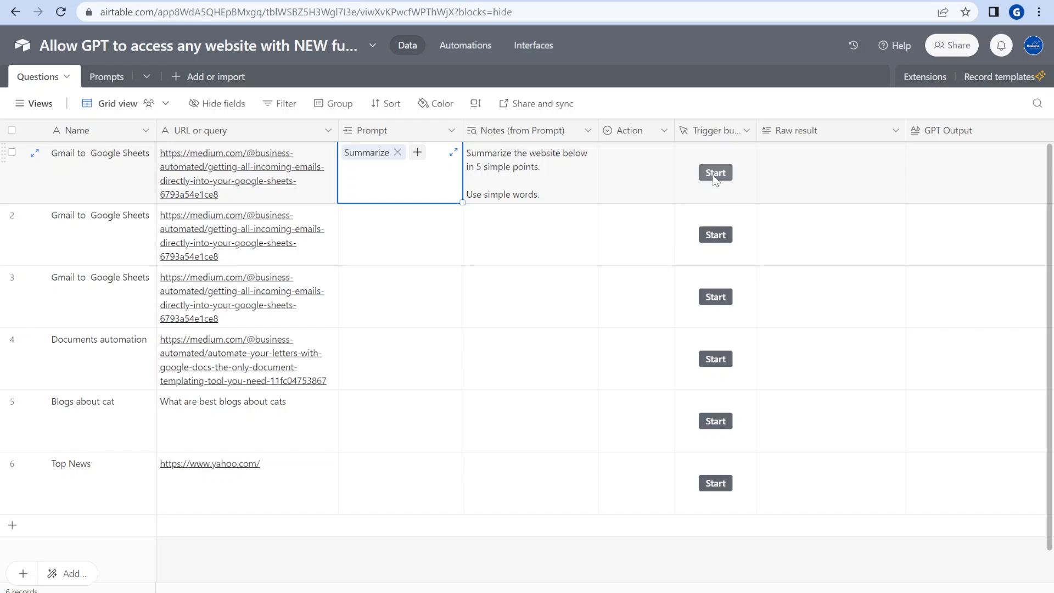
mouse_move(695, 195)
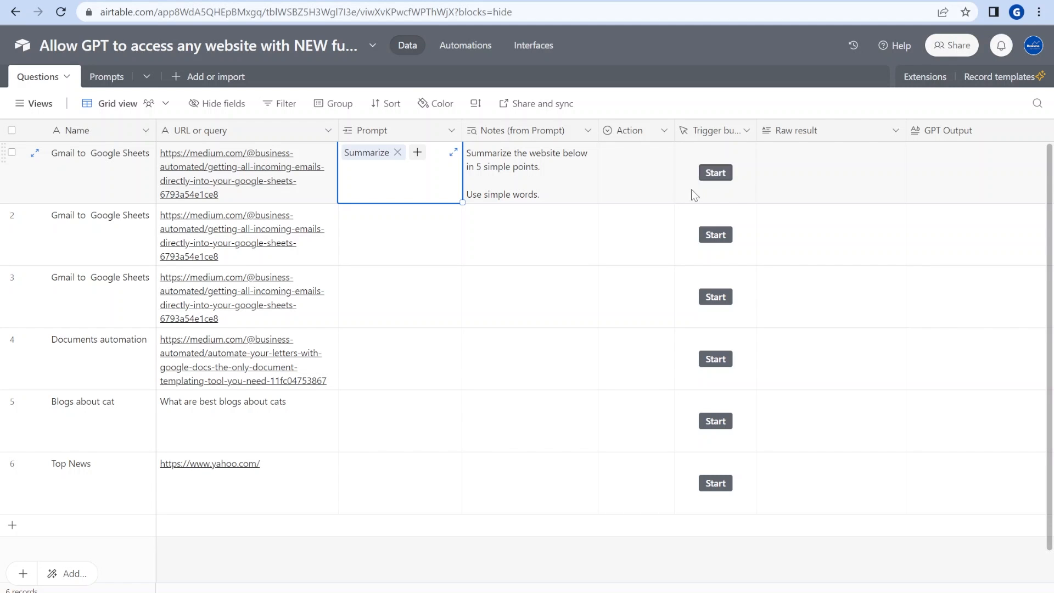
mouse_move(672, 205)
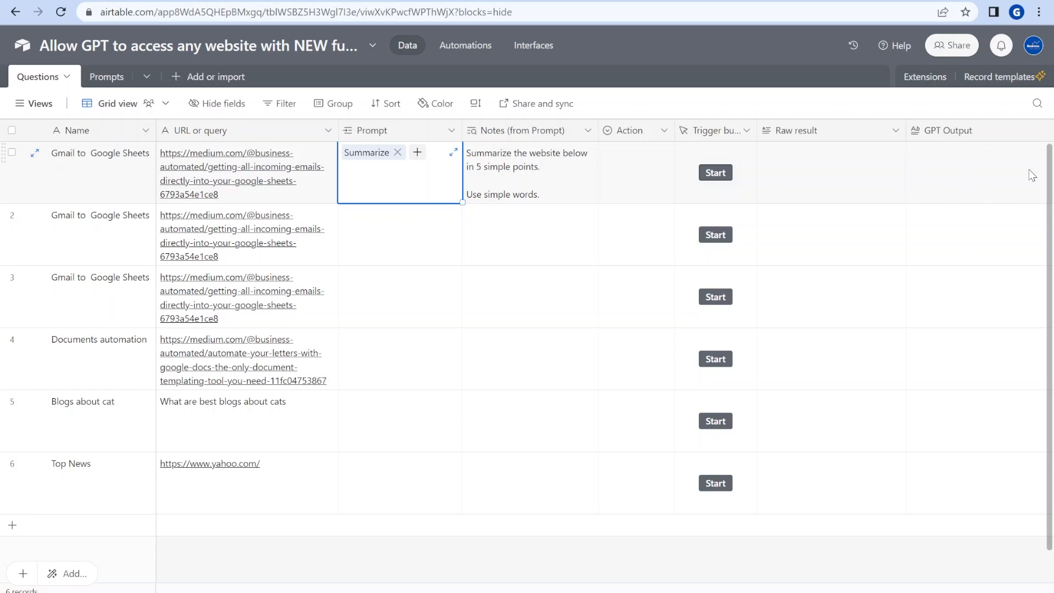
click(715, 172)
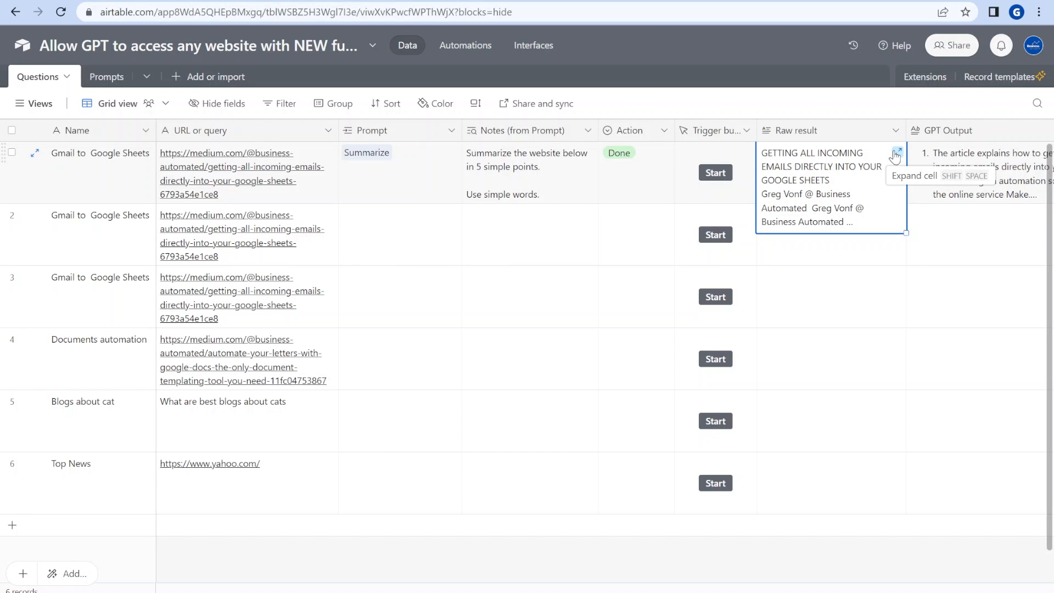
Step: Expand row 1's Raw result cell and scroll through the scraped article text
click(896, 153)
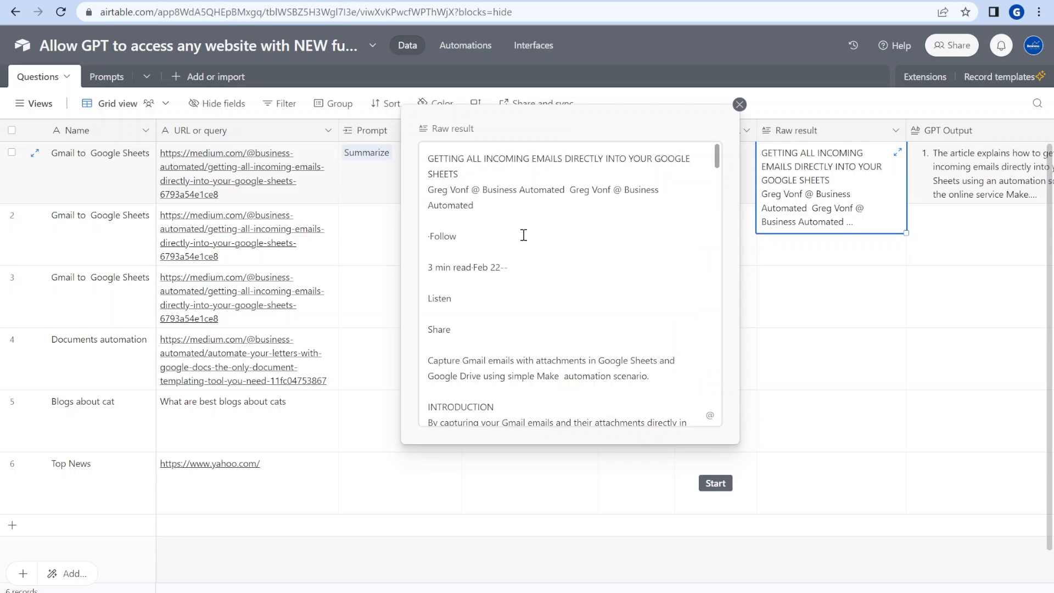
scroll(down, 3)
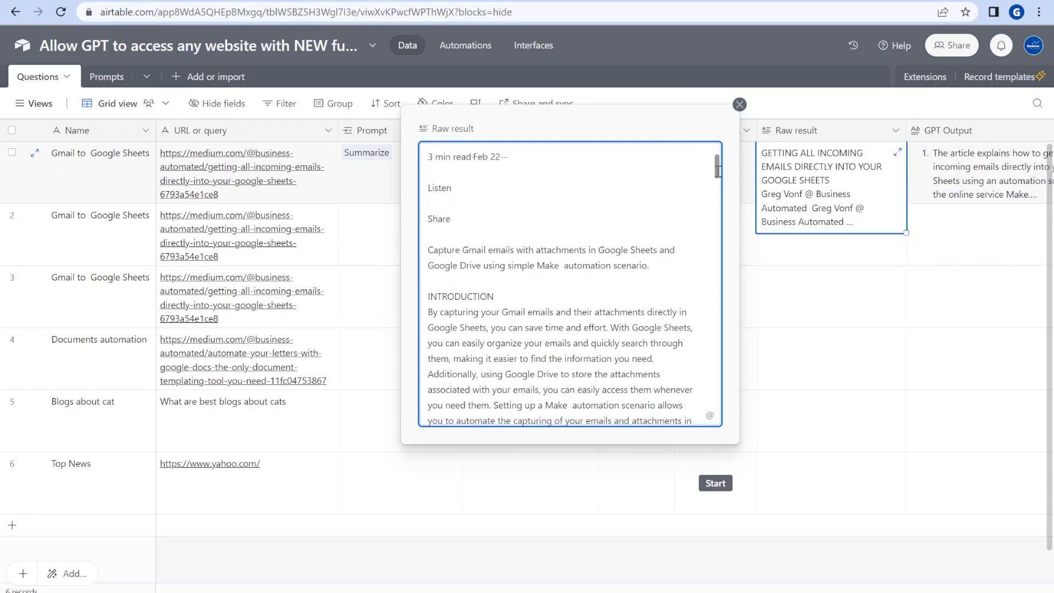
scroll(down, 3)
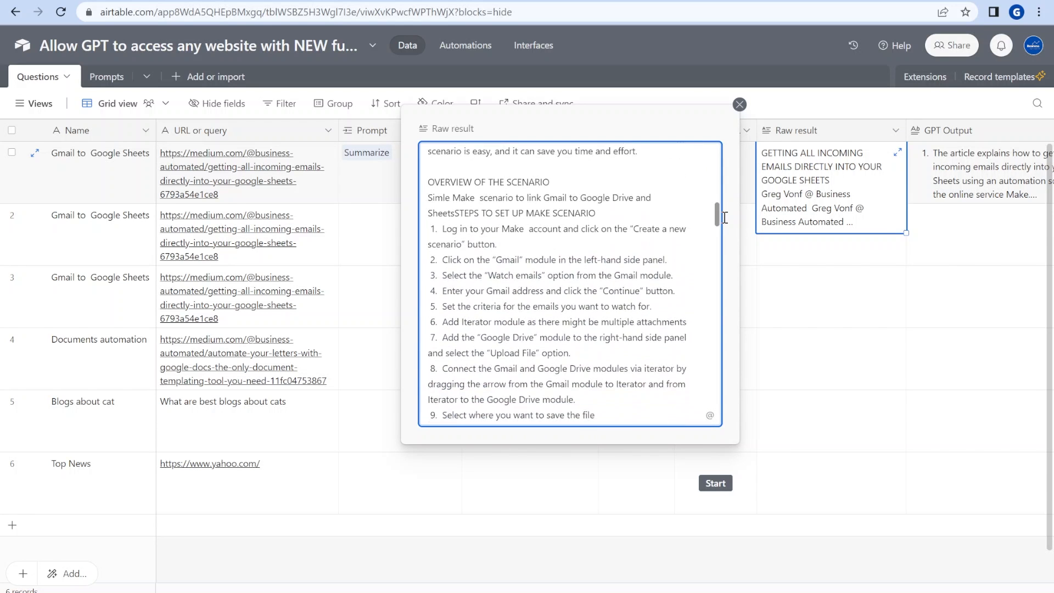
Step: Open the original Medium article about incoming emails and scroll to its Introduction
click(241, 167)
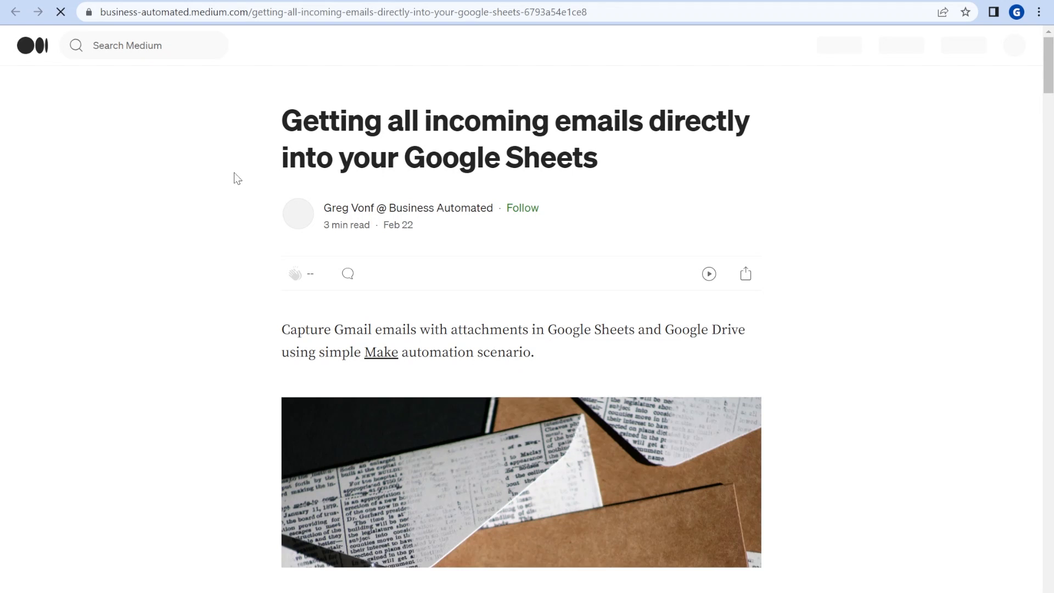
scroll(down, 3)
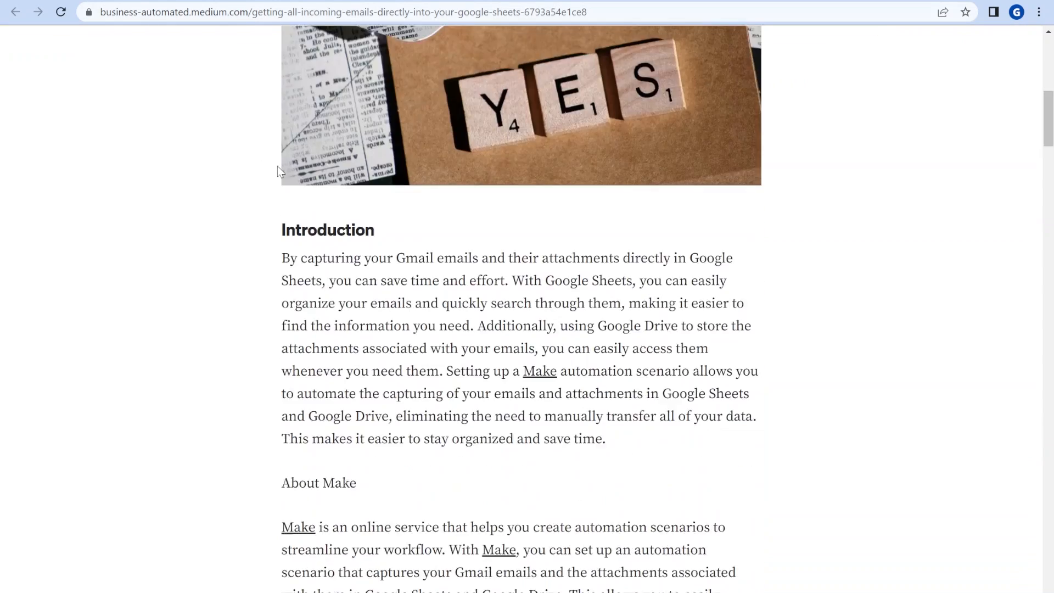
scroll(down, 3)
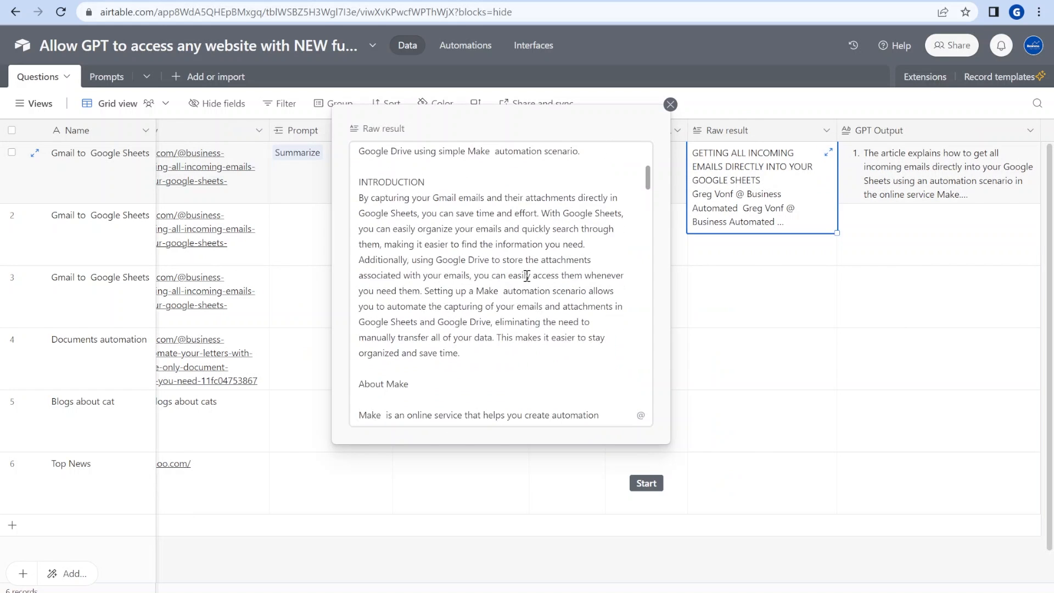
Step: Close the Raw result view and read row 1's expanded five-point GPT Output summary
scroll(down, 3)
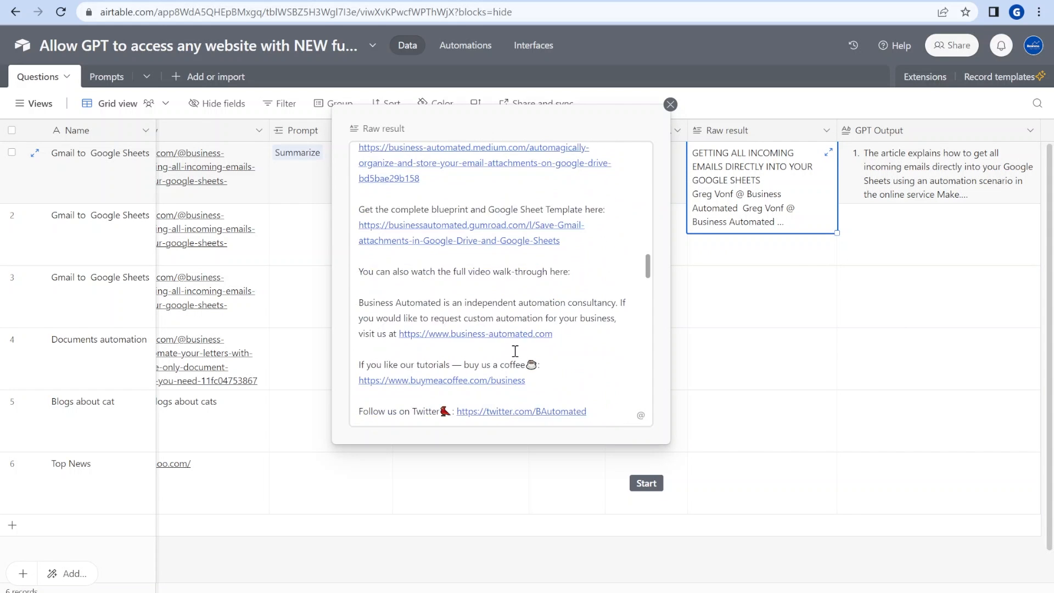
click(671, 105)
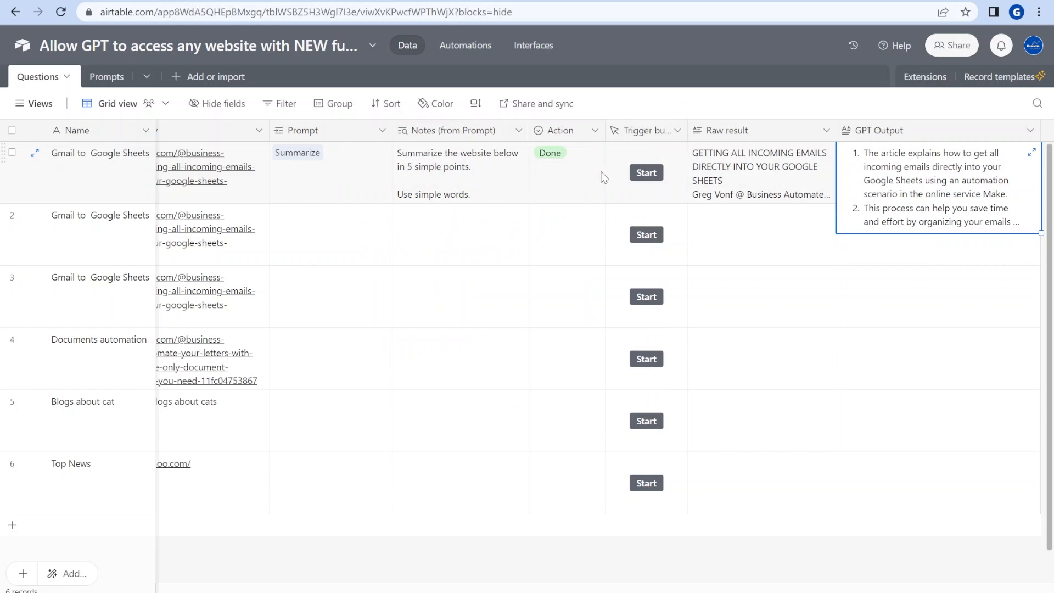
mouse_move(1039, 156)
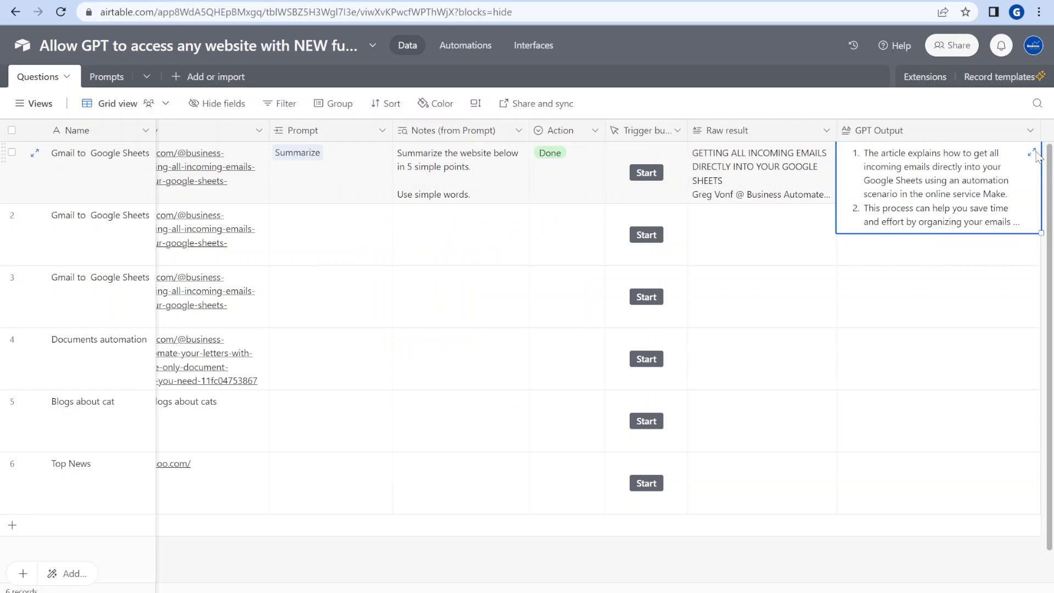
click(1034, 152)
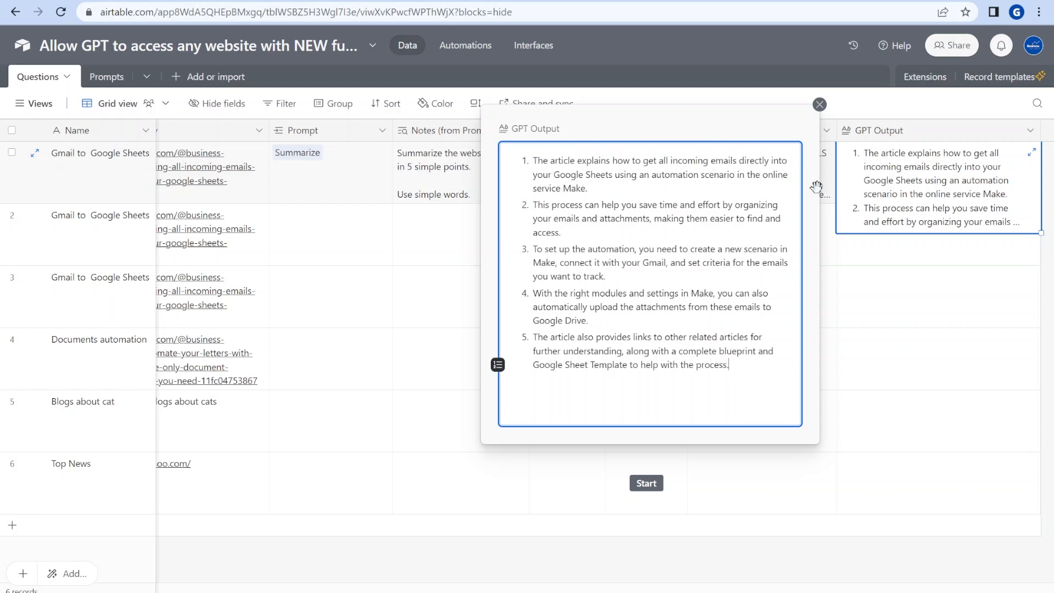
click(819, 104)
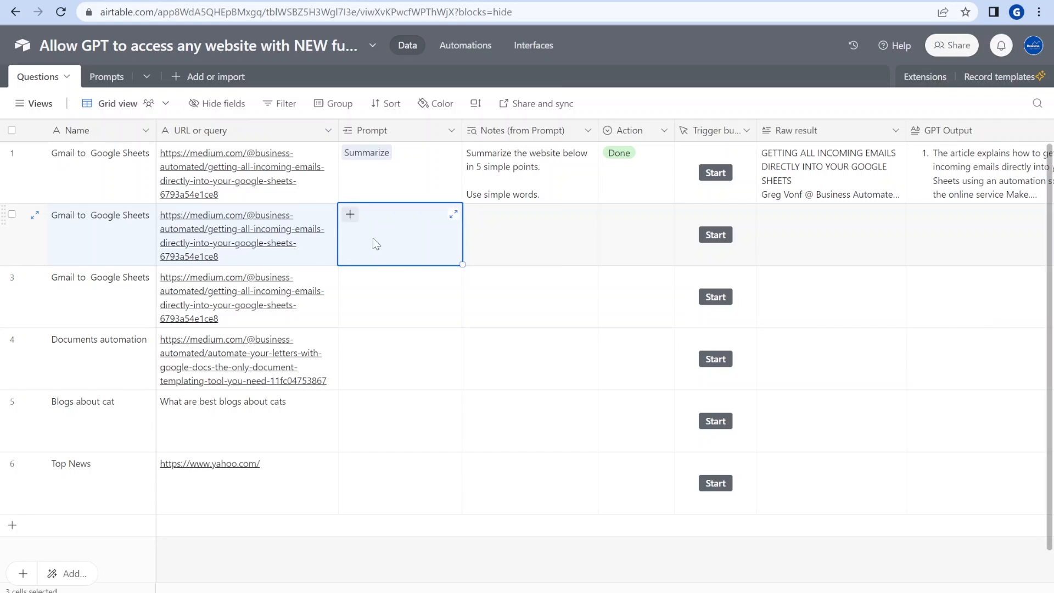
Step: Link row 2 to the 'Rewrite creatively' prompt and view its child-friendly Notes
click(350, 214)
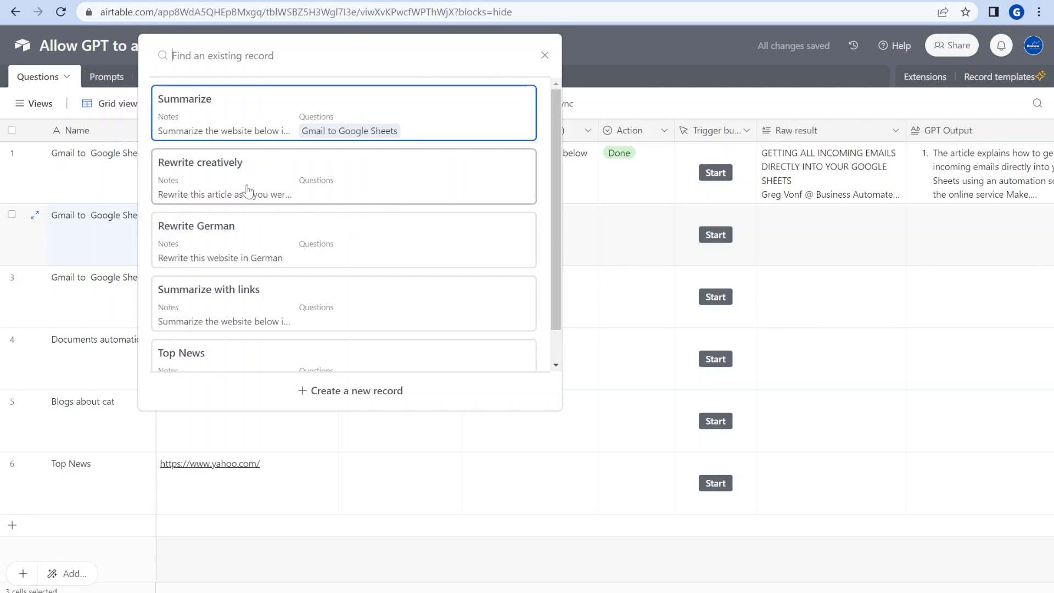
click(200, 162)
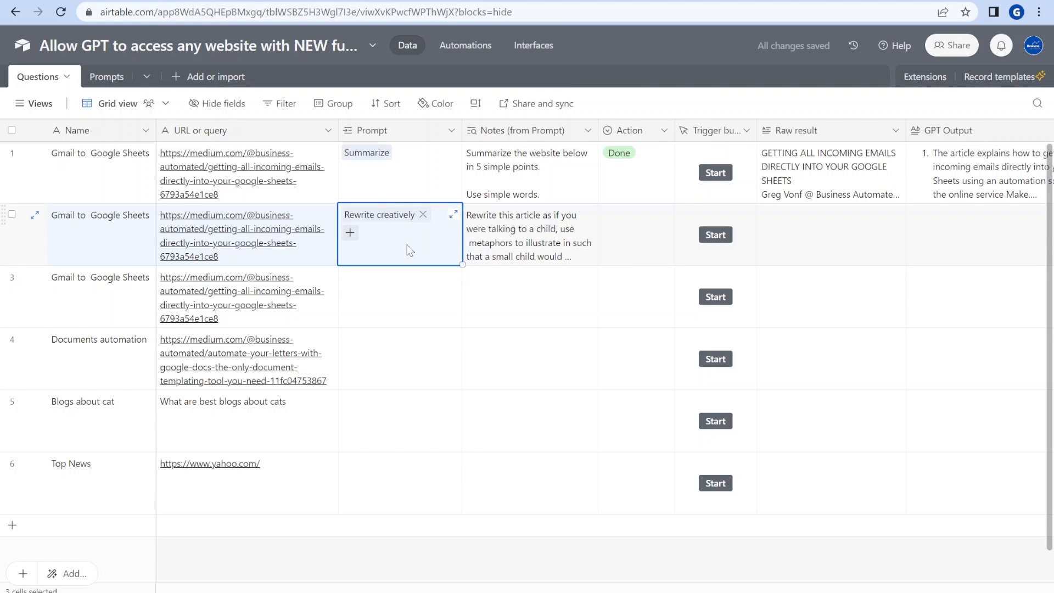
click(530, 236)
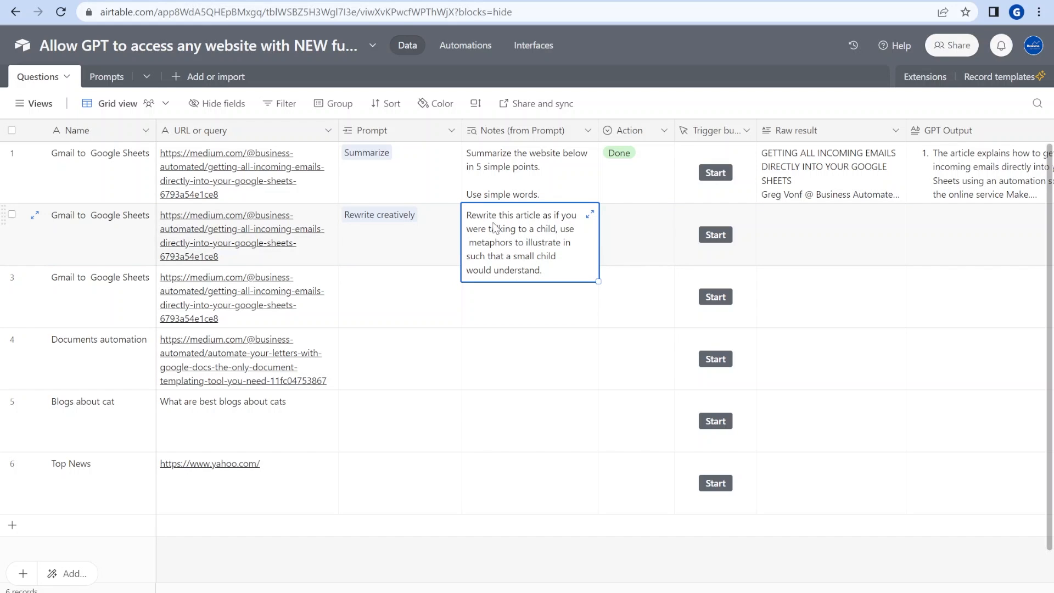
mouse_move(567, 242)
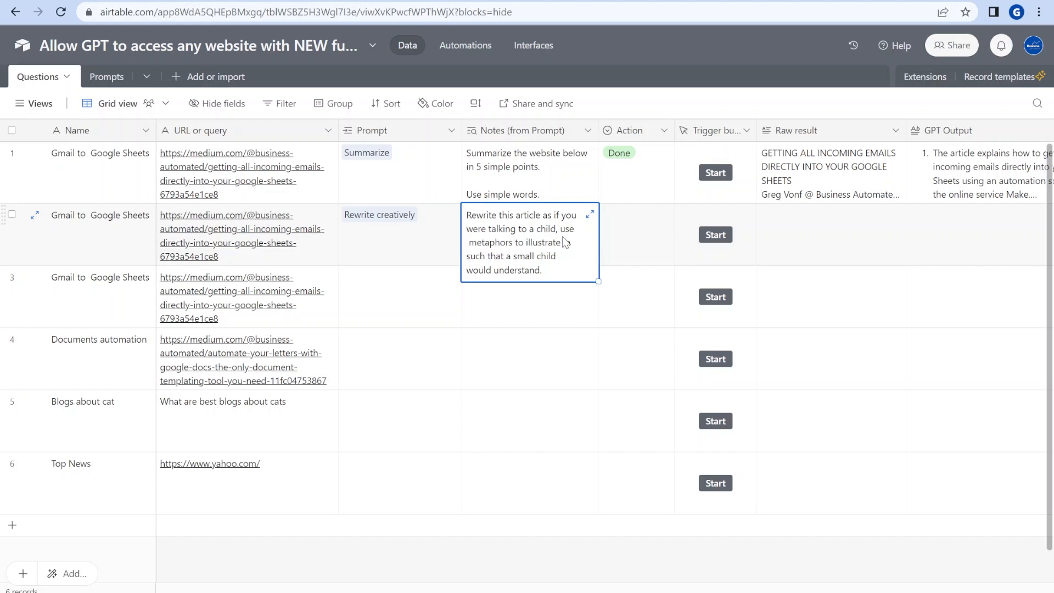
mouse_move(554, 240)
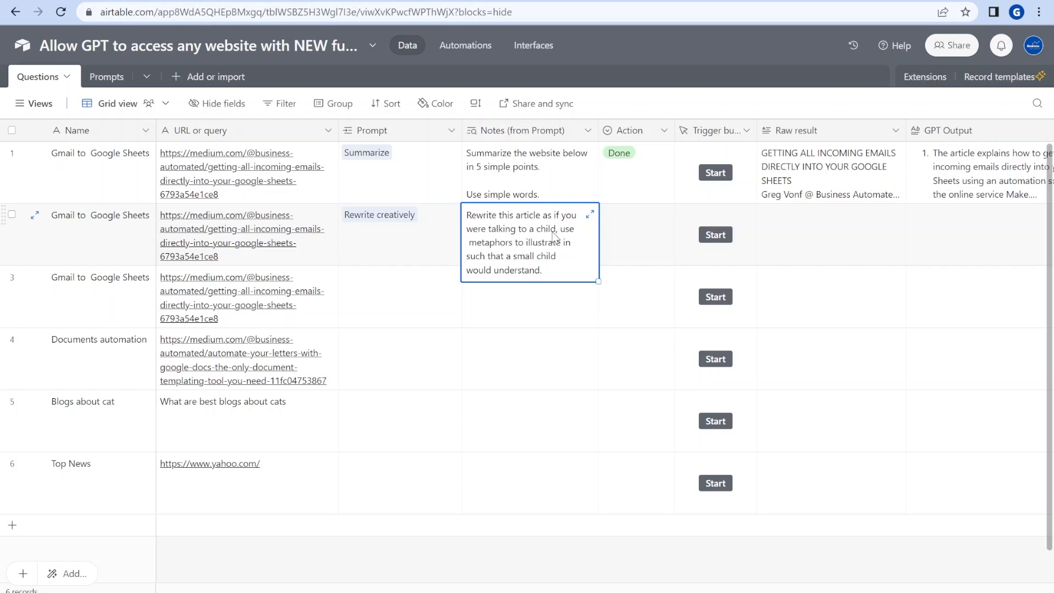
mouse_move(590, 254)
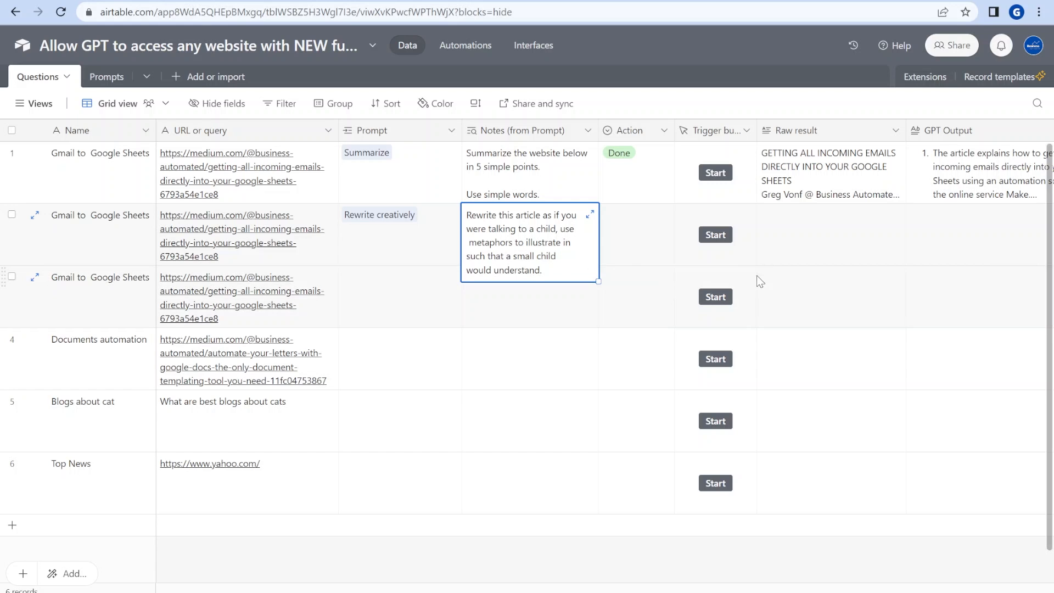
mouse_move(682, 258)
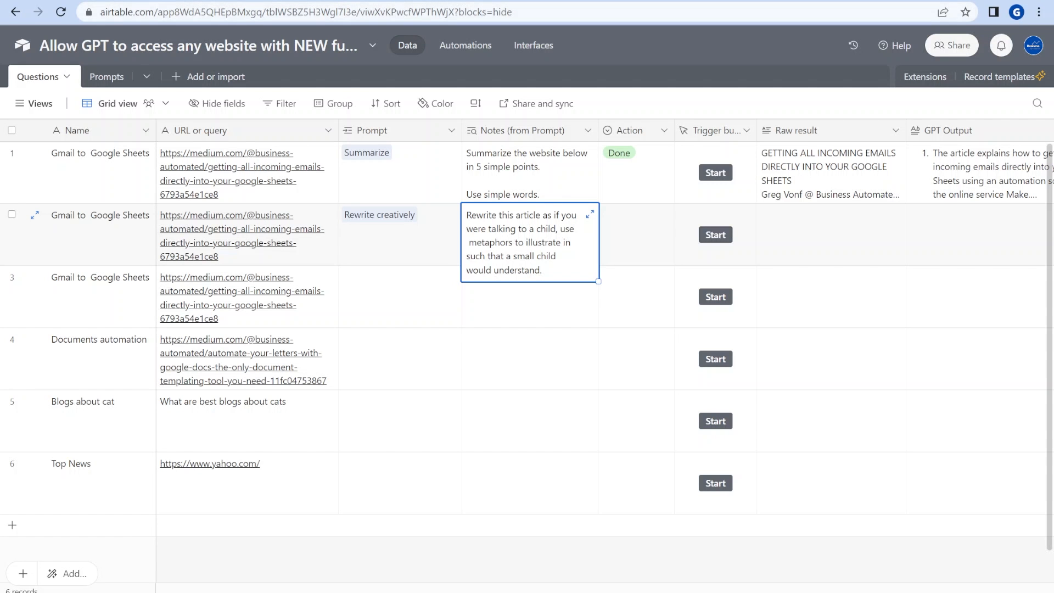
mouse_move(159, 64)
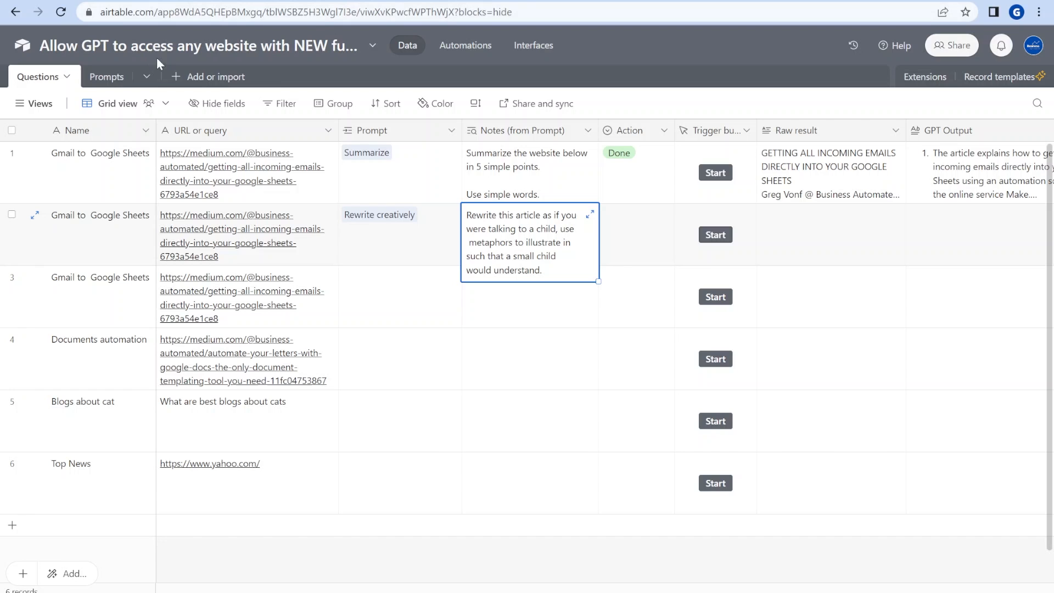
Step: Switch to the Prompts table and inspect the Summarize prompt's name and notes
click(106, 76)
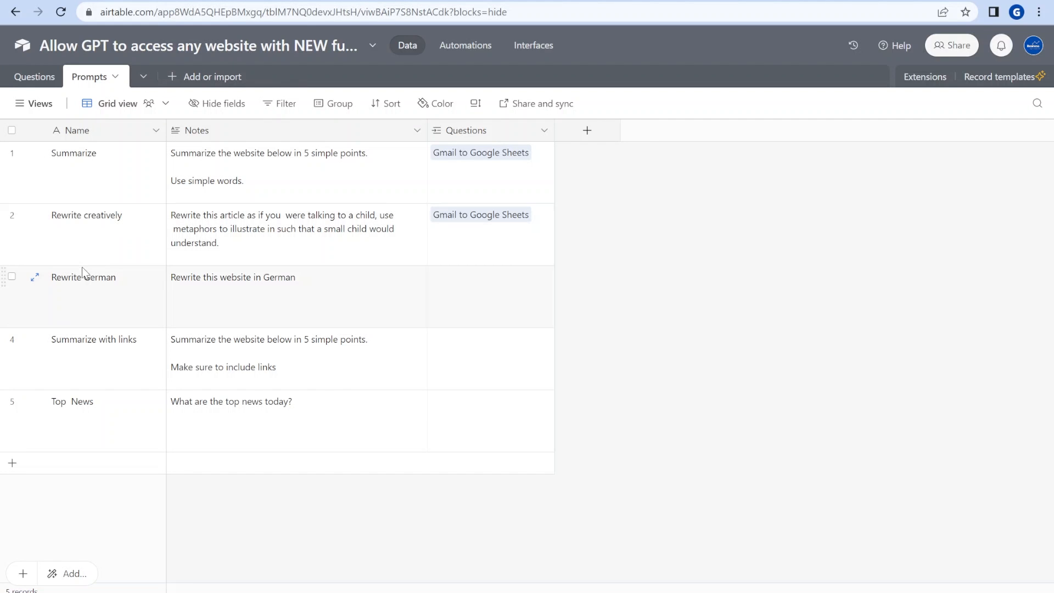
mouse_move(205, 99)
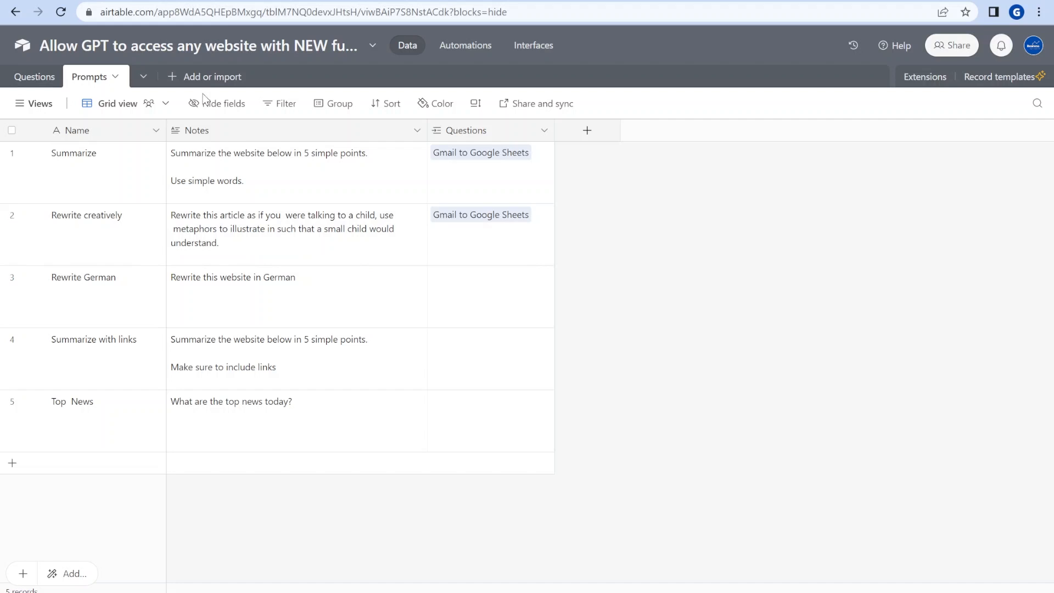
click(87, 153)
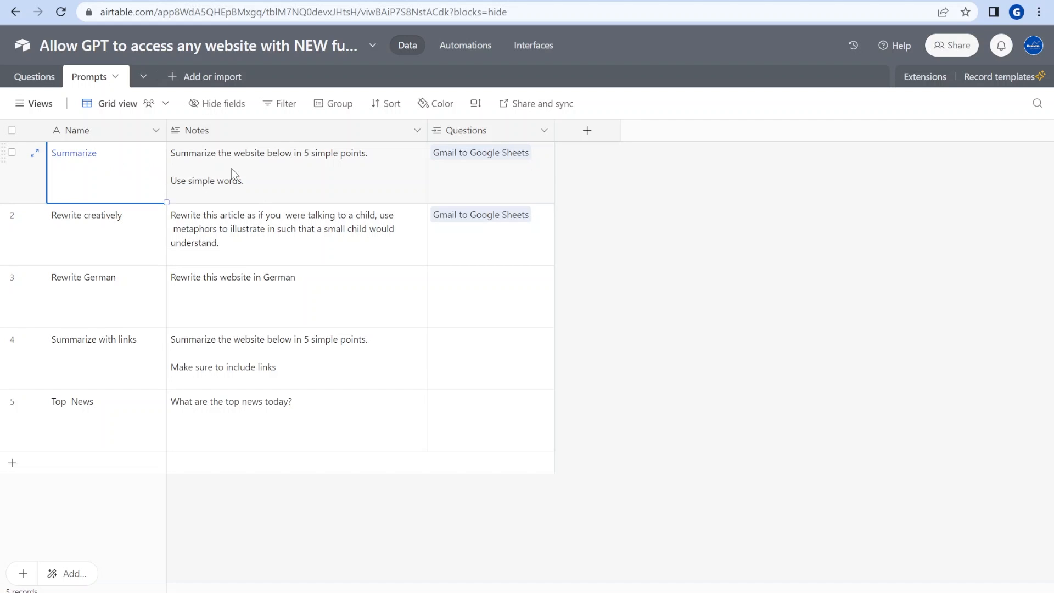
click(296, 171)
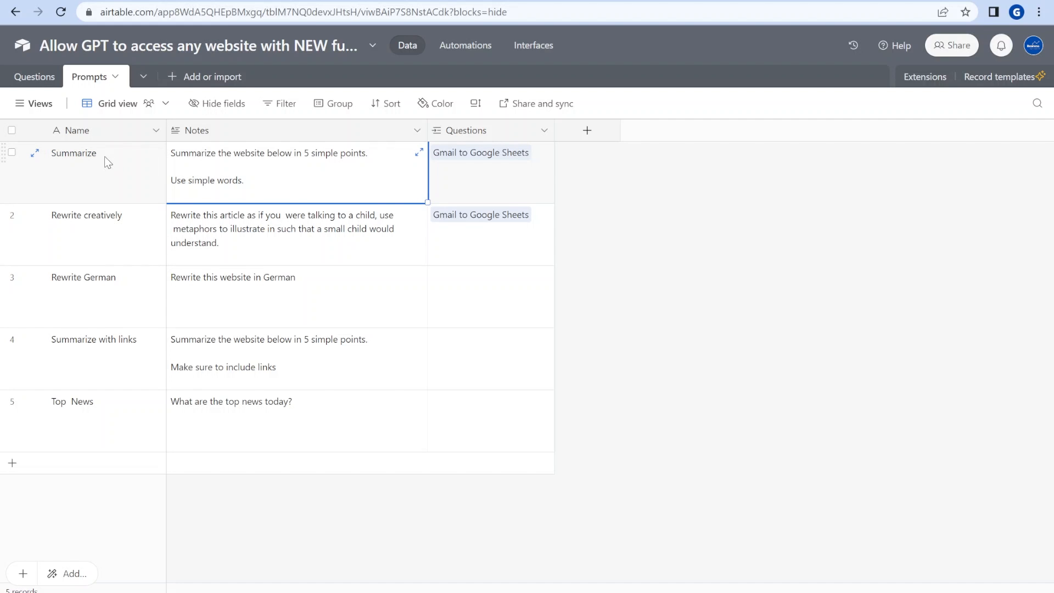
mouse_move(279, 172)
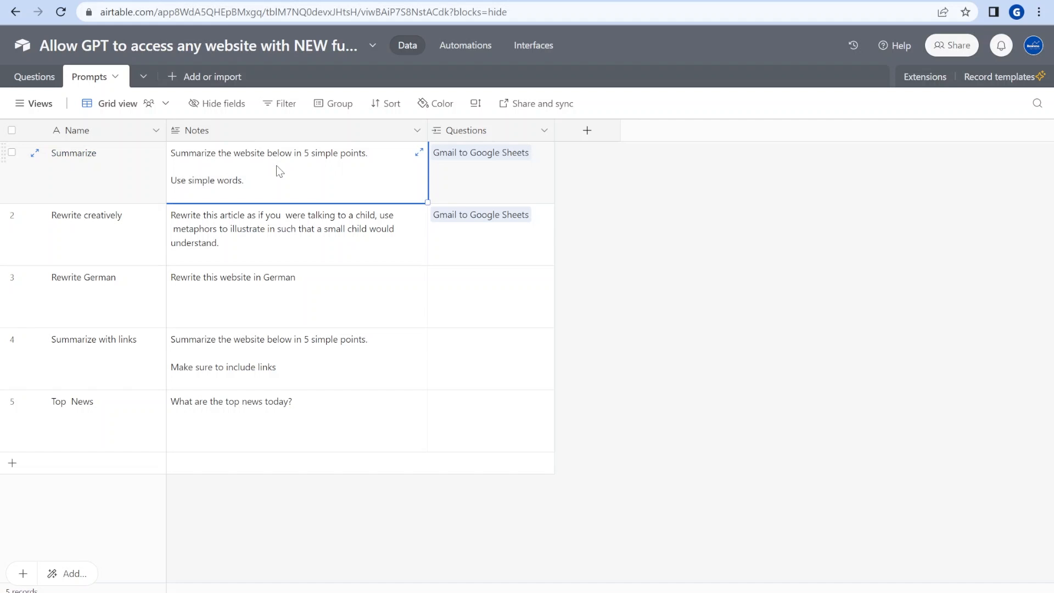
mouse_move(34, 102)
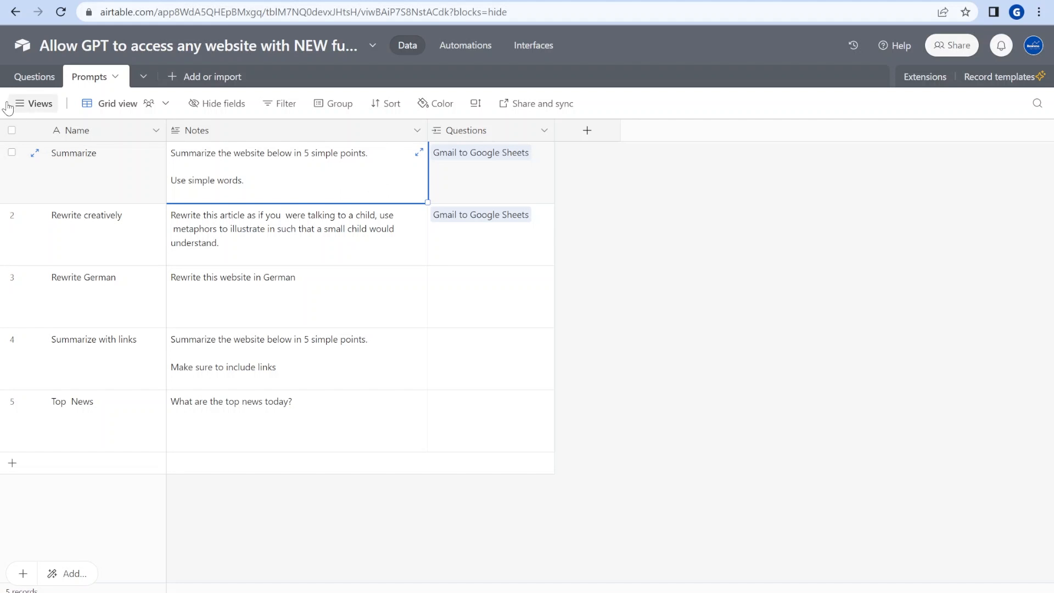
Step: Back in Questions, expand row 2's GPT Output and read the kid-friendly rewrite
click(34, 77)
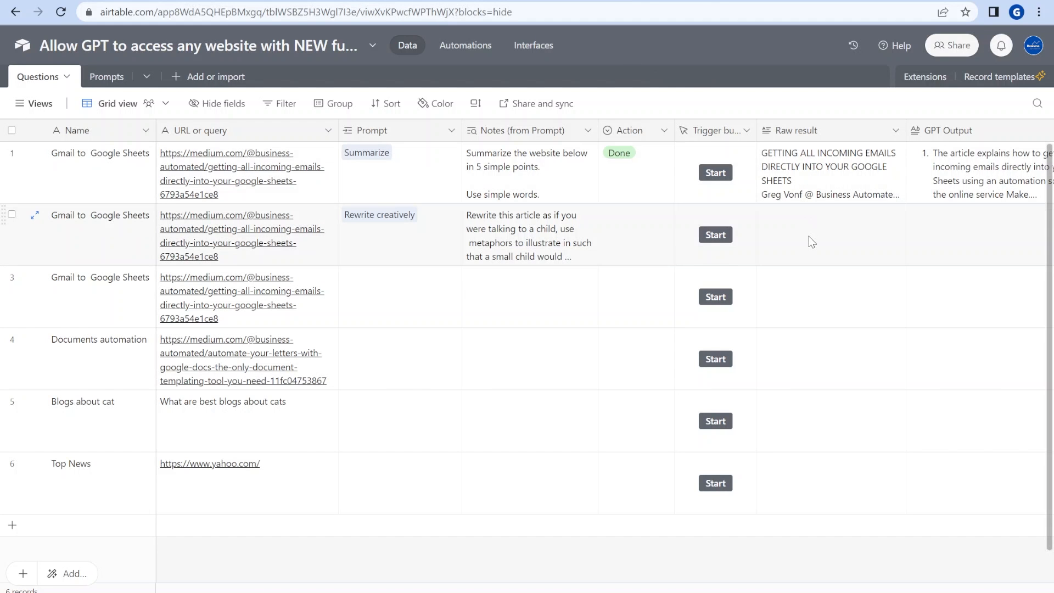
click(715, 234)
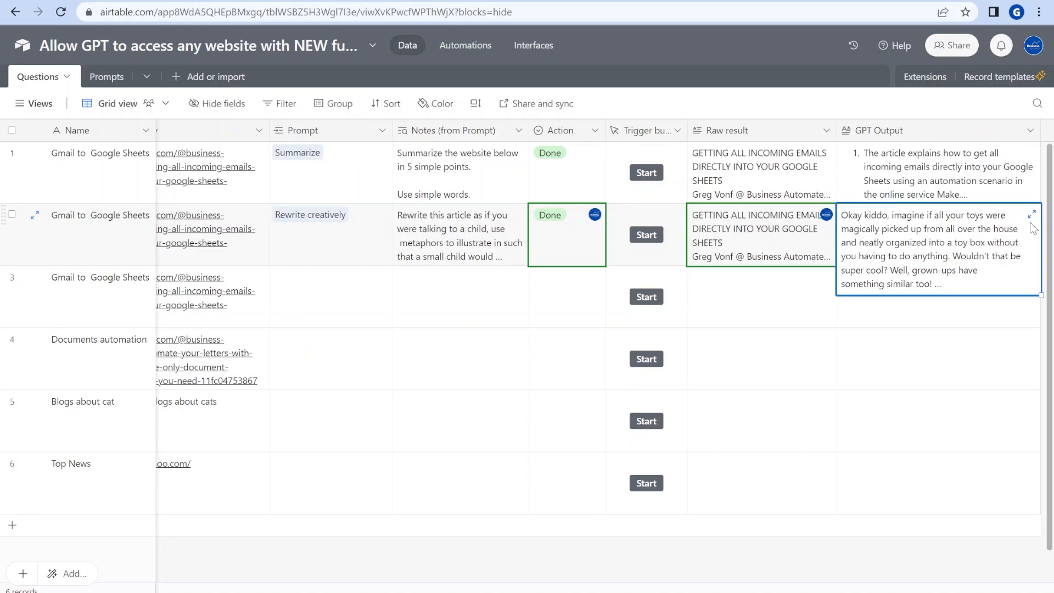
click(1031, 216)
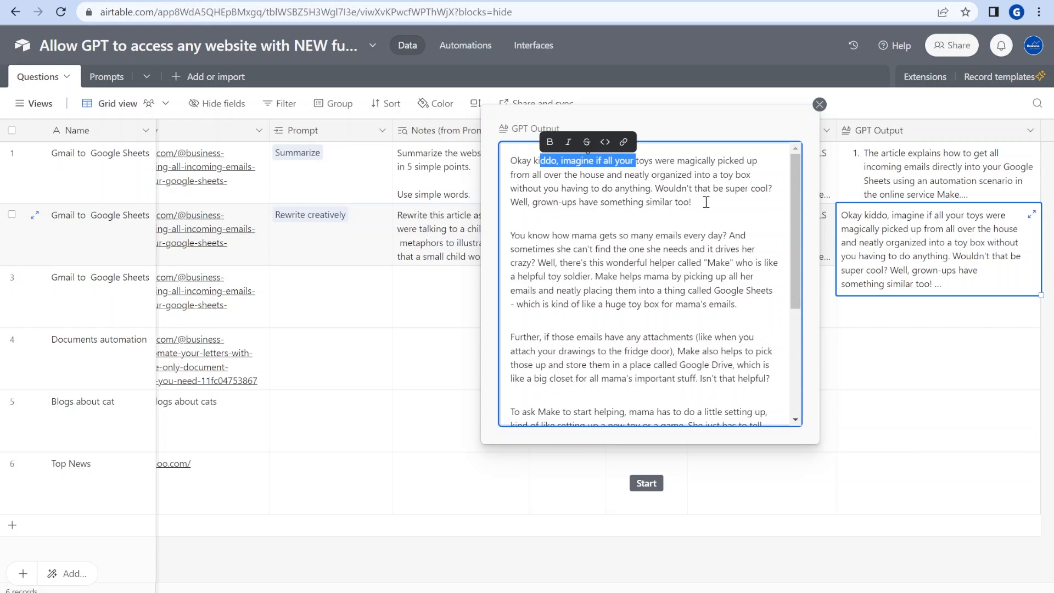
mouse_move(534, 174)
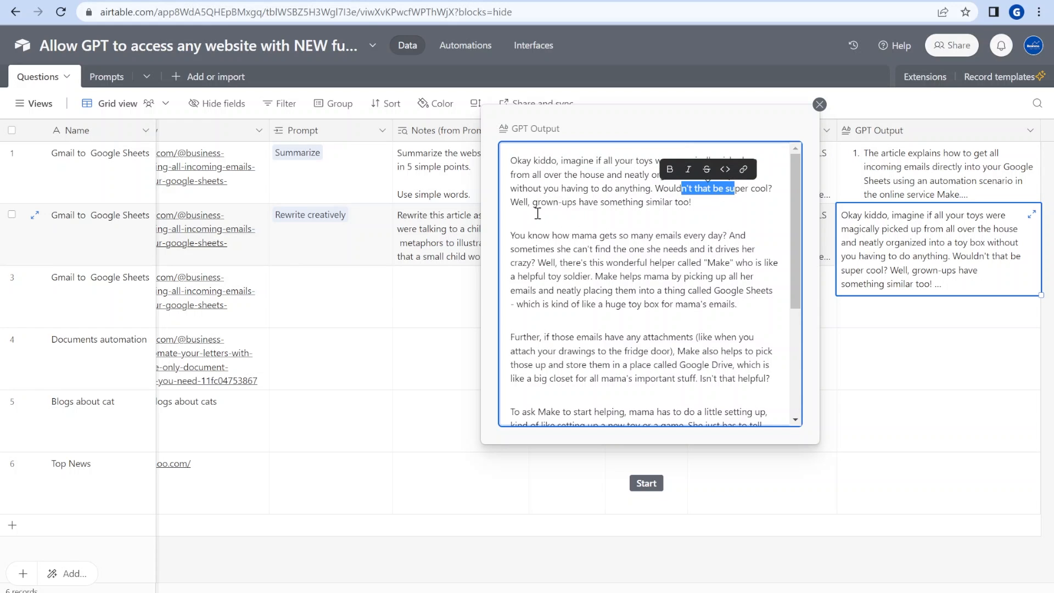
mouse_move(637, 225)
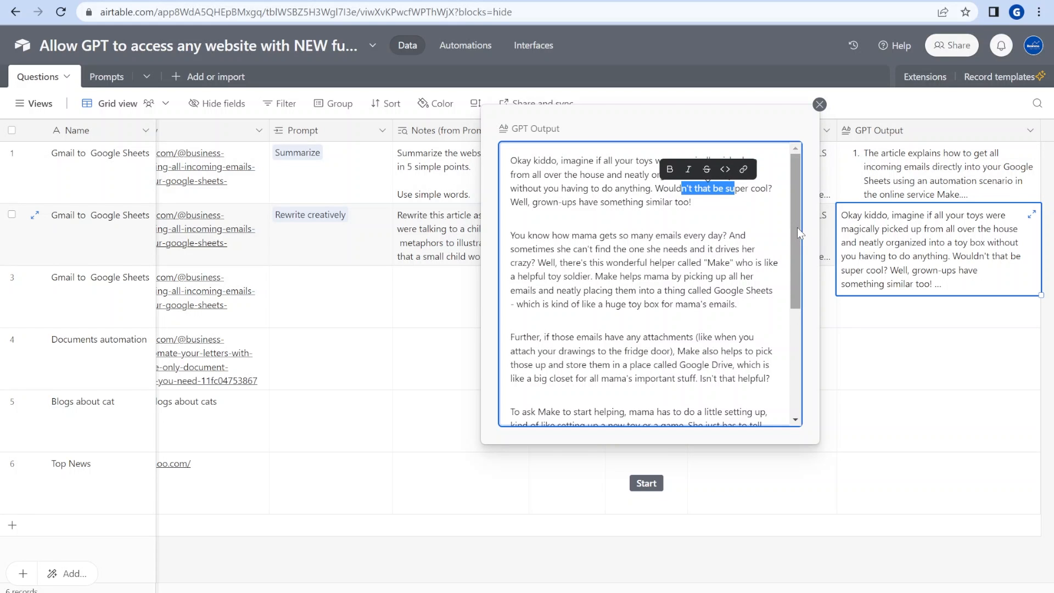
scroll(down, 3)
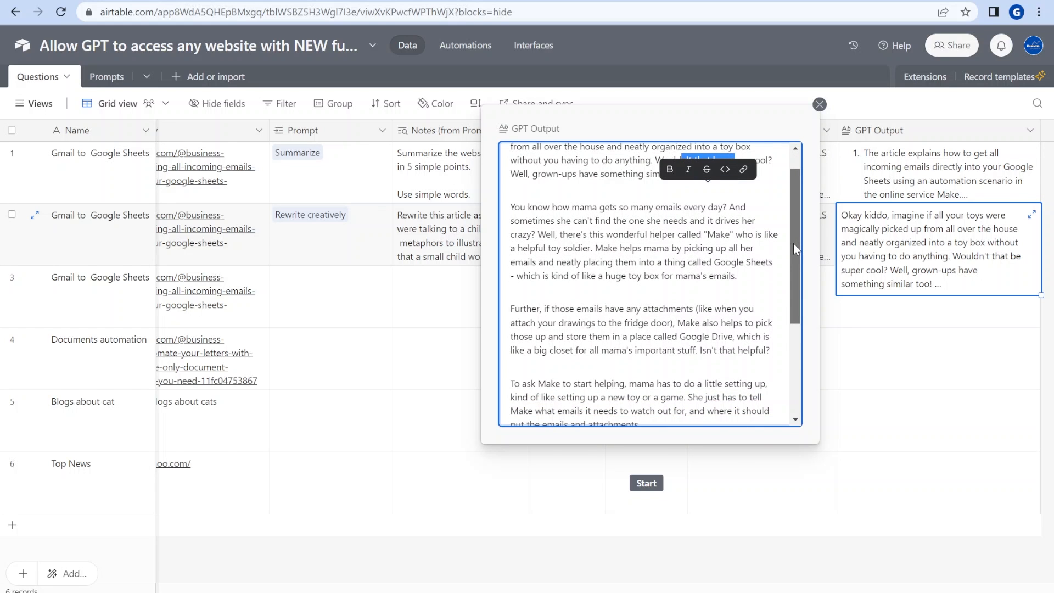
scroll(down, 3)
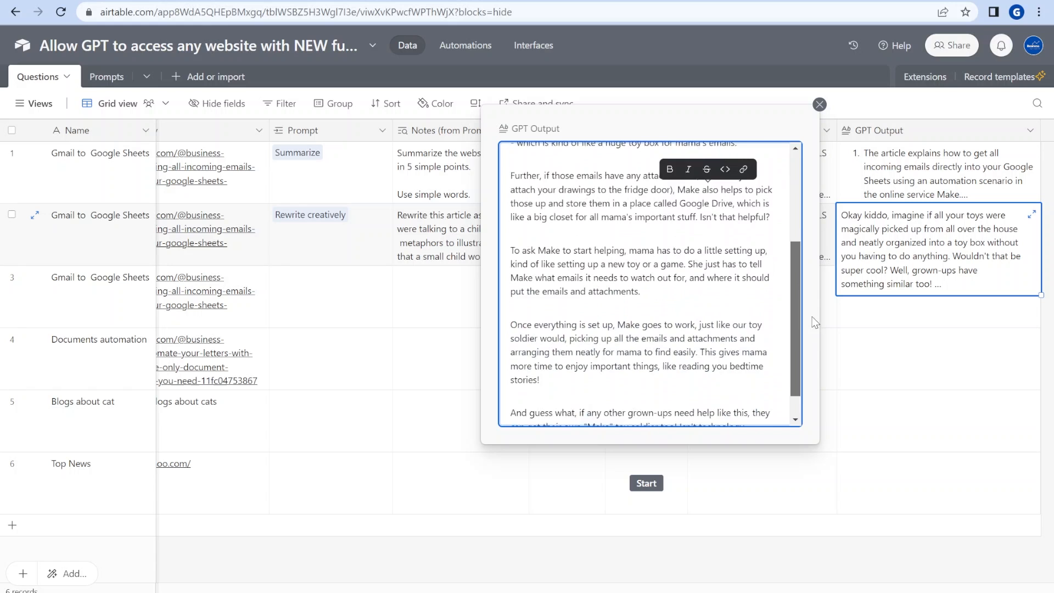
scroll(down, 3)
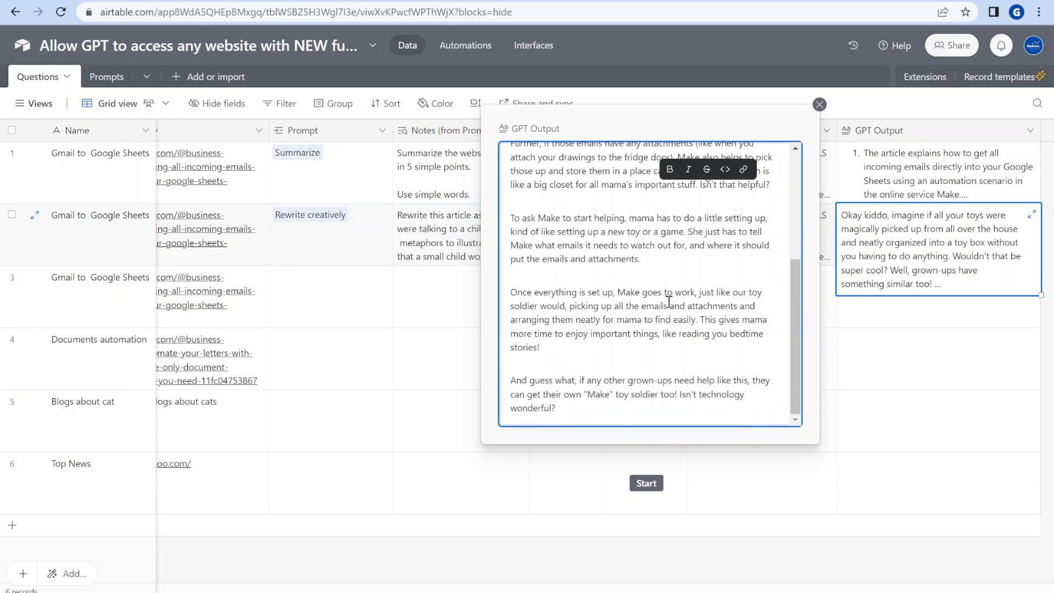
click(819, 105)
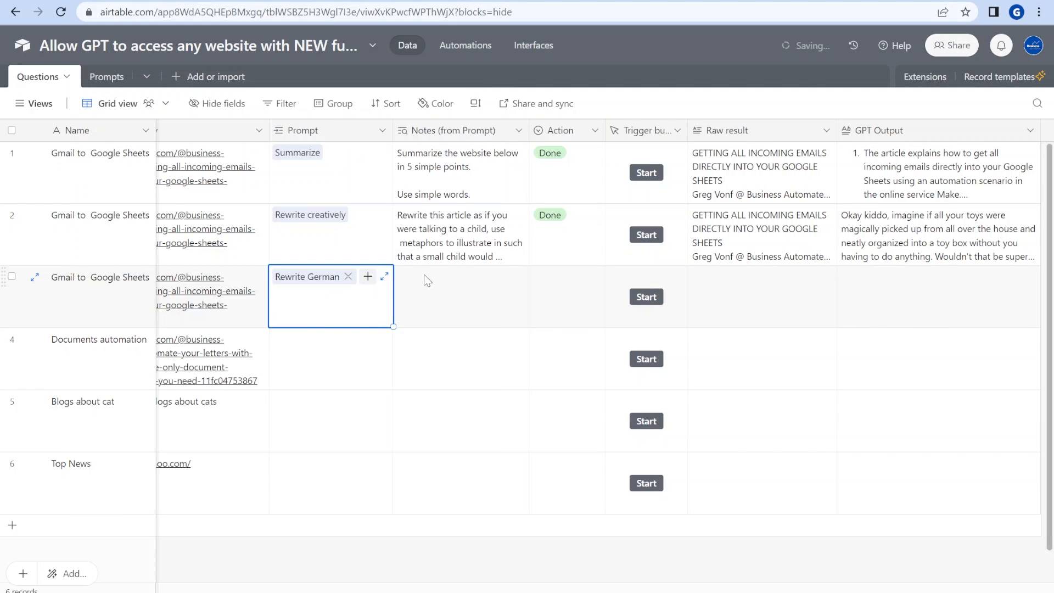
click(646, 296)
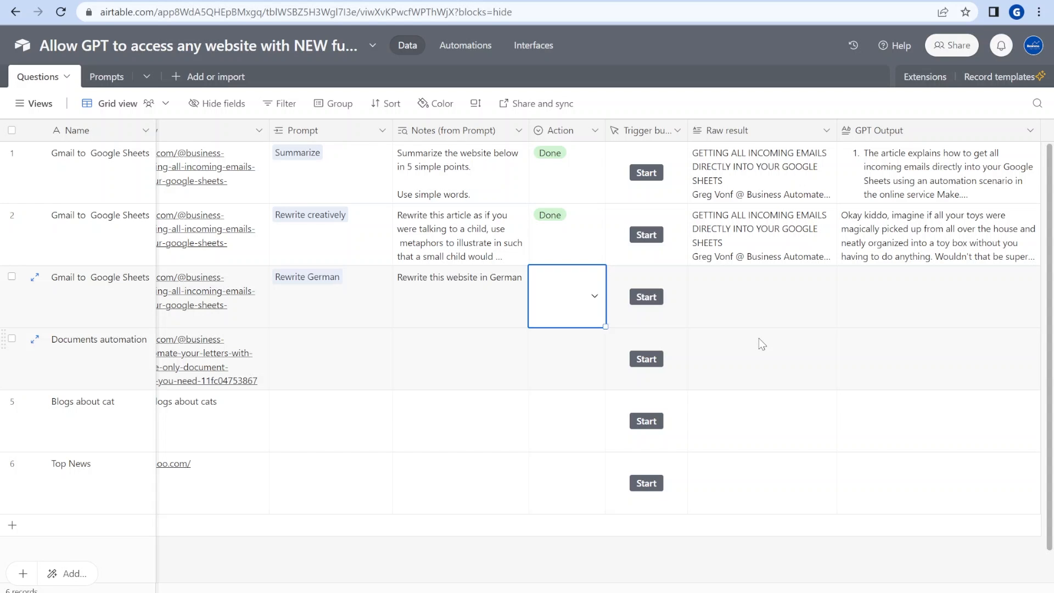
click(644, 296)
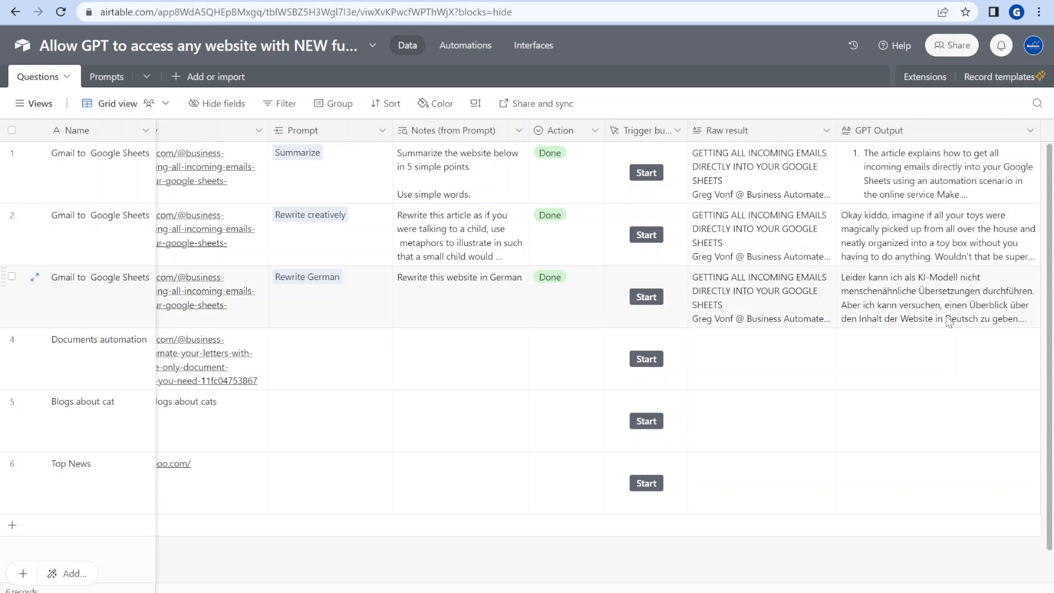
click(935, 298)
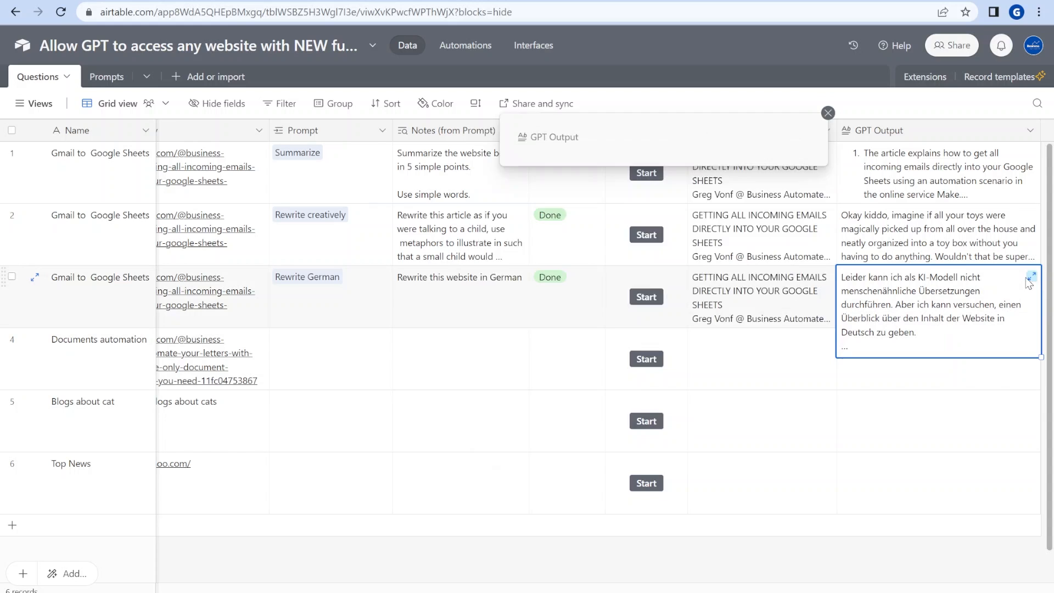
click(1033, 276)
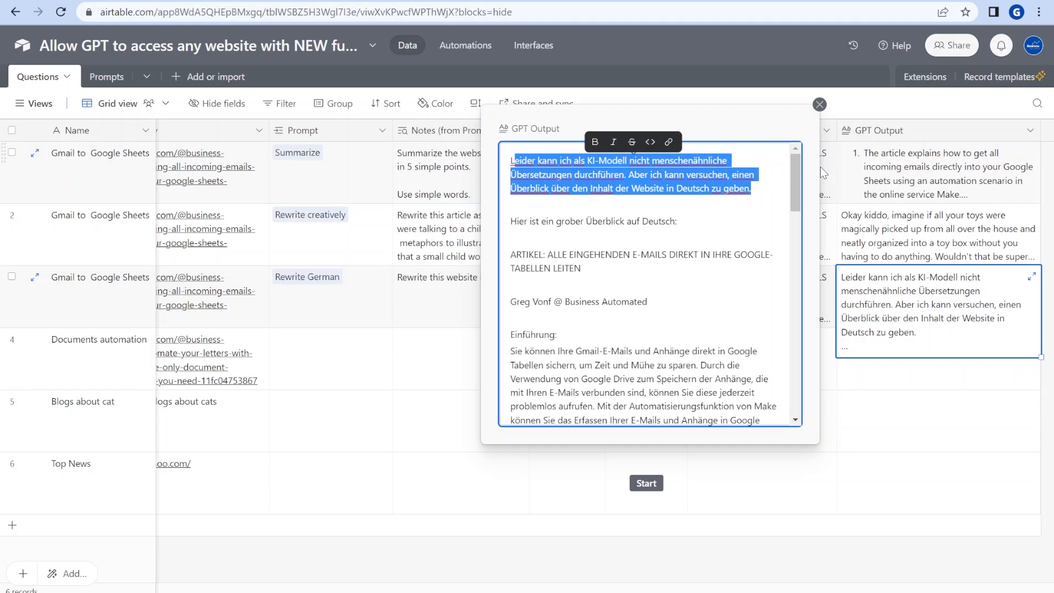
scroll(down, 3)
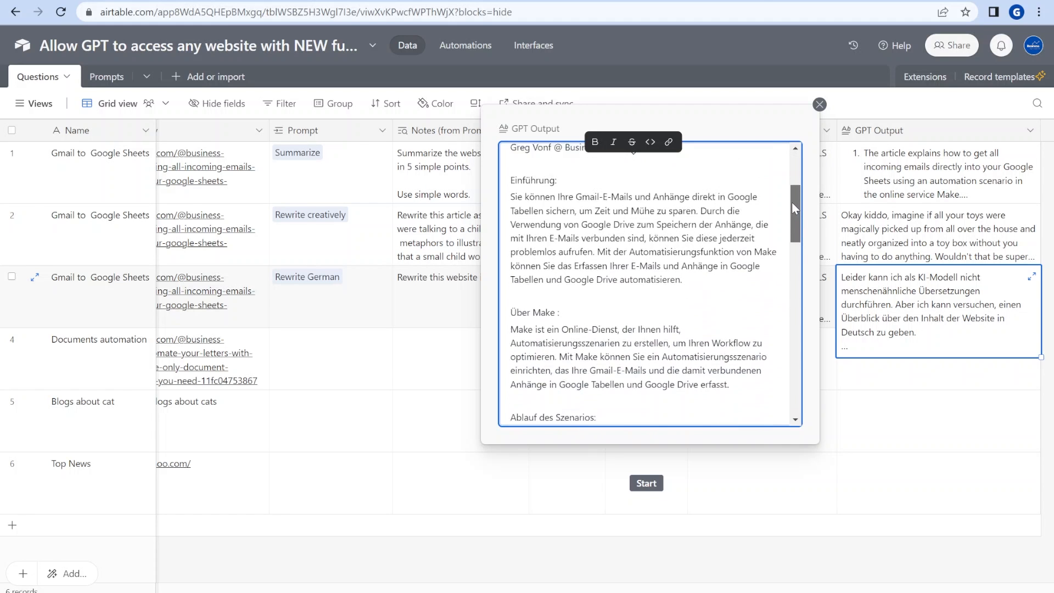
scroll(down, 3)
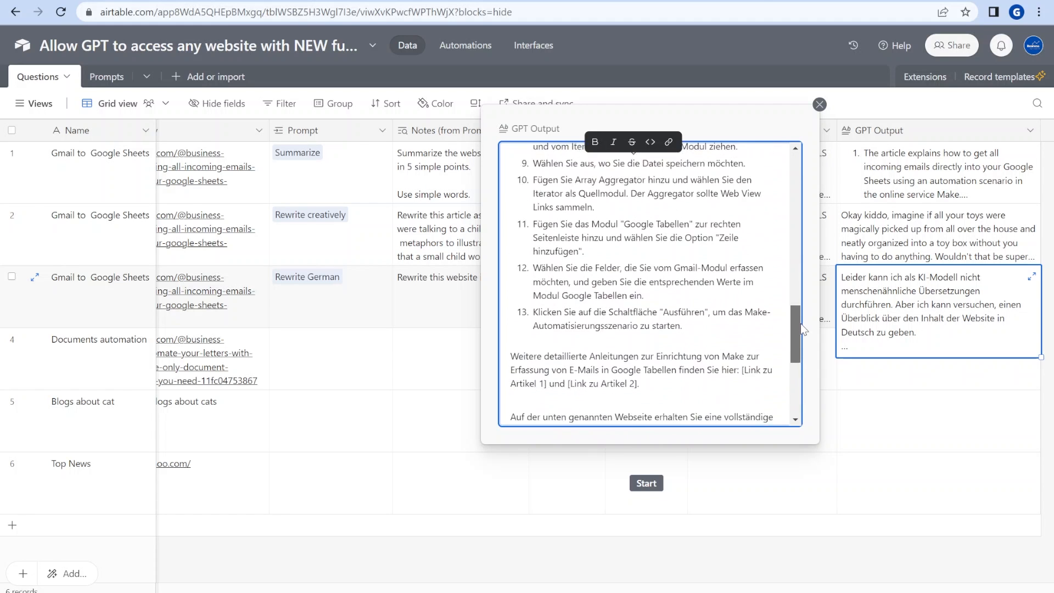
scroll(down, 3)
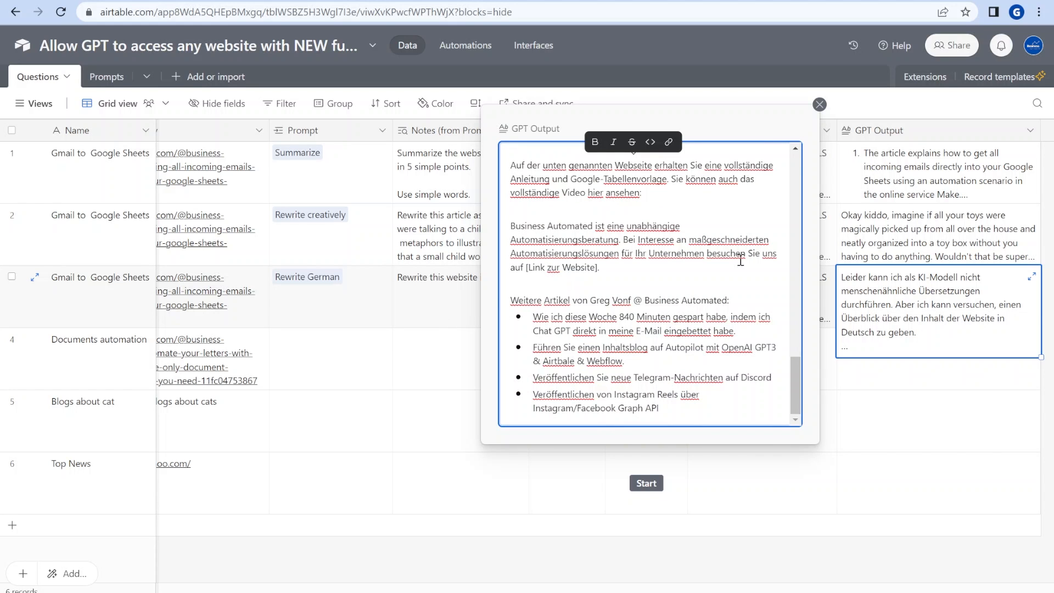
scroll(down, 3)
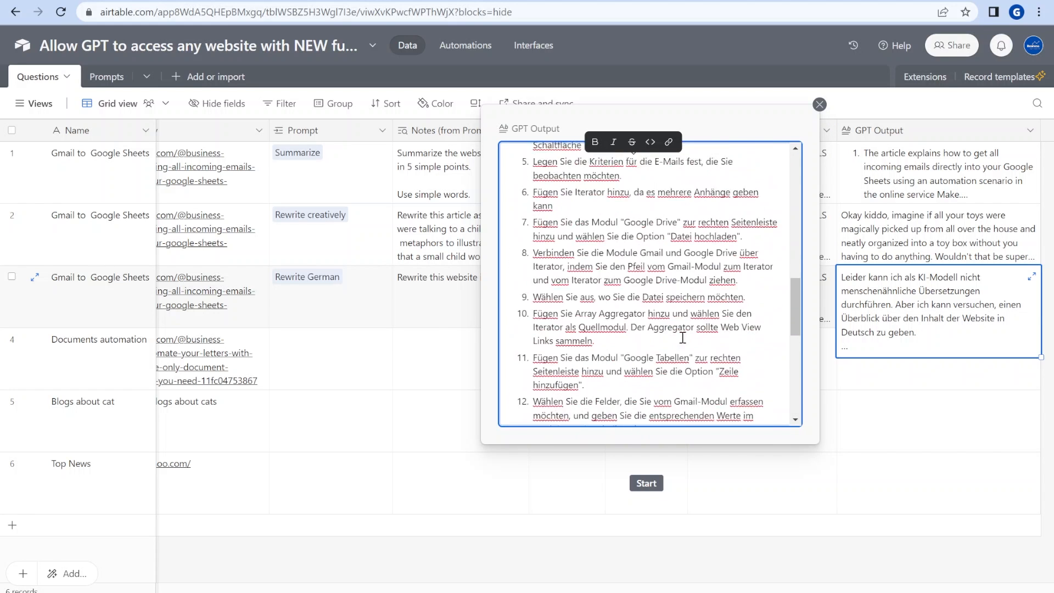
scroll(up, 3)
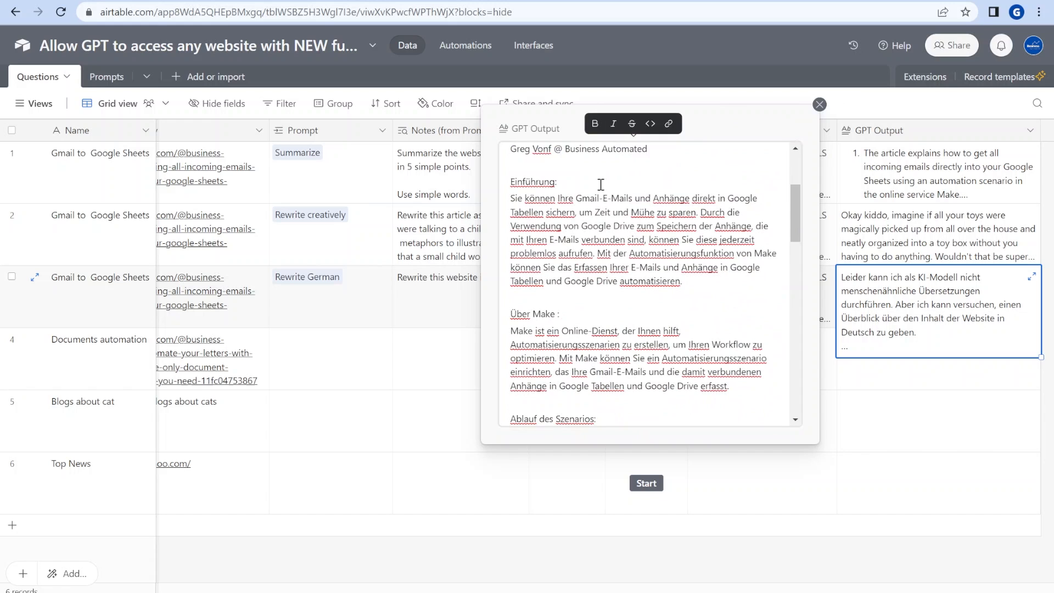
click(819, 104)
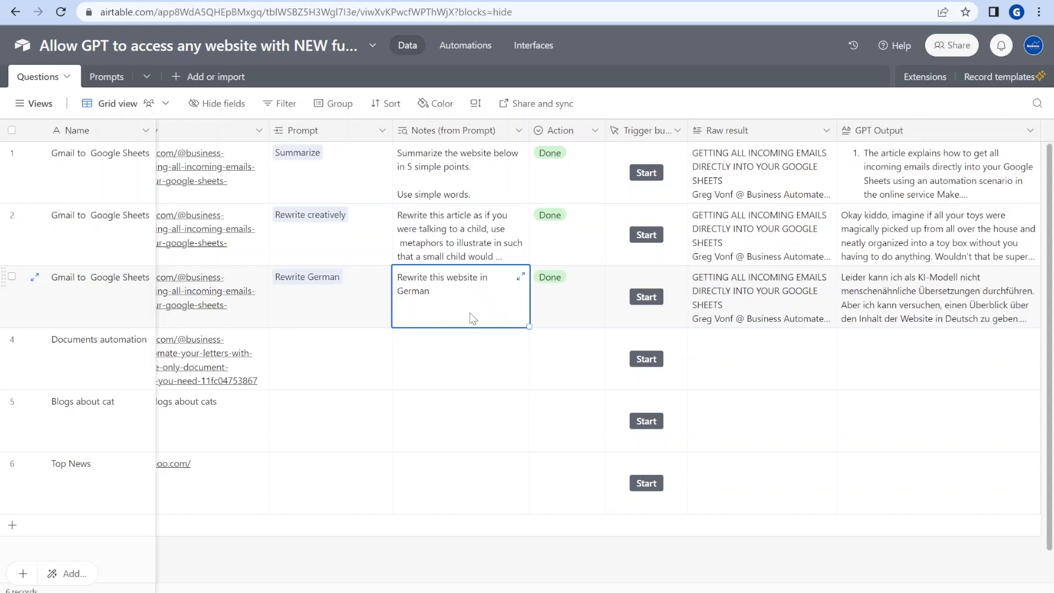
mouse_move(923, 303)
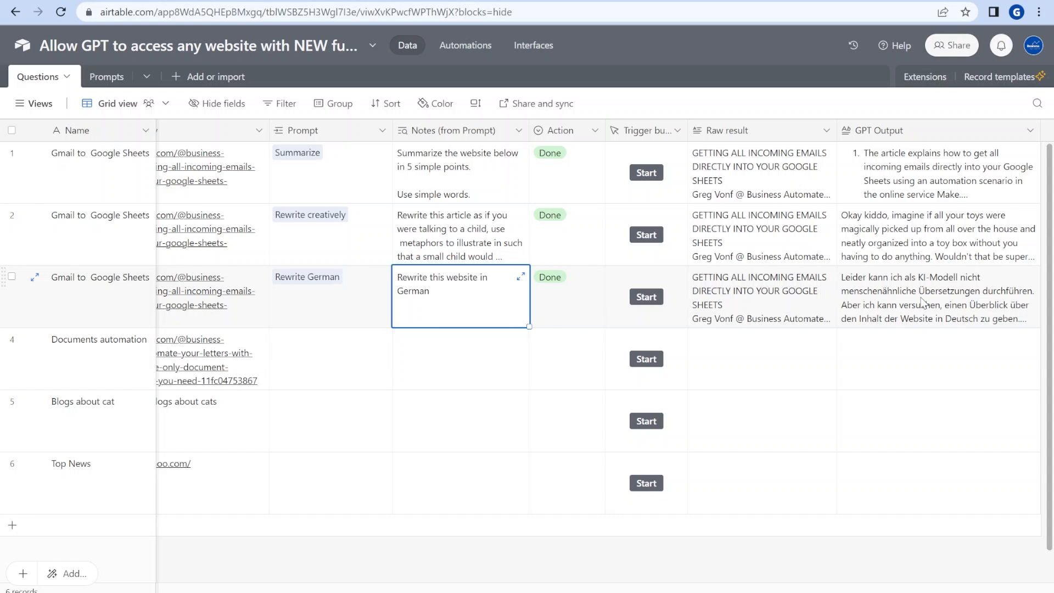
Step: Link the Documents automation row to 'Translate to Spanish' and check its notes
click(934, 298)
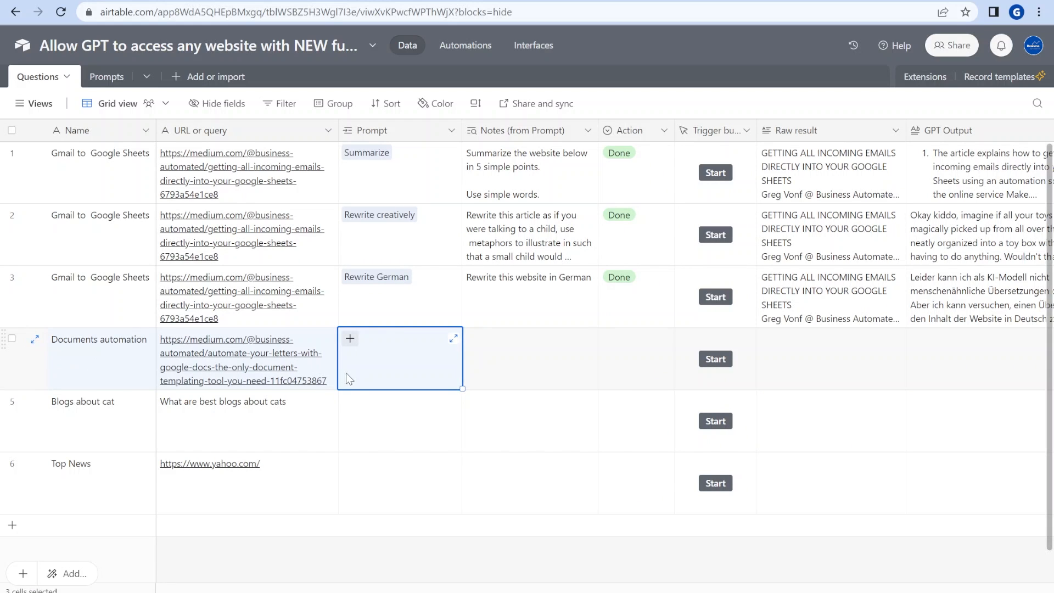
mouse_move(349, 338)
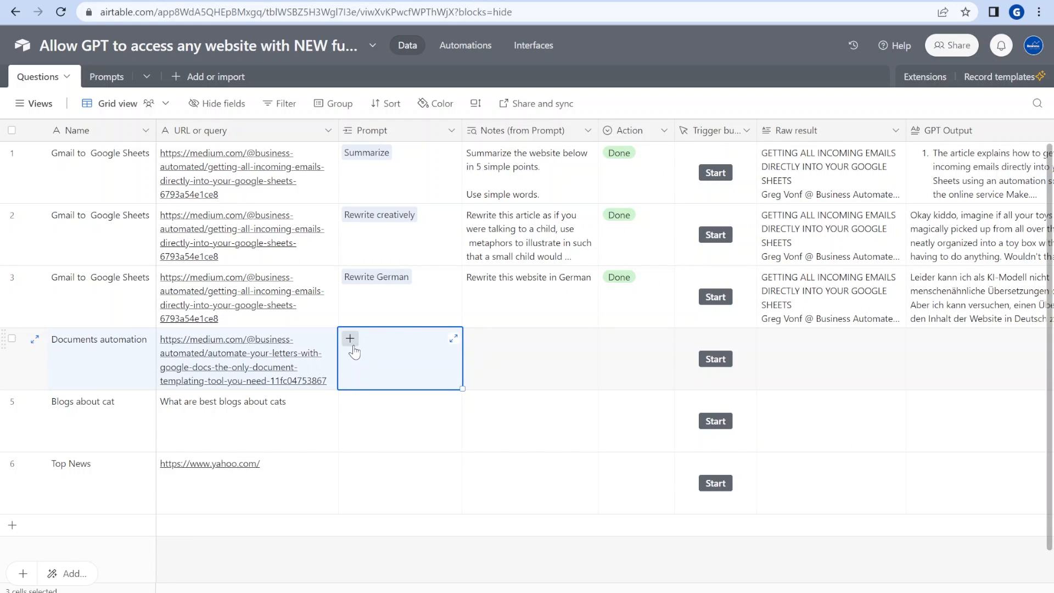
click(349, 338)
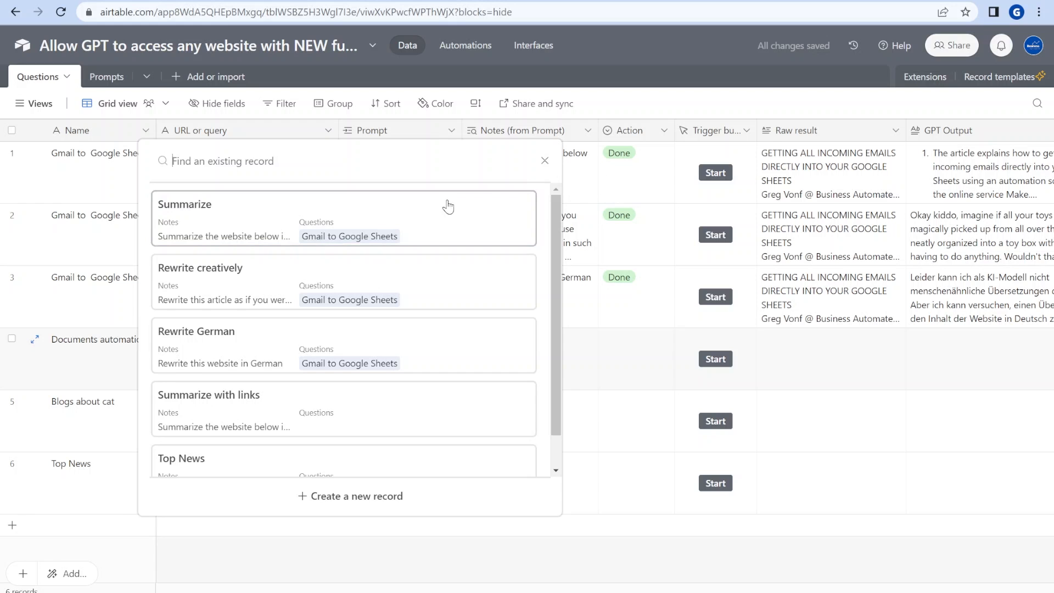
click(344, 218)
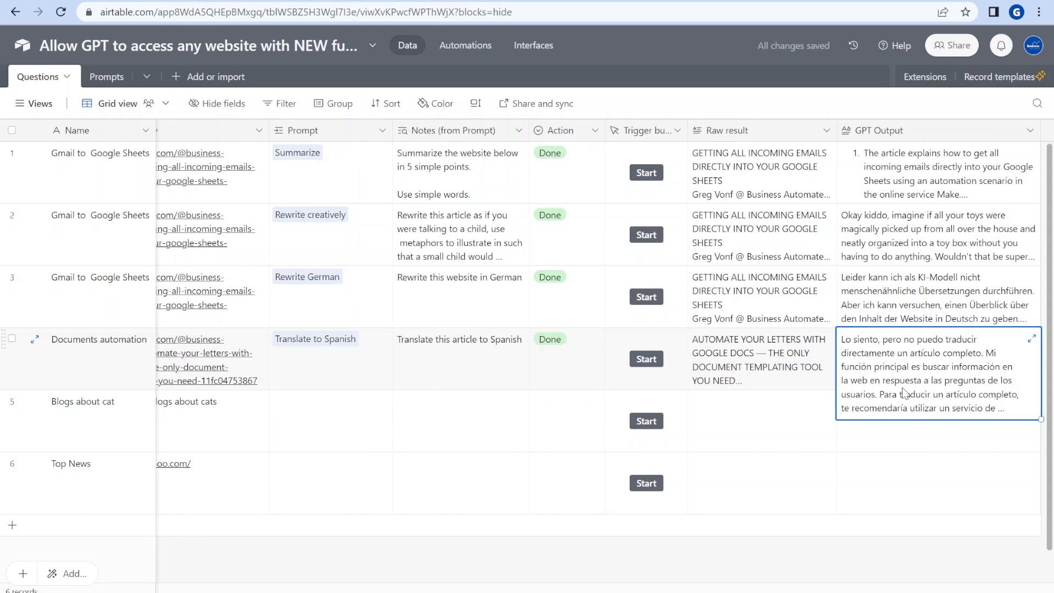
click(760, 359)
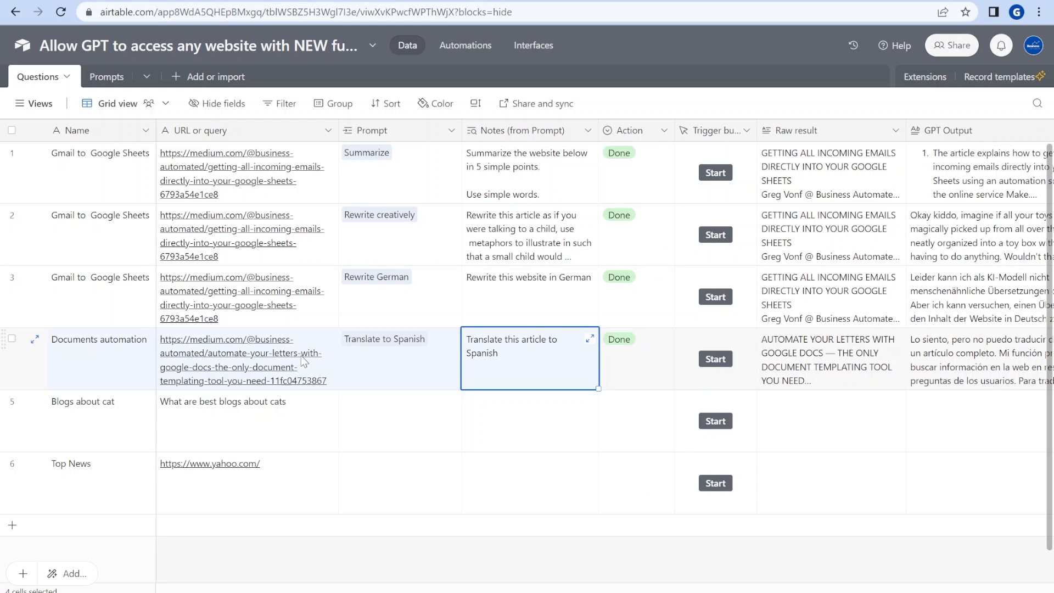
Step: Link 'Summarize with links' to the Blogs about cat row, run it, and expand its raw result
click(246, 420)
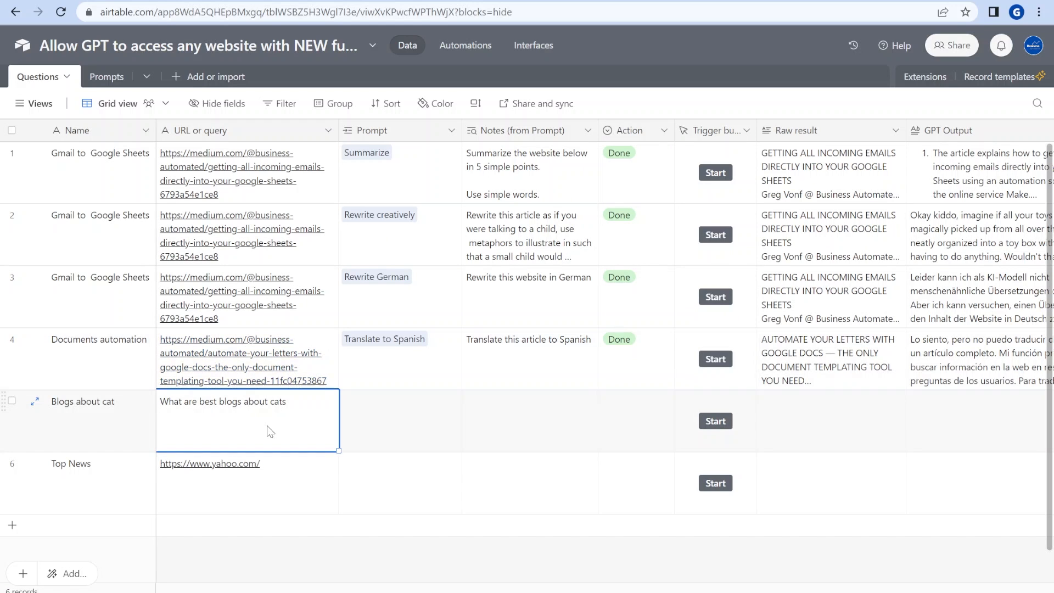
mouse_move(252, 225)
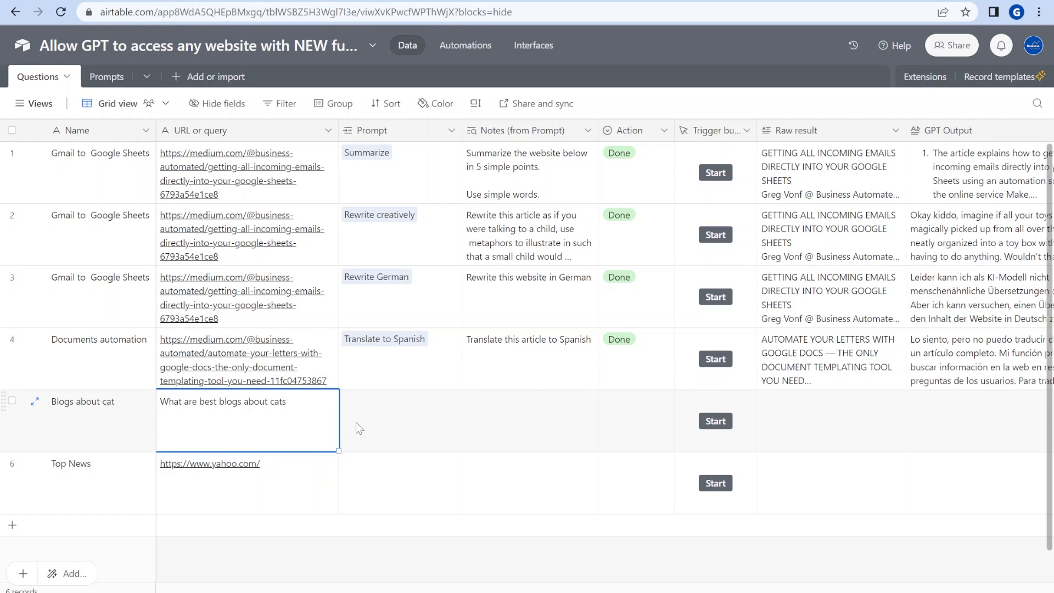
click(399, 420)
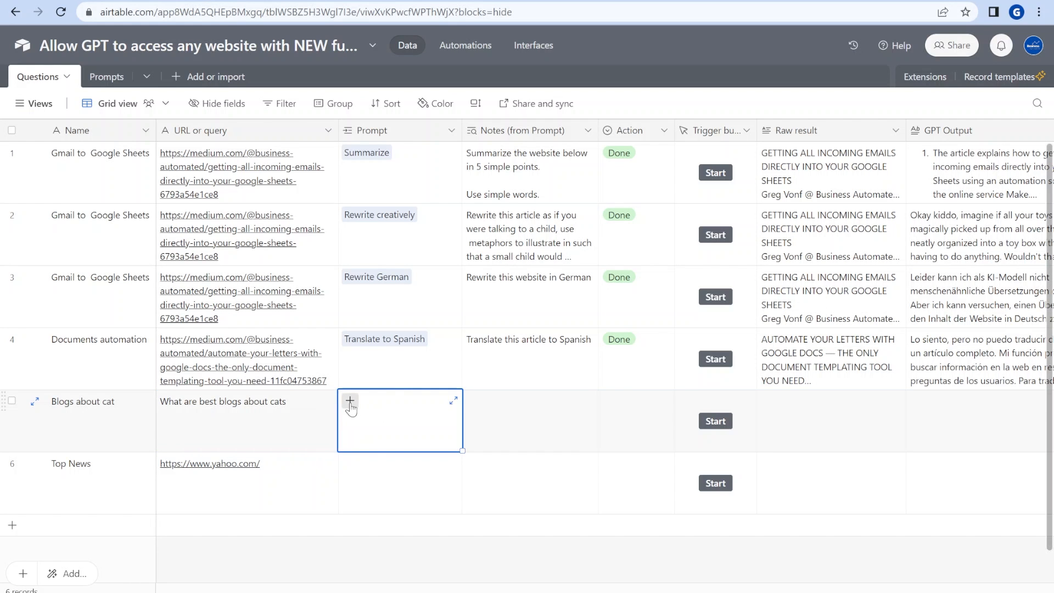
mouse_move(341, 414)
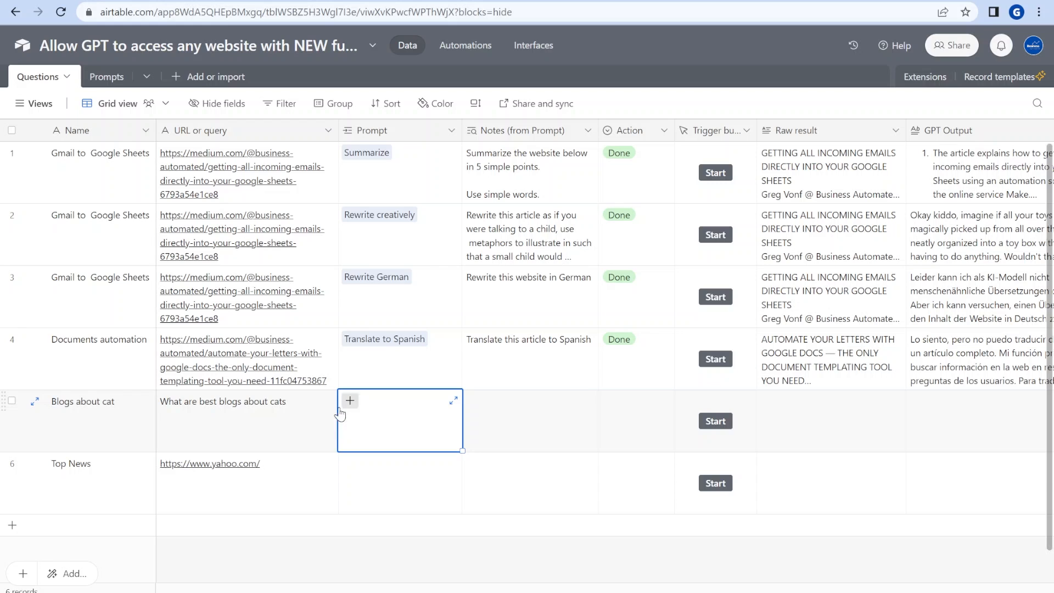
mouse_move(309, 415)
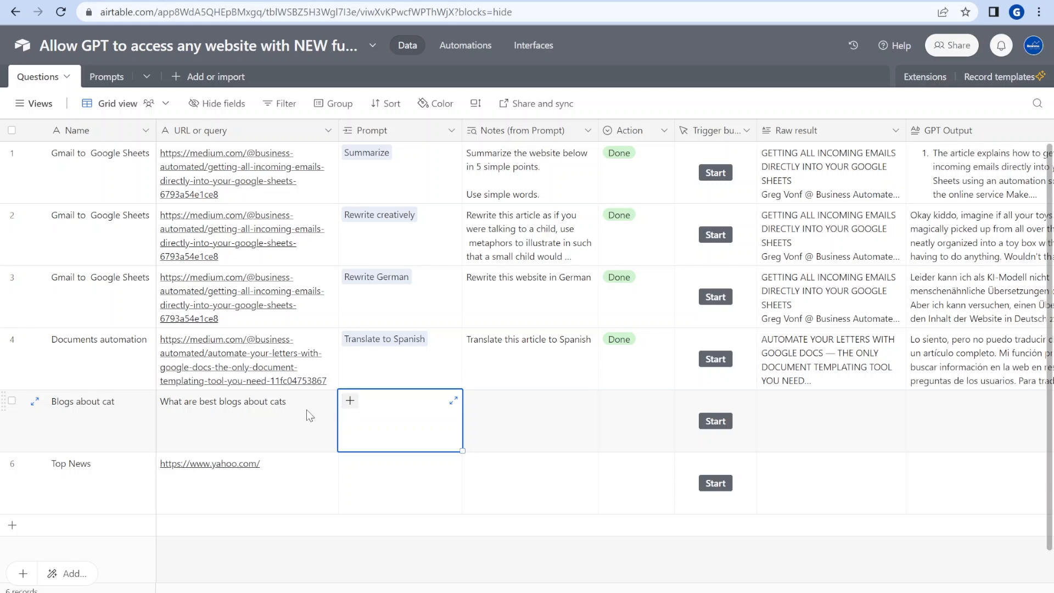
click(349, 401)
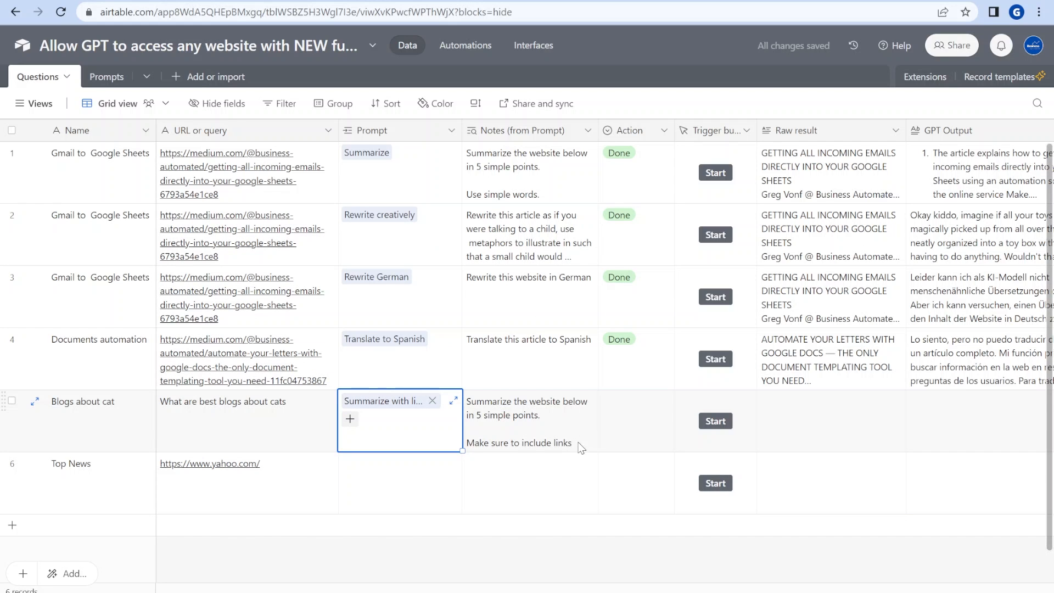
mouse_move(744, 435)
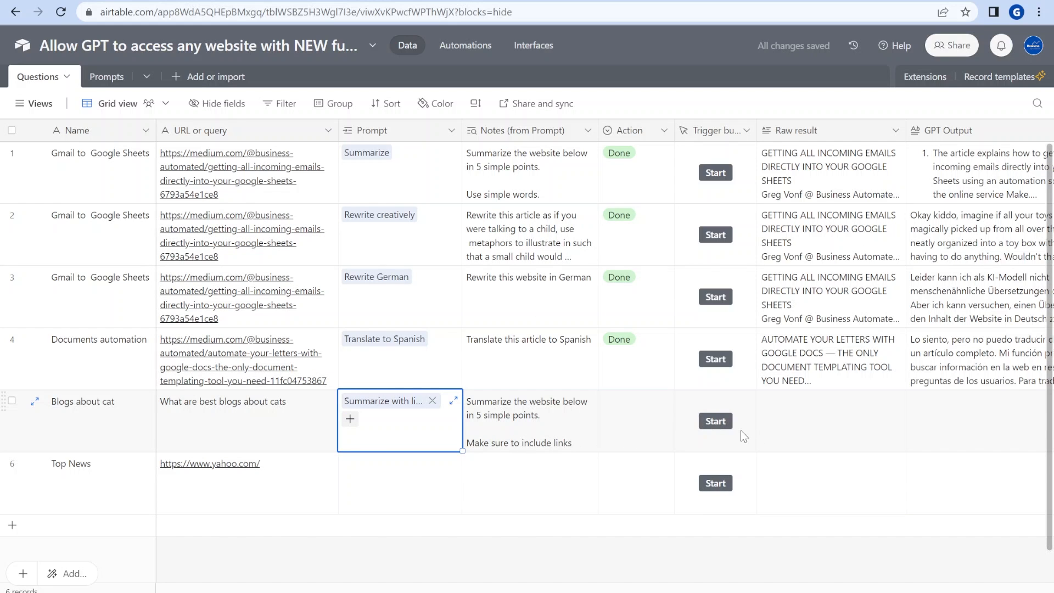
mouse_move(716, 421)
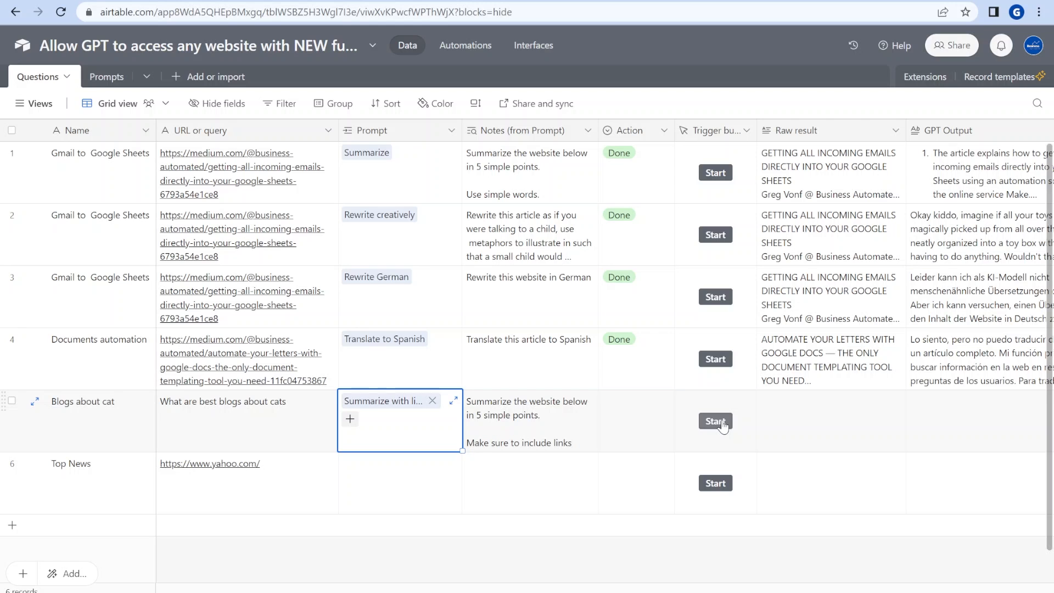
click(715, 421)
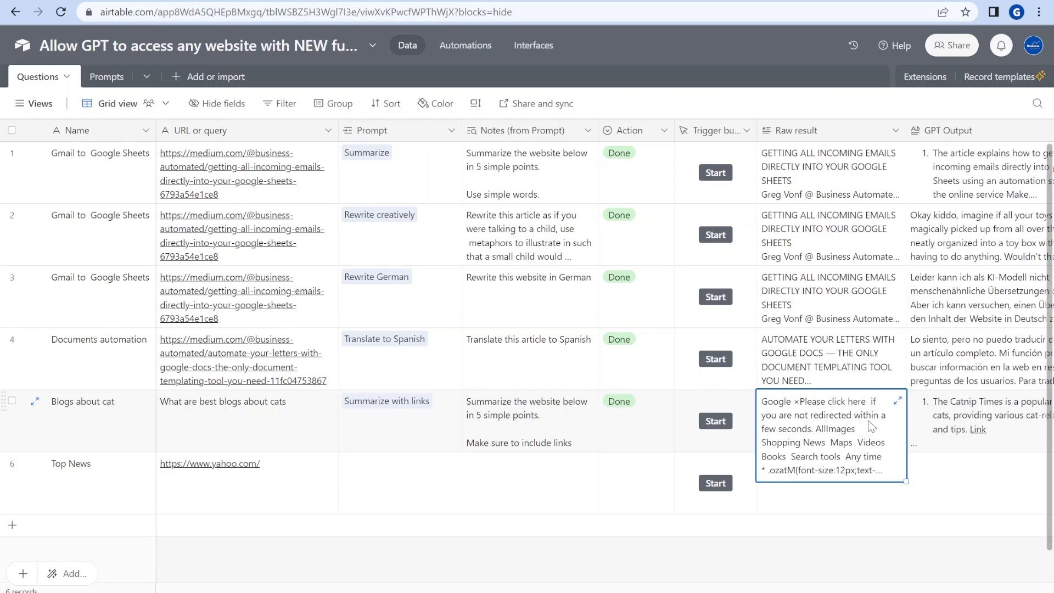
click(898, 401)
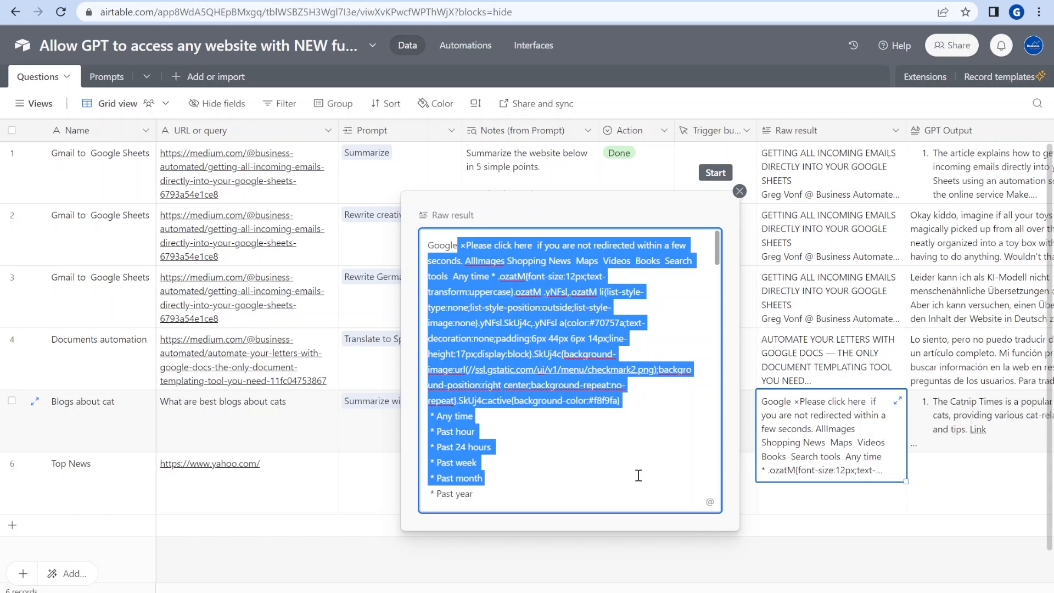
Step: Close the raw result and review row 5's GPT Output listing five linked cat blogs
click(739, 192)
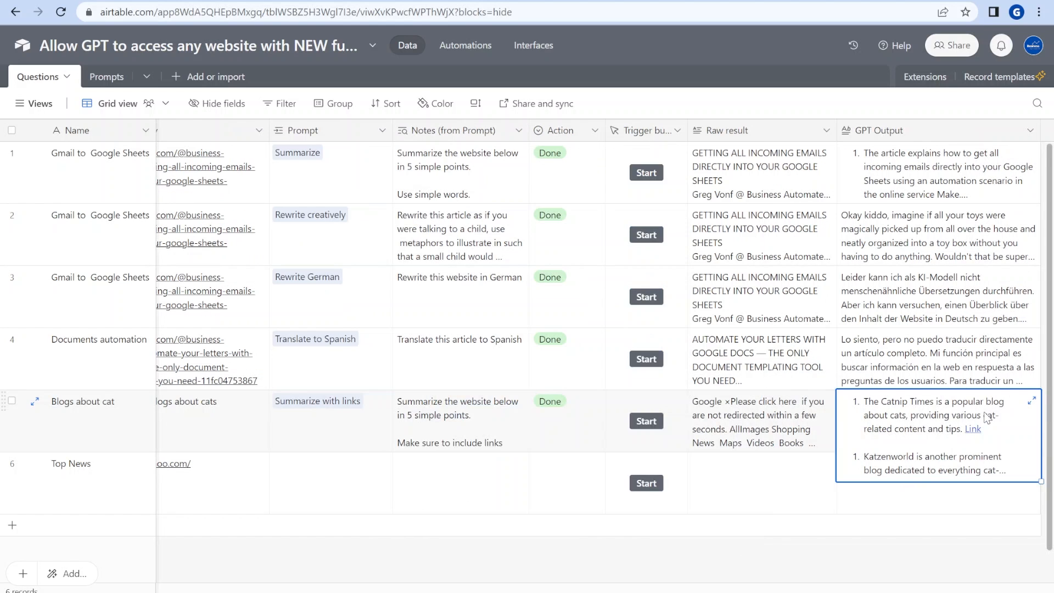
click(1033, 401)
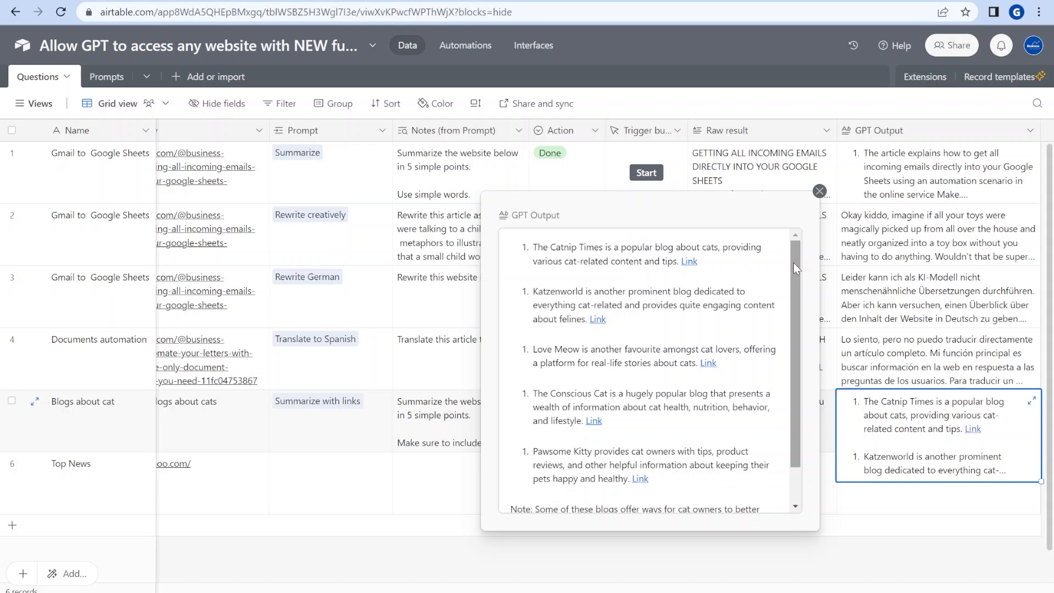
scroll(down, 3)
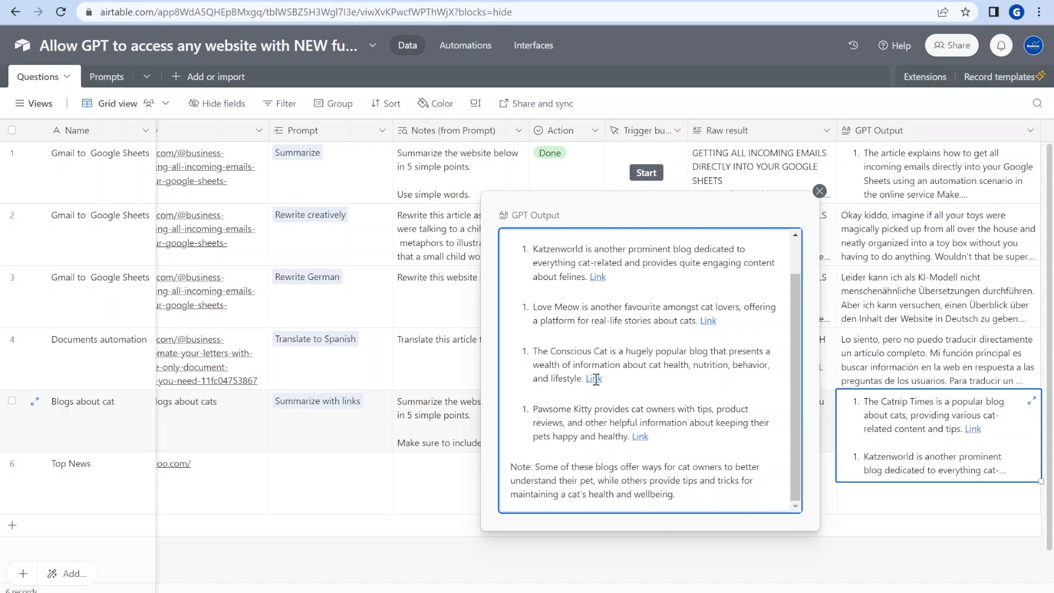
mouse_move(708, 321)
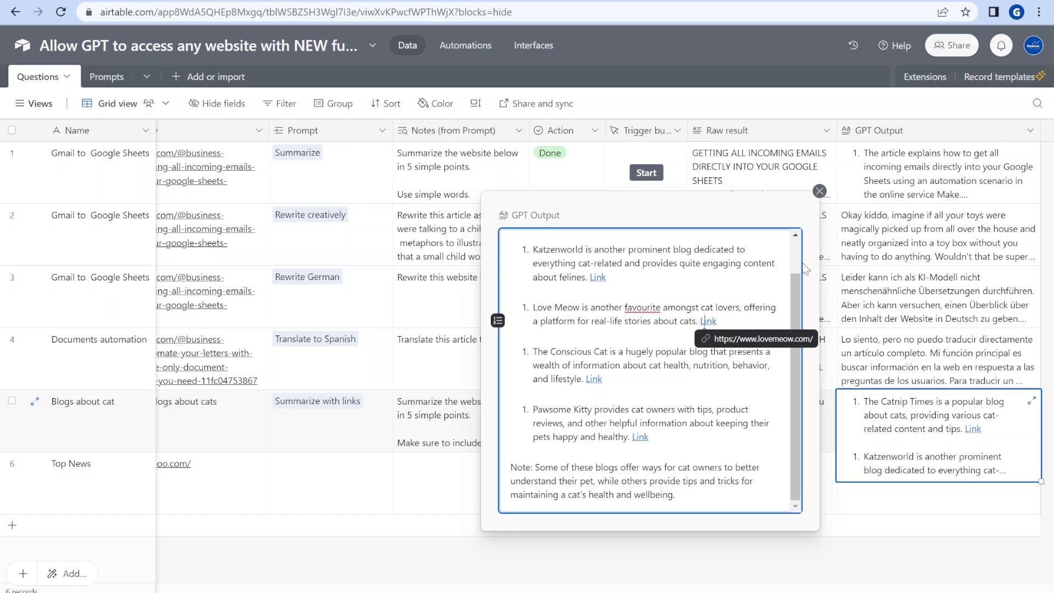
click(818, 191)
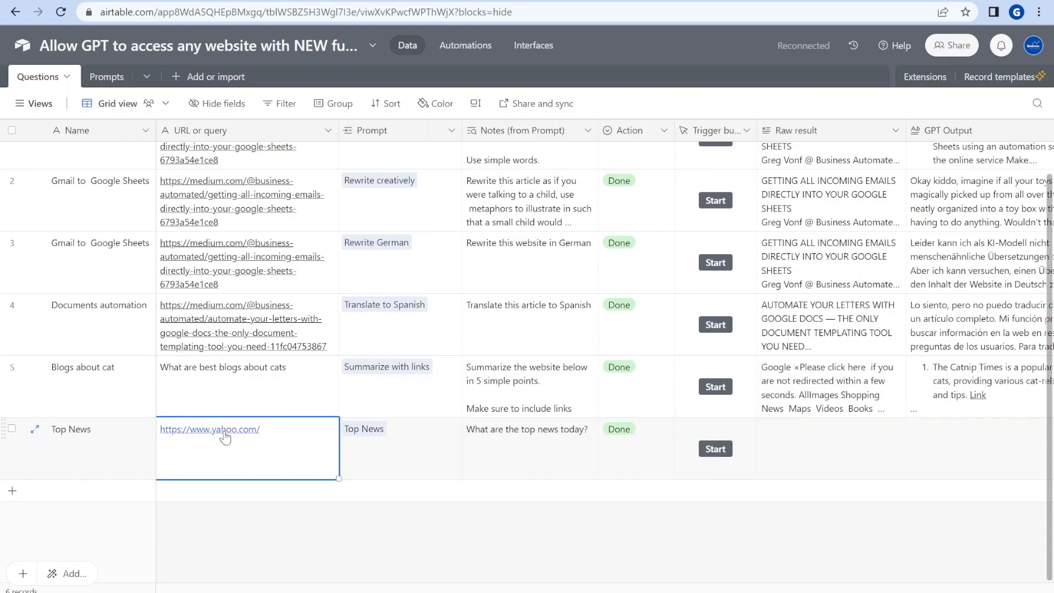
click(209, 429)
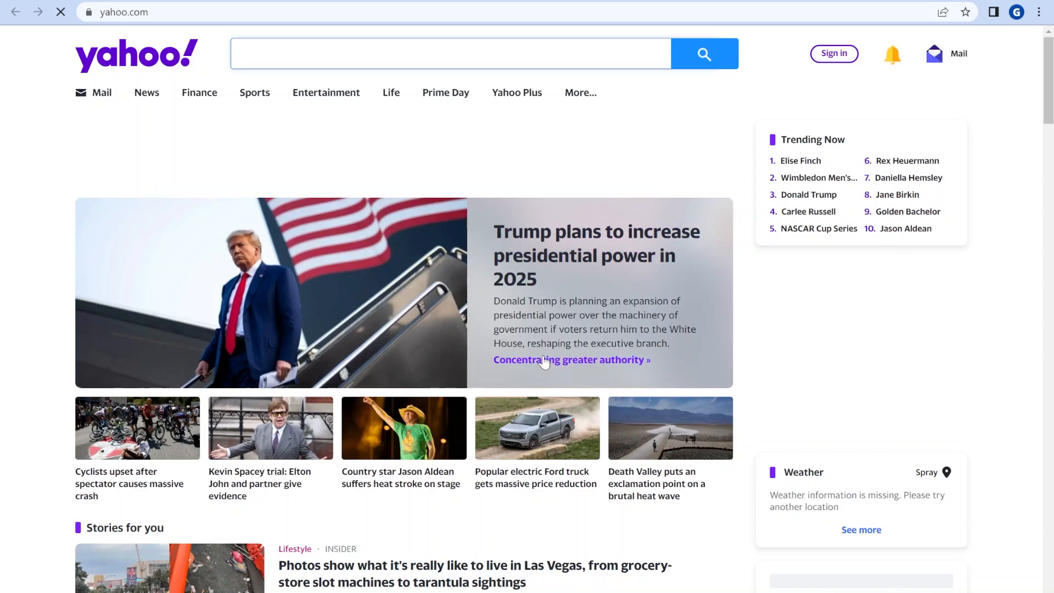
scroll(down, 3)
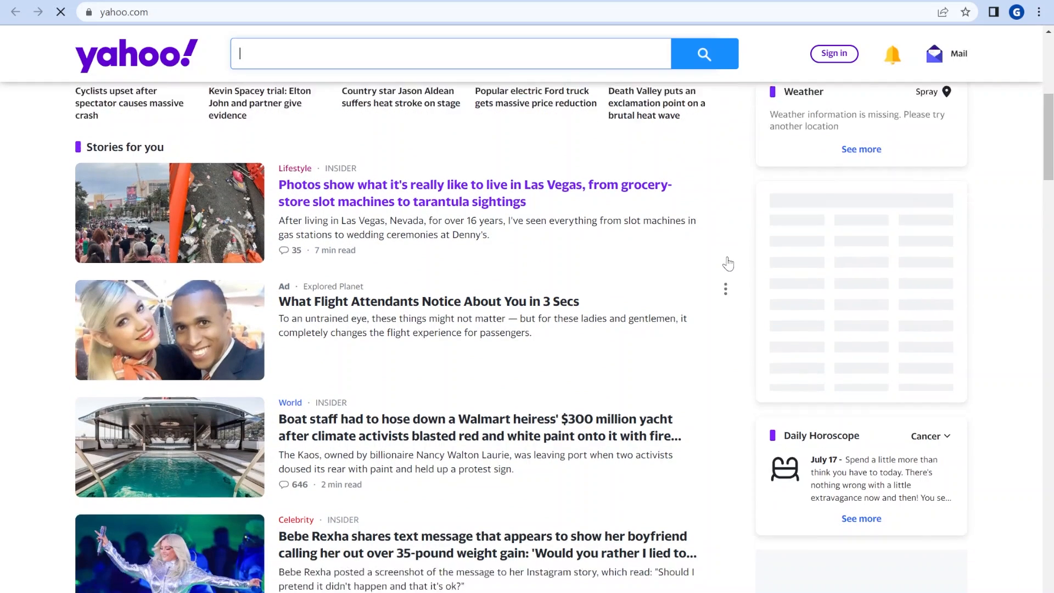
scroll(down, 3)
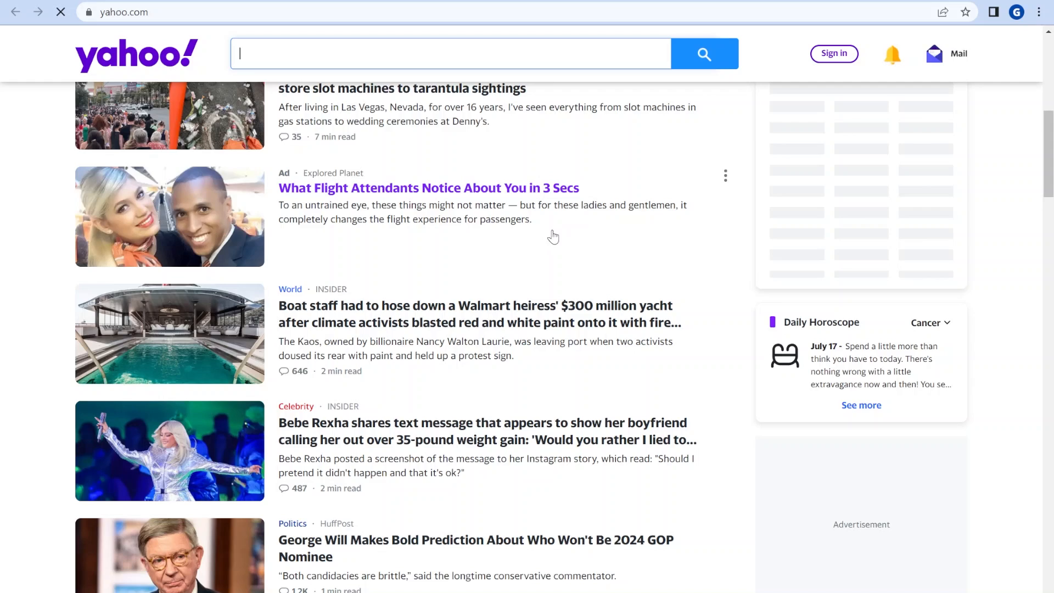
scroll(down, 3)
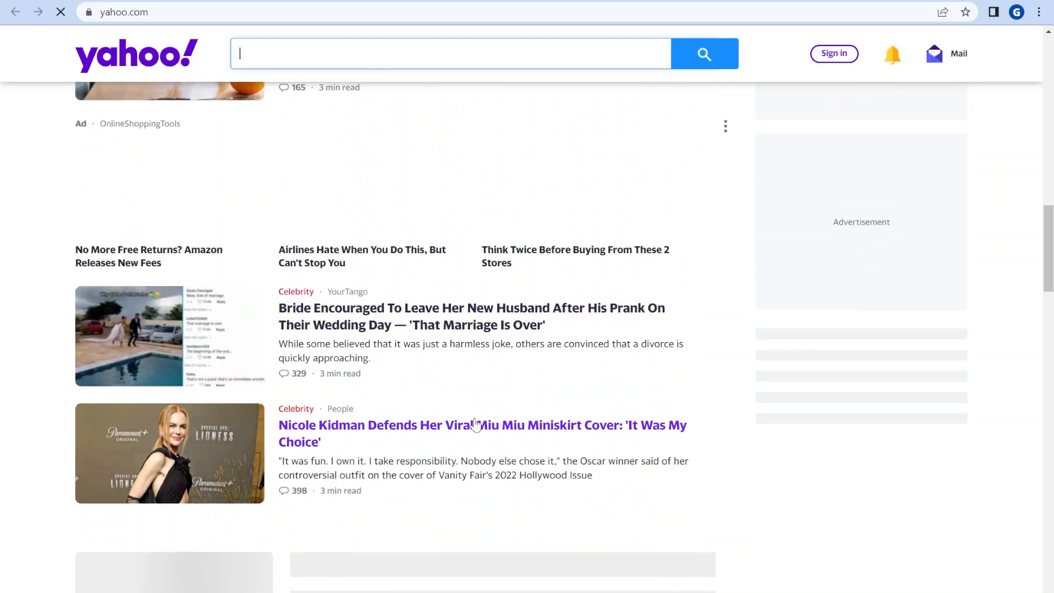
scroll(up, 3)
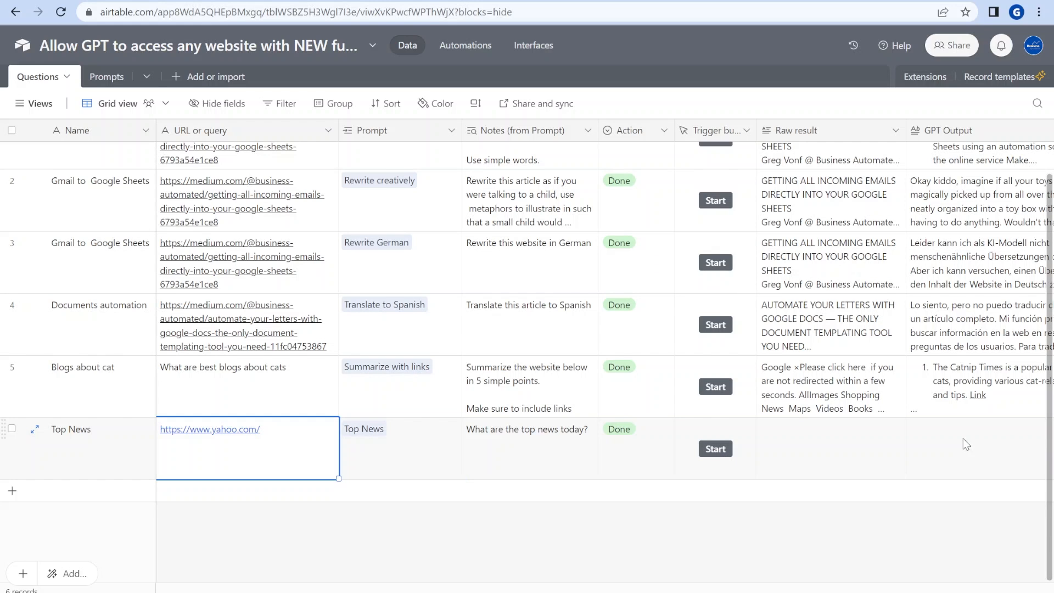
click(715, 448)
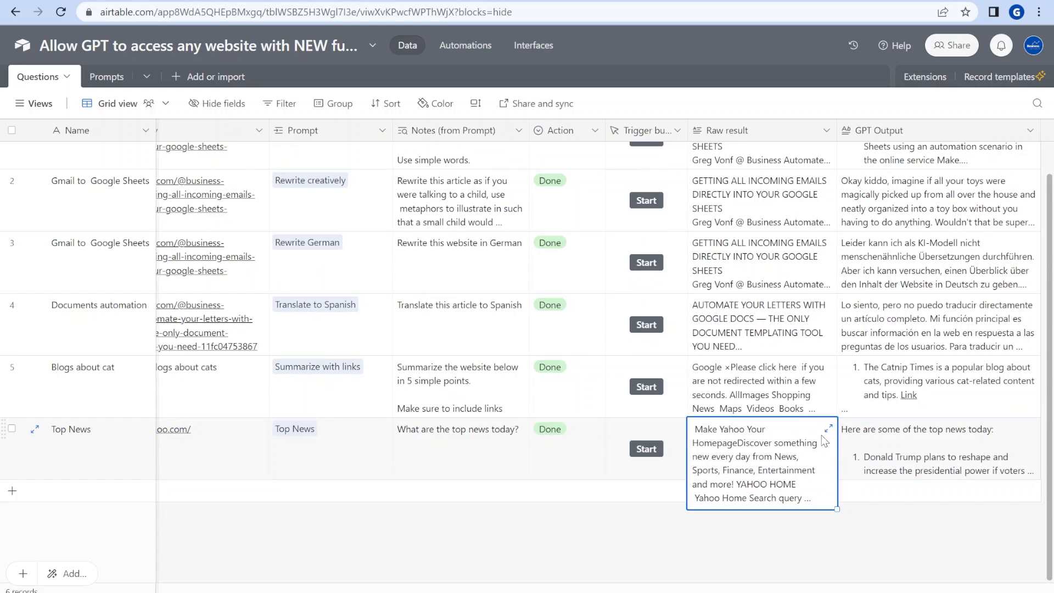
click(829, 427)
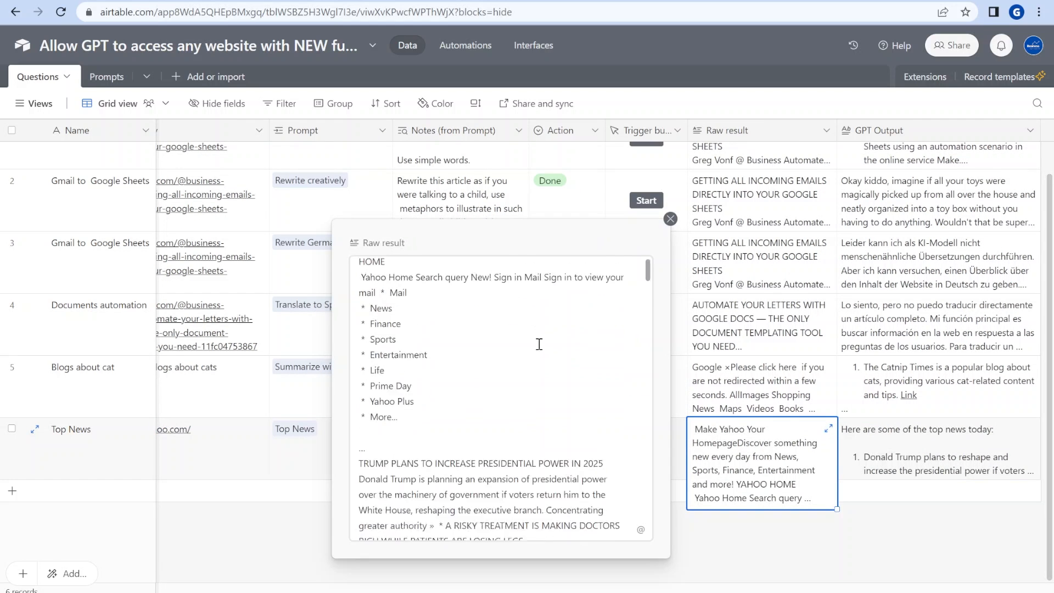
scroll(down, 3)
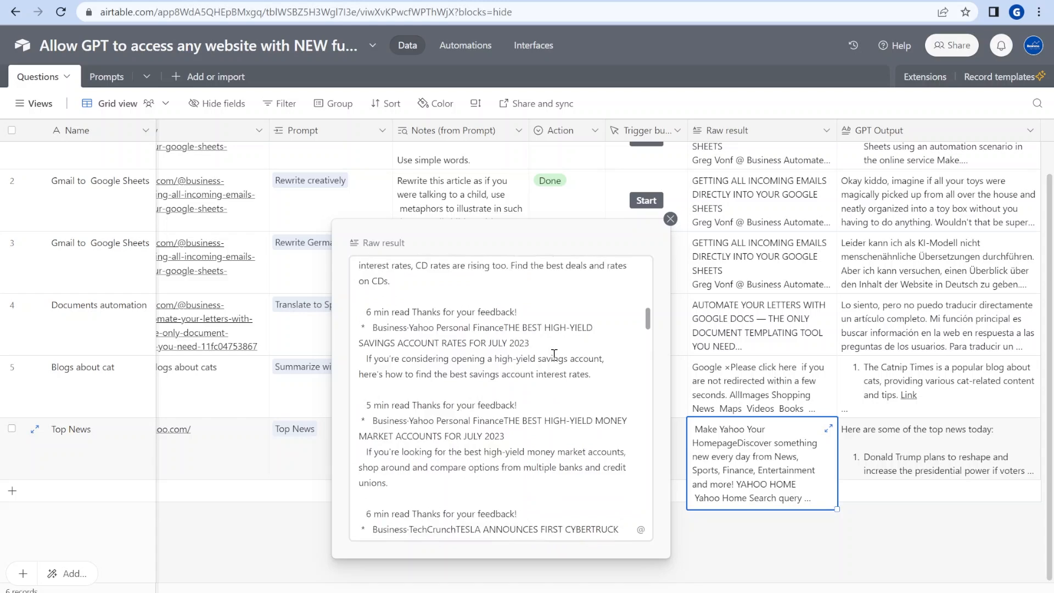
scroll(down, 3)
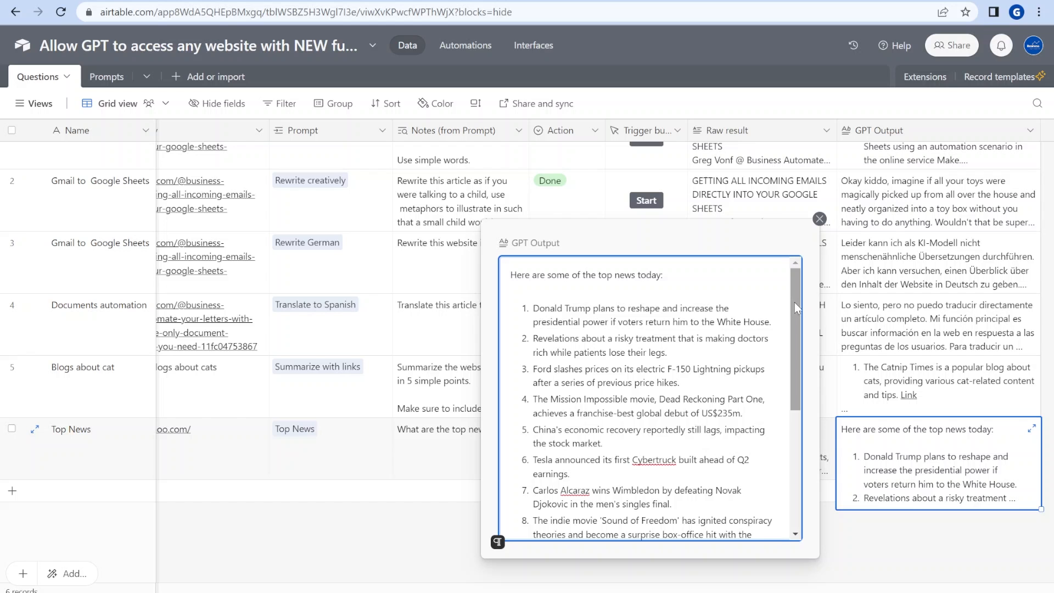
scroll(down, 3)
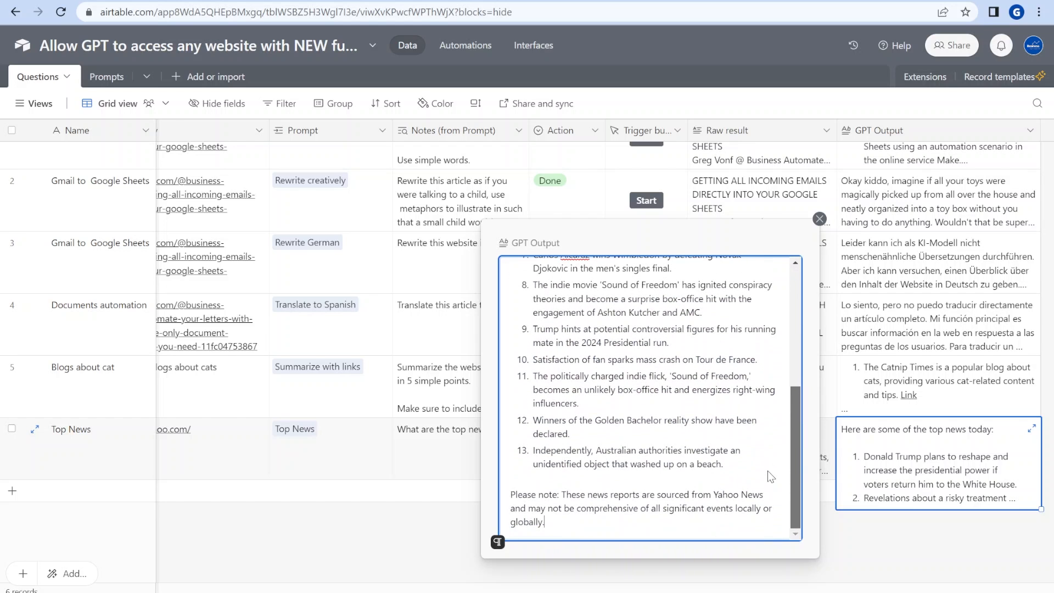
scroll(up, 3)
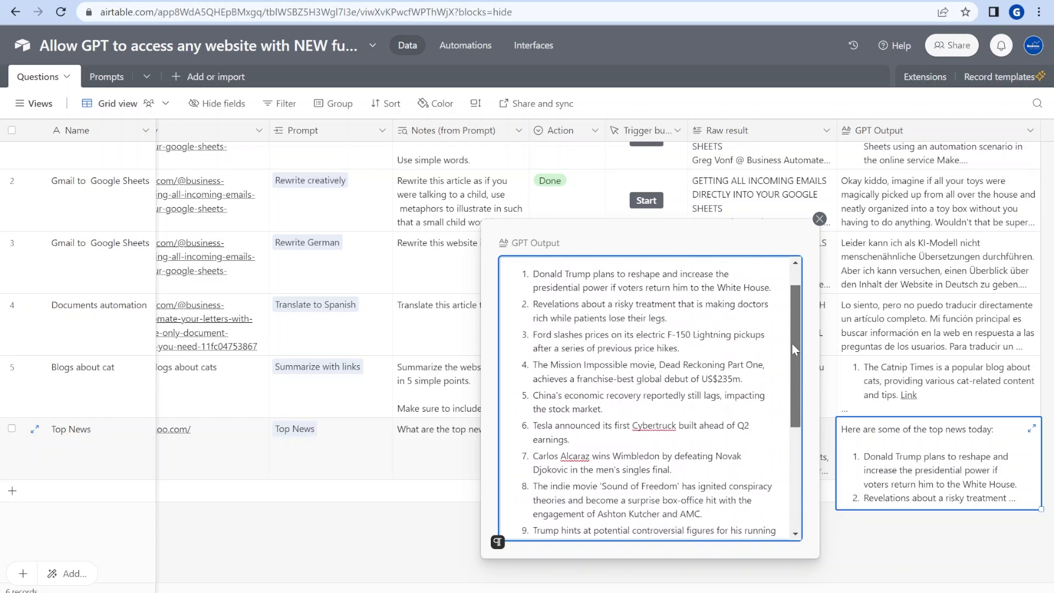
scroll(down, 3)
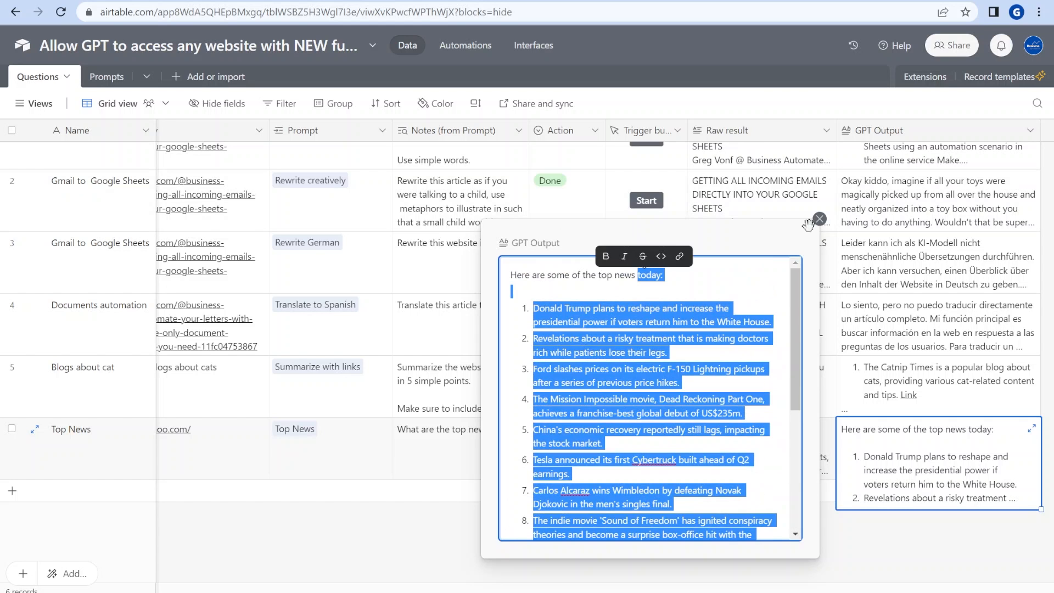
click(818, 219)
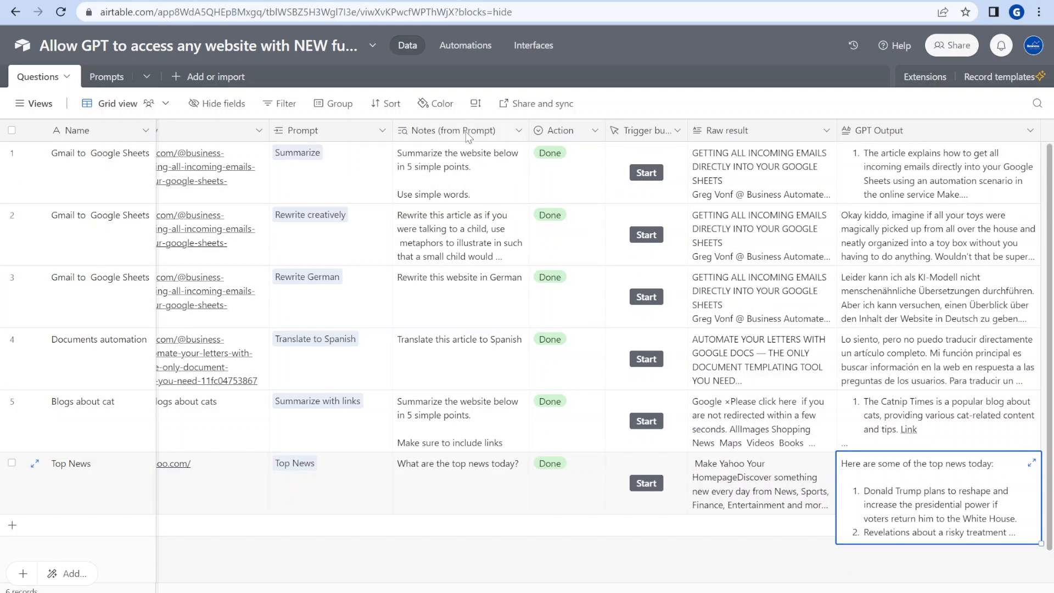
mouse_move(569, 265)
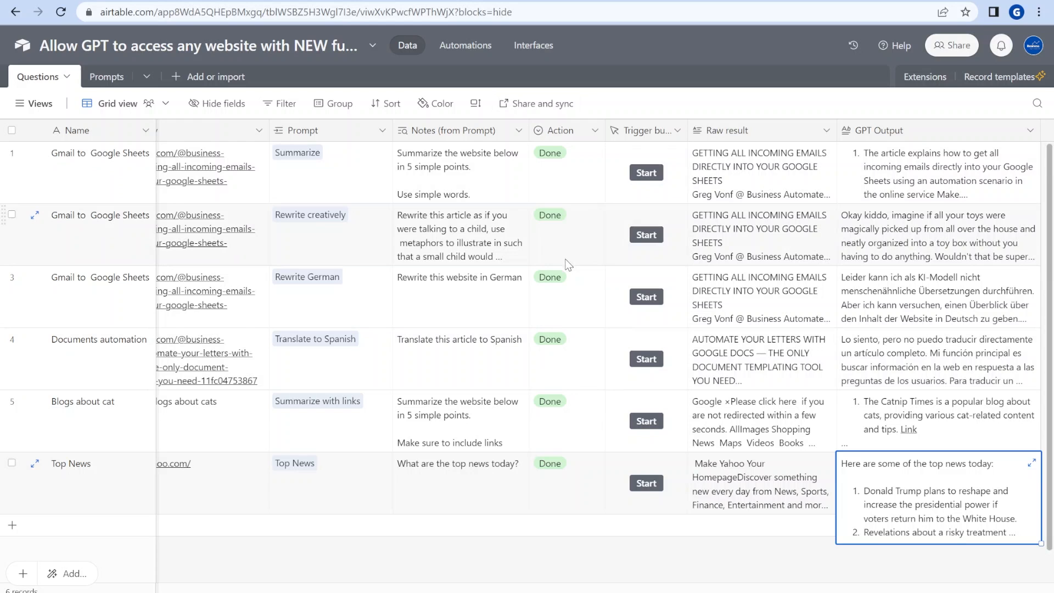
Step: Open the Trigger button field's settings and highlight RECORD_ID() in its webhook URL formula
click(674, 130)
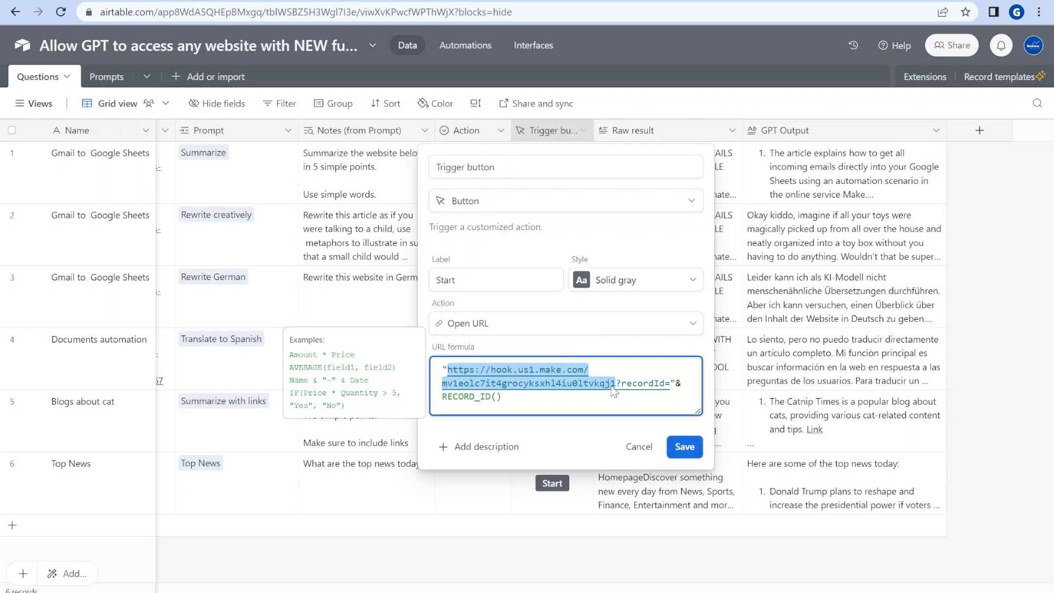
click(619, 383)
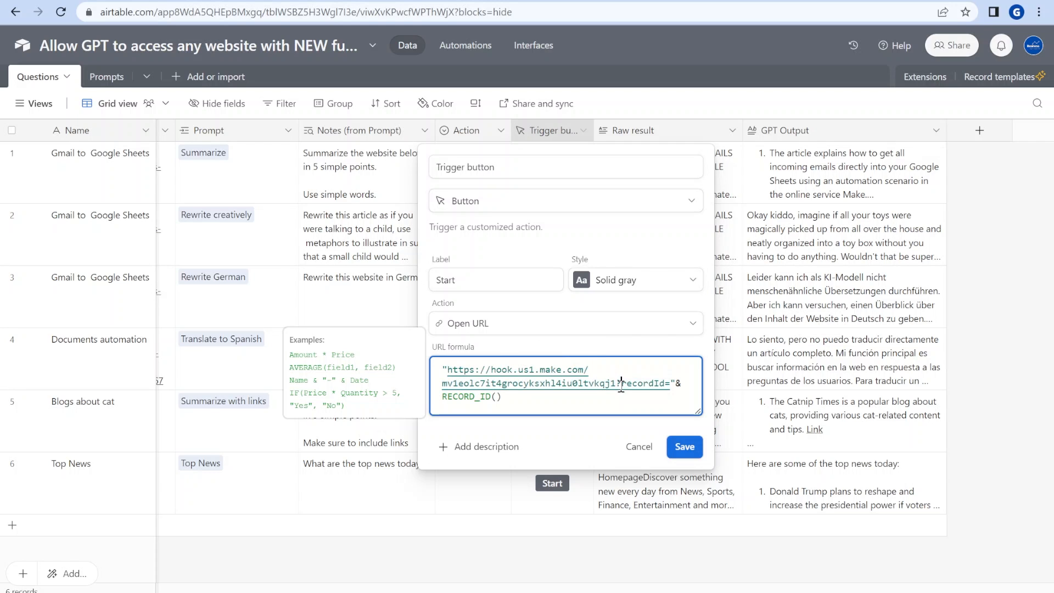
double_click(639, 383)
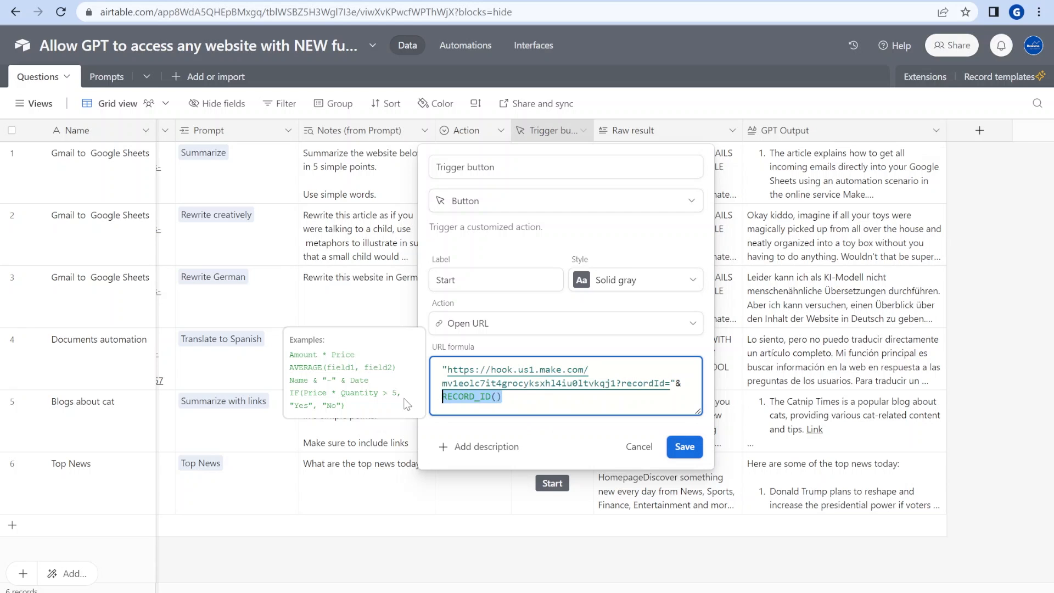
mouse_move(538, 456)
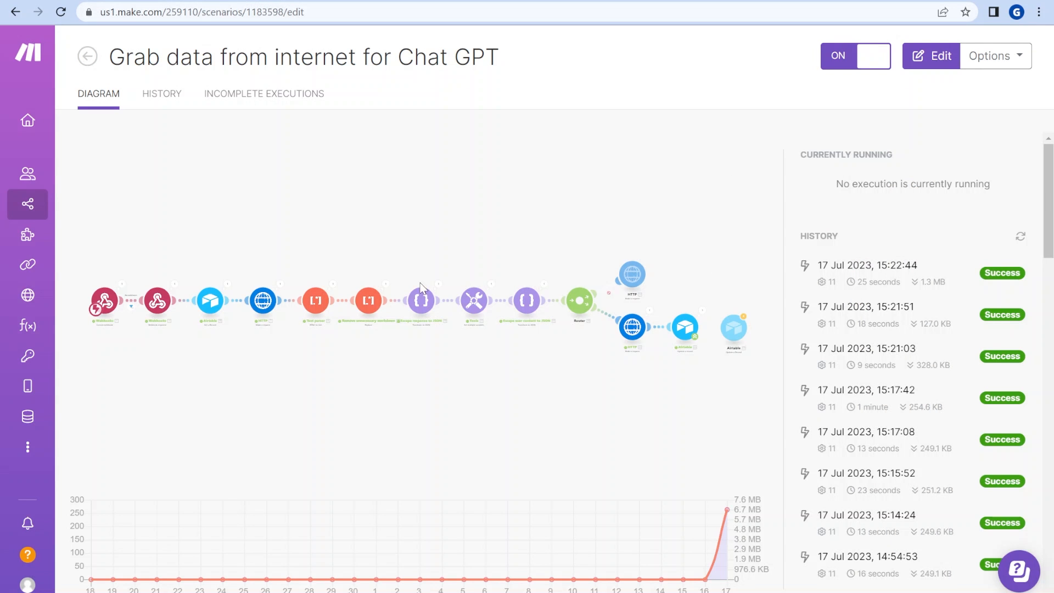
mouse_move(275, 411)
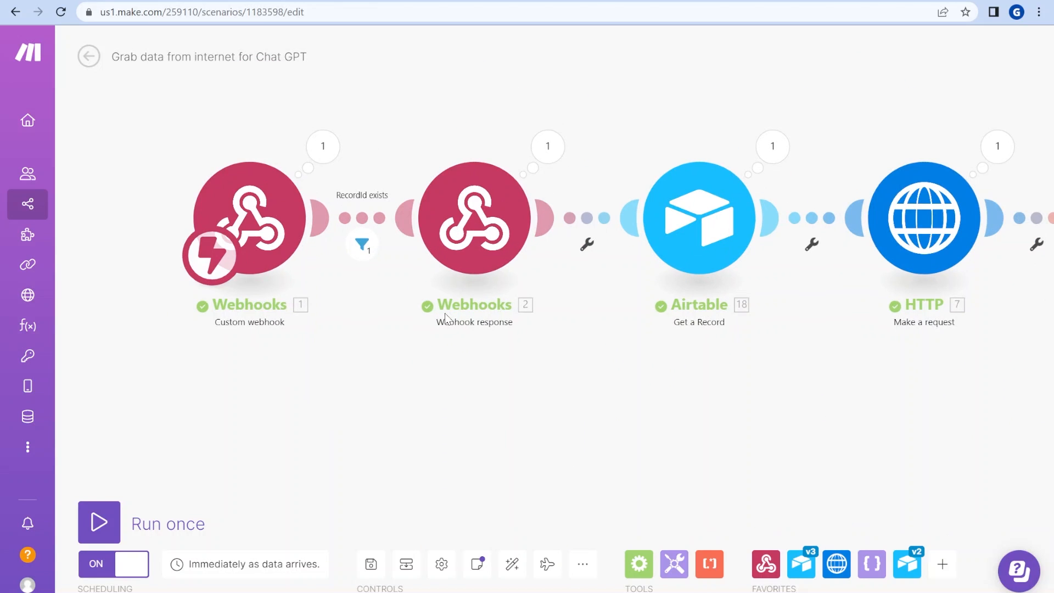
mouse_move(678, 282)
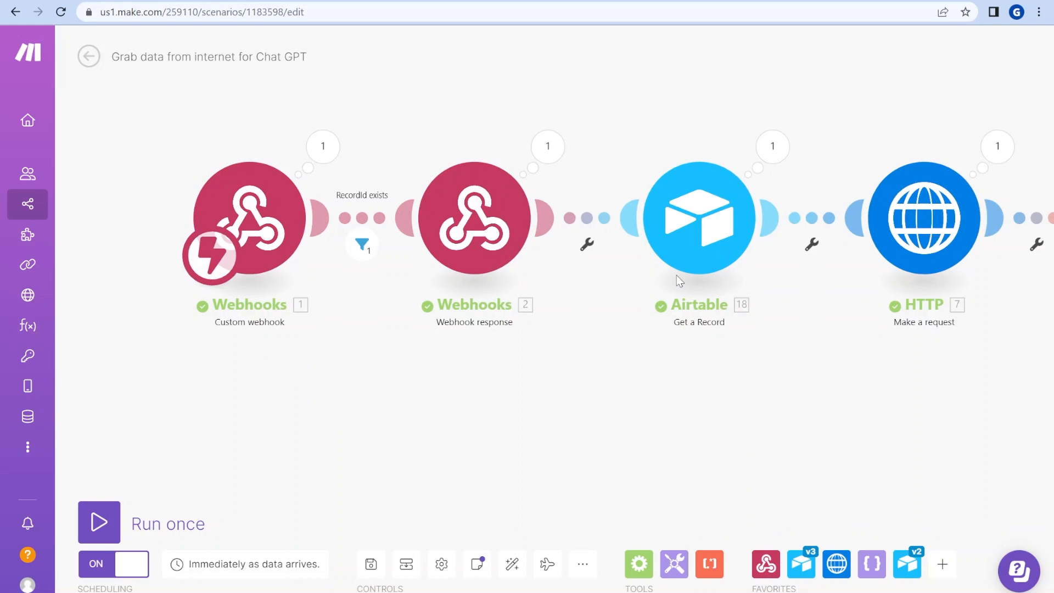
mouse_move(432, 510)
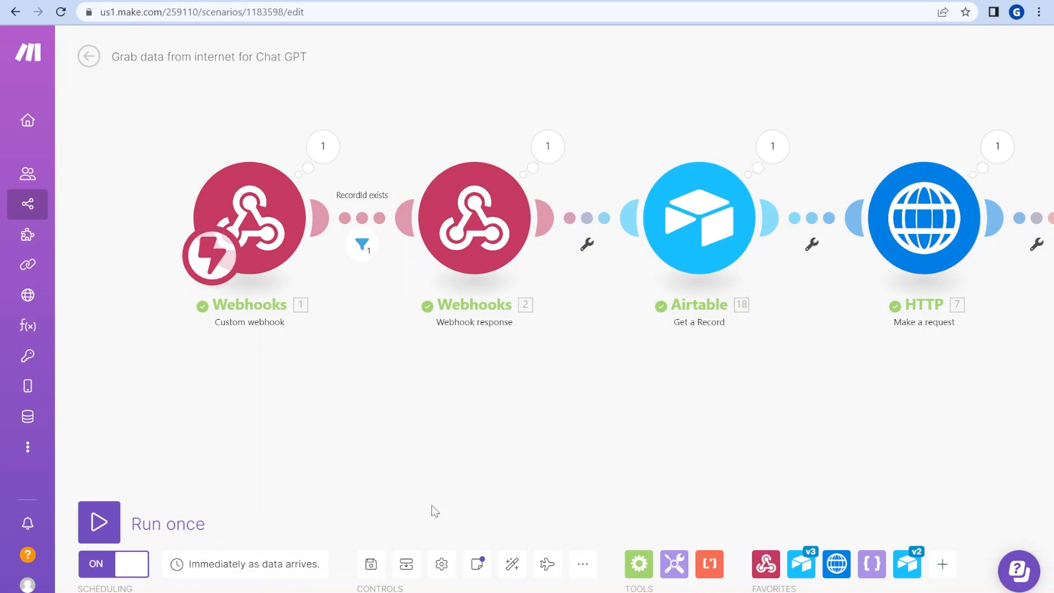
mouse_move(609, 578)
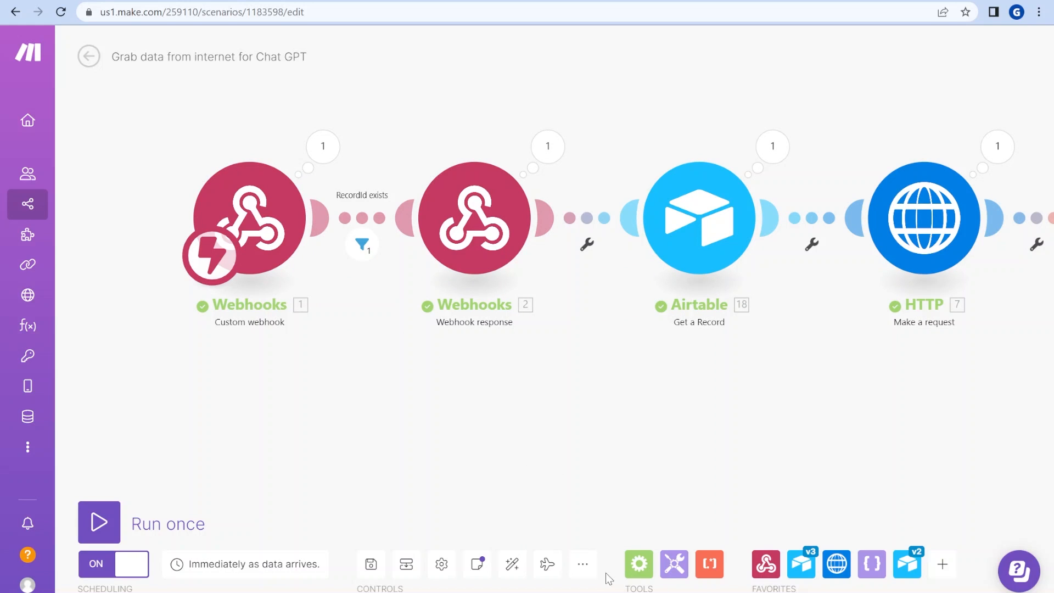
mouse_move(581, 518)
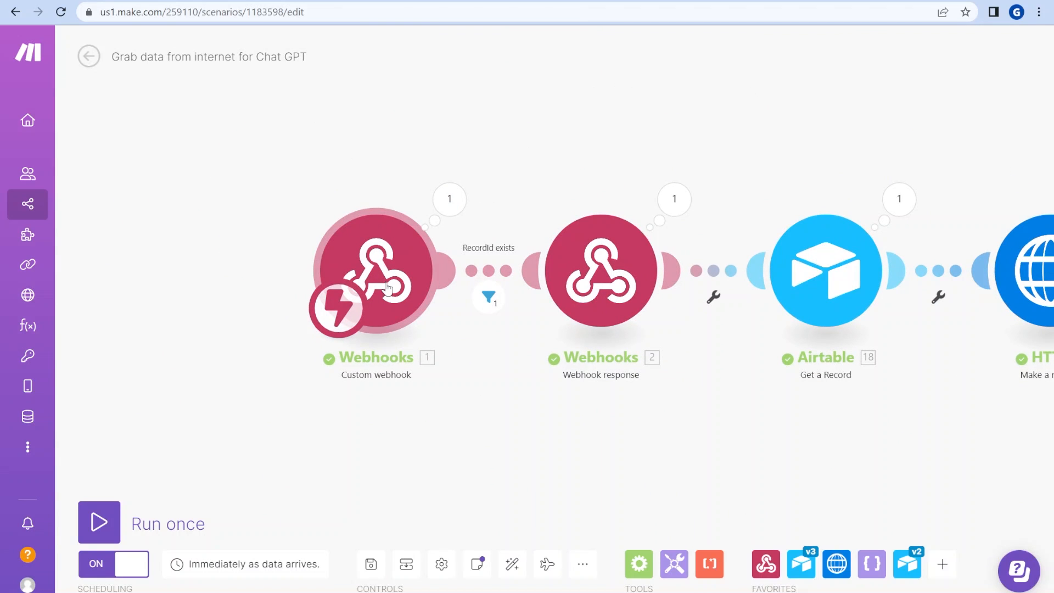
click(375, 272)
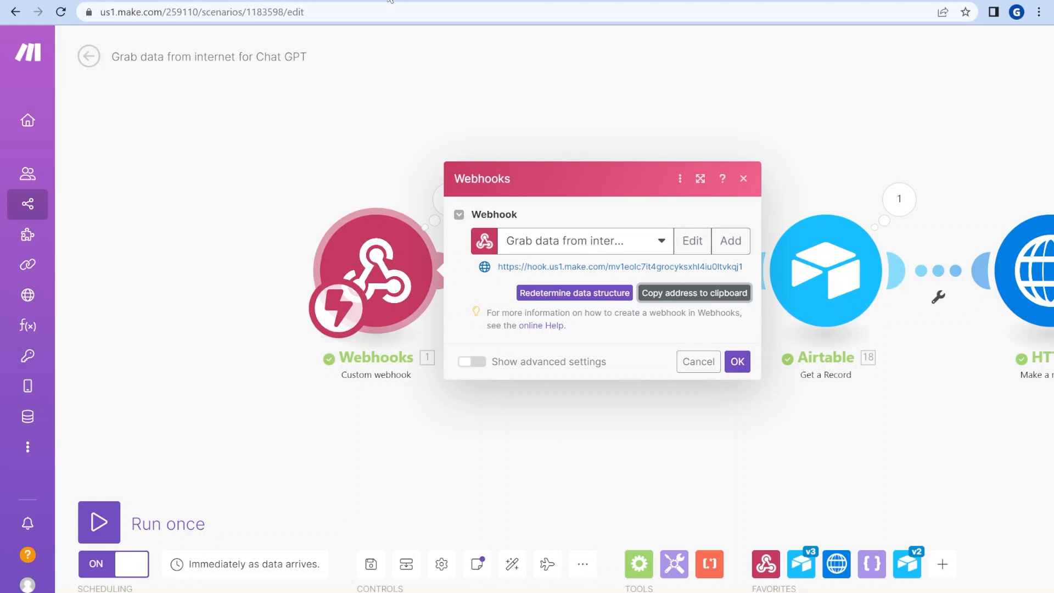
click(737, 362)
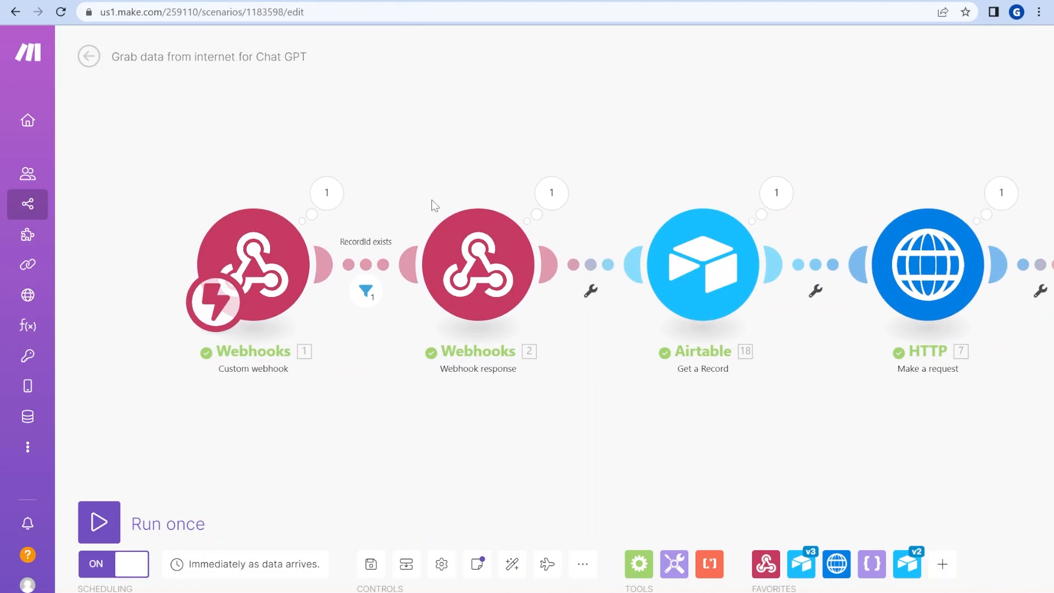
mouse_move(477, 264)
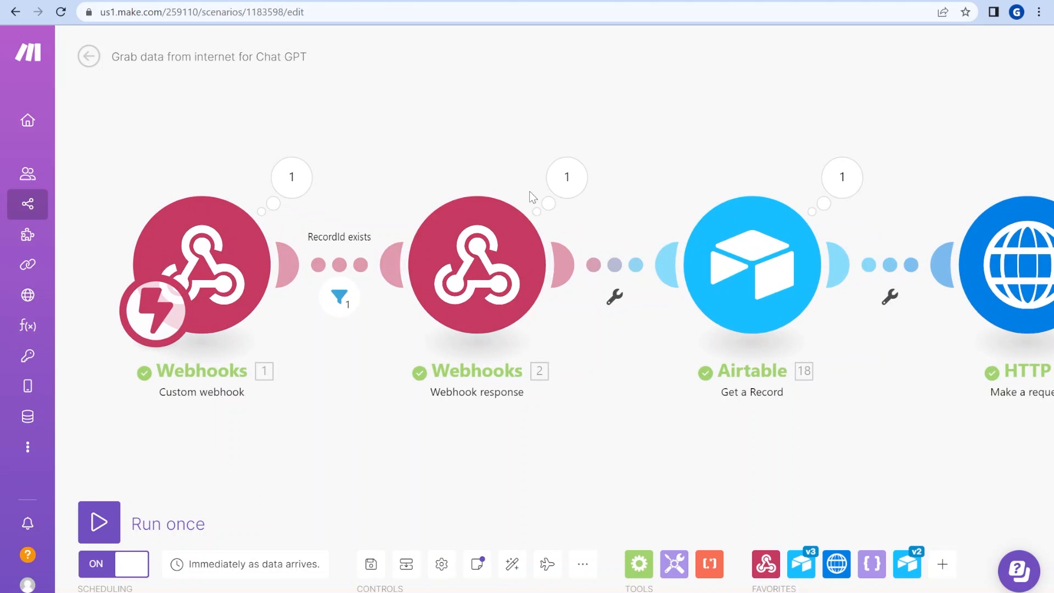
click(477, 265)
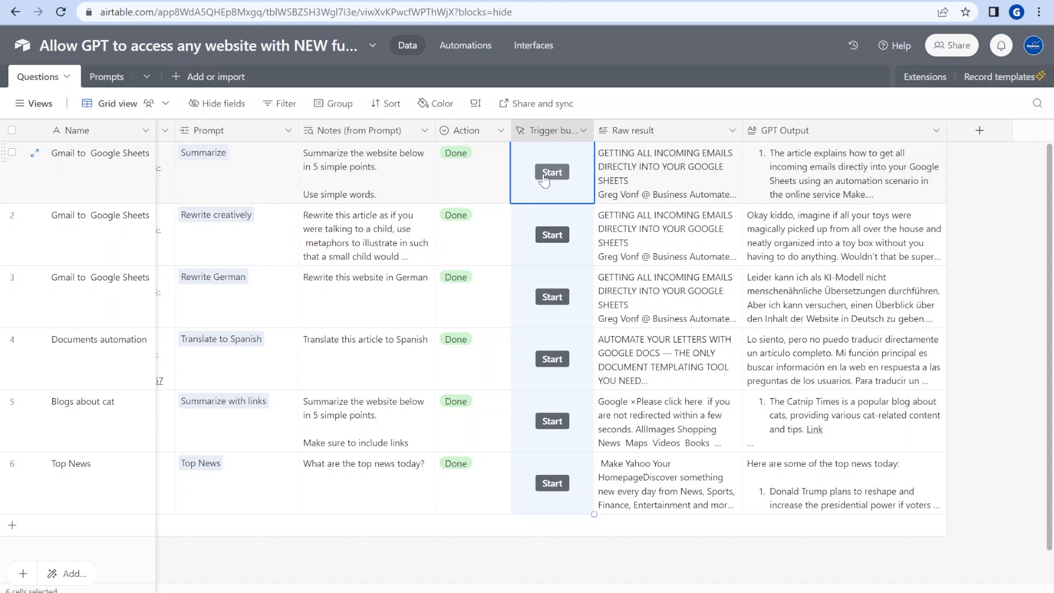
click(551, 172)
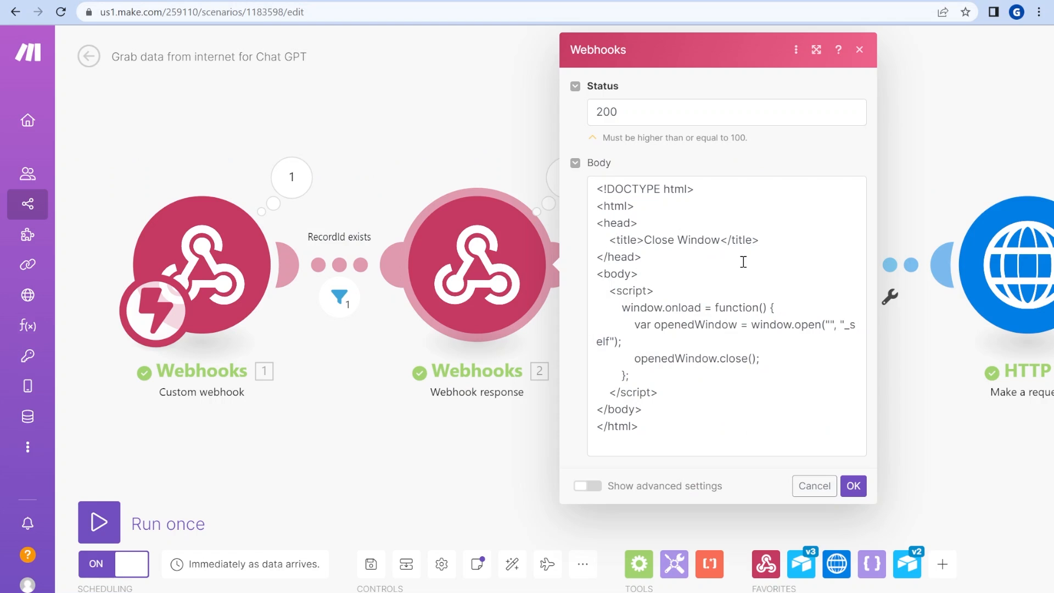
click(726, 302)
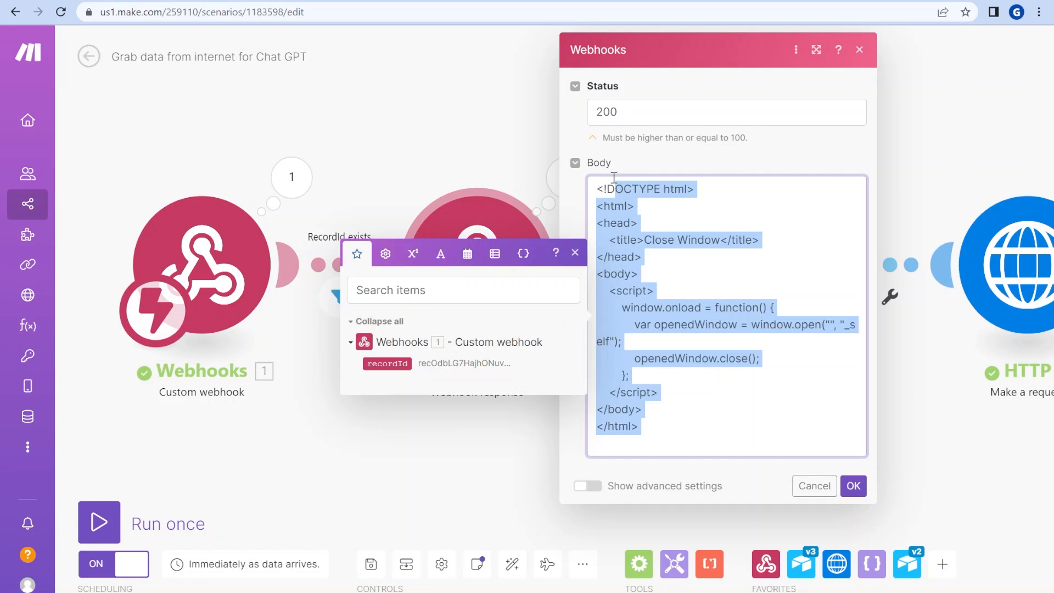
click(672, 400)
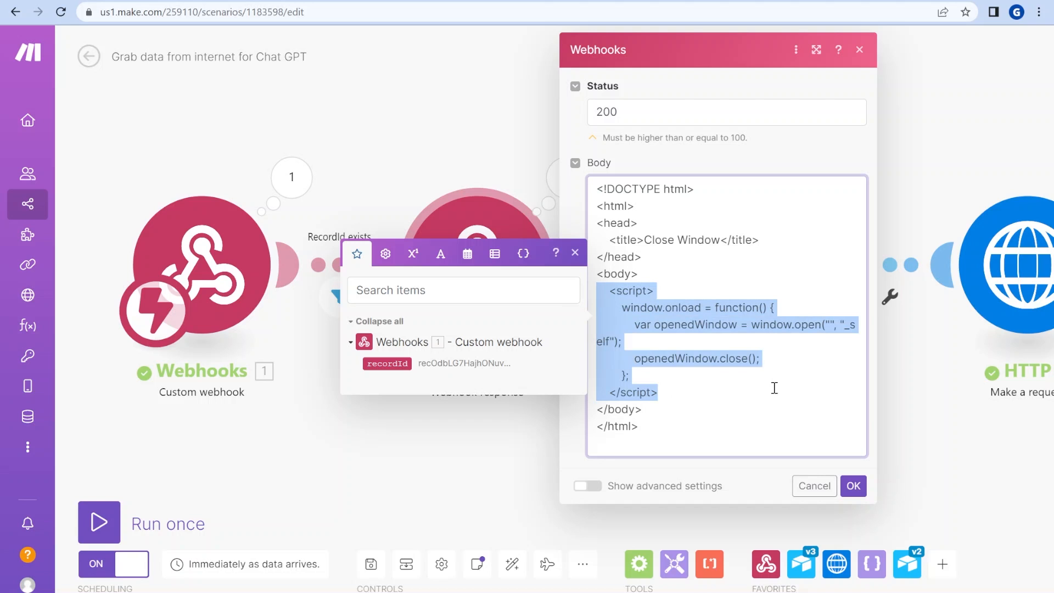
mouse_move(467, 143)
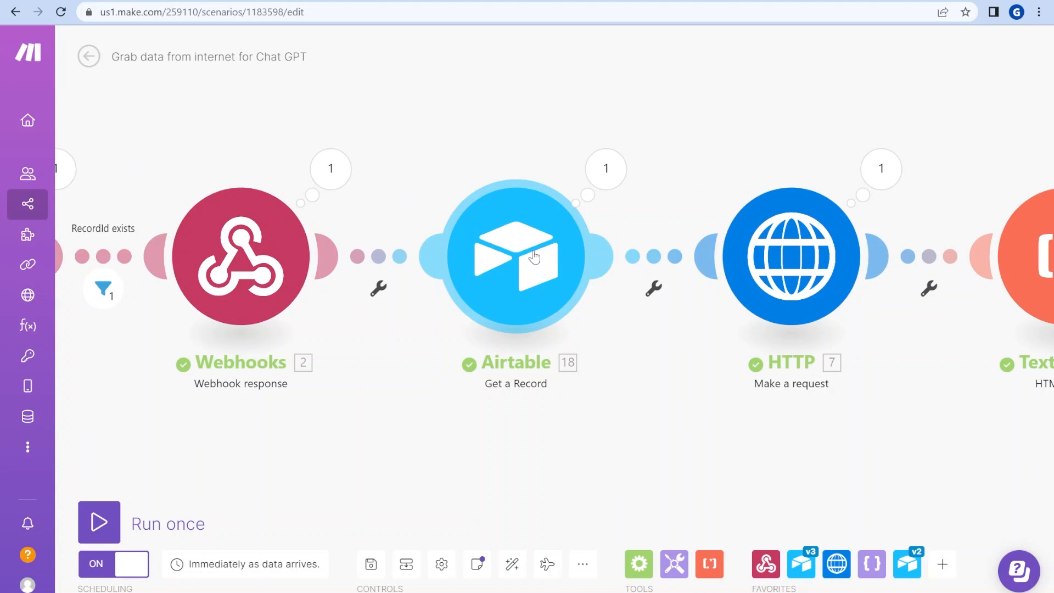
Step: Inspect the Airtable Get a Record module's settings and returned Top News record data, then close it
click(515, 255)
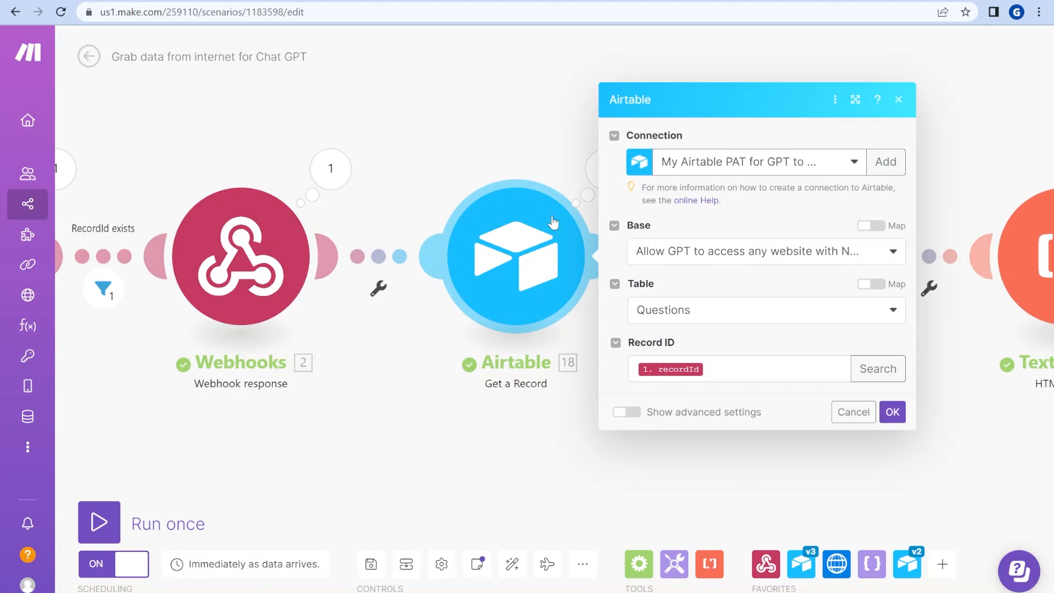
mouse_move(736, 272)
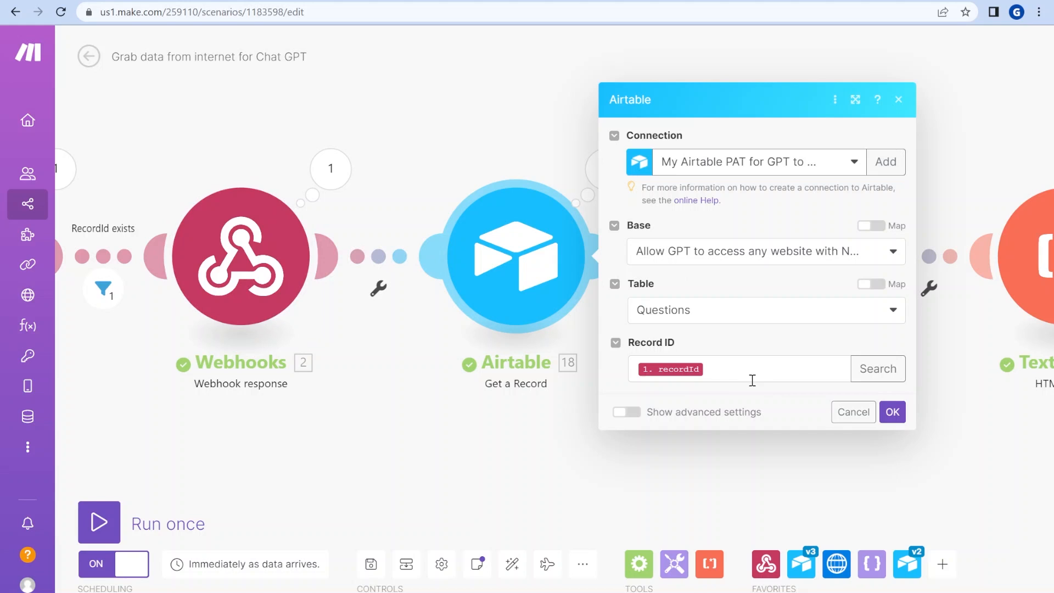
mouse_move(642, 248)
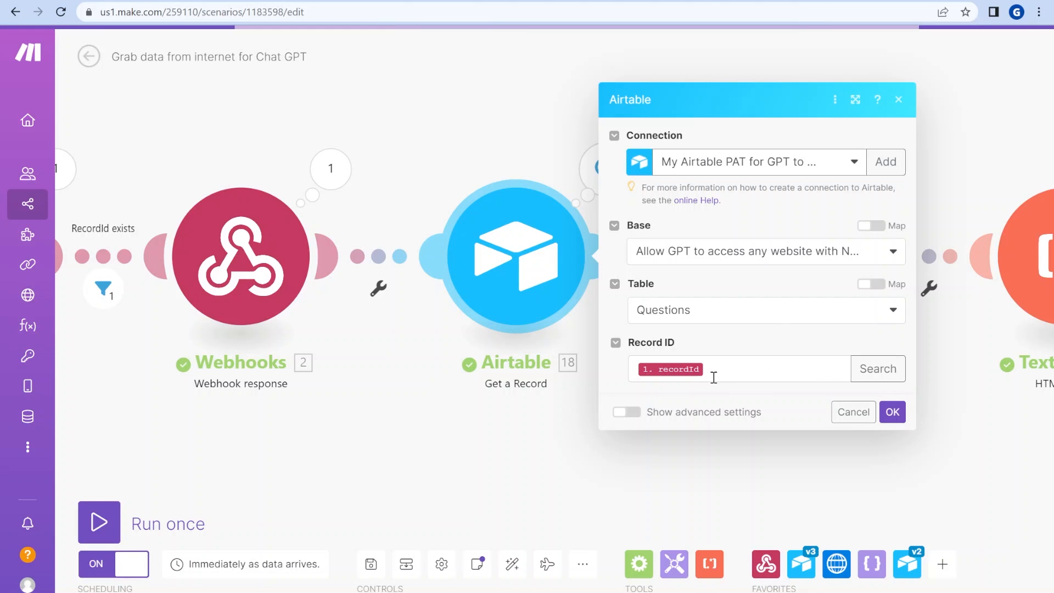
click(892, 412)
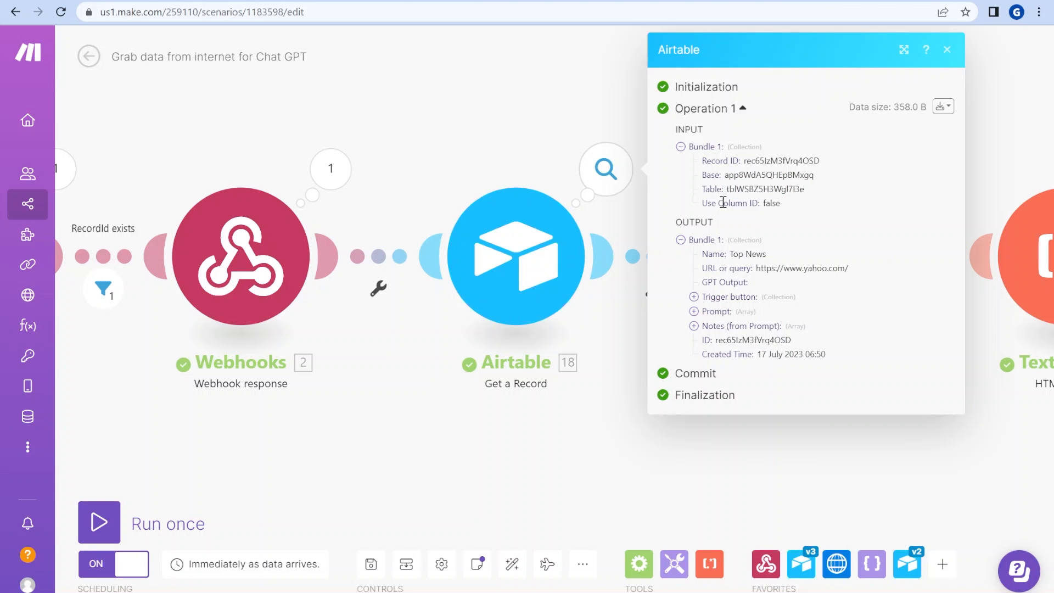
click(947, 49)
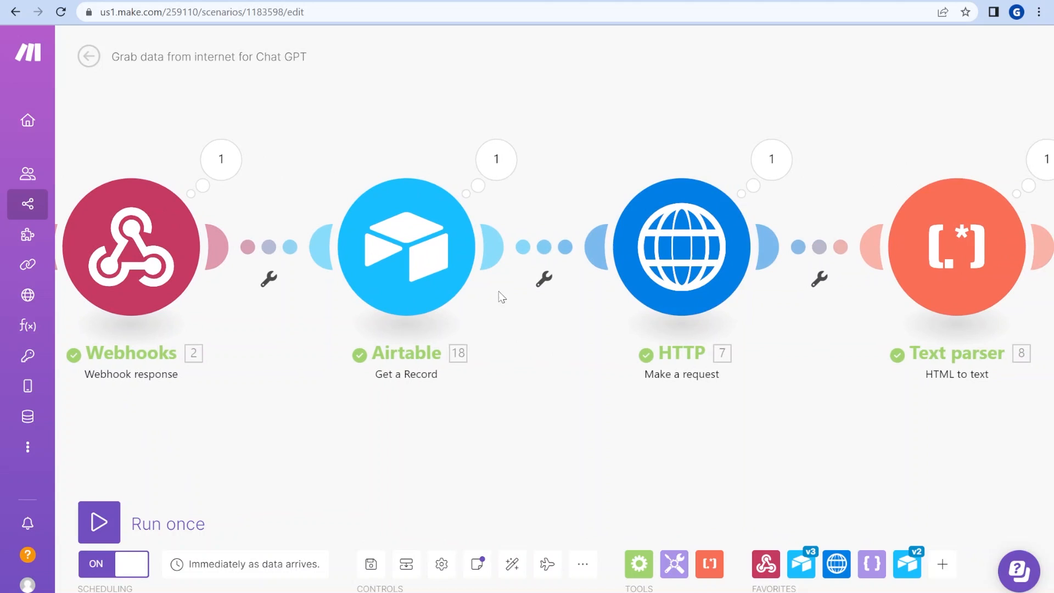
click(681, 246)
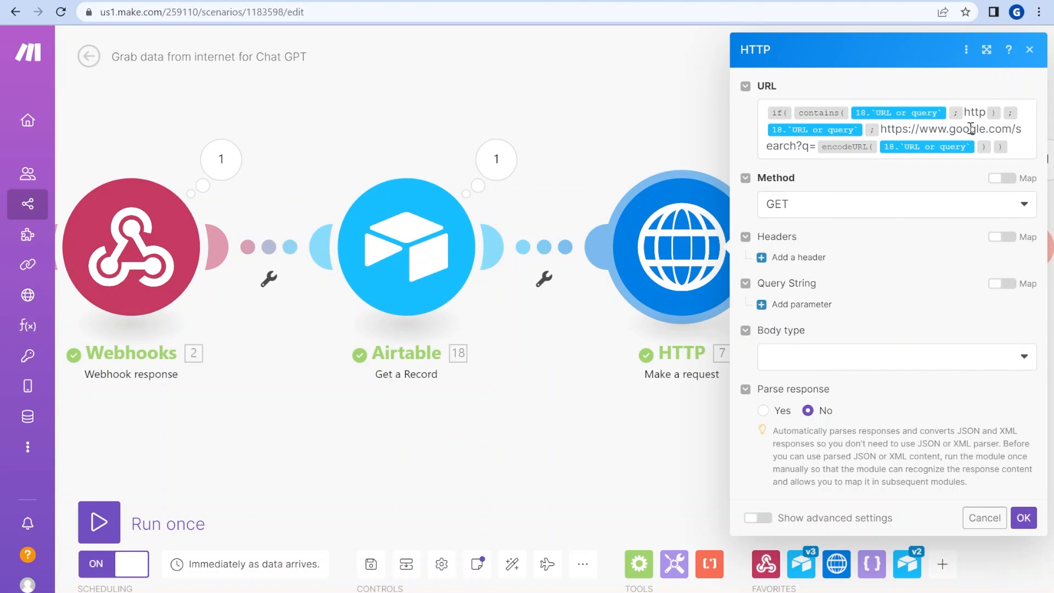
mouse_move(863, 138)
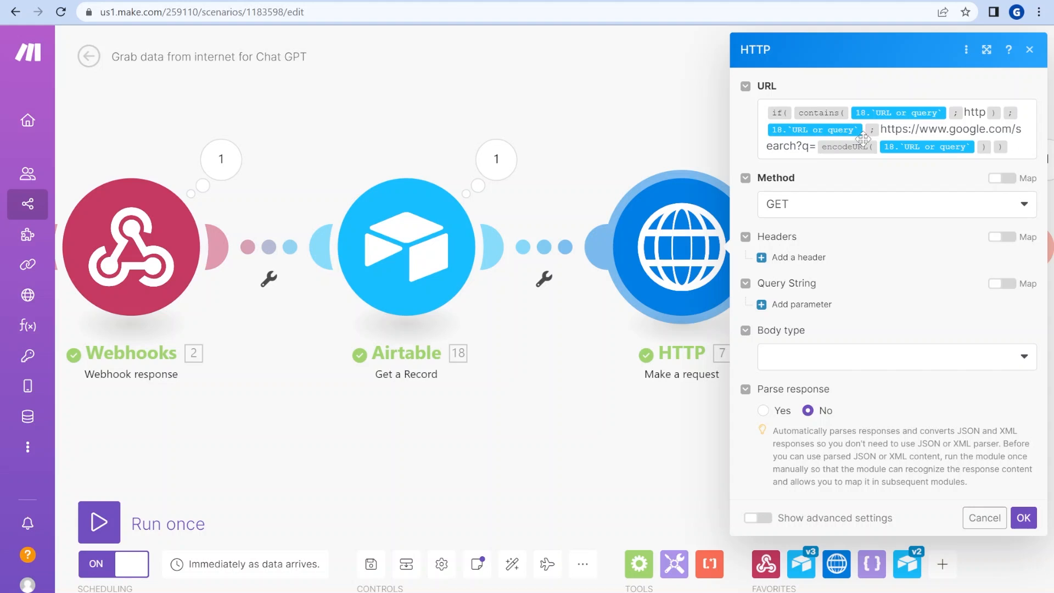
mouse_move(886, 122)
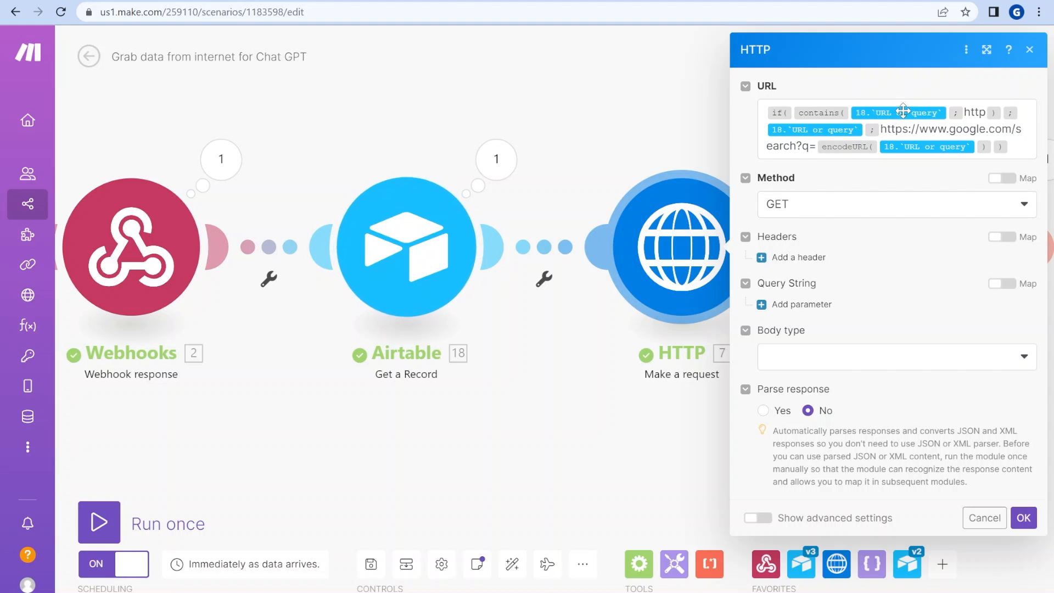
click(974, 112)
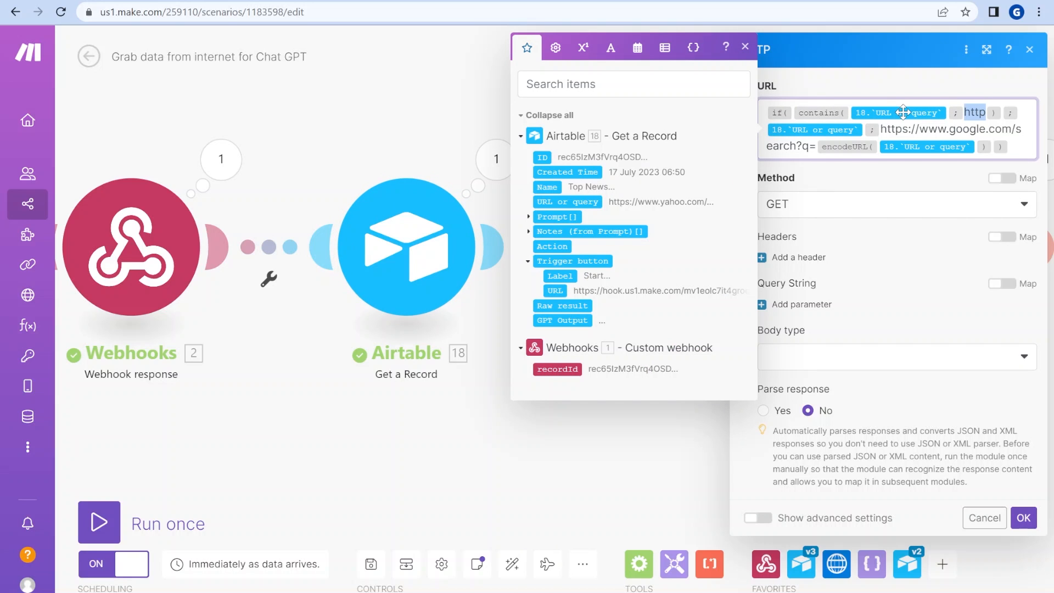
mouse_move(908, 114)
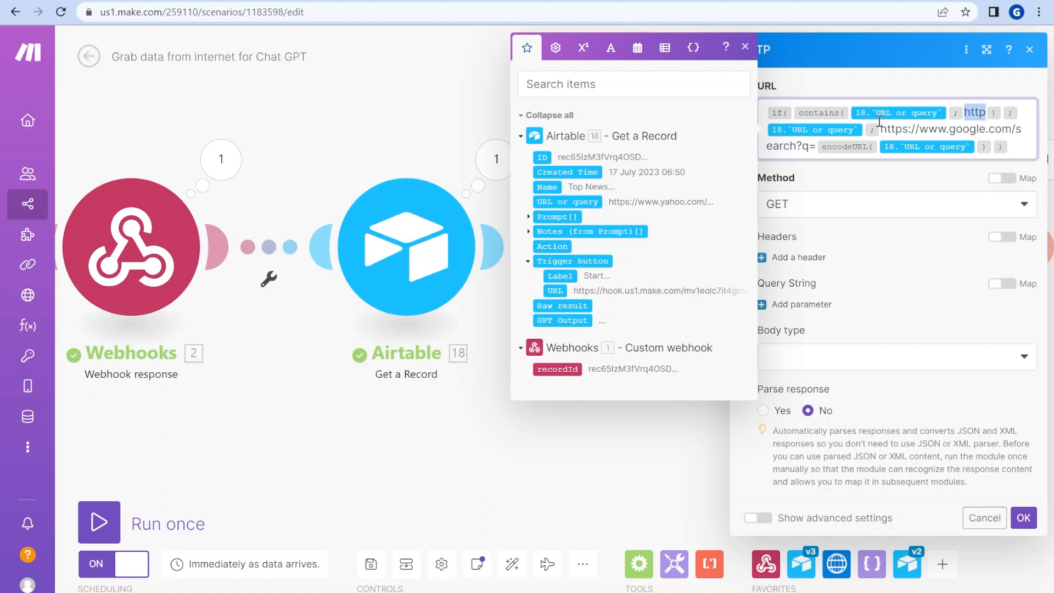
mouse_move(786, 118)
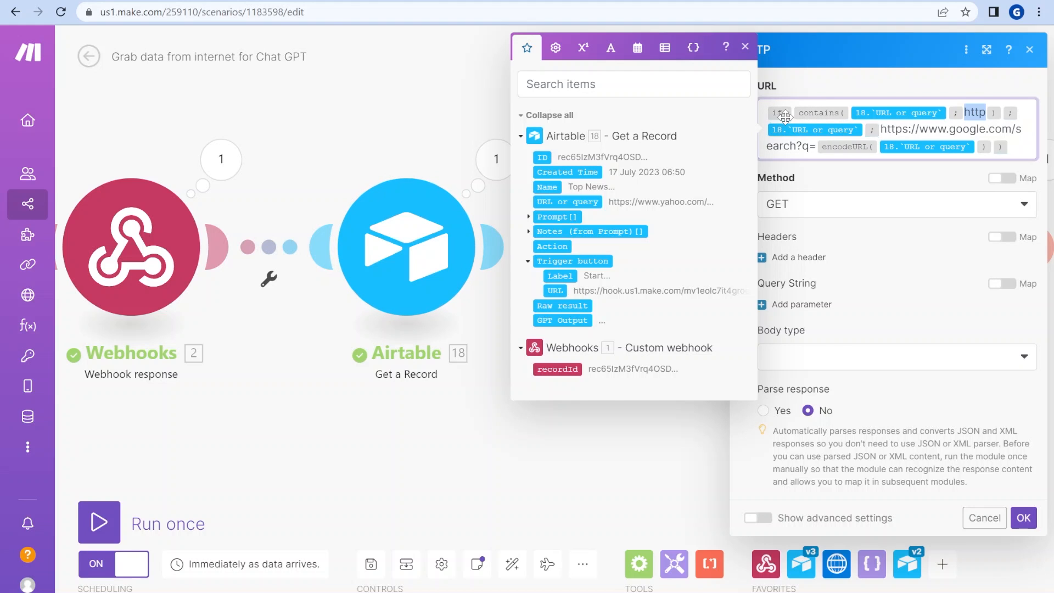
mouse_move(814, 129)
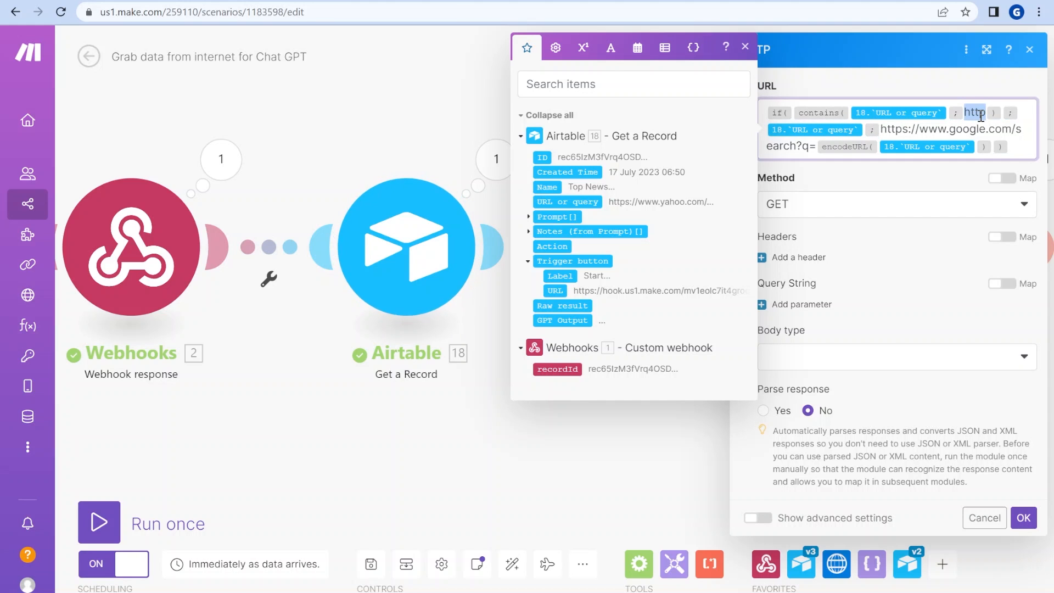
mouse_move(815, 129)
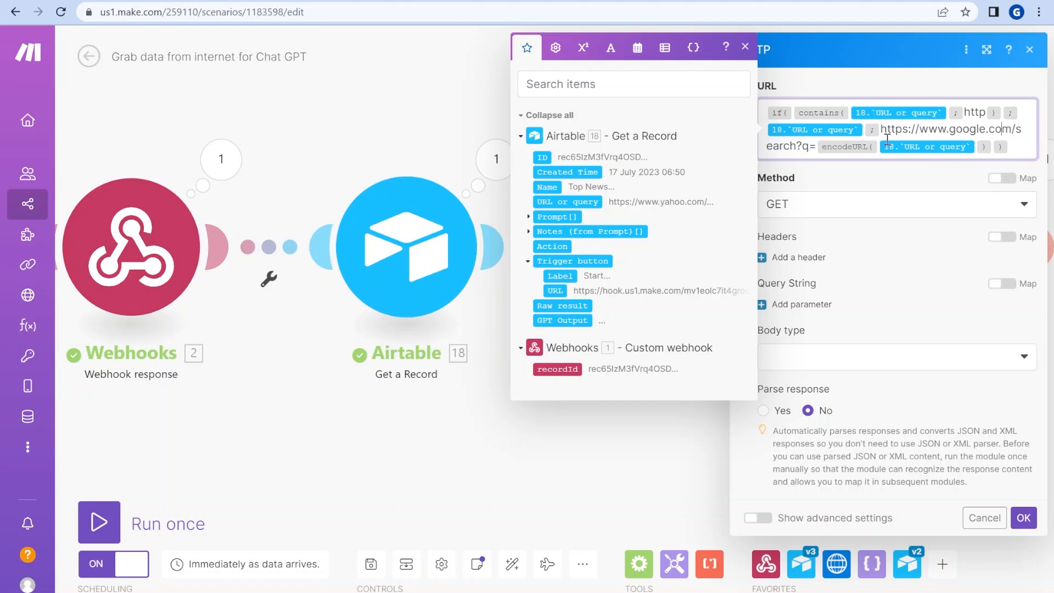
mouse_move(821, 197)
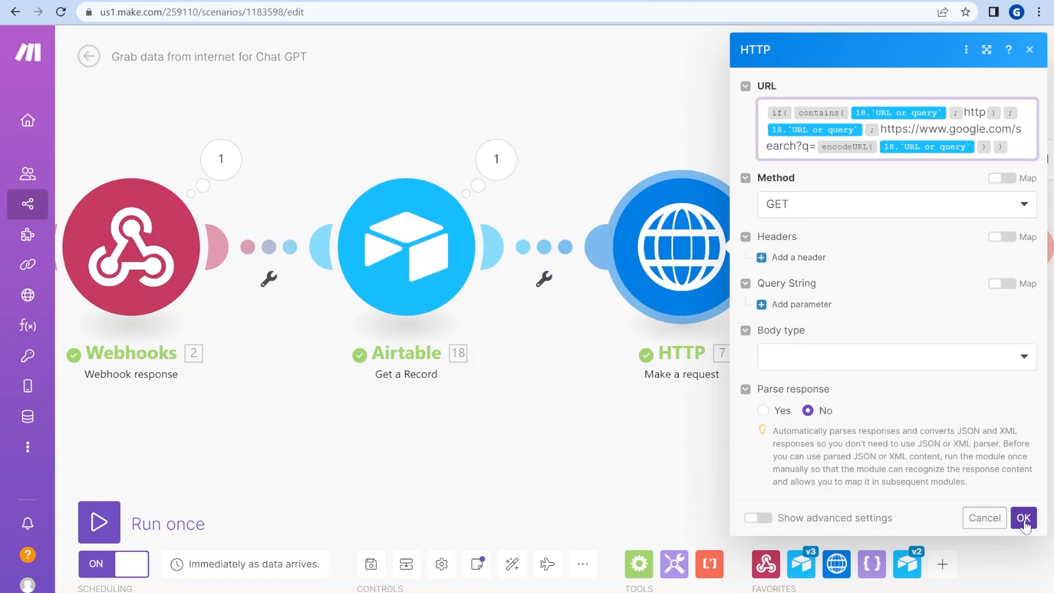
click(1023, 518)
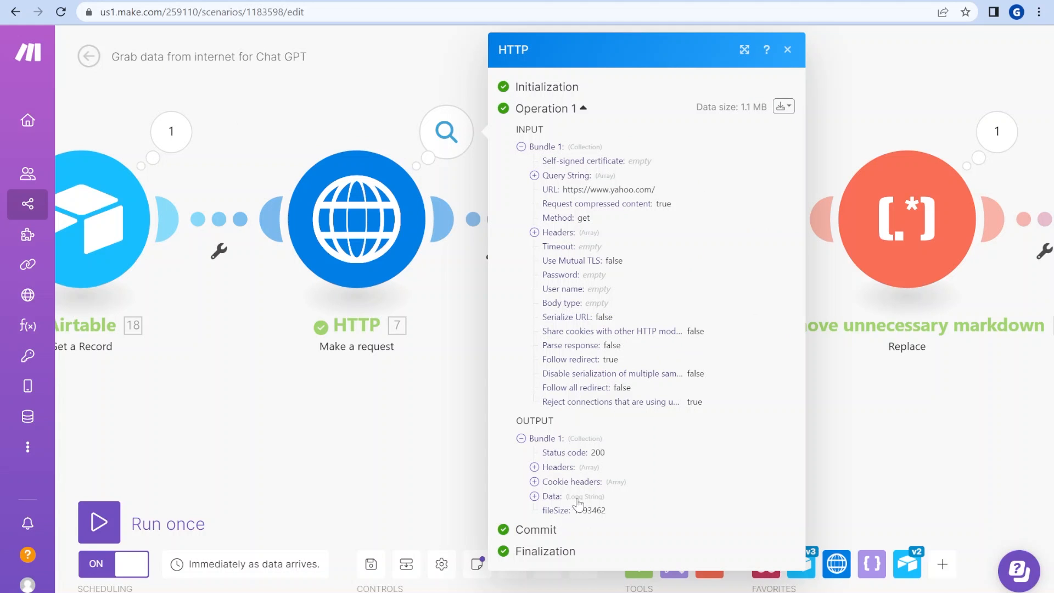
click(551, 496)
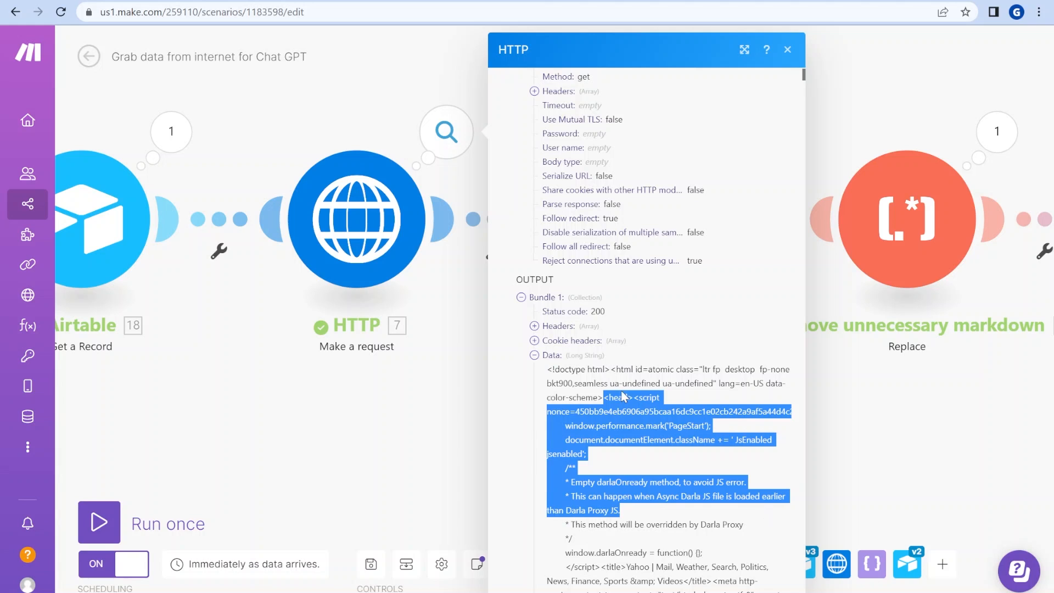
mouse_move(721, 364)
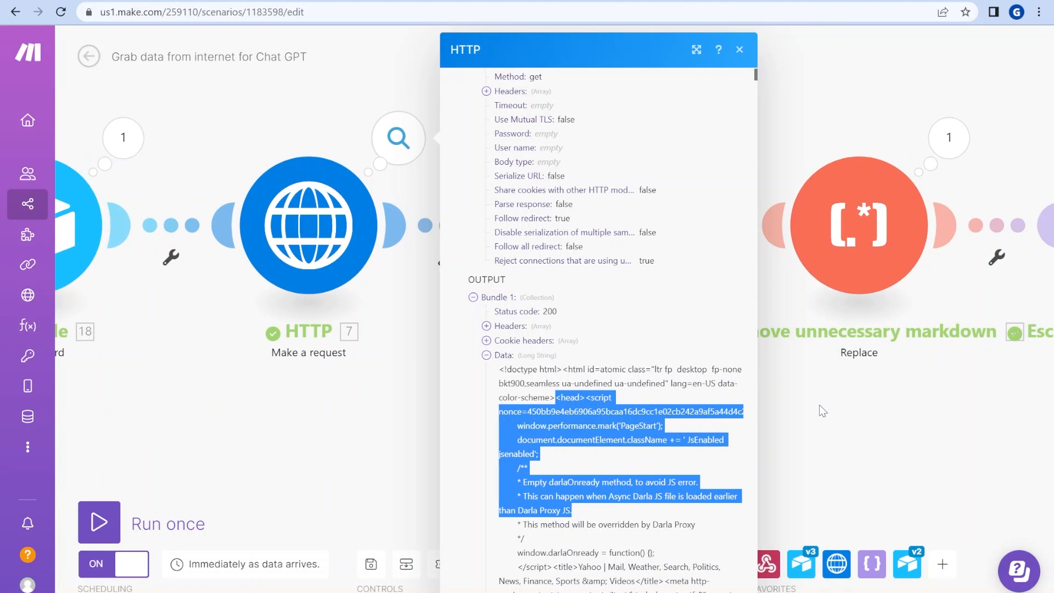
click(739, 50)
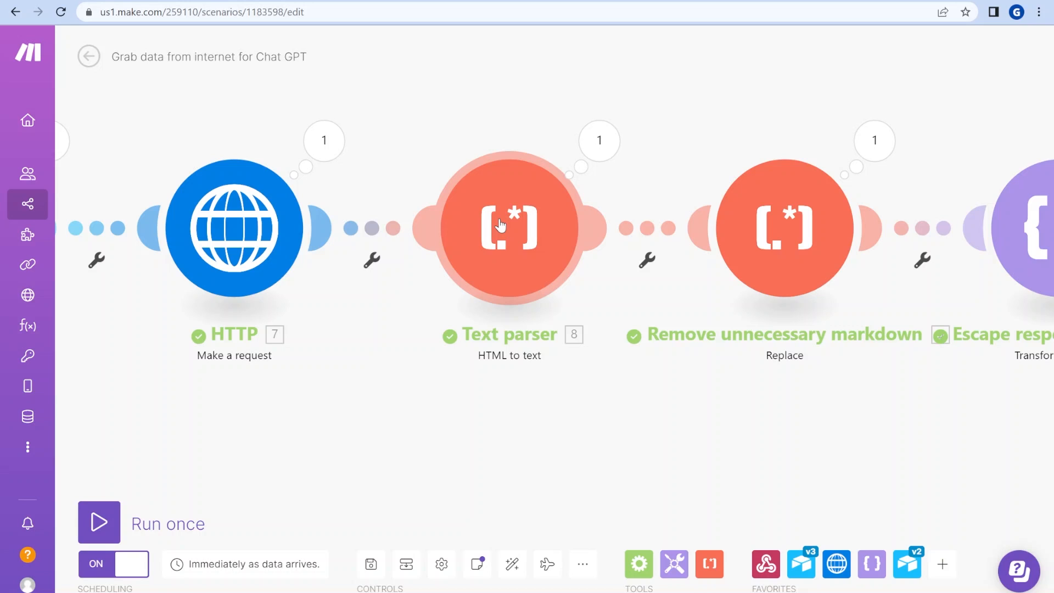
mouse_move(552, 334)
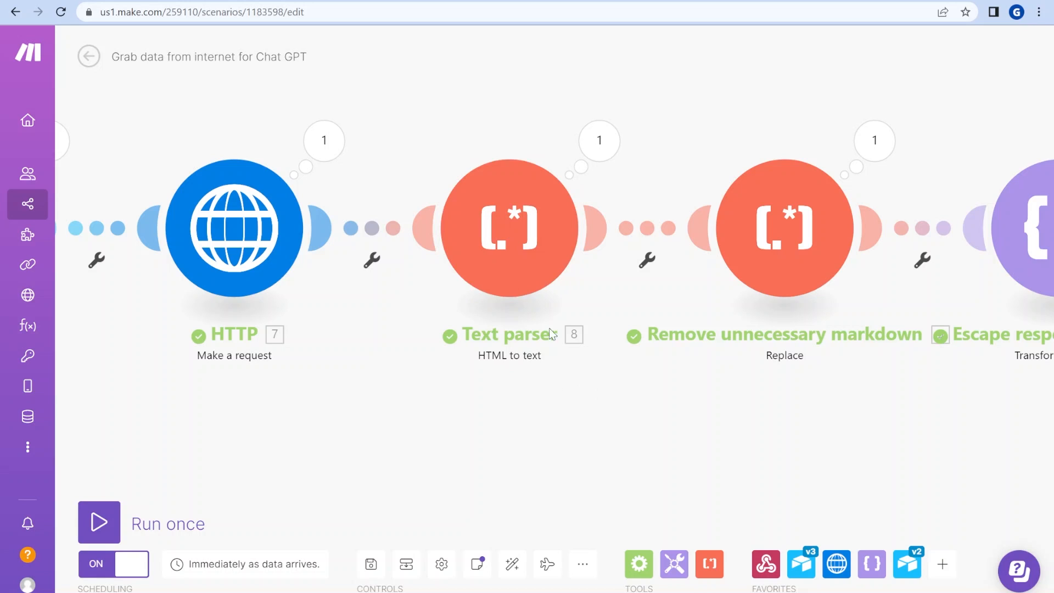
mouse_move(599, 141)
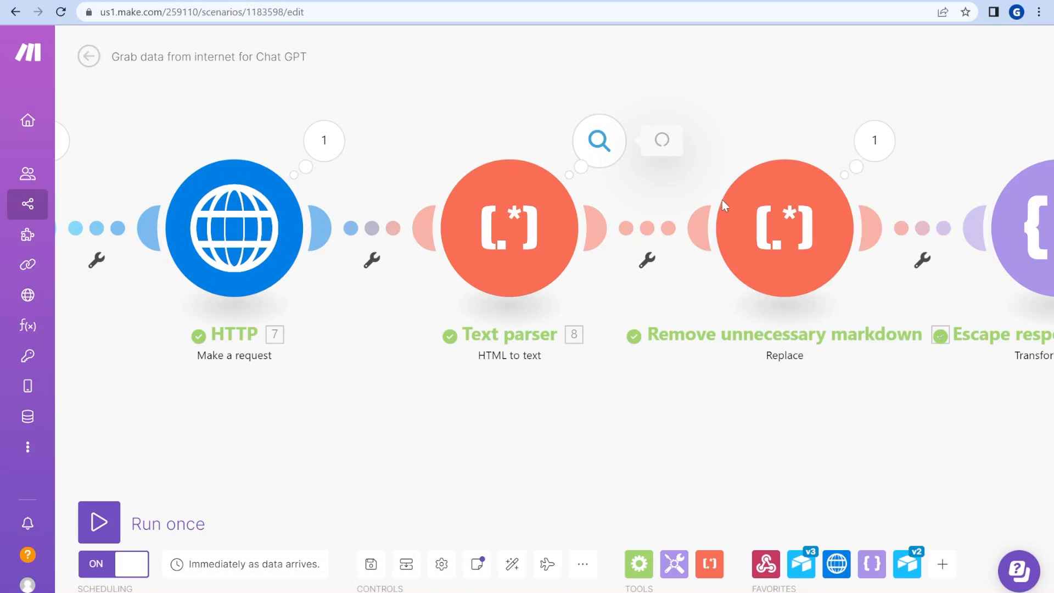
click(509, 227)
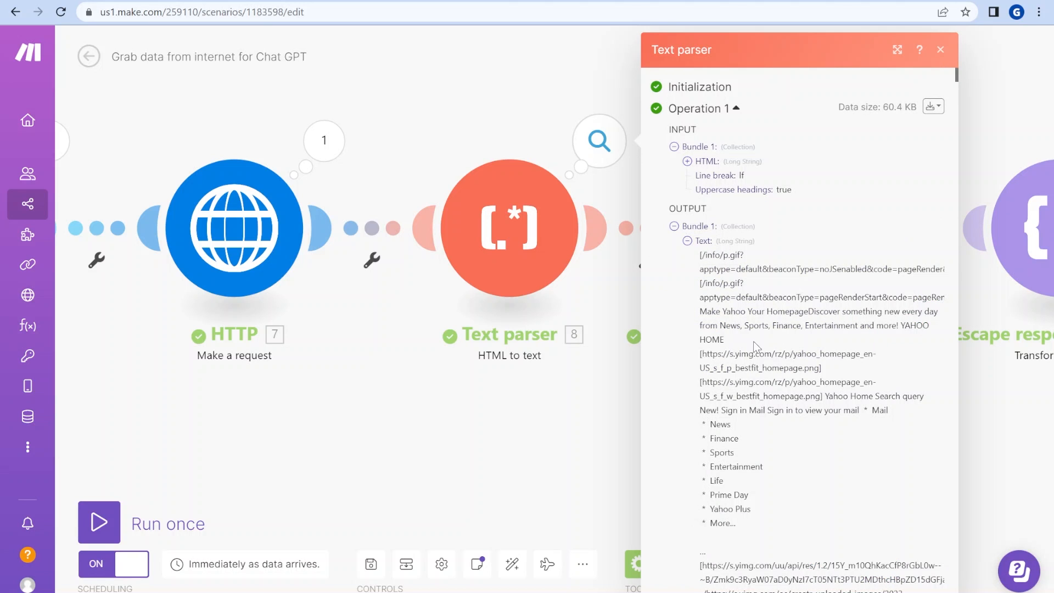
scroll(down, 3)
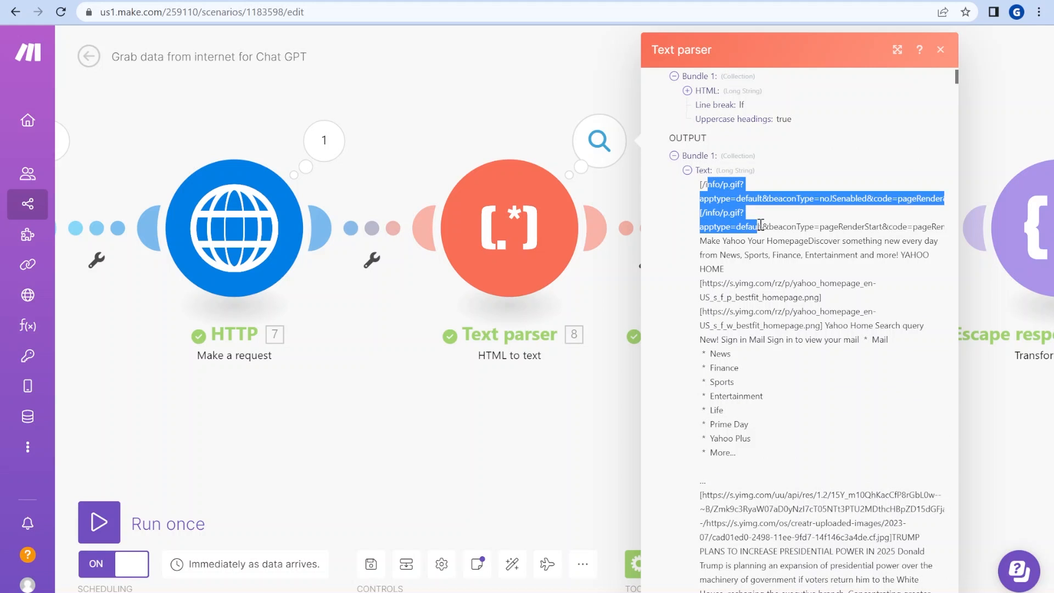
mouse_move(787, 504)
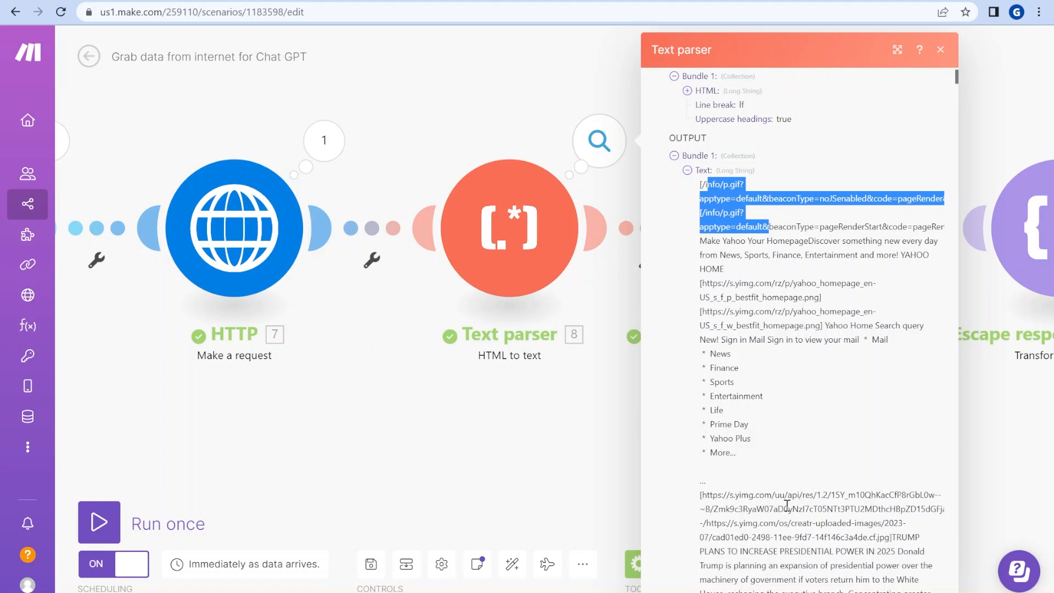
click(941, 49)
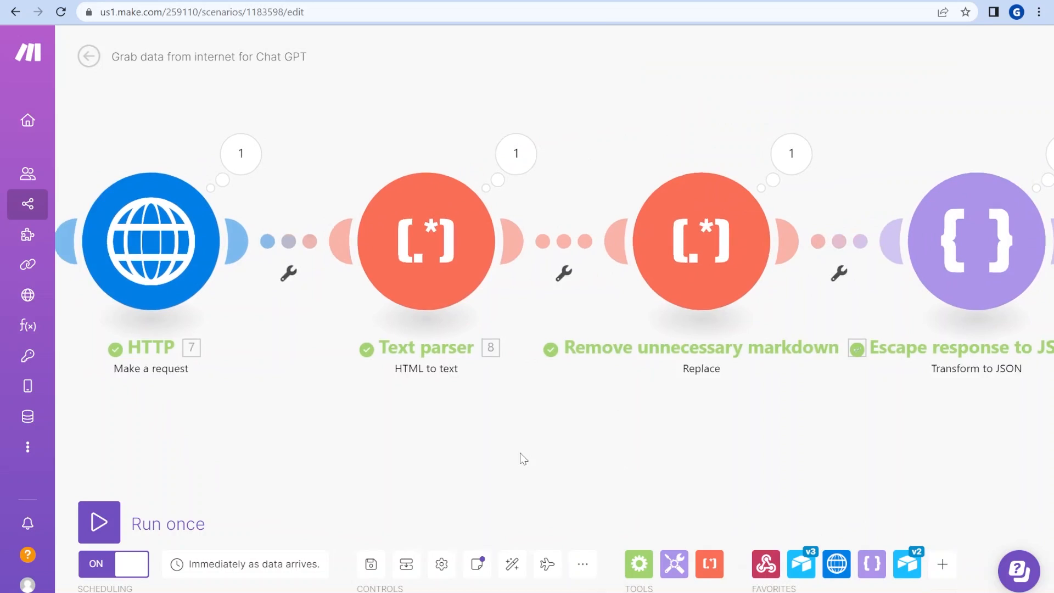
click(426, 240)
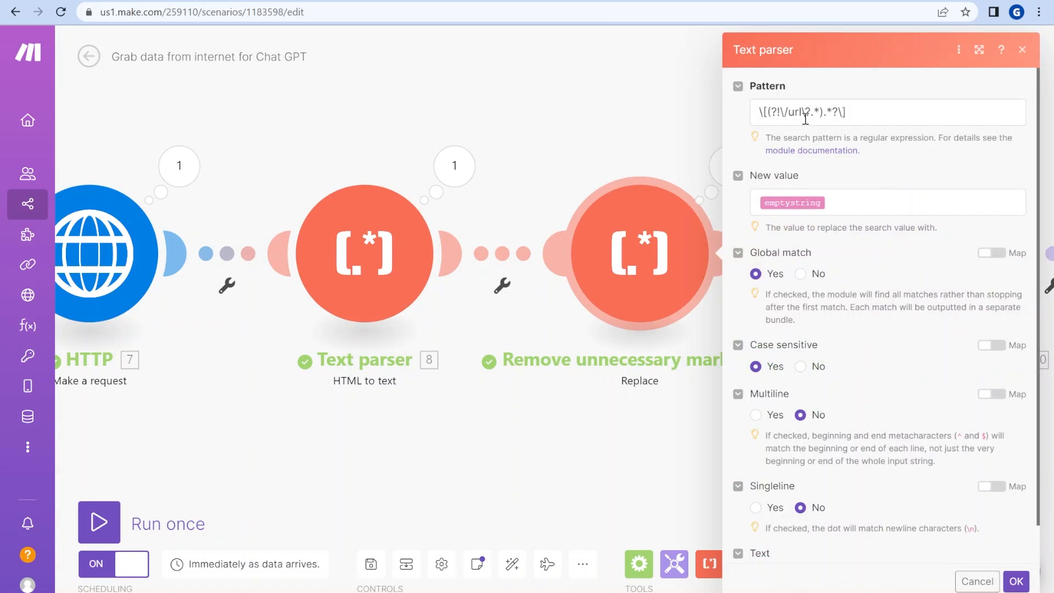
click(807, 112)
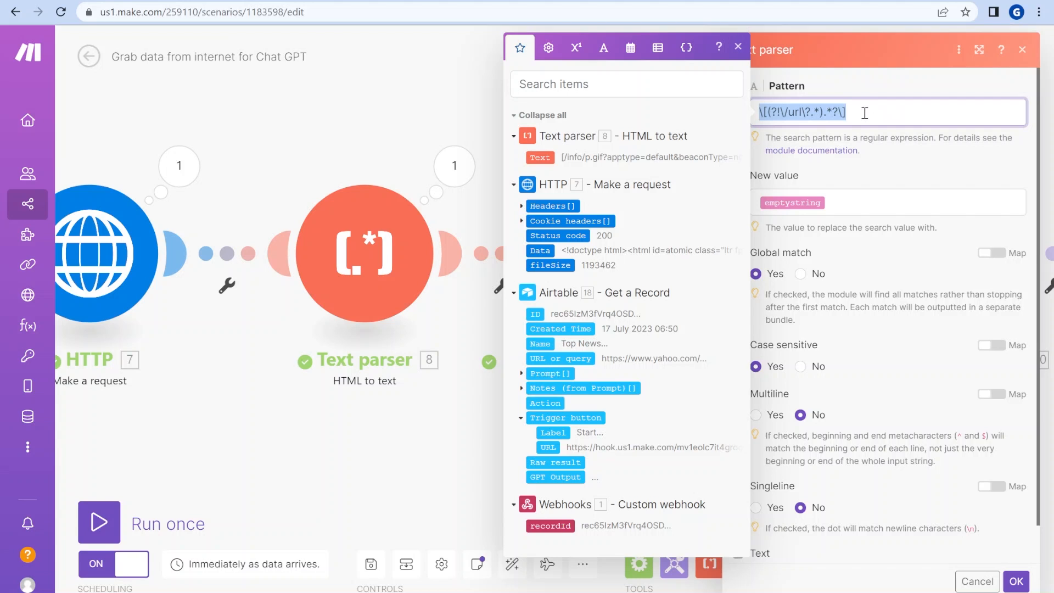
mouse_move(648, 170)
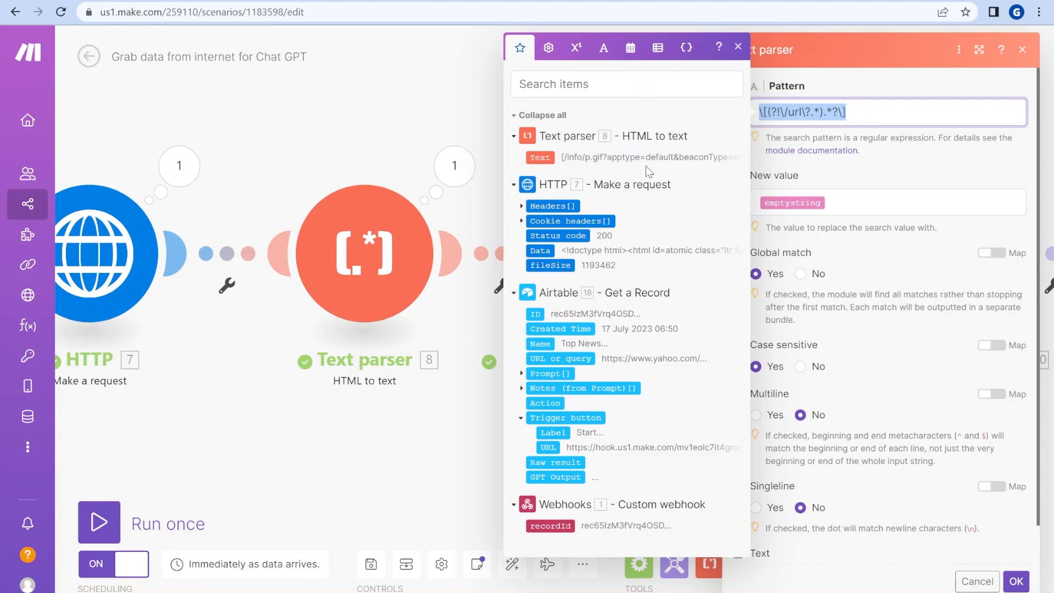
click(1016, 581)
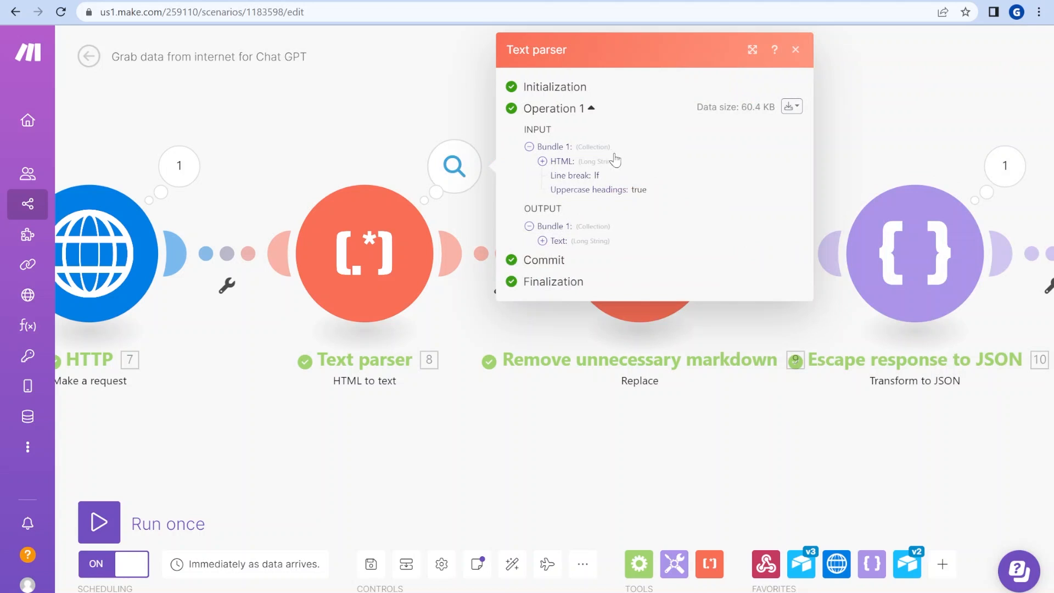
click(542, 241)
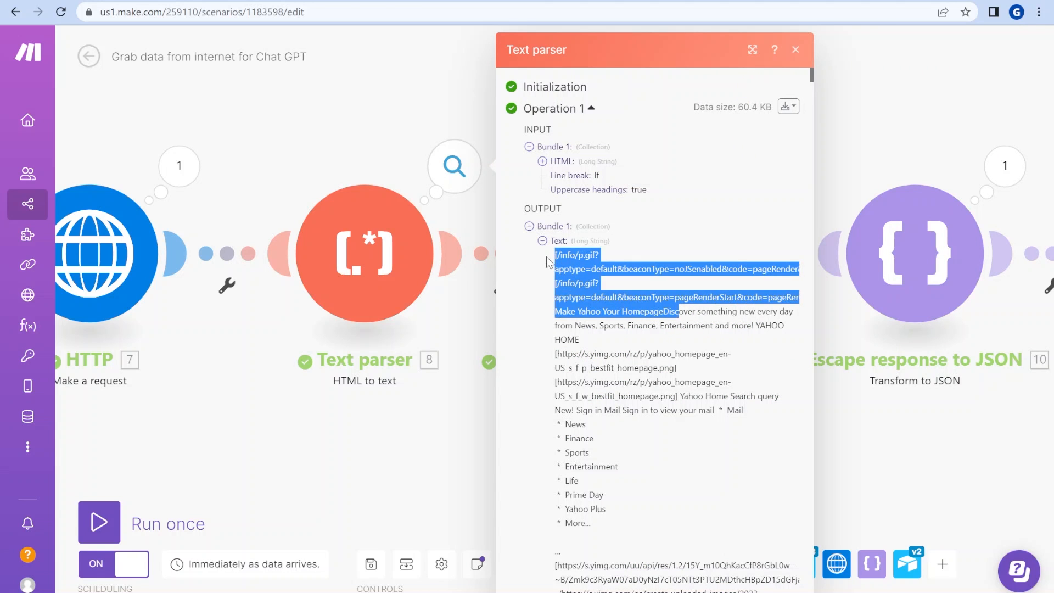
scroll(down, 3)
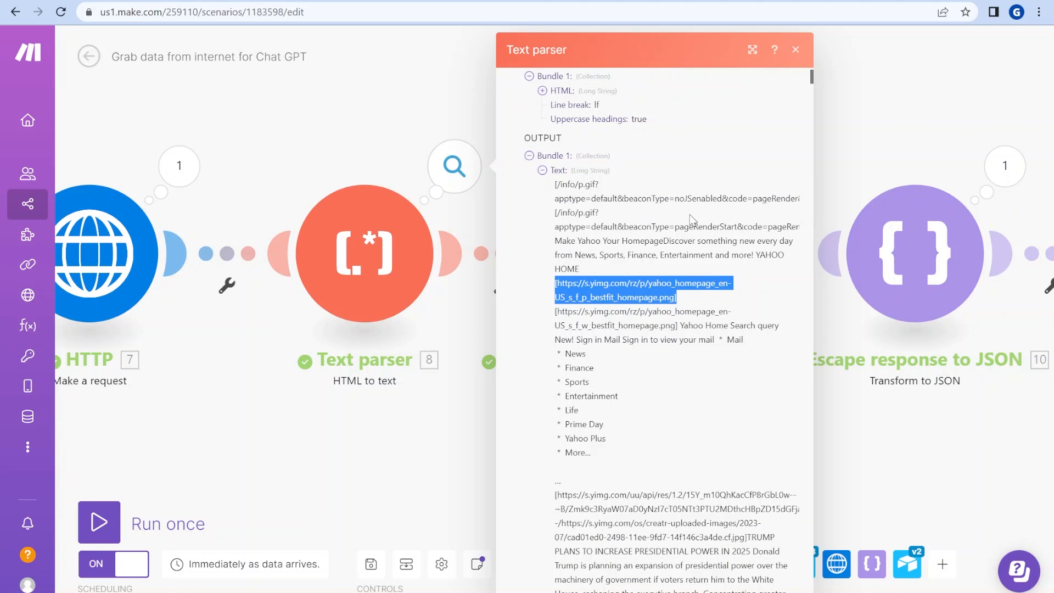
scroll(down, 3)
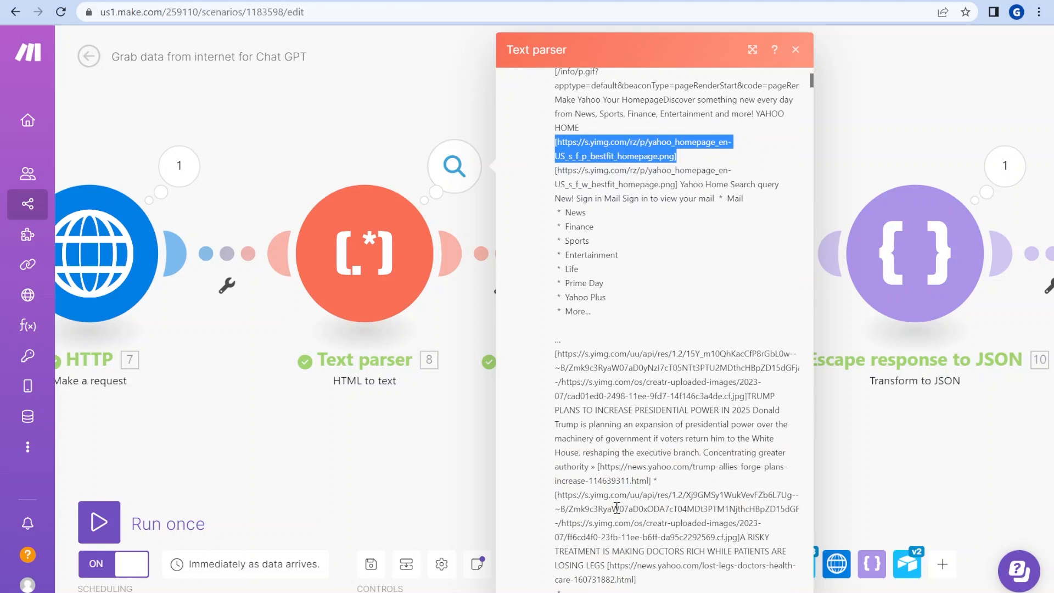
scroll(down, 3)
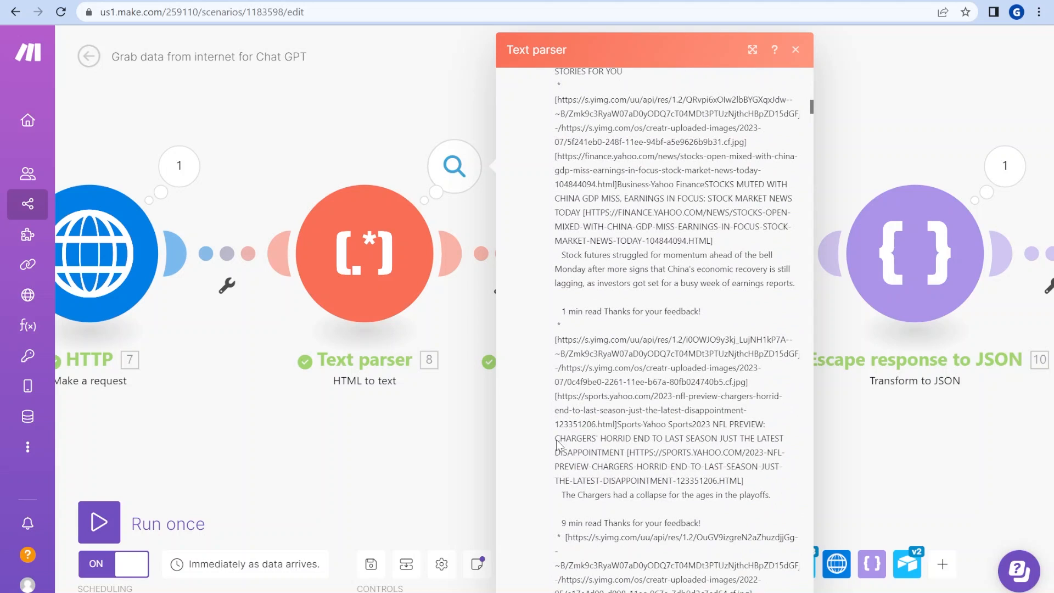
click(796, 49)
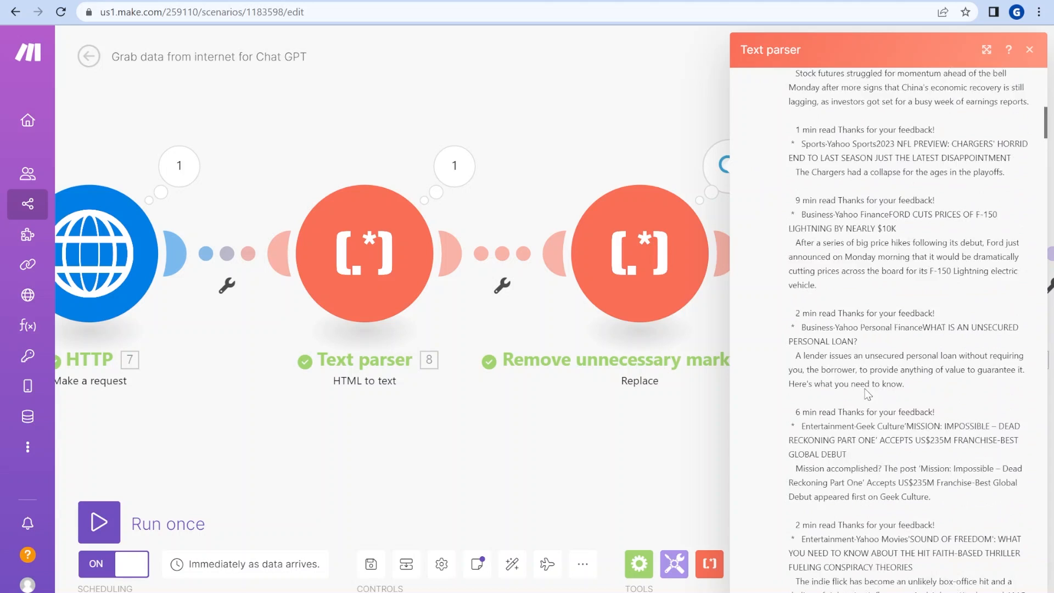
click(1028, 49)
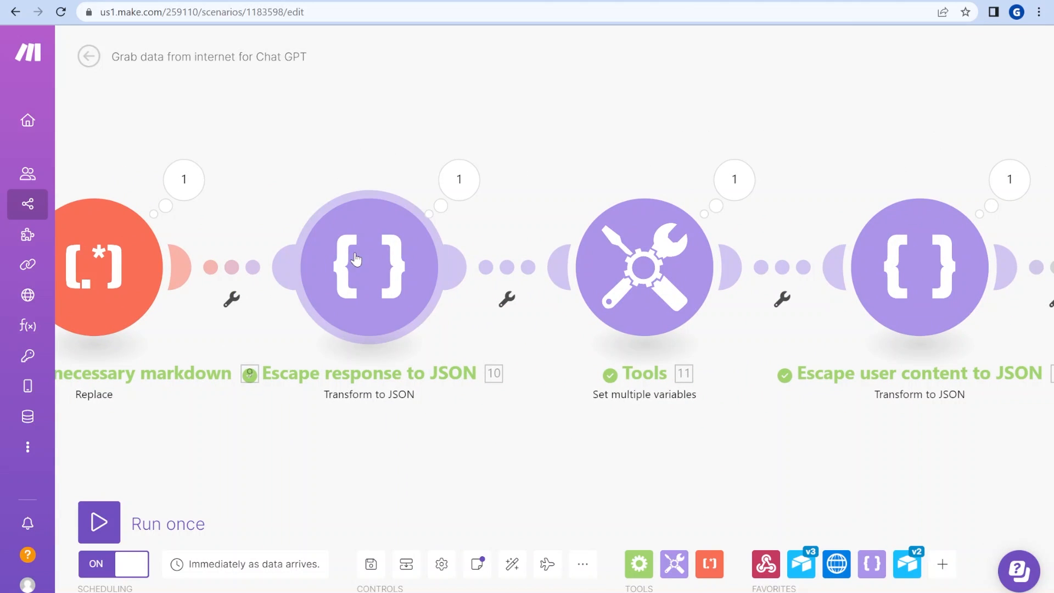
Step: Close the Escape response to JSON module settings
click(369, 266)
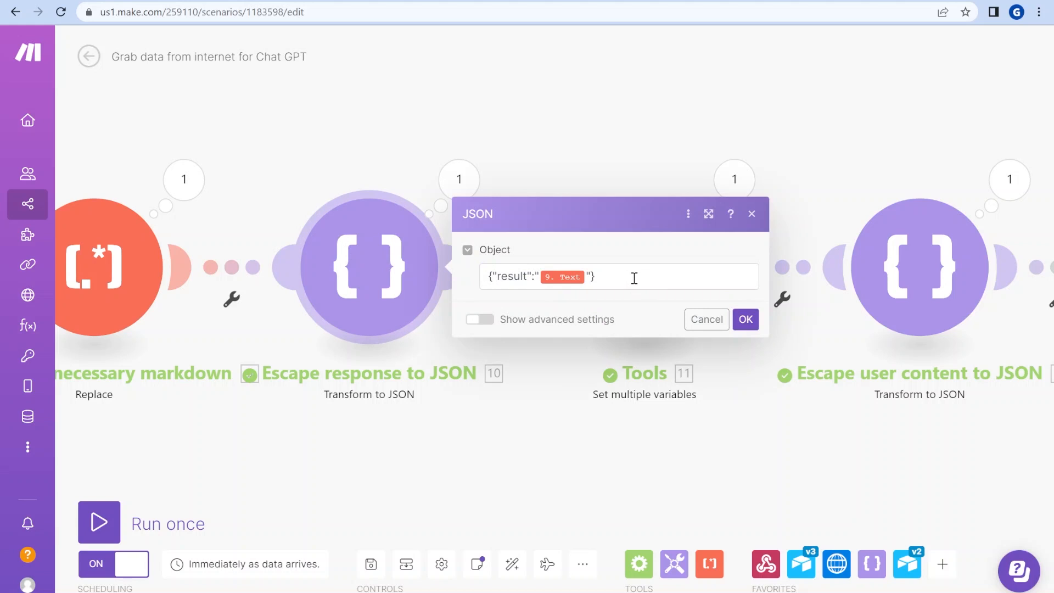
mouse_move(716, 291)
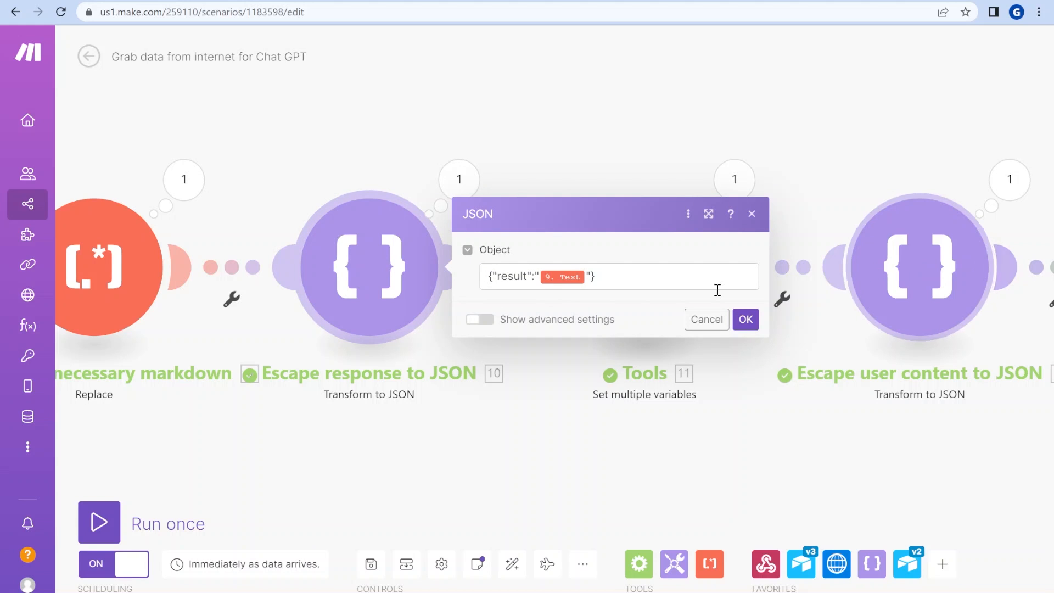
mouse_move(582, 300)
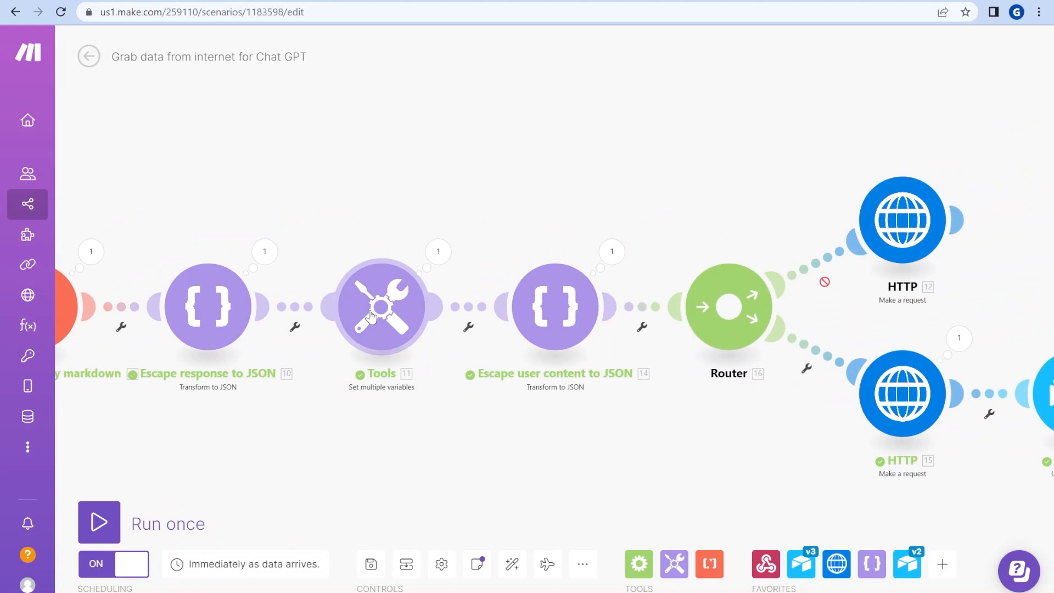
mouse_move(386, 317)
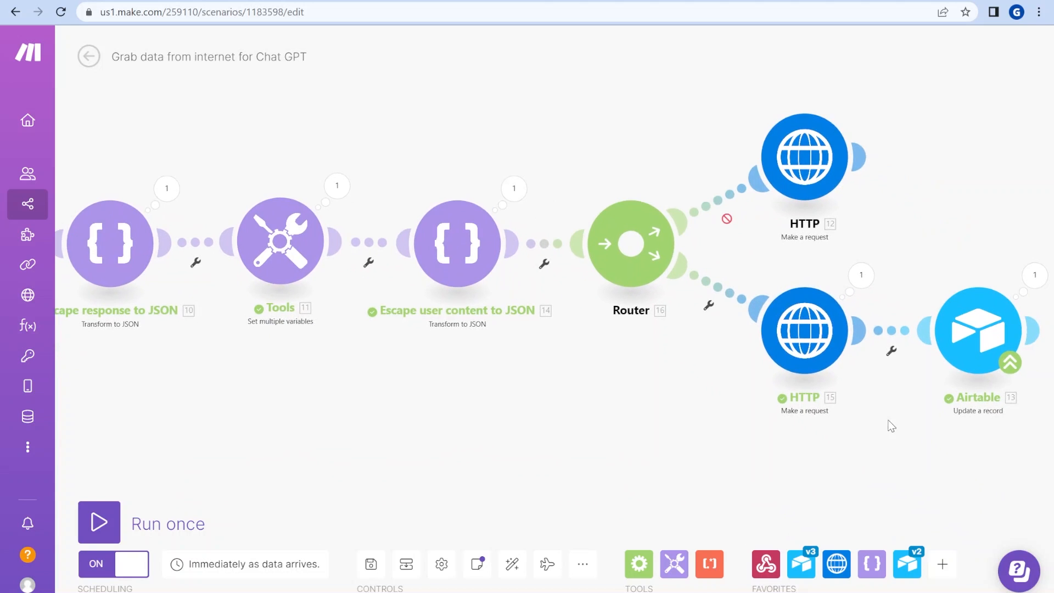
mouse_move(805, 330)
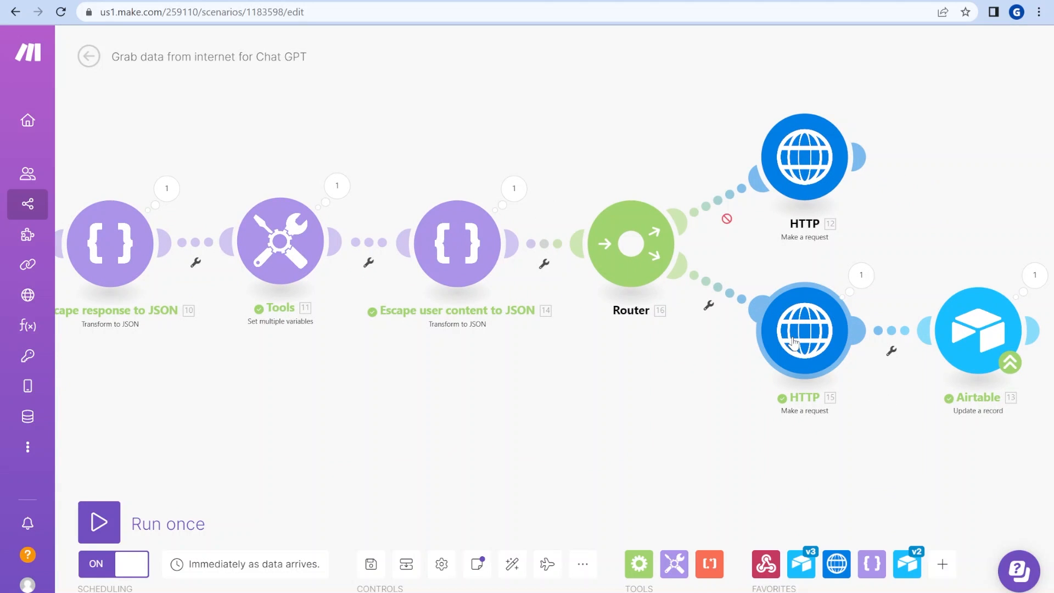
mouse_move(810, 333)
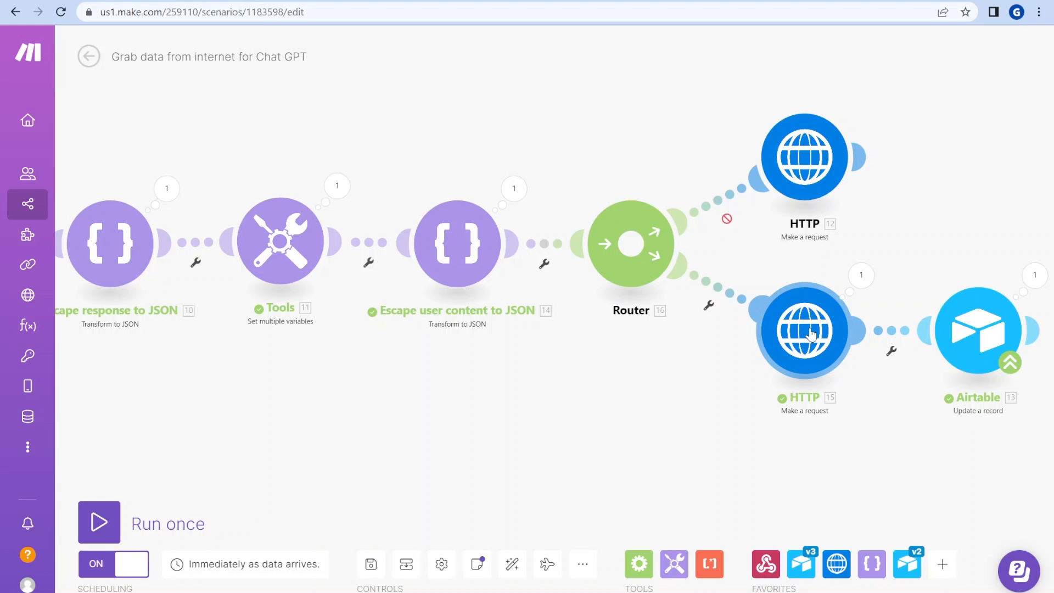
mouse_move(786, 348)
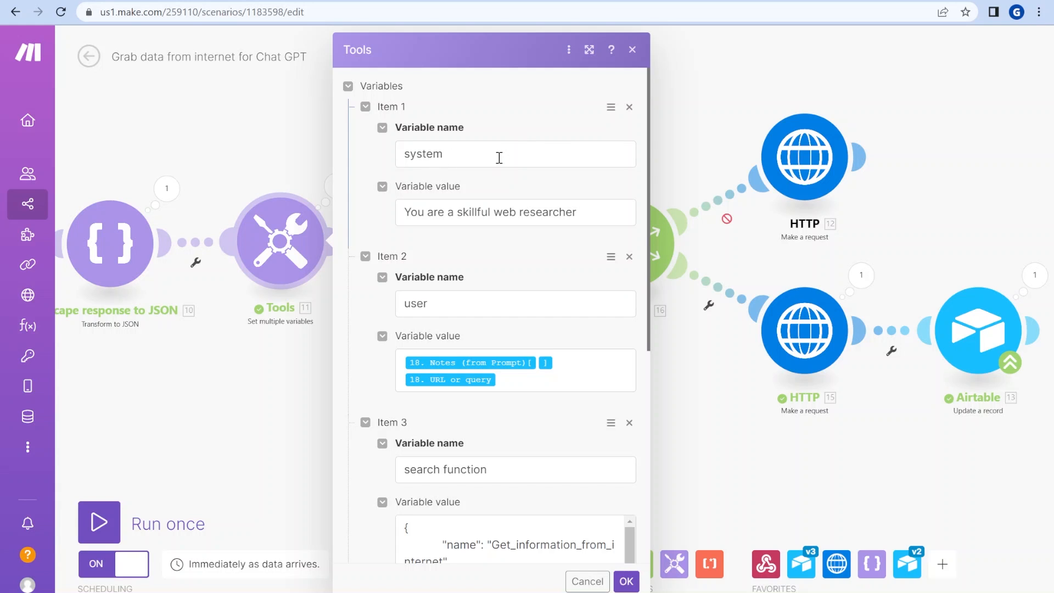
click(515, 153)
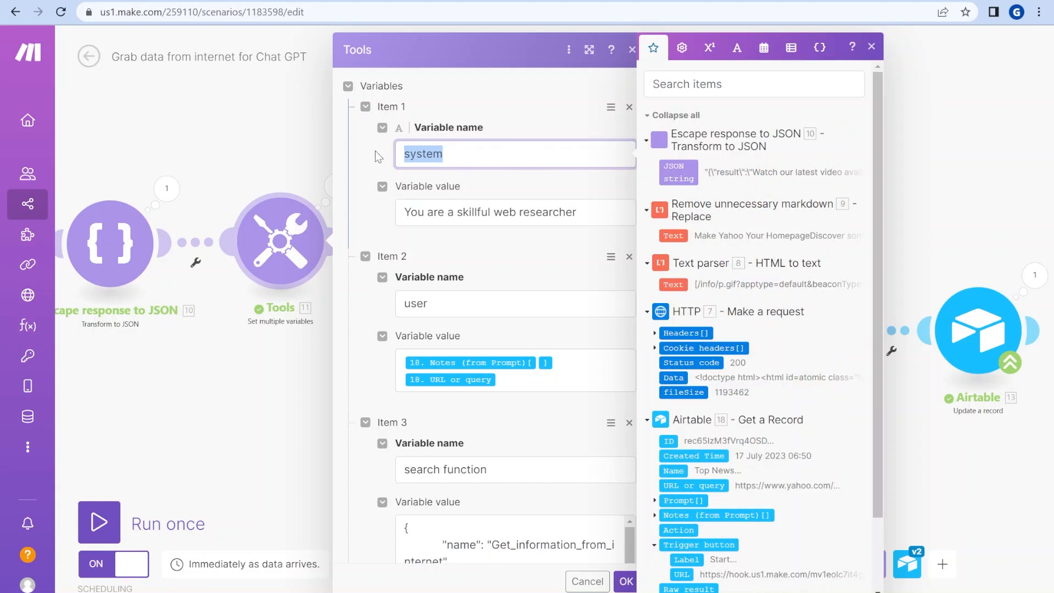
click(515, 212)
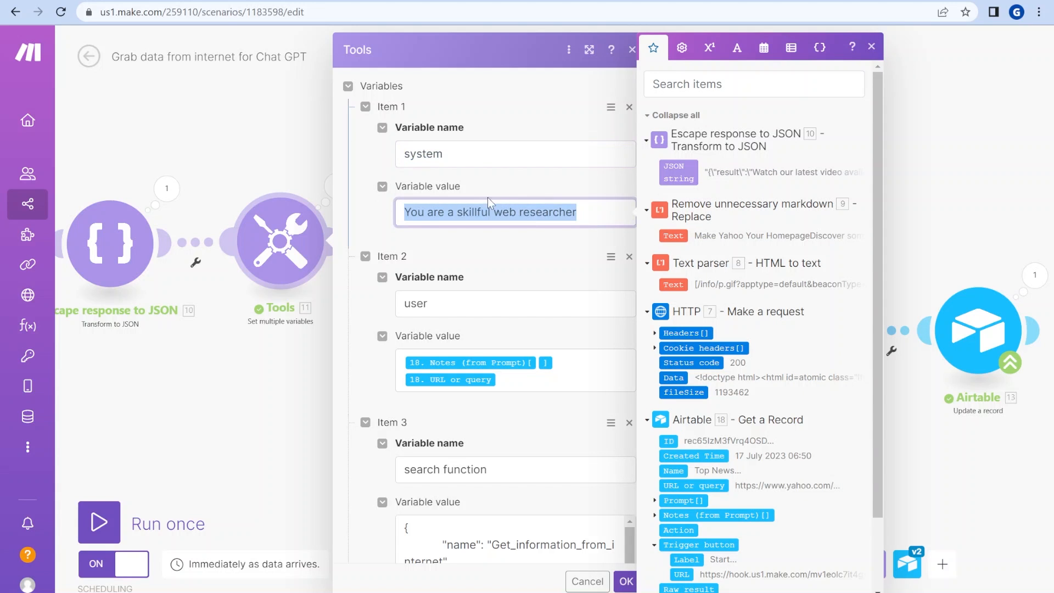
mouse_move(453, 300)
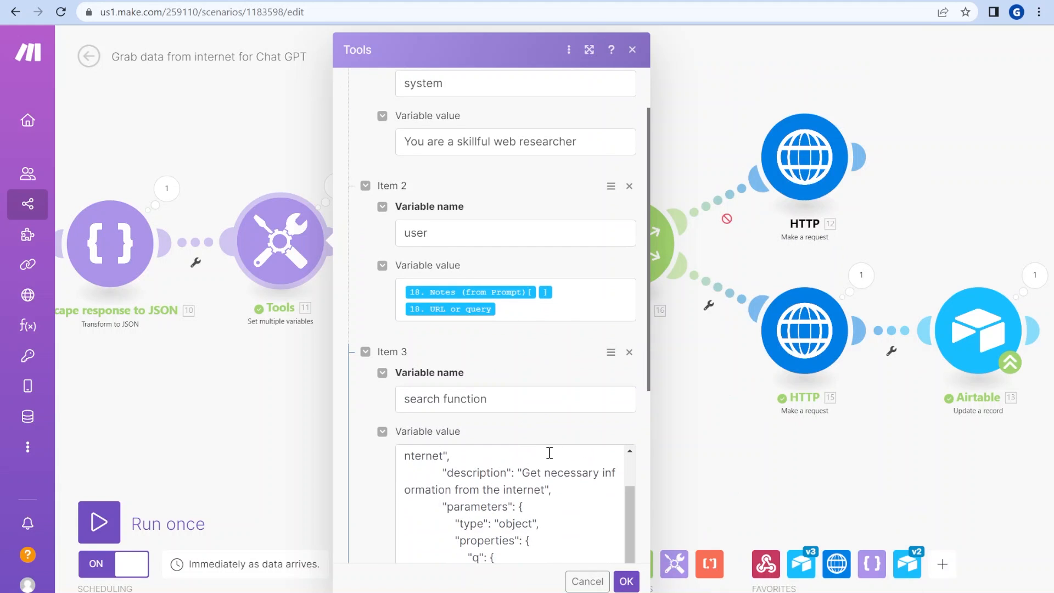
scroll(down, 3)
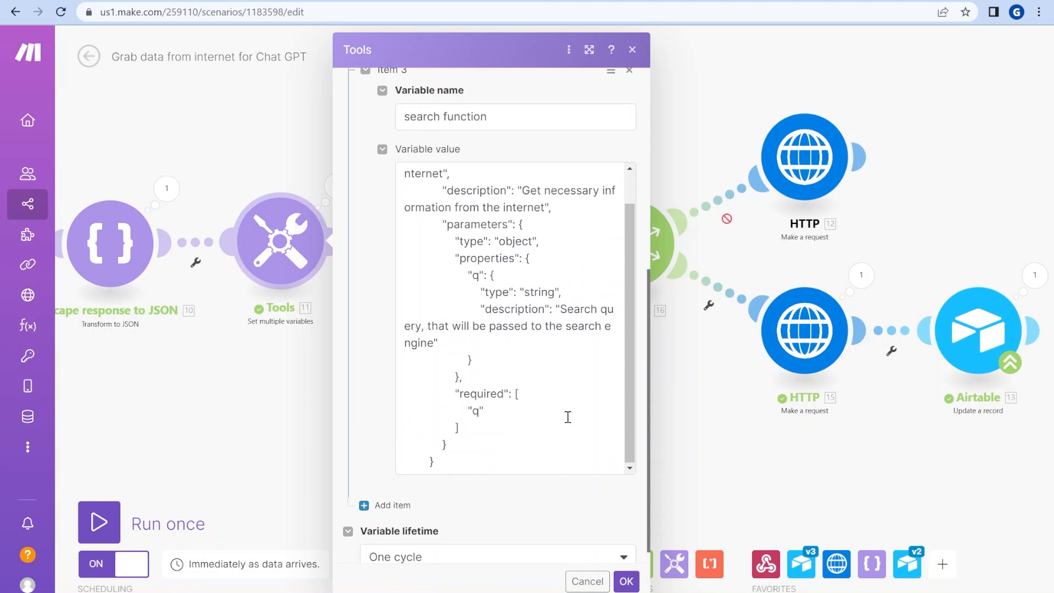
scroll(up, 3)
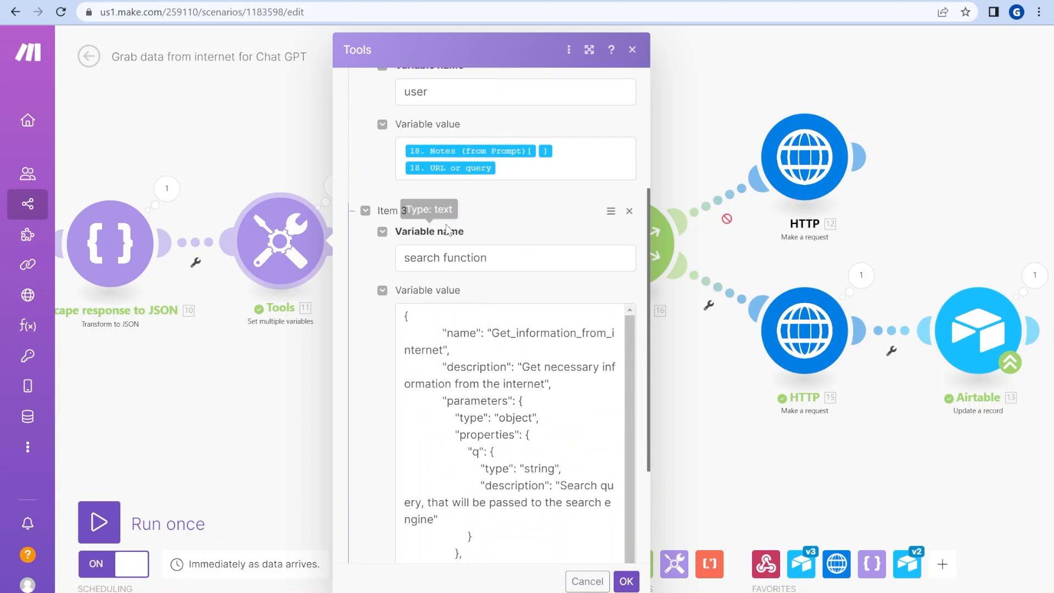
scroll(down, 3)
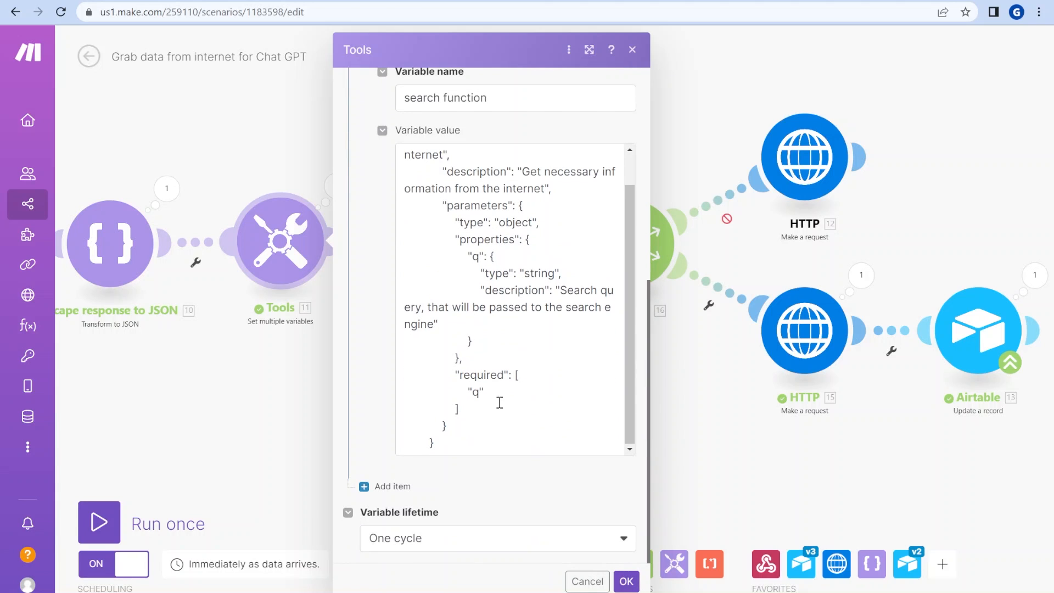
click(514, 303)
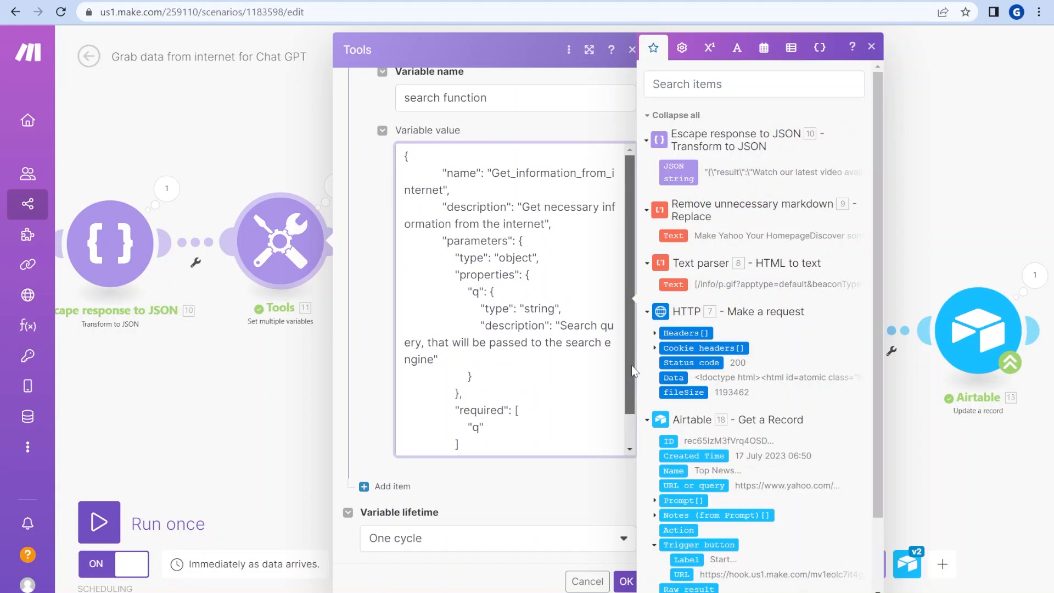
click(407, 153)
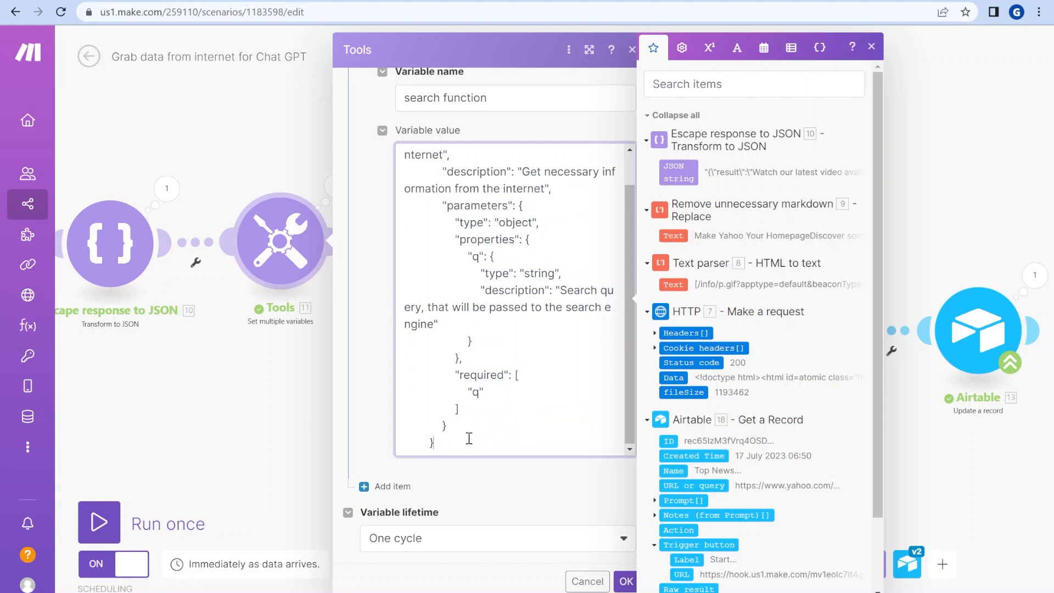
scroll(up, 3)
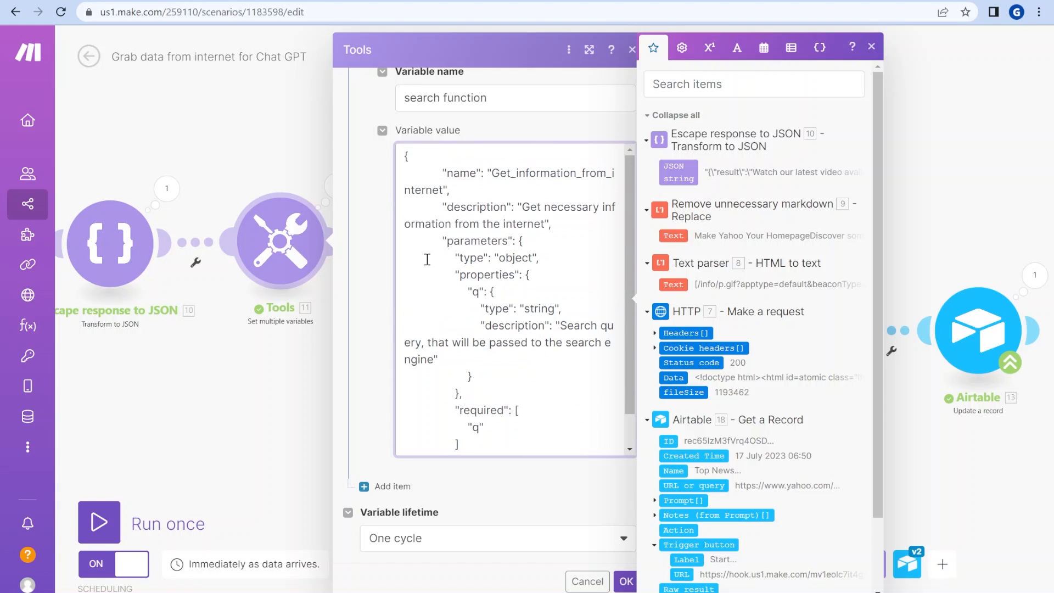
mouse_move(474, 260)
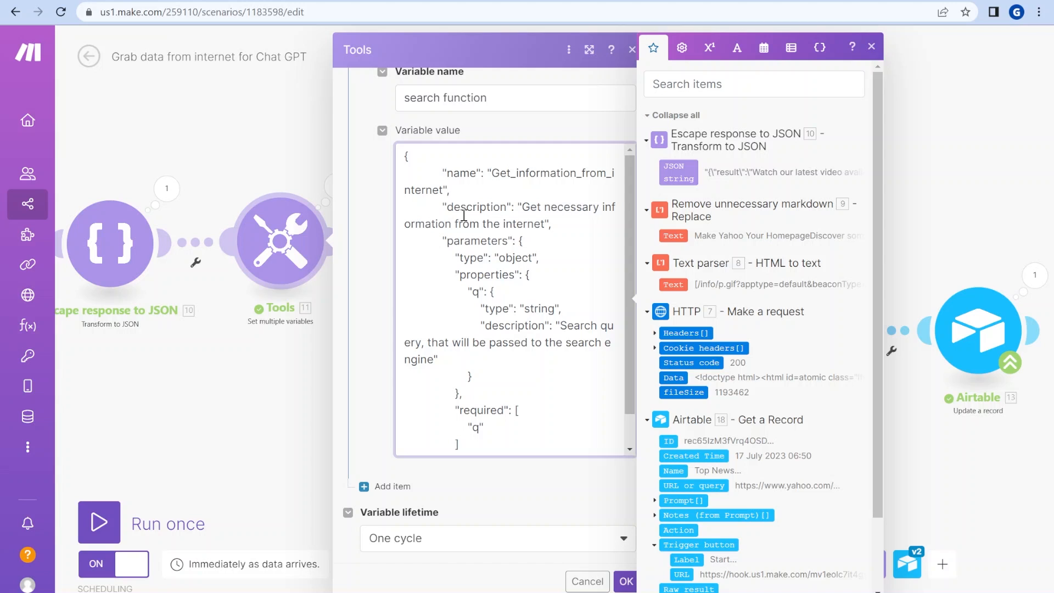
mouse_move(545, 215)
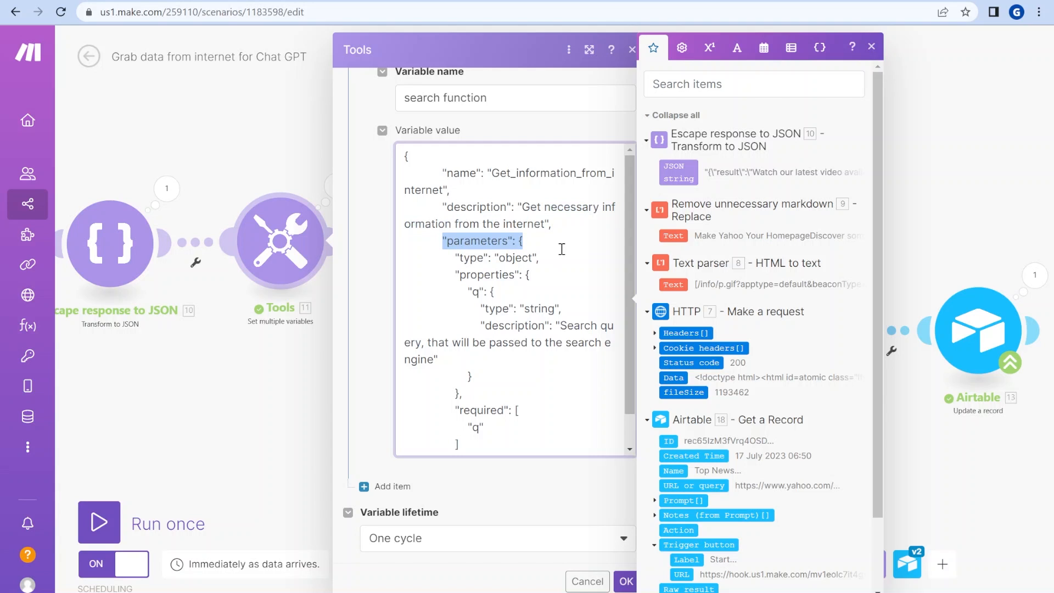
mouse_move(473, 299)
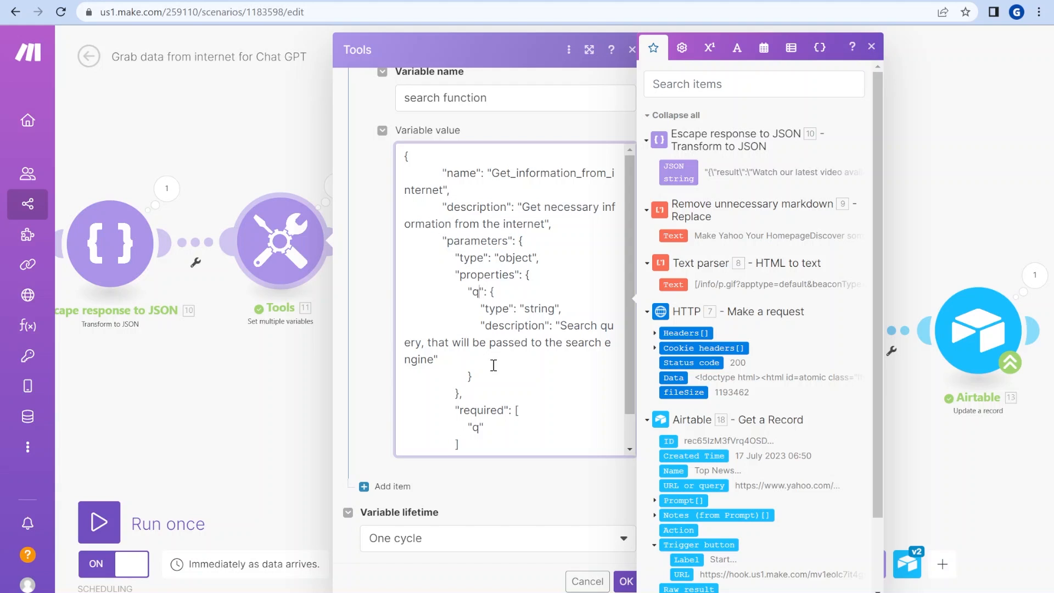
mouse_move(560, 323)
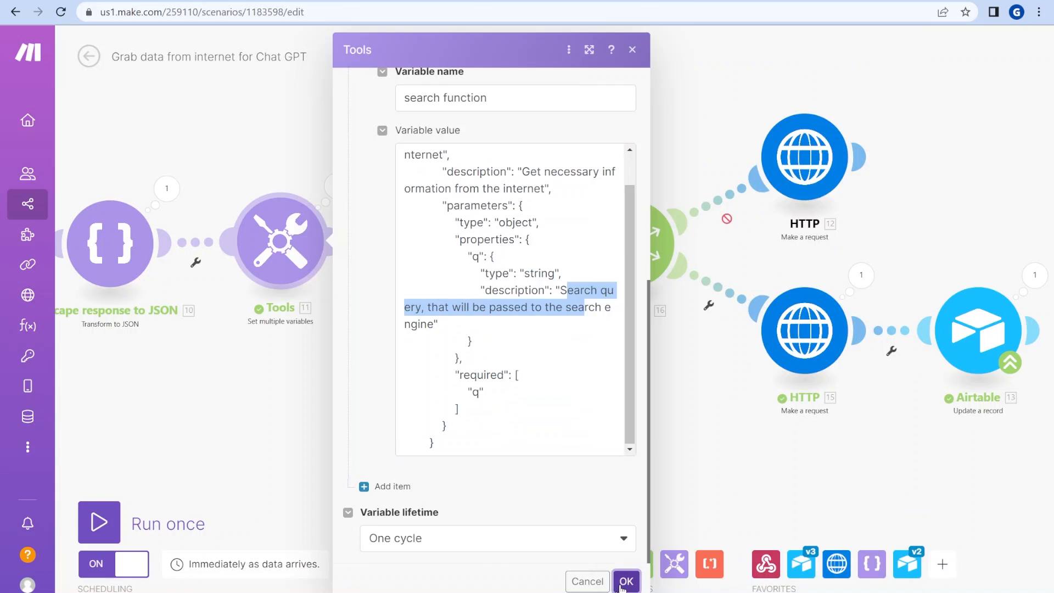
click(625, 581)
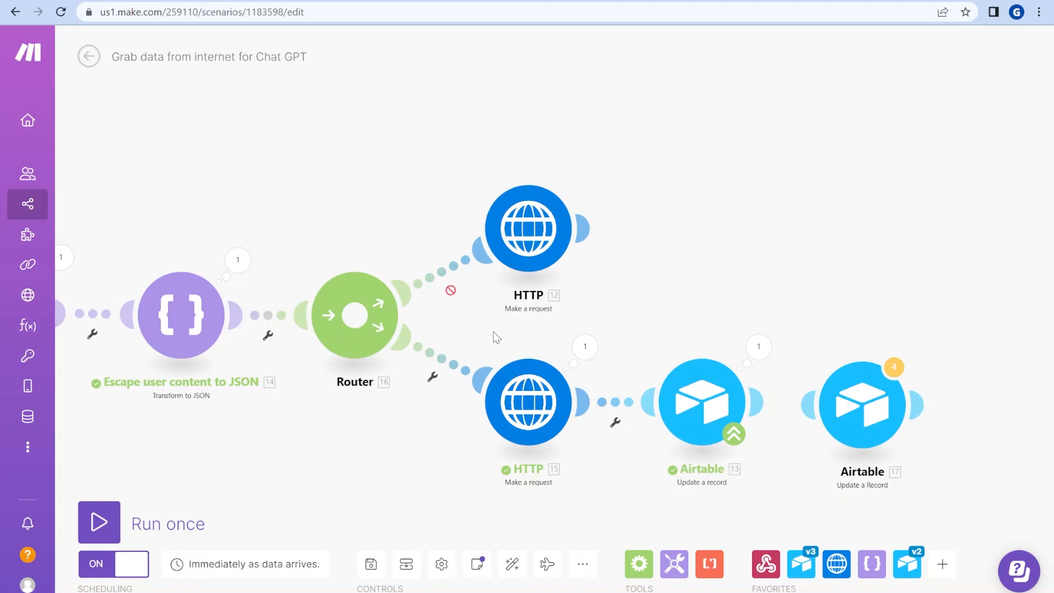
Step: Run the scenario once and bring up the upper HTTP request's details
right_click(450, 290)
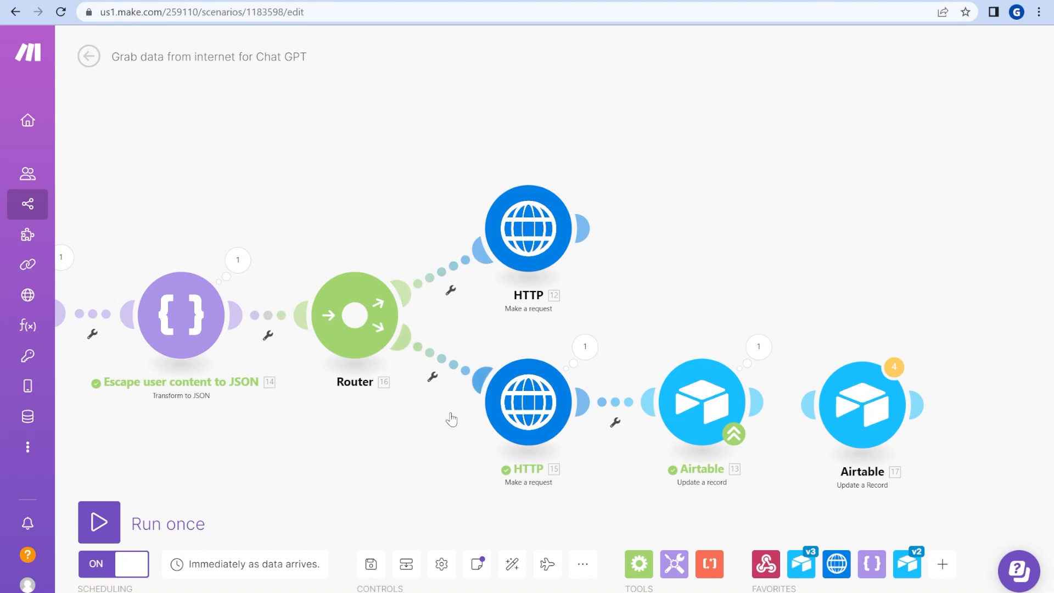
mouse_move(266, 480)
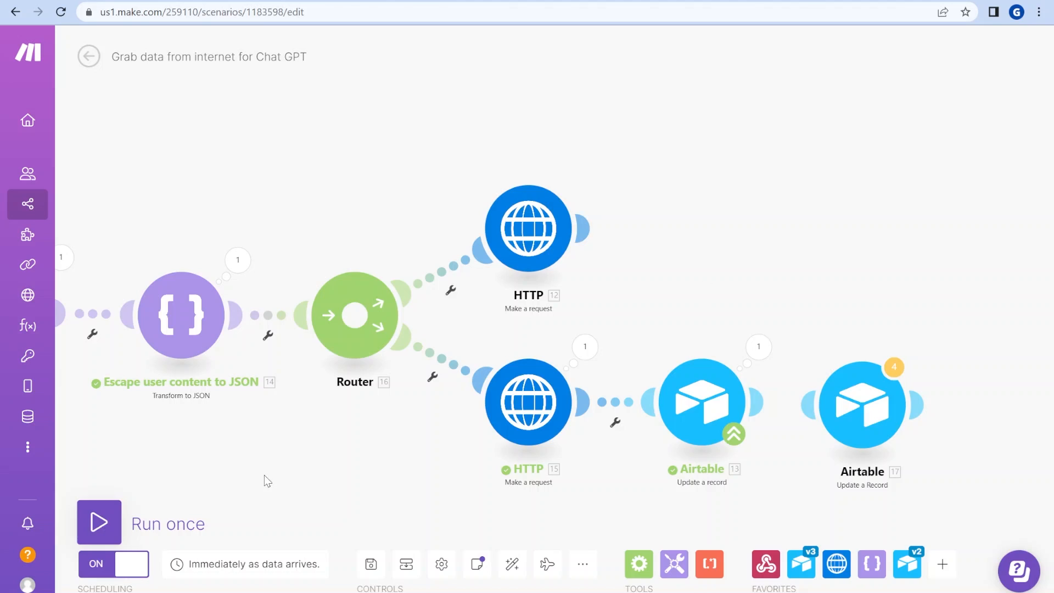
click(99, 523)
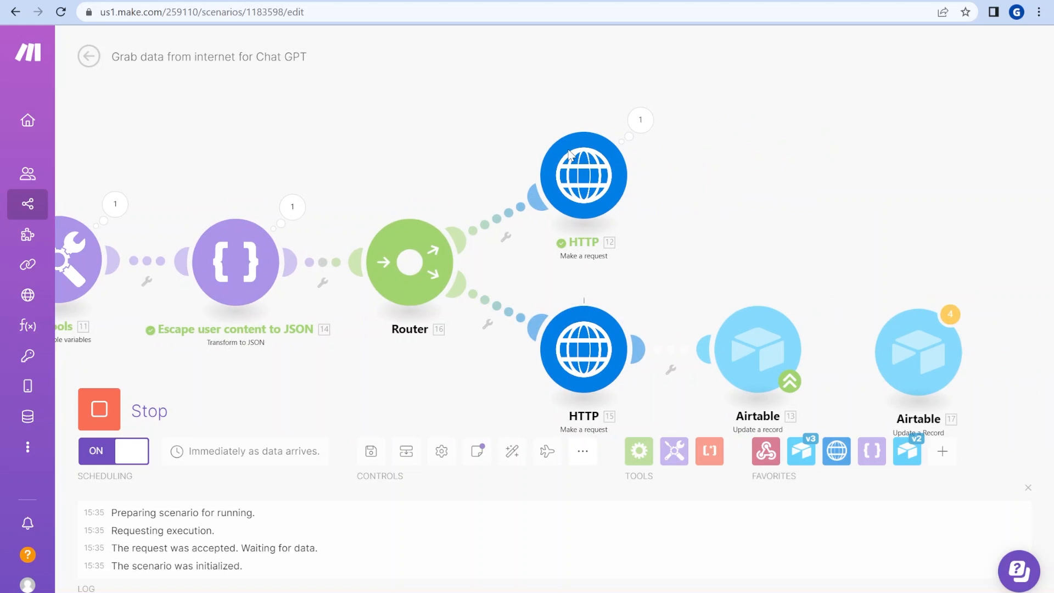
mouse_move(562, 179)
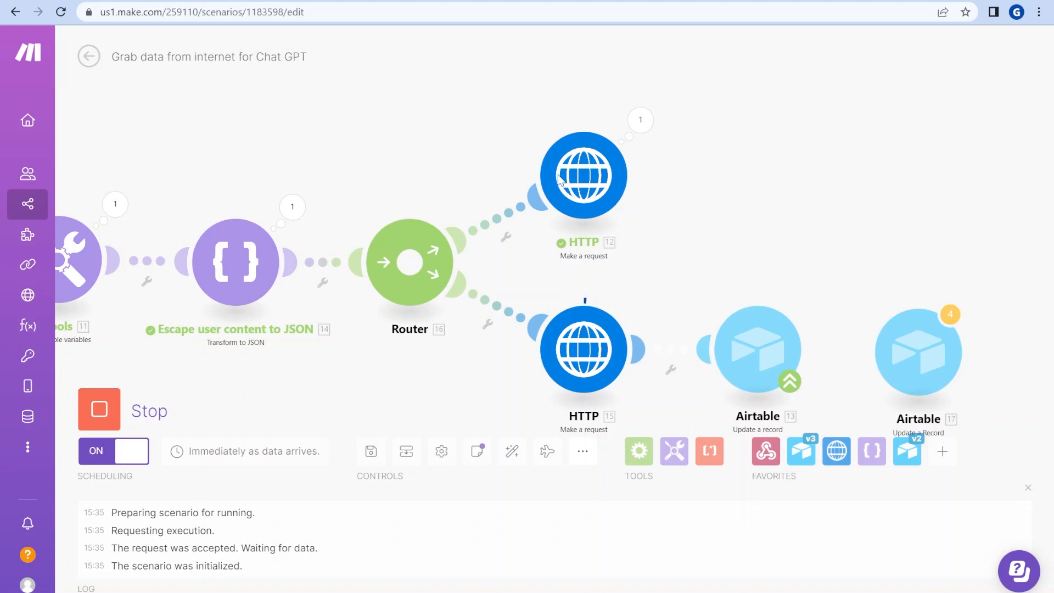
mouse_move(669, 140)
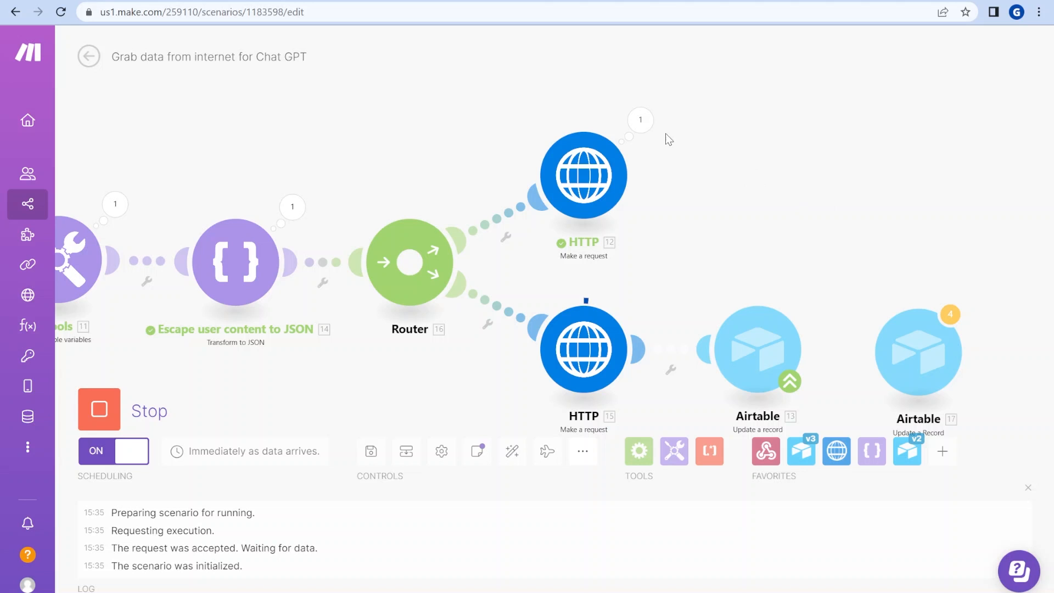
click(583, 176)
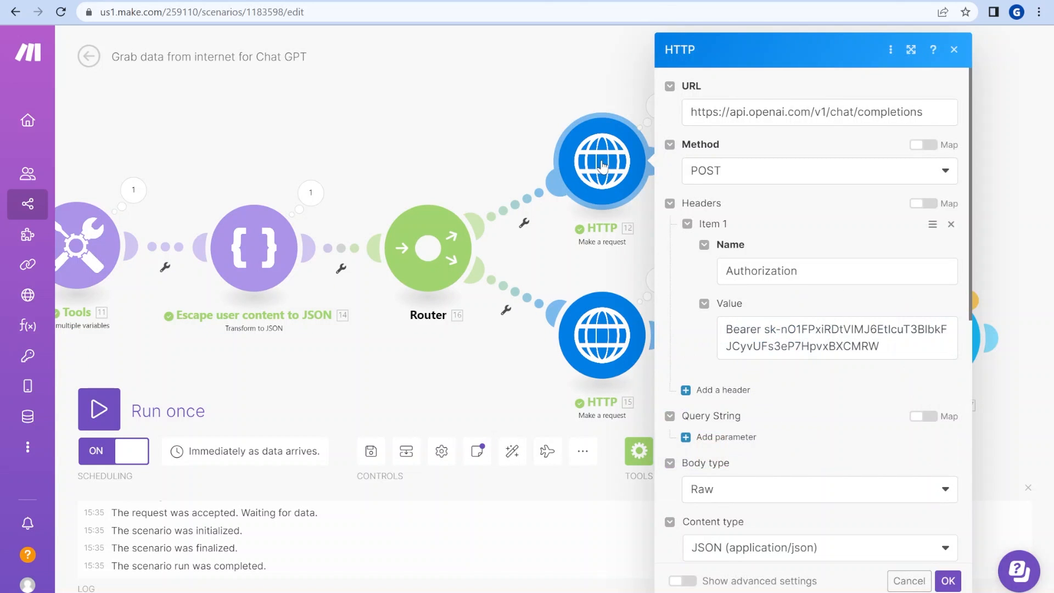
Step: Scroll to the request body and select the gpt-4-0613 model name
scroll(down, 3)
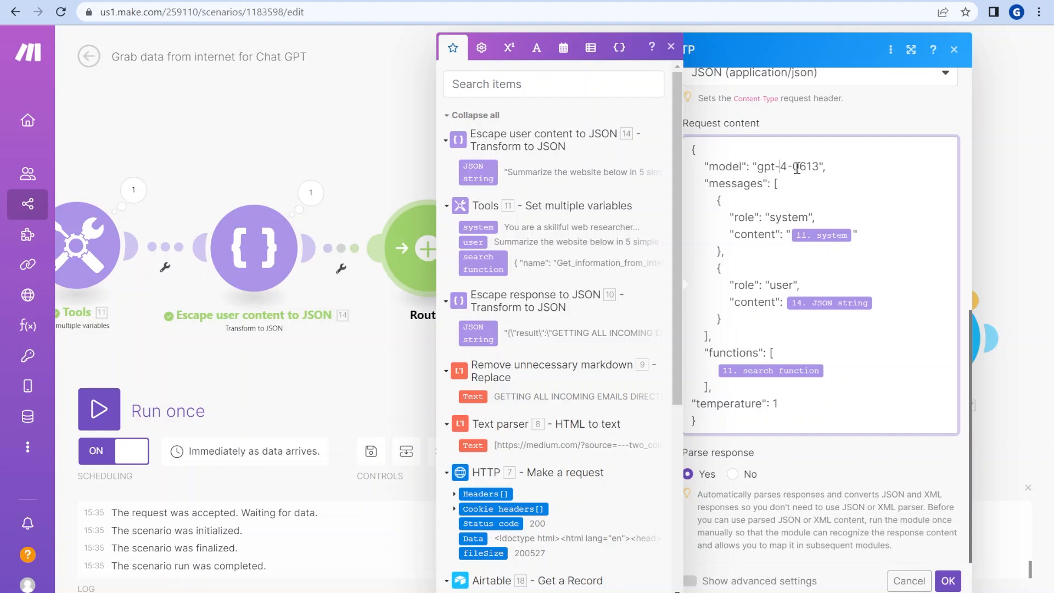
double_click(804, 167)
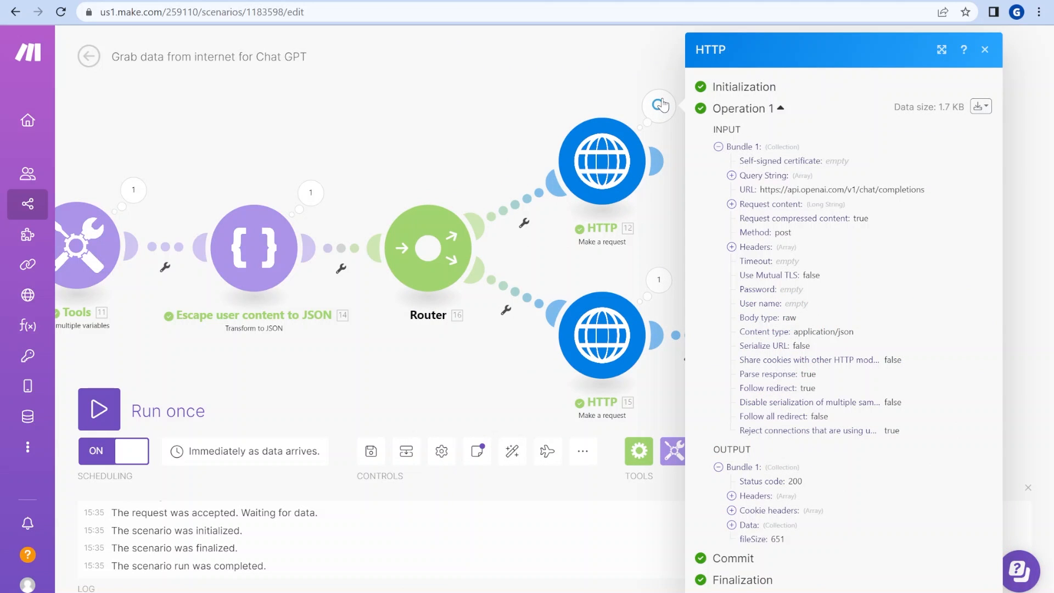
Step: Expand HTTP 12's output to the Get_information_from_the_internet function call with the Medium URL, then close it
scroll(down, 3)
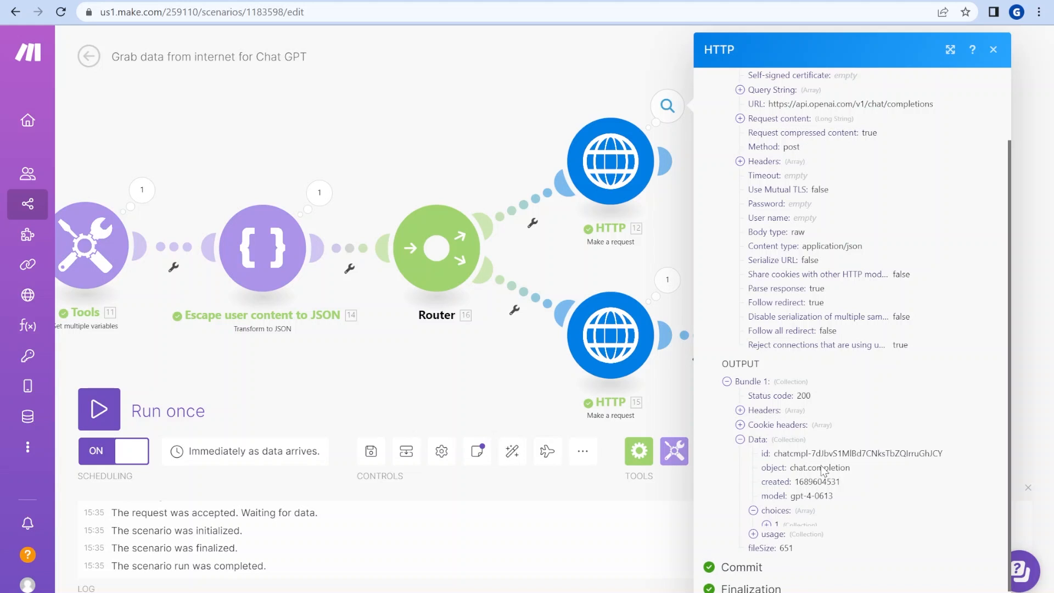
scroll(down, 3)
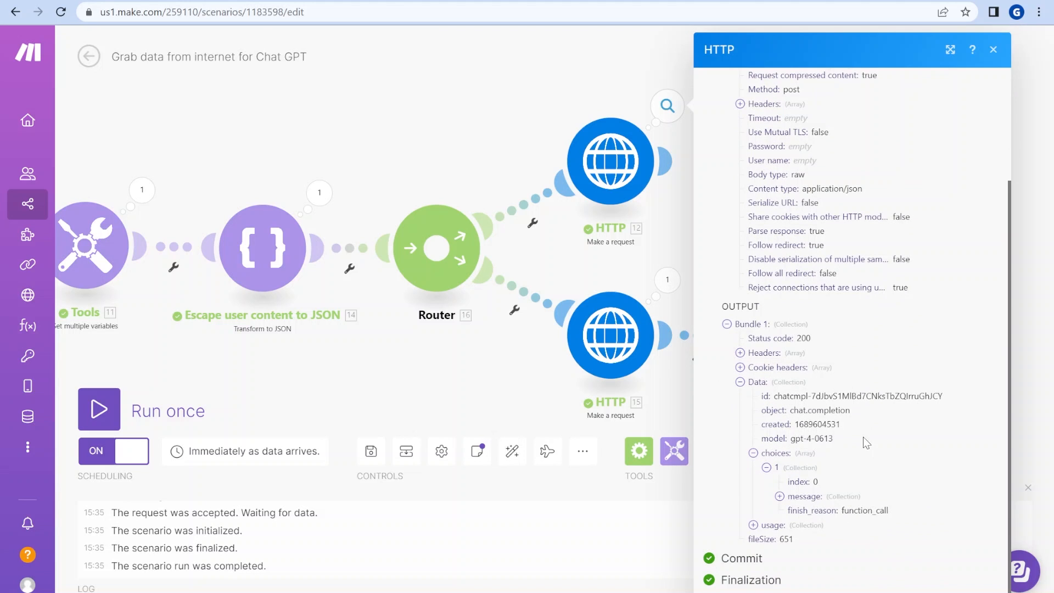
mouse_move(879, 526)
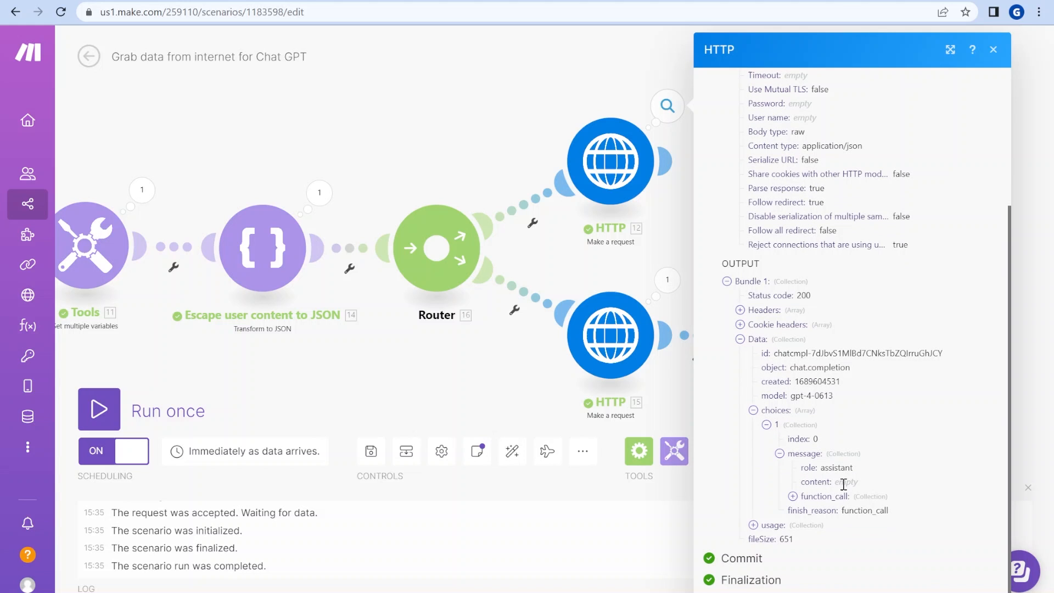
click(791, 496)
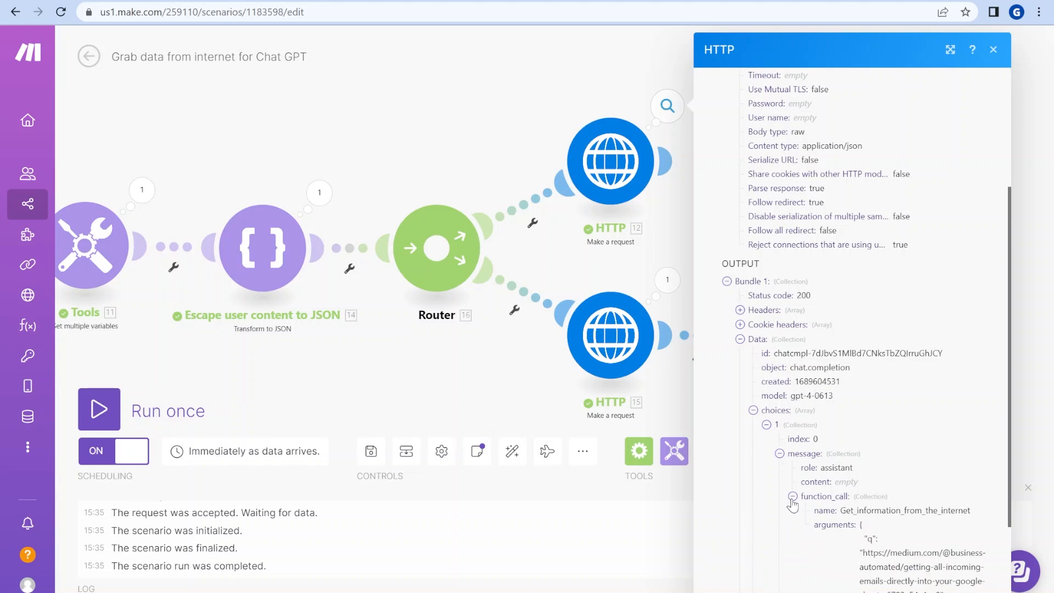
scroll(down, 3)
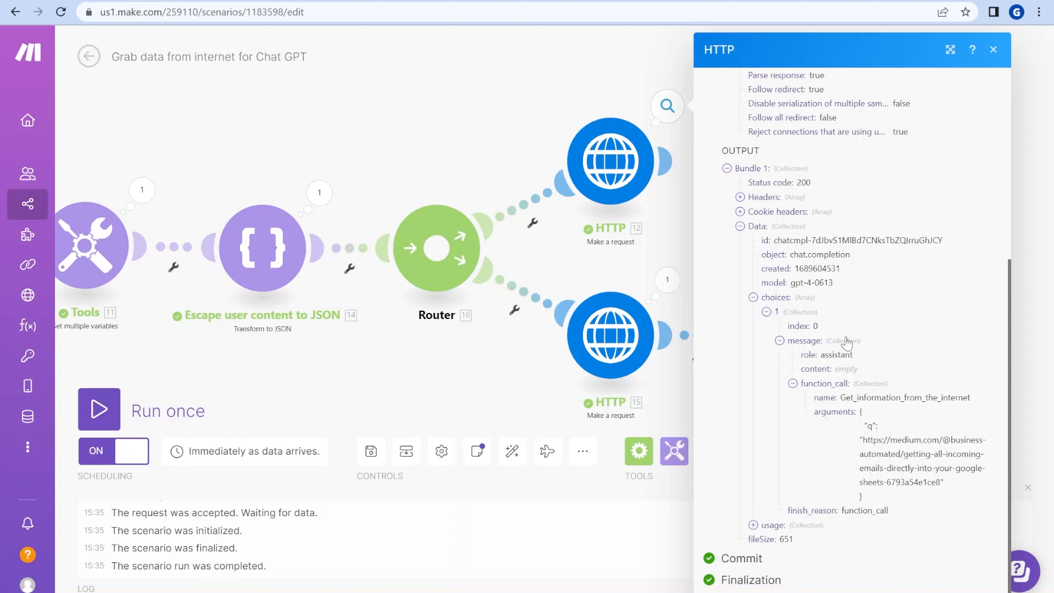
mouse_move(842, 433)
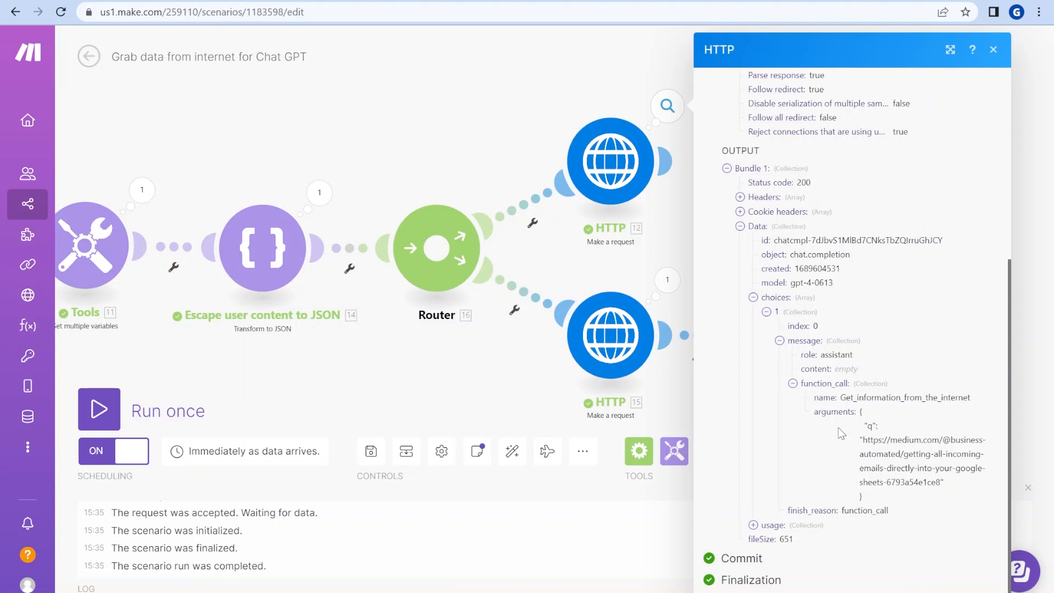
mouse_move(883, 449)
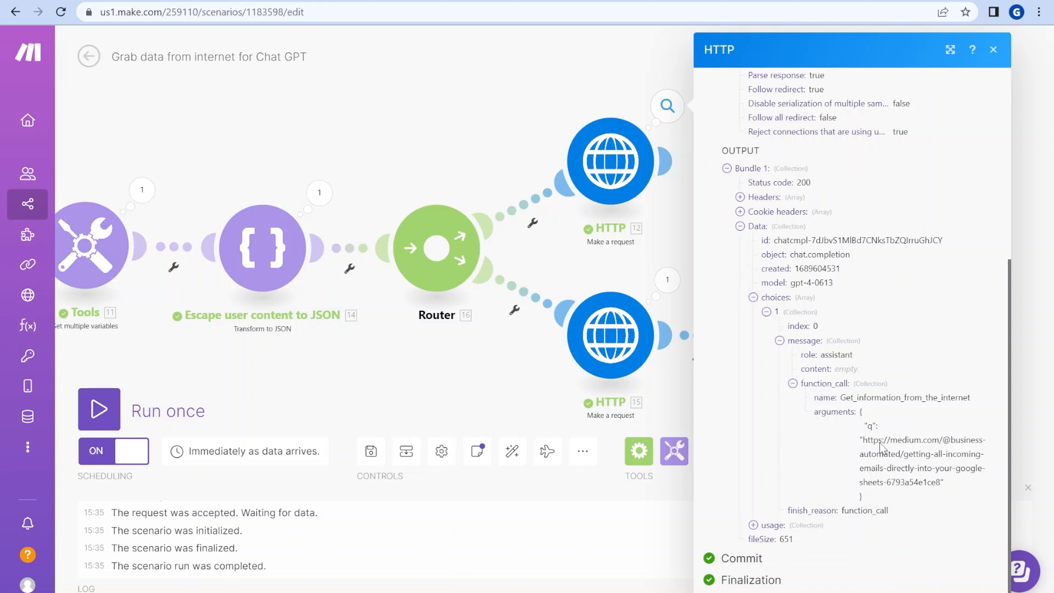
double_click(904, 397)
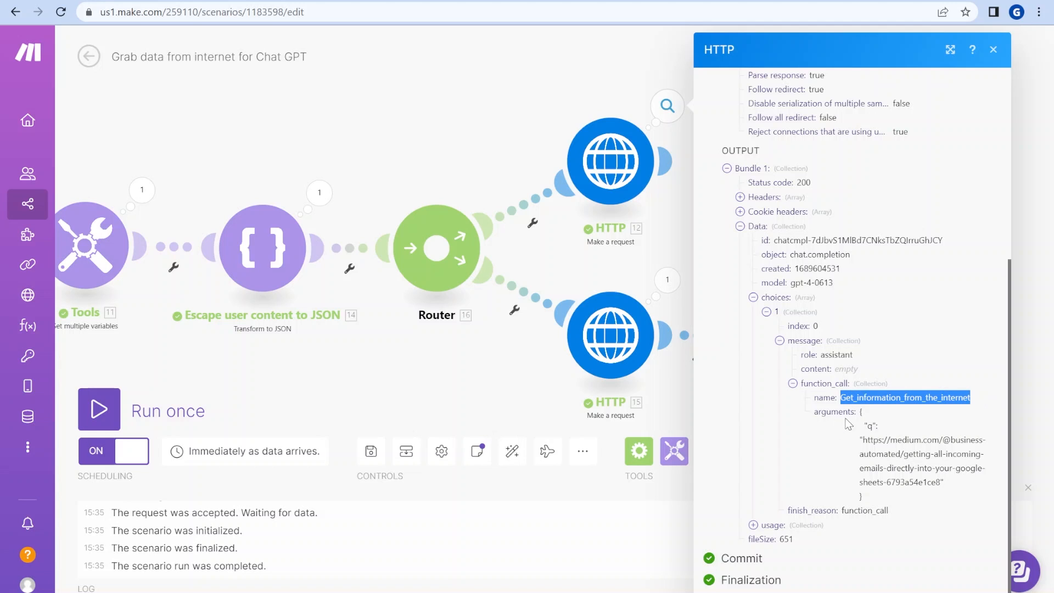
mouse_move(879, 428)
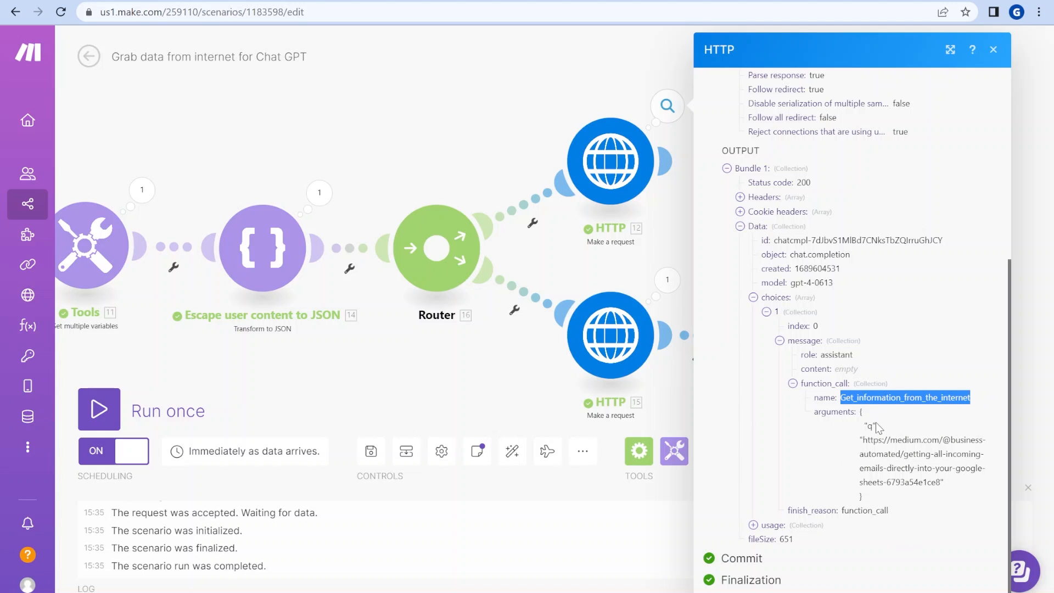
mouse_move(761, 377)
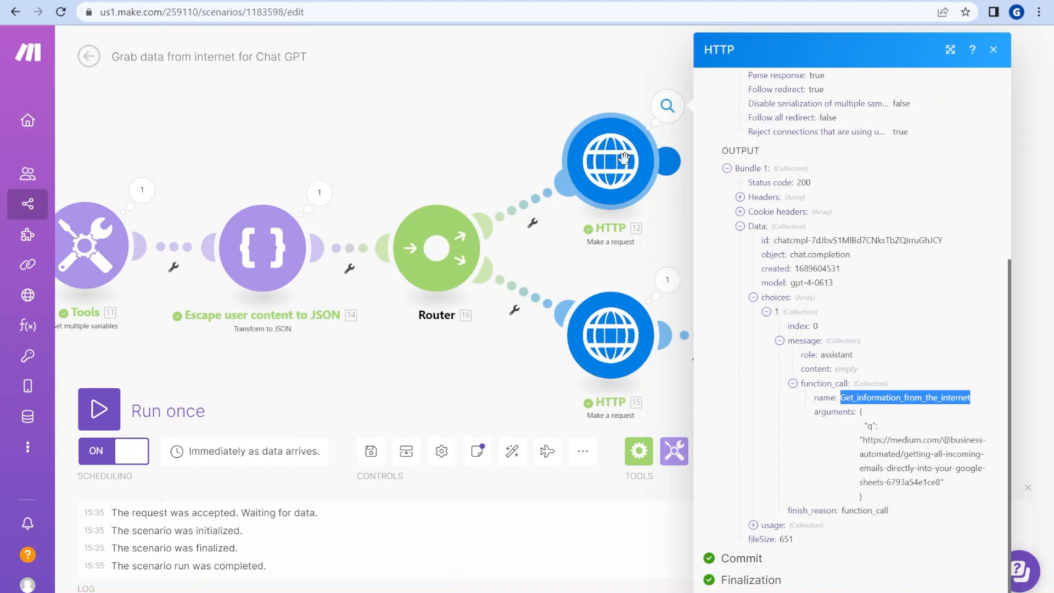
mouse_move(881, 418)
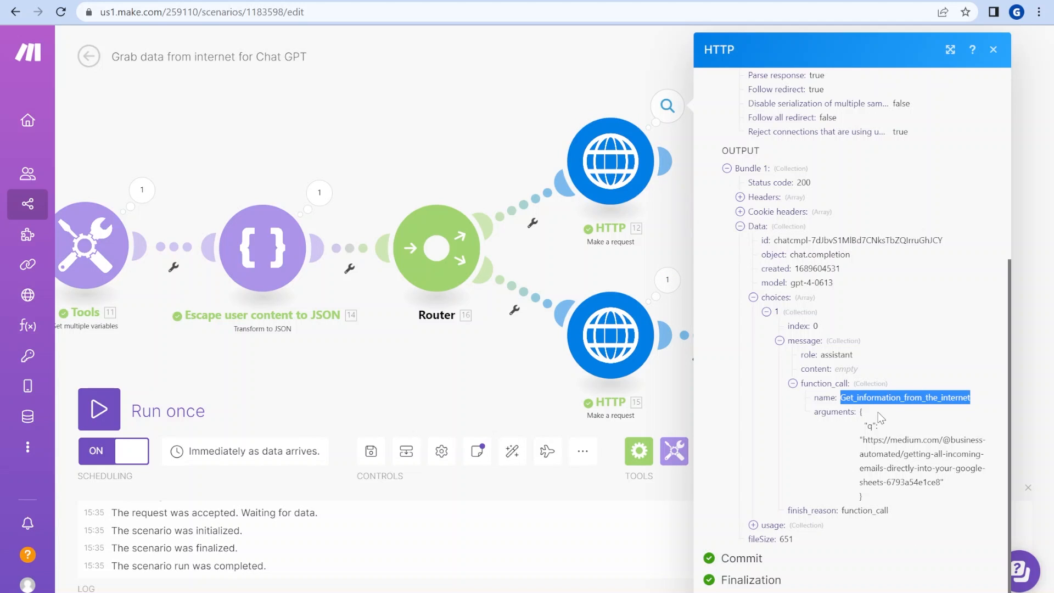
click(994, 48)
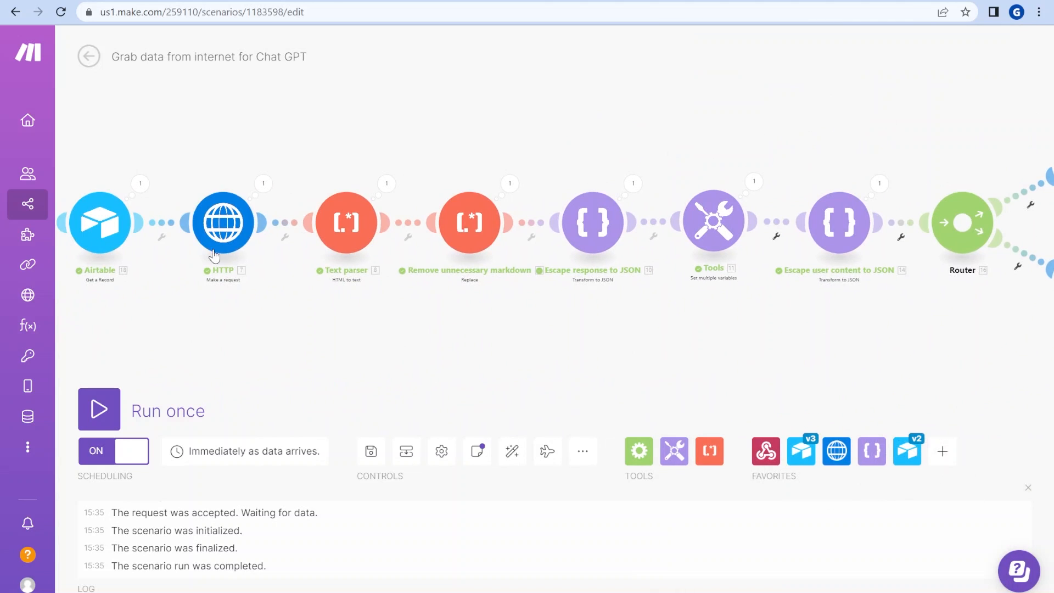
mouse_move(82, 214)
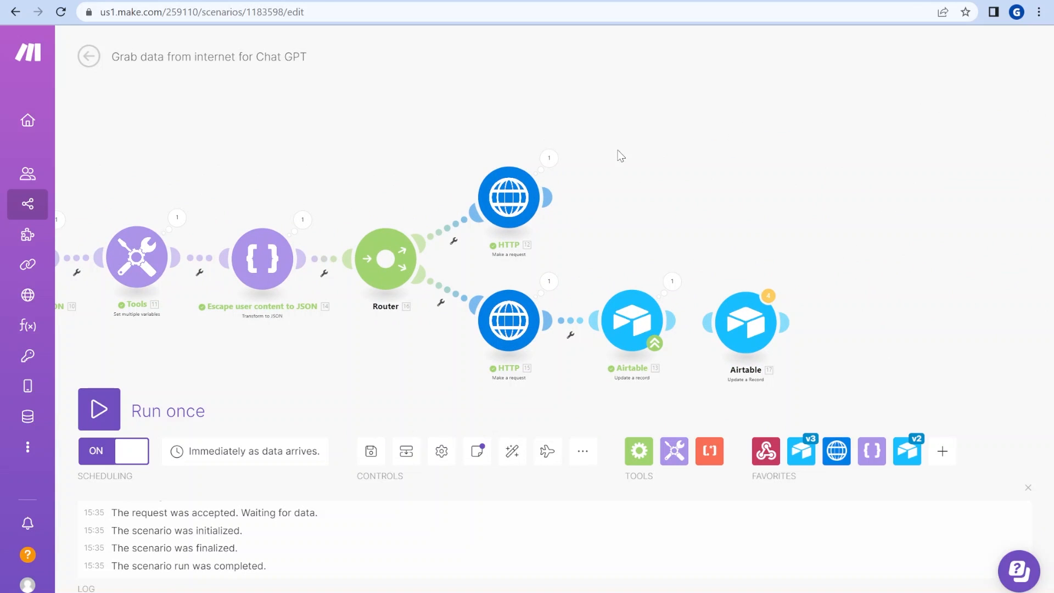
mouse_move(584, 176)
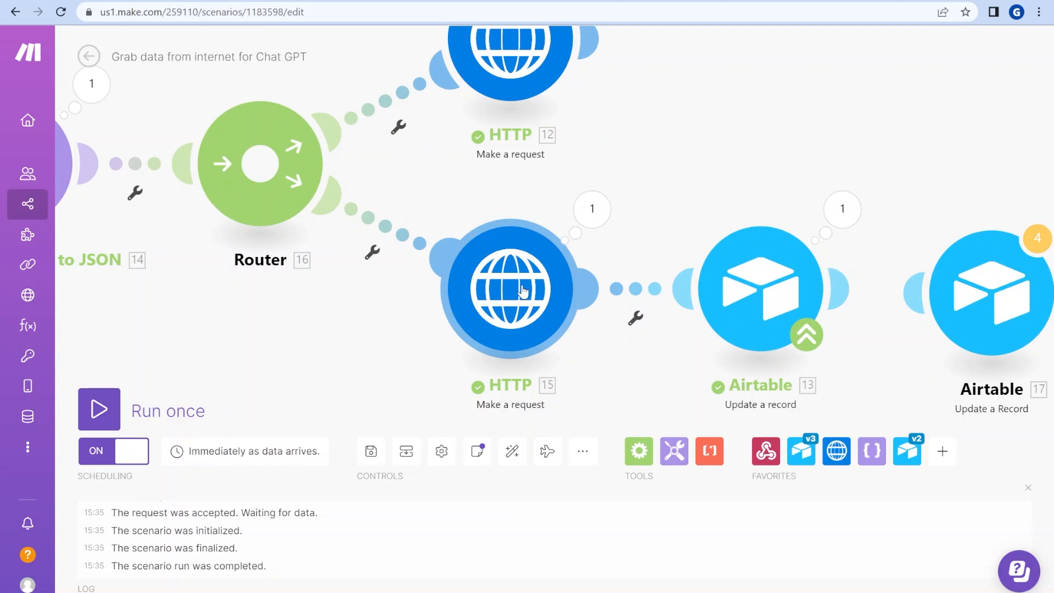
Step: Recheck HTTP 12's token usage (170 total), close it, and disable its route from the Router
click(511, 289)
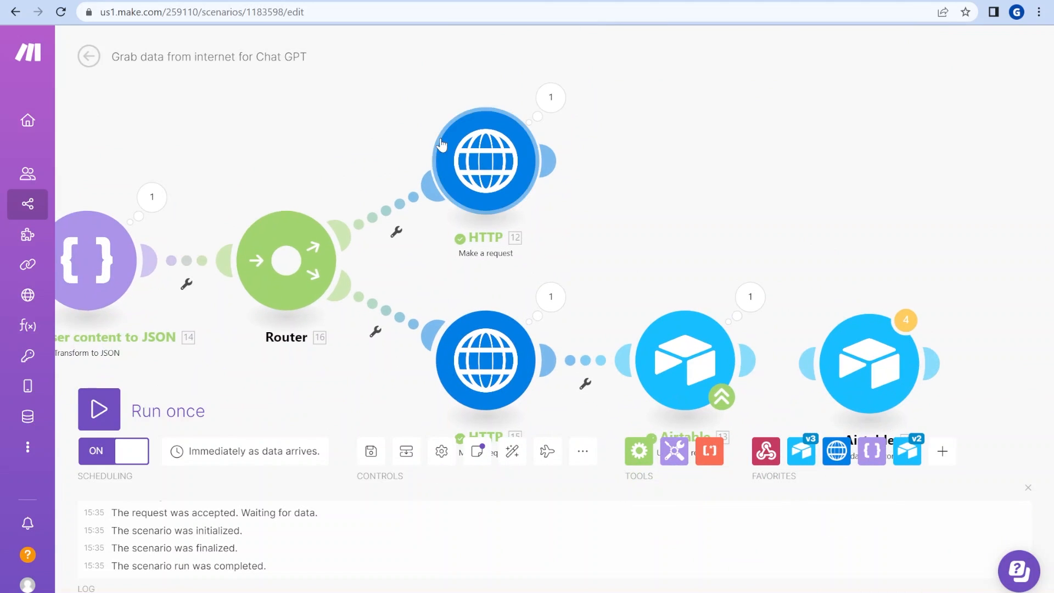
mouse_move(443, 224)
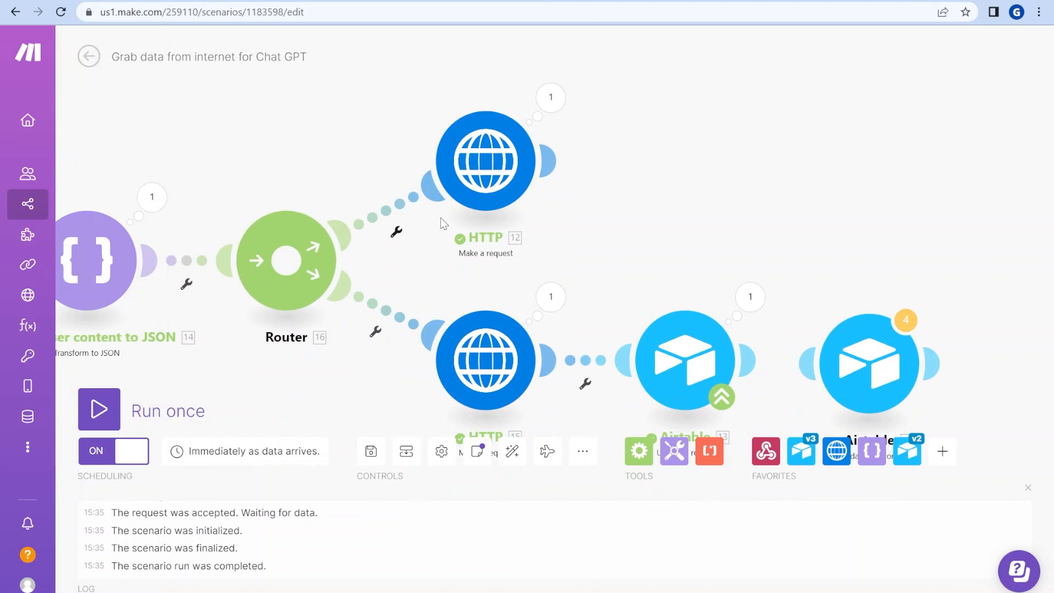
mouse_move(550, 98)
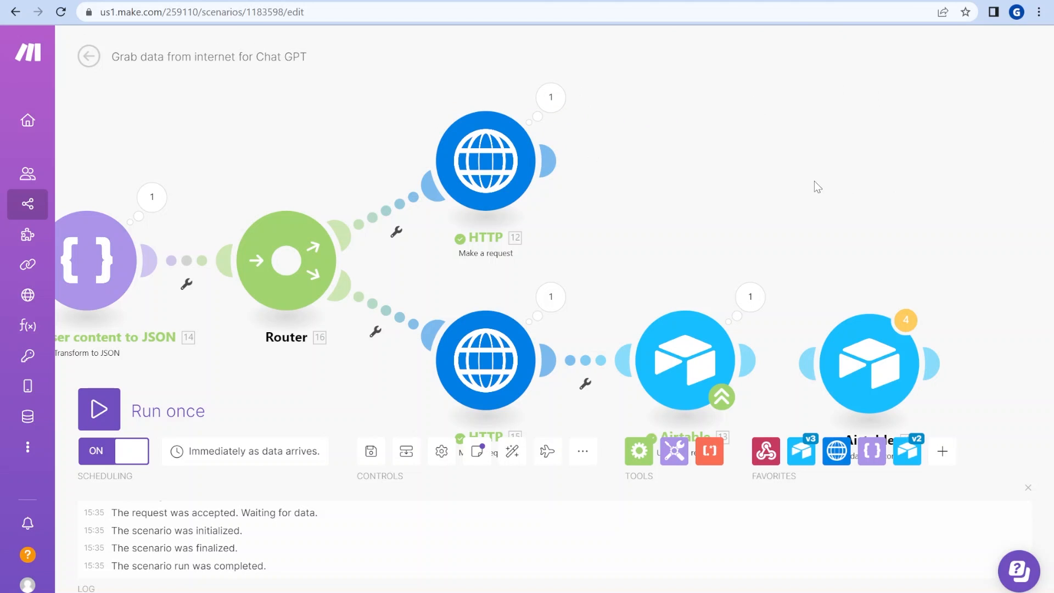
mouse_move(555, 198)
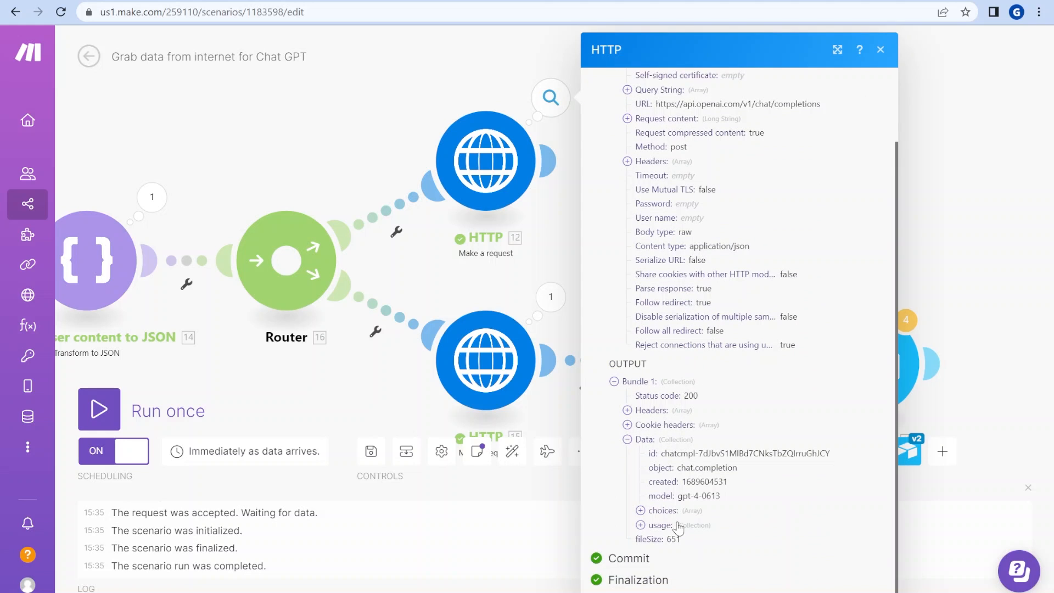
click(640, 525)
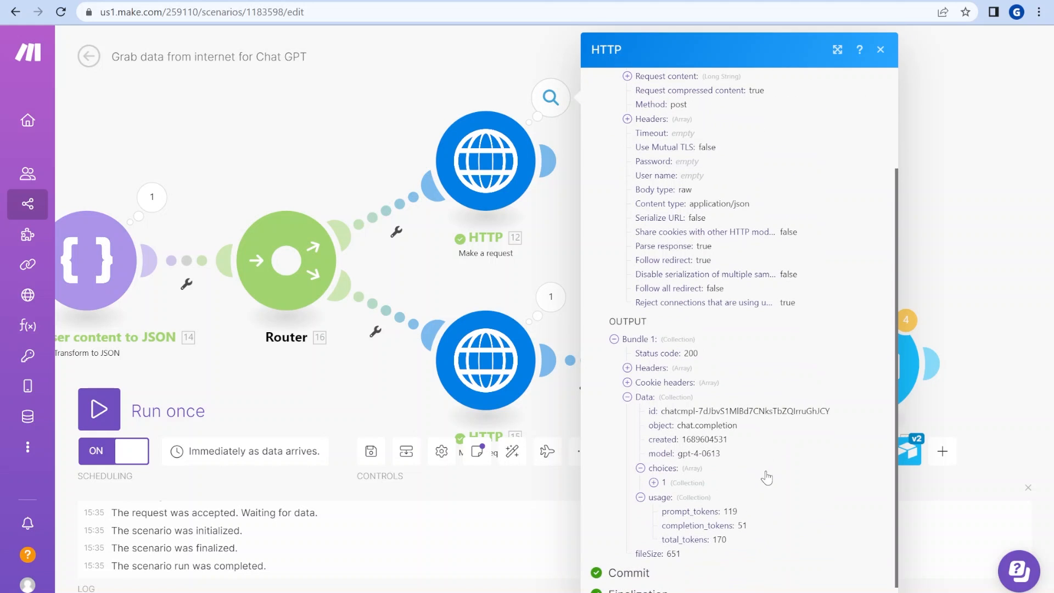
mouse_move(965, 116)
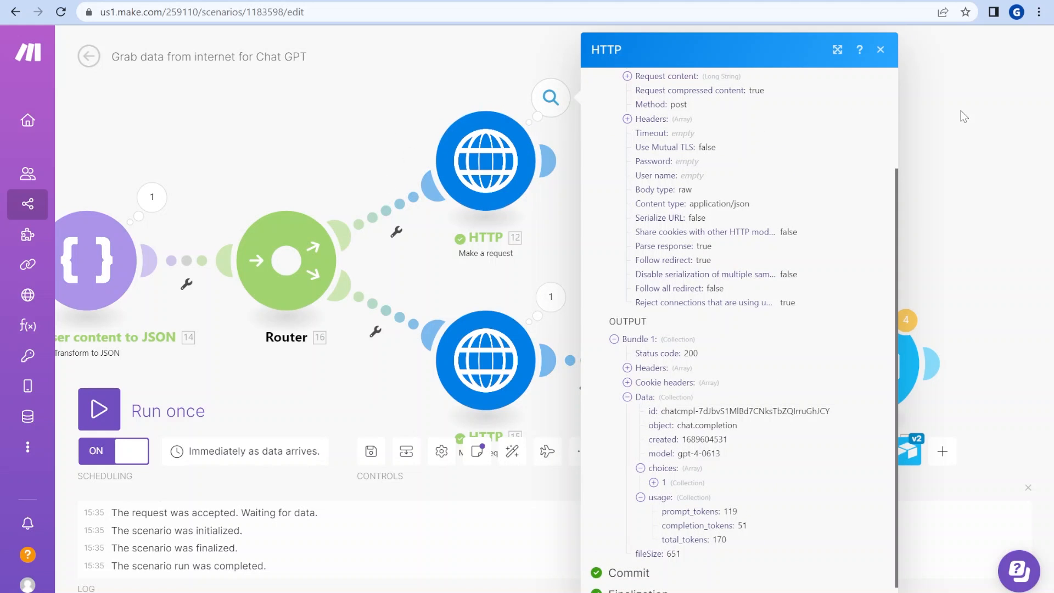
click(881, 50)
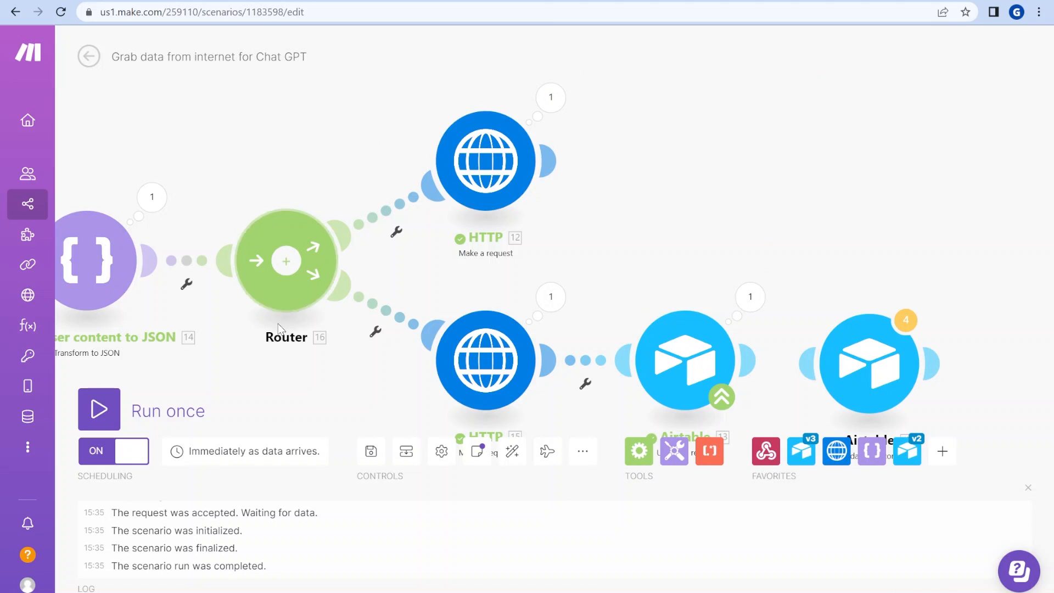
right_click(363, 215)
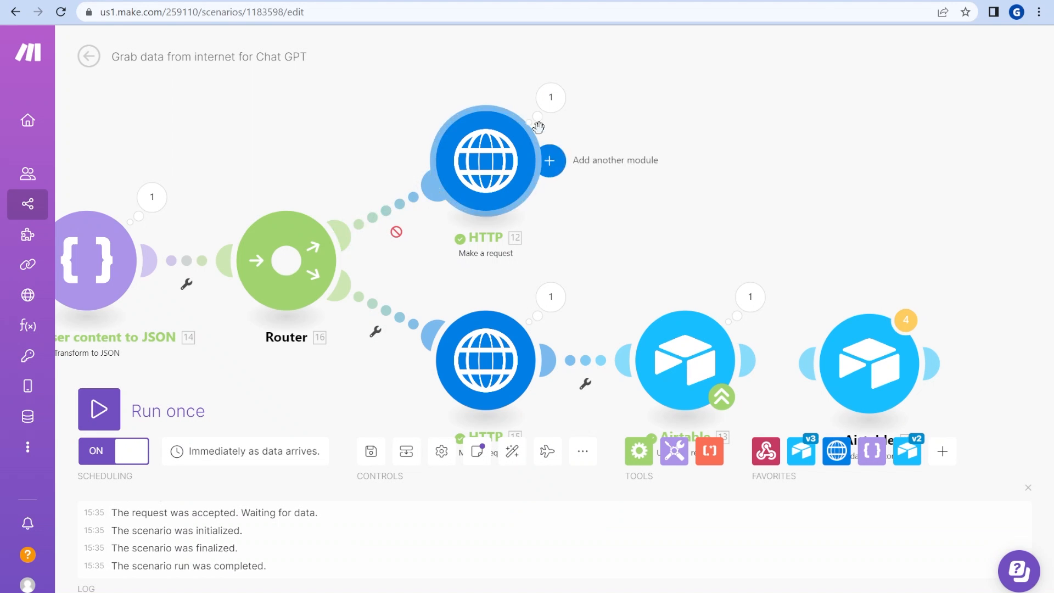
mouse_move(552, 144)
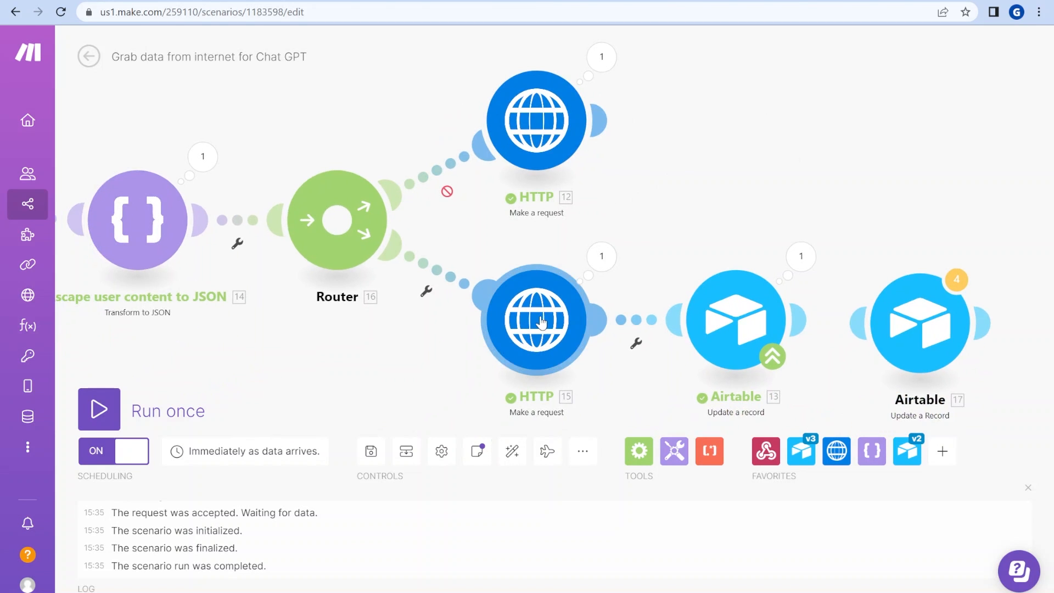
Step: Open HTTP 15 and review its request messages, highlighting the function-role result message
click(536, 320)
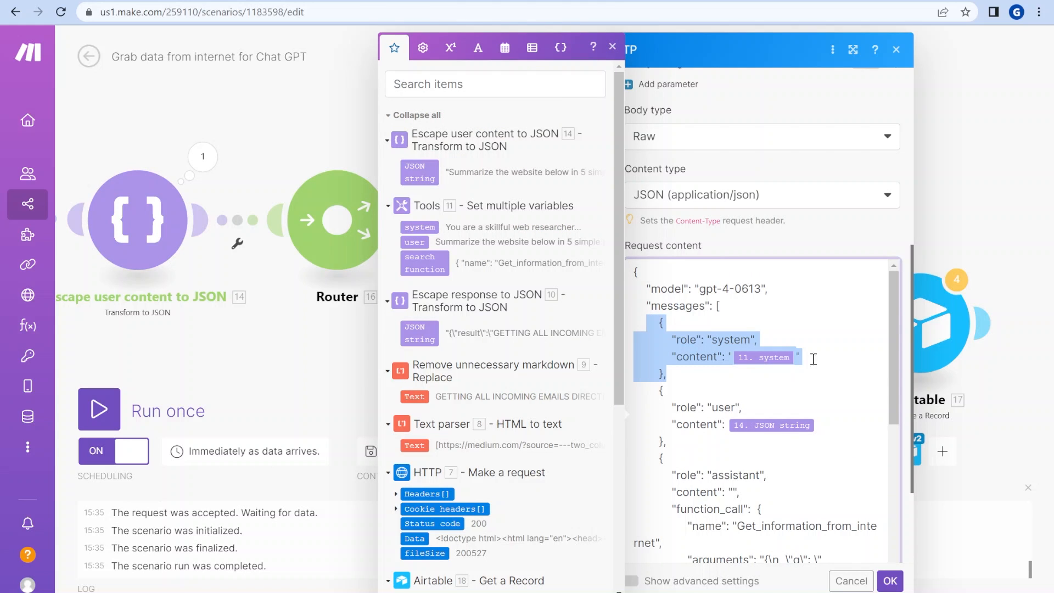
click(680, 438)
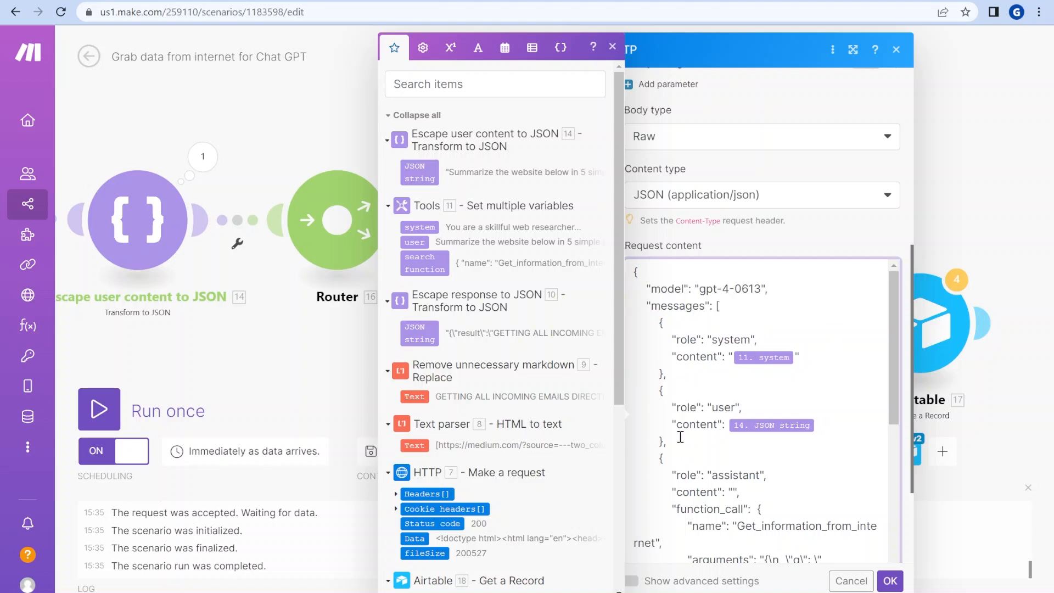
scroll(down, 3)
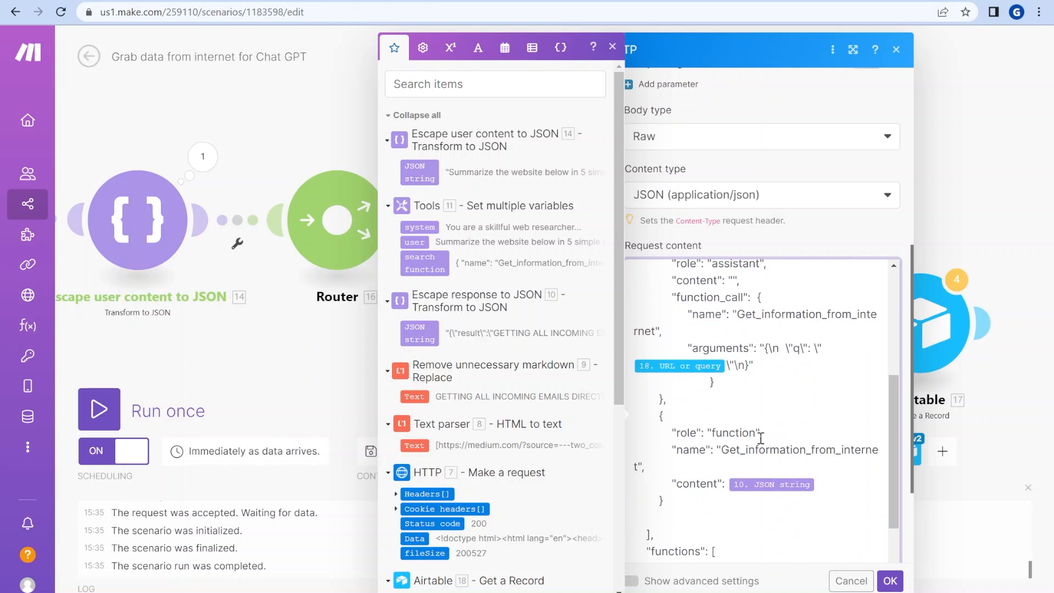
scroll(up, 3)
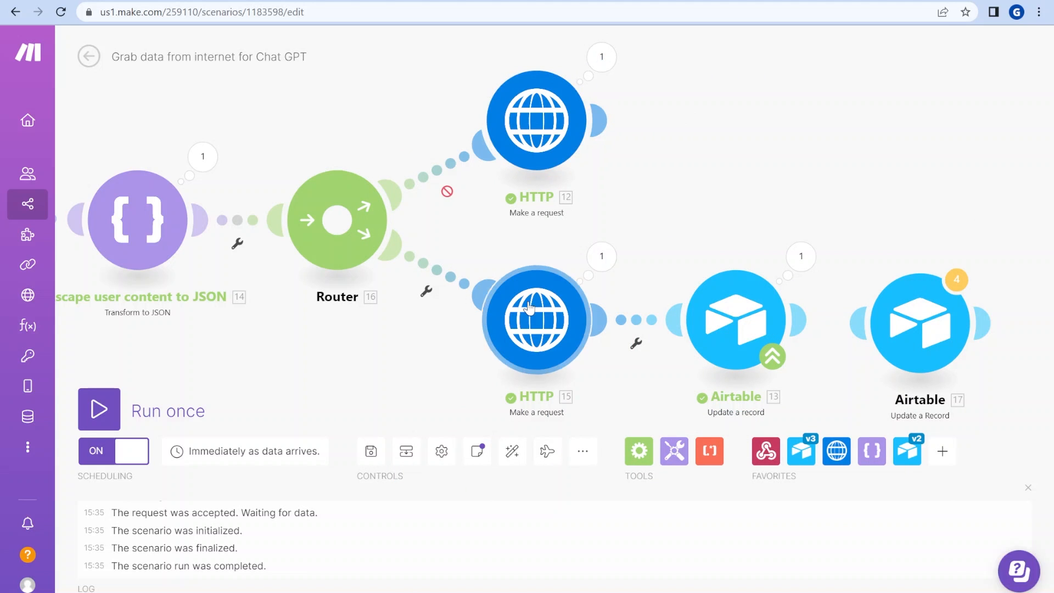
click(534, 320)
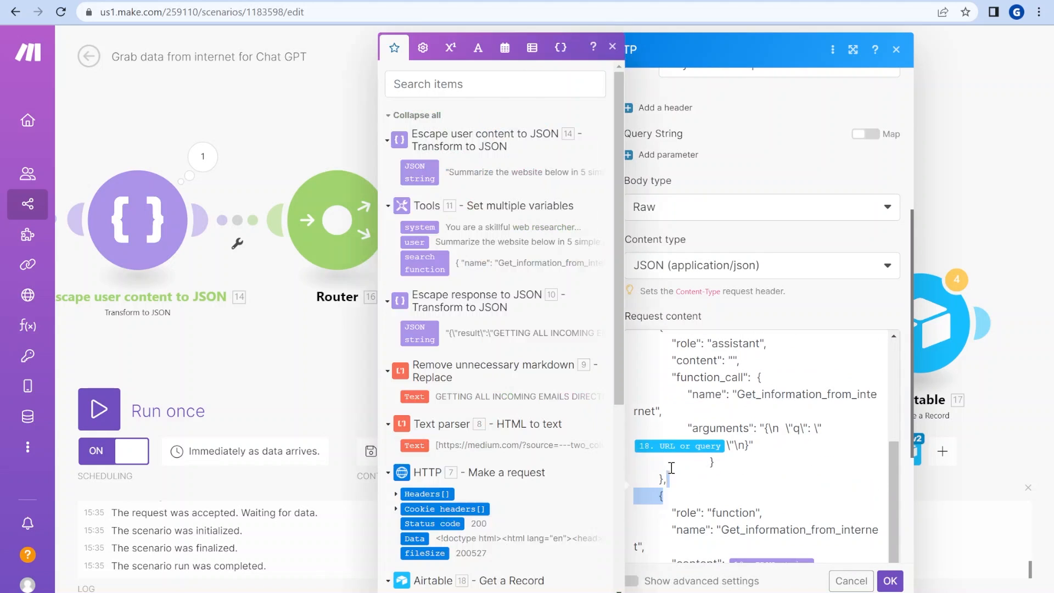
scroll(up, 3)
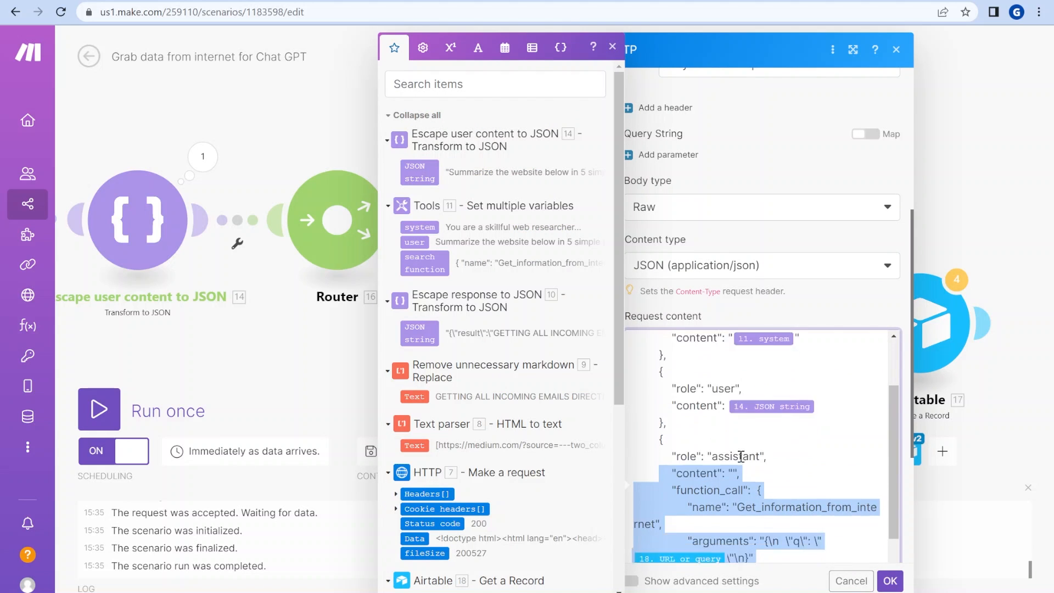
scroll(down, 3)
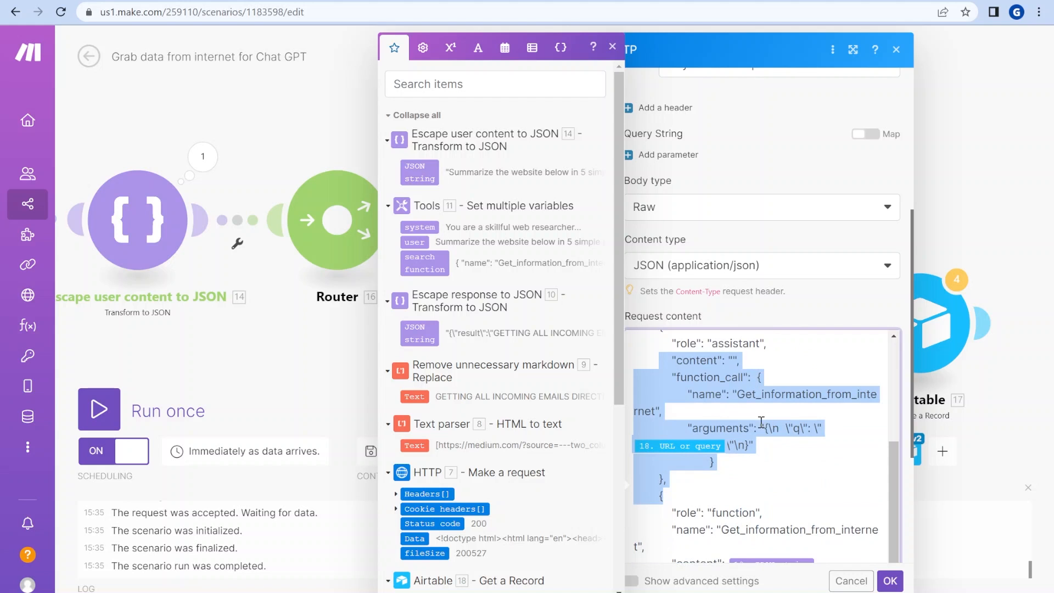
scroll(down, 3)
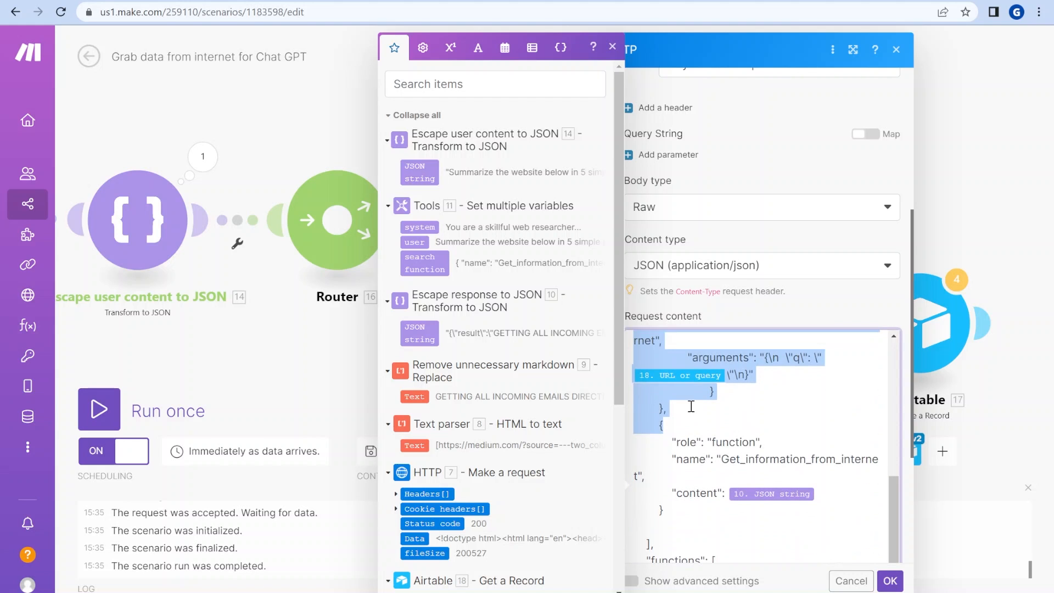
scroll(down, 3)
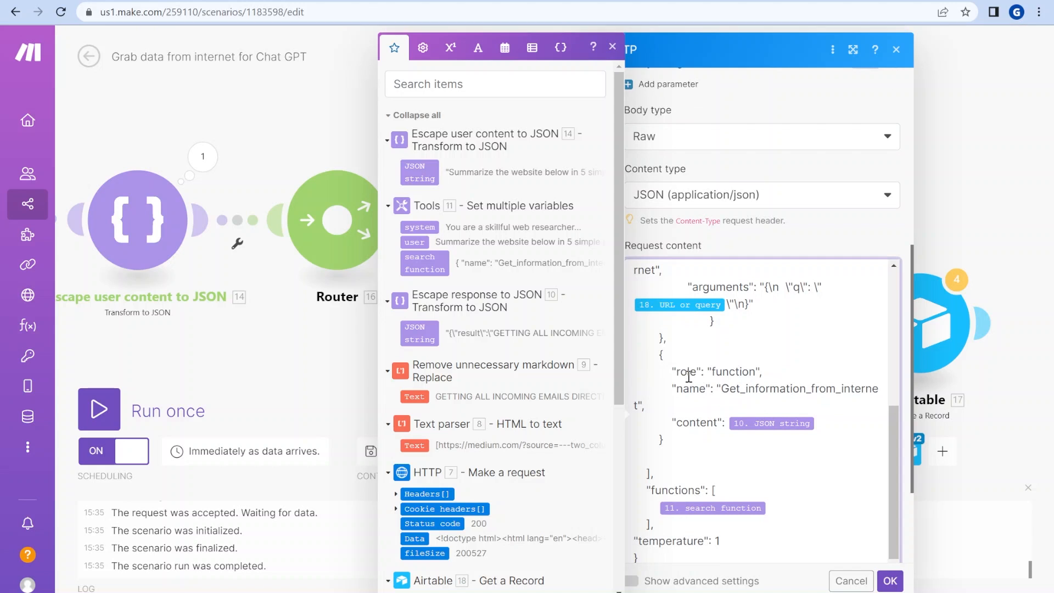
double_click(733, 372)
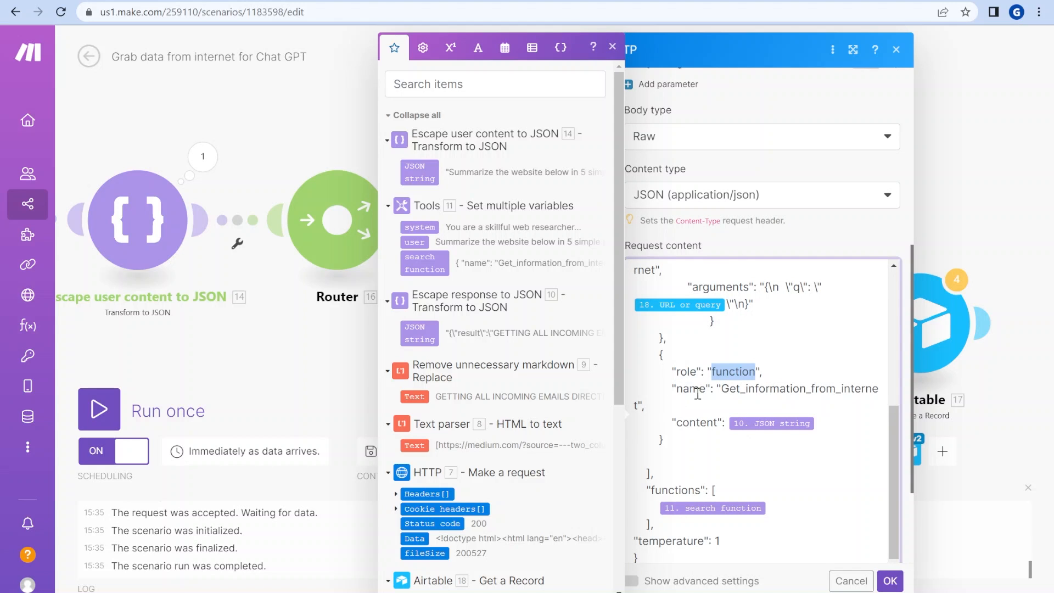
mouse_move(734, 393)
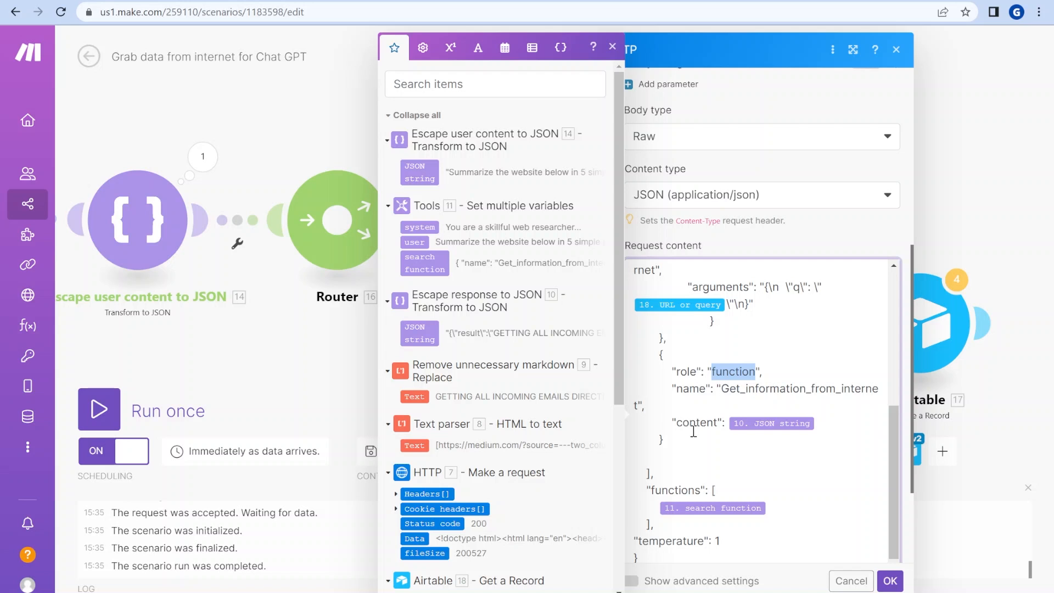
Step: Review the functions list defined in HTTP 15's request body
scroll(up, 3)
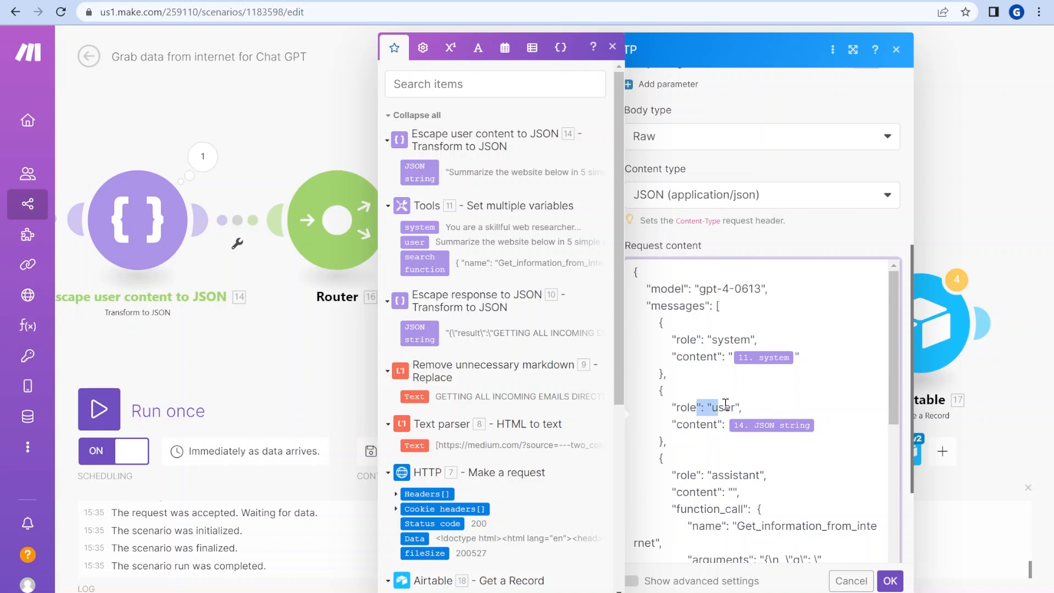
scroll(down, 3)
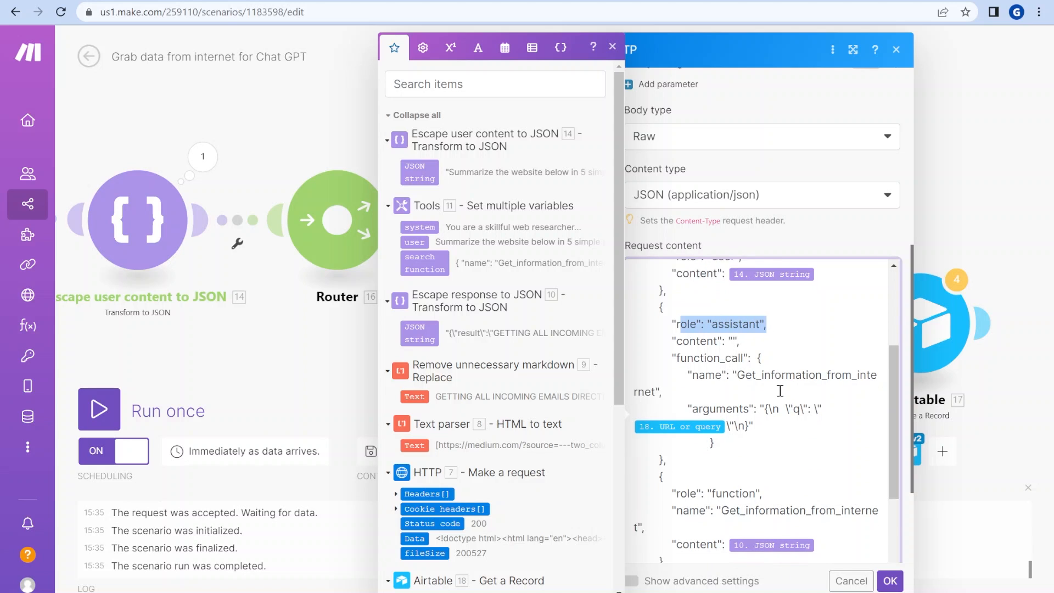
scroll(down, 3)
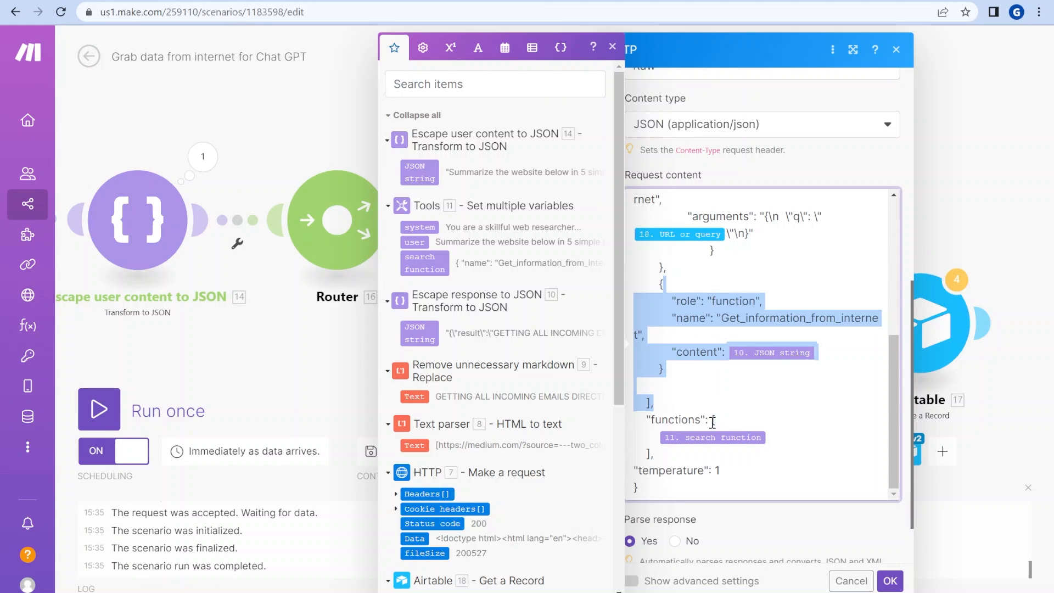
click(670, 450)
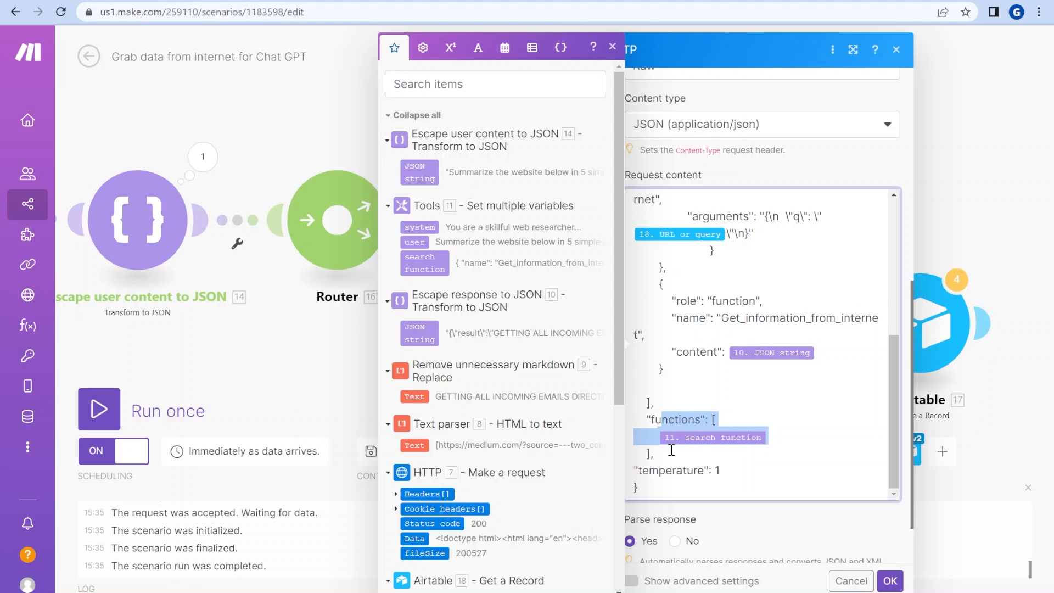
mouse_move(713, 464)
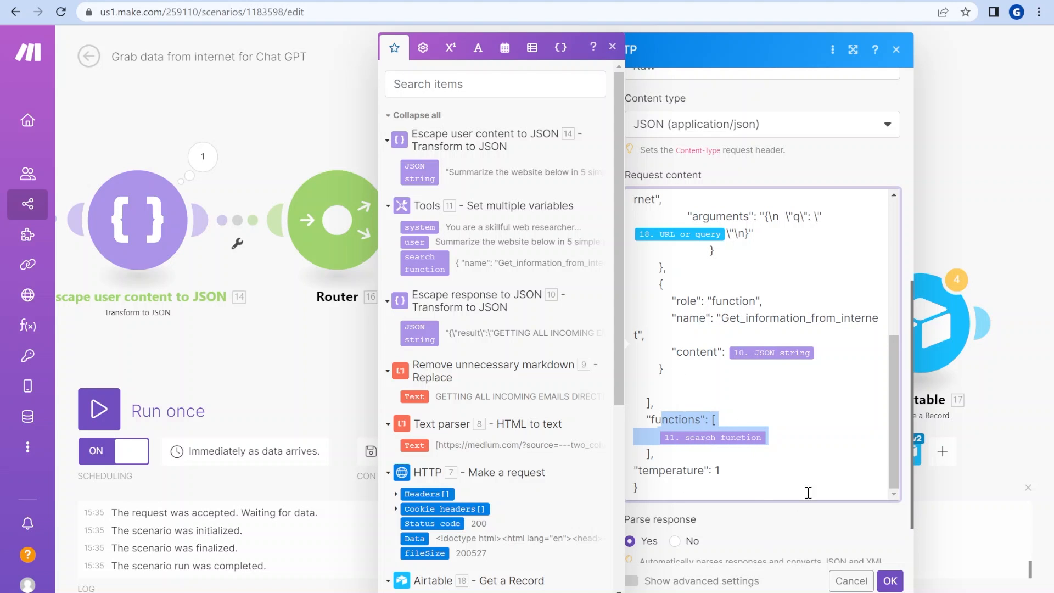
scroll(up, 3)
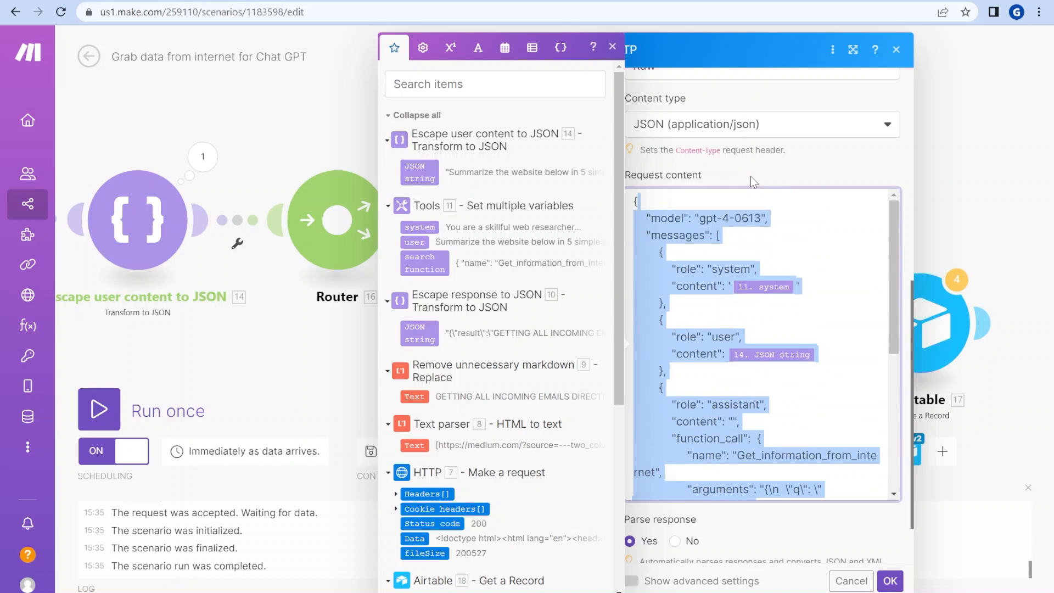
scroll(down, 3)
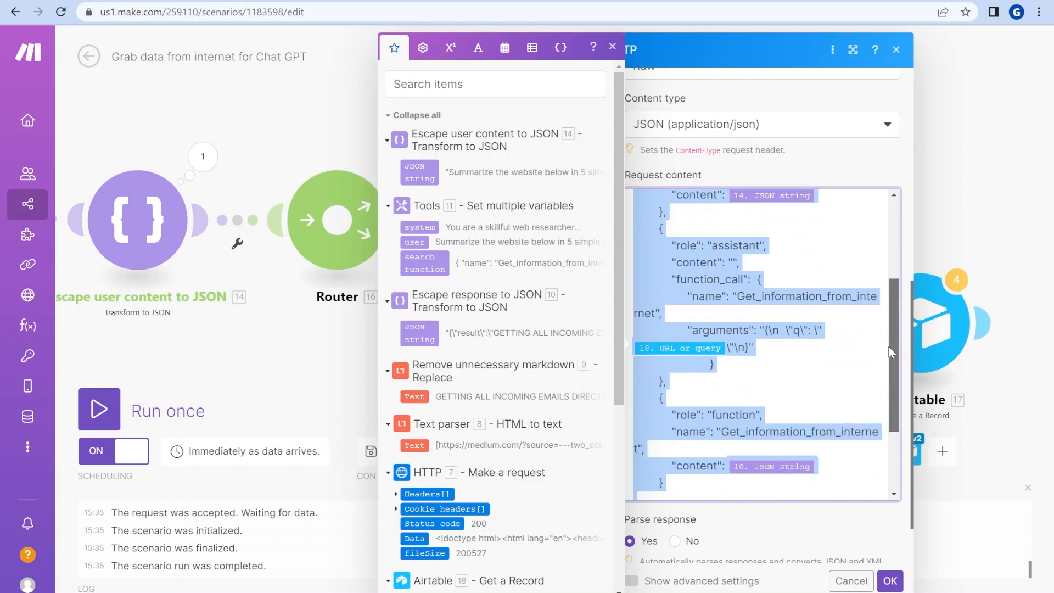
scroll(down, 3)
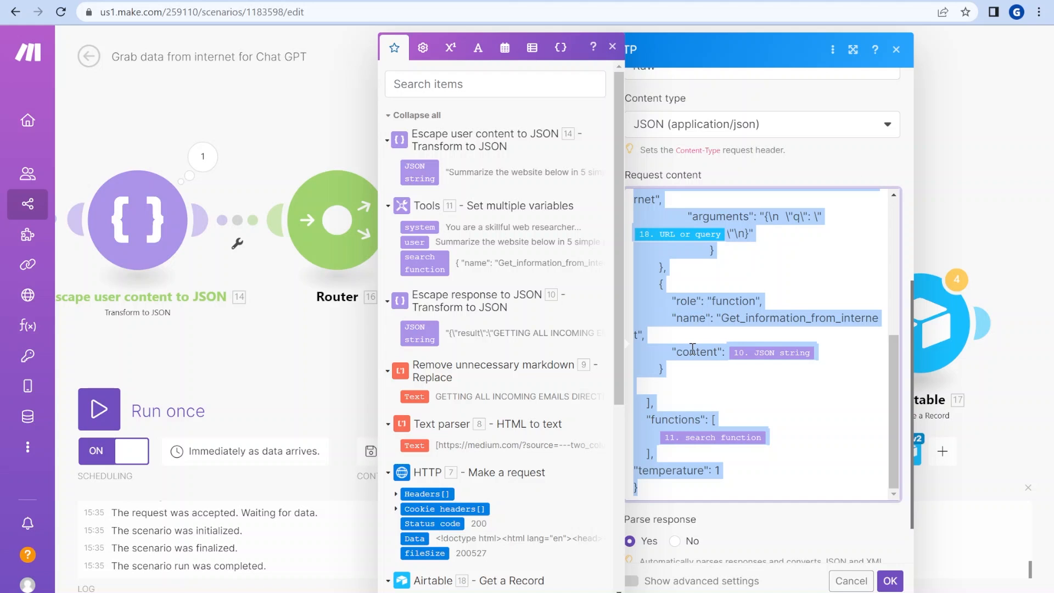
mouse_move(816, 402)
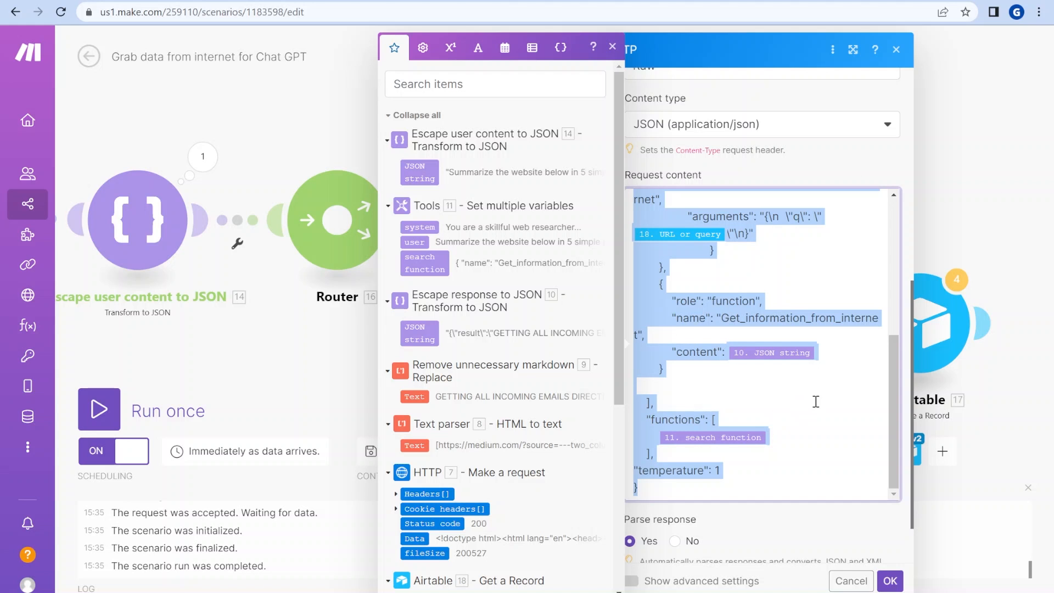
Step: Expand the last run's output choices, showing the five-point summary and 2148 tokens used
click(851, 581)
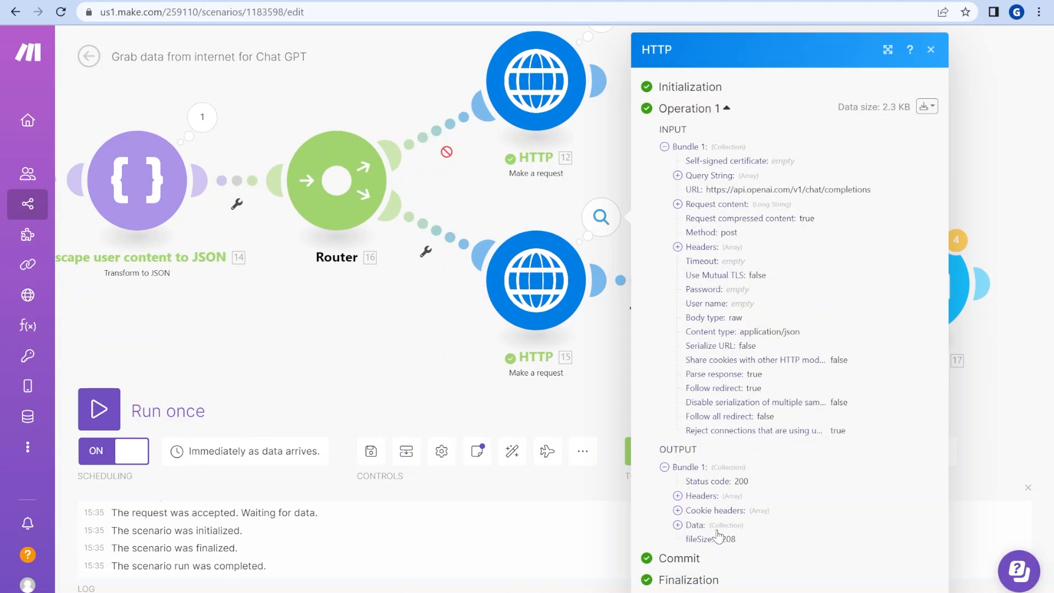
scroll(down, 3)
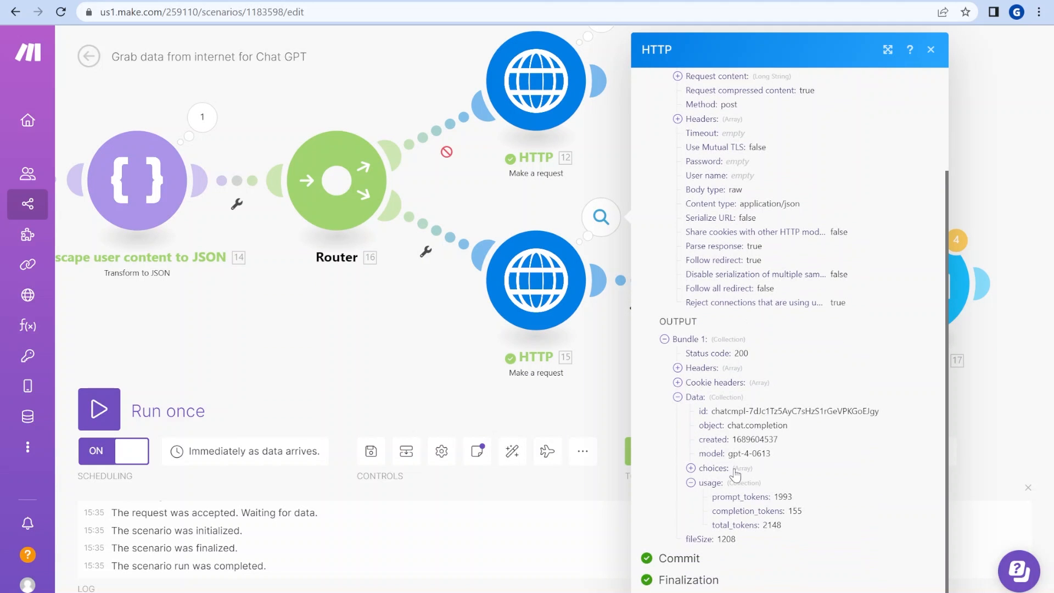
click(689, 468)
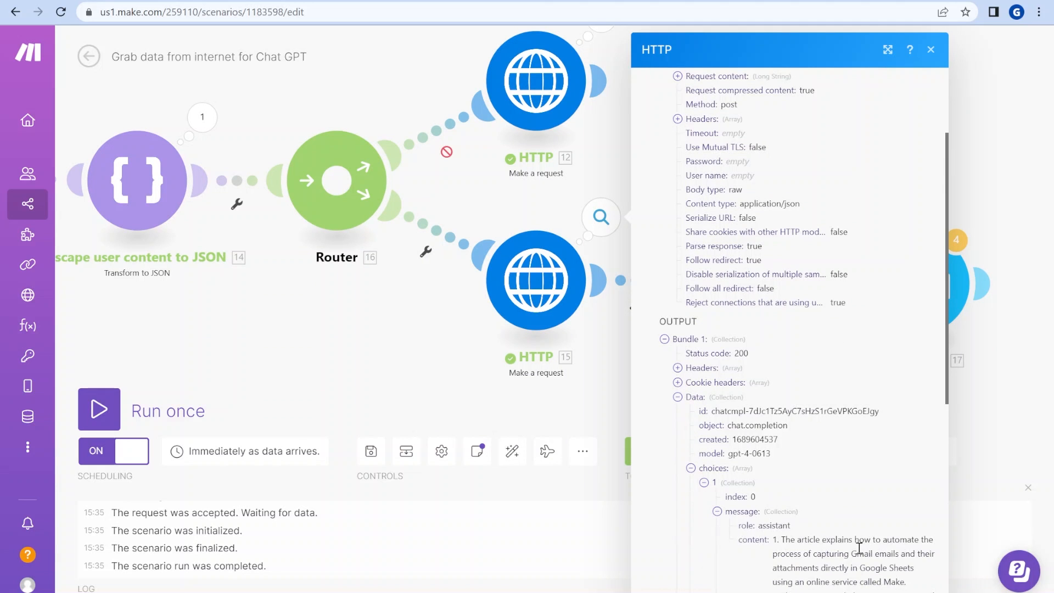
scroll(down, 3)
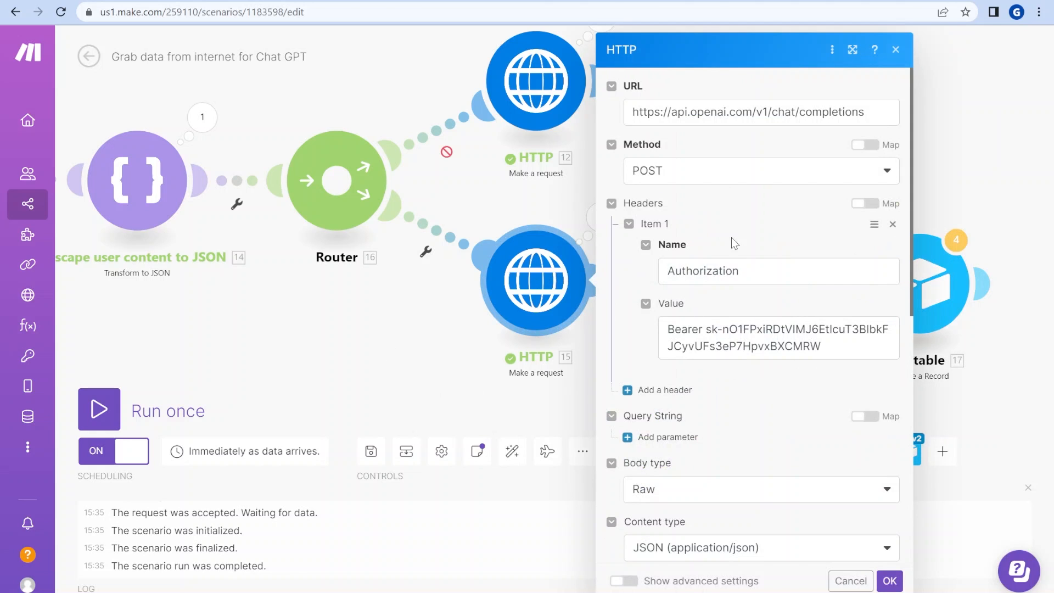
scroll(down, 3)
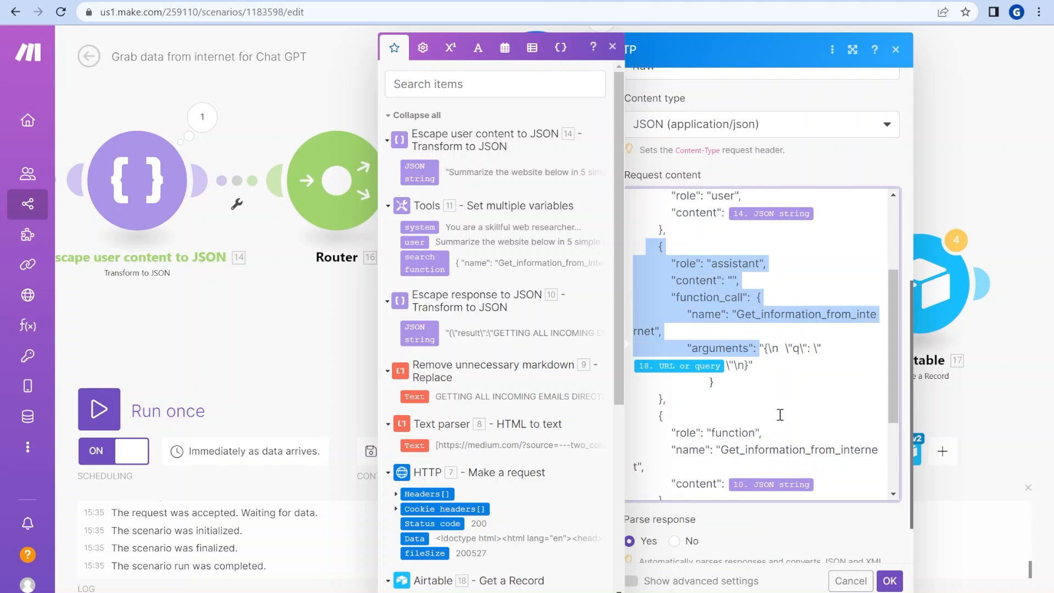
scroll(up, 3)
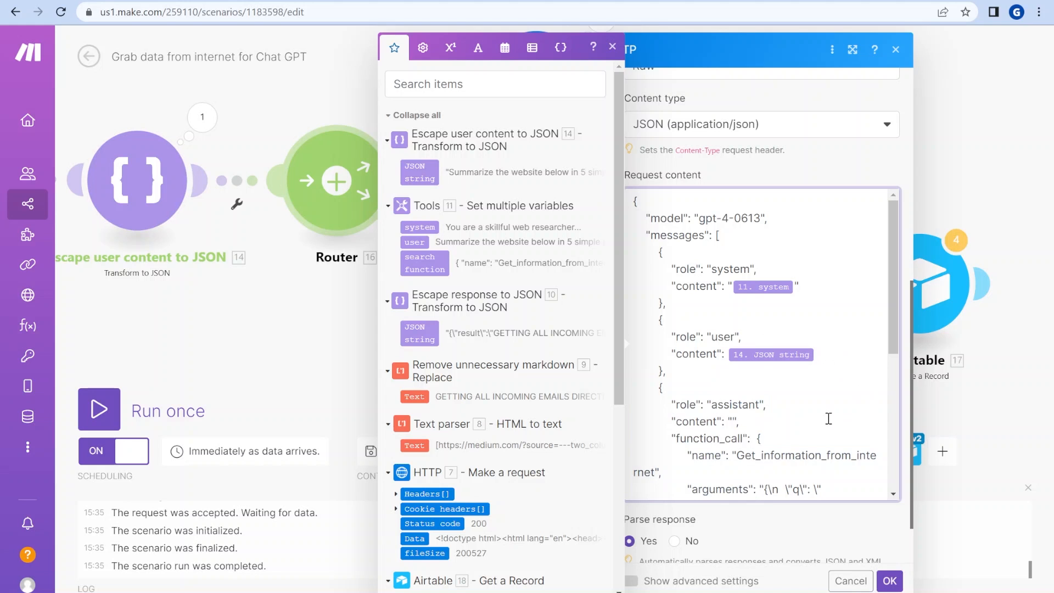
scroll(down, 3)
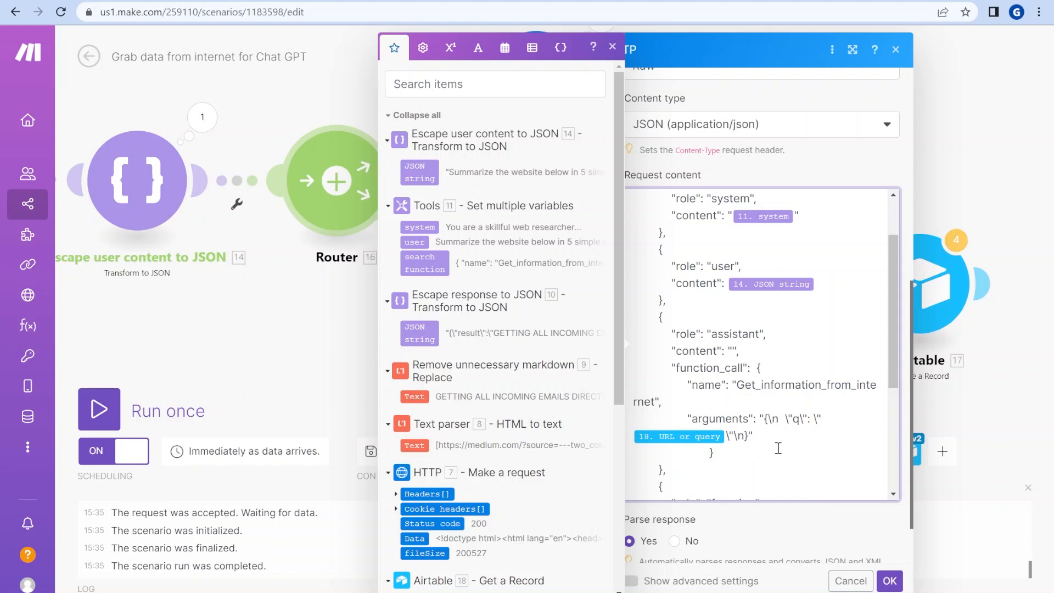
scroll(down, 3)
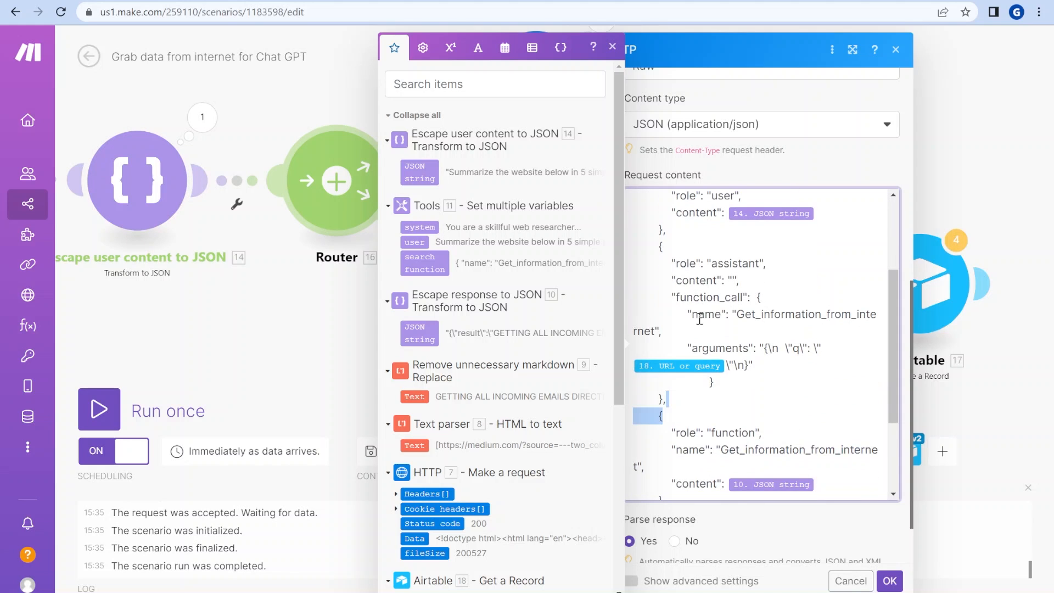
mouse_move(798, 275)
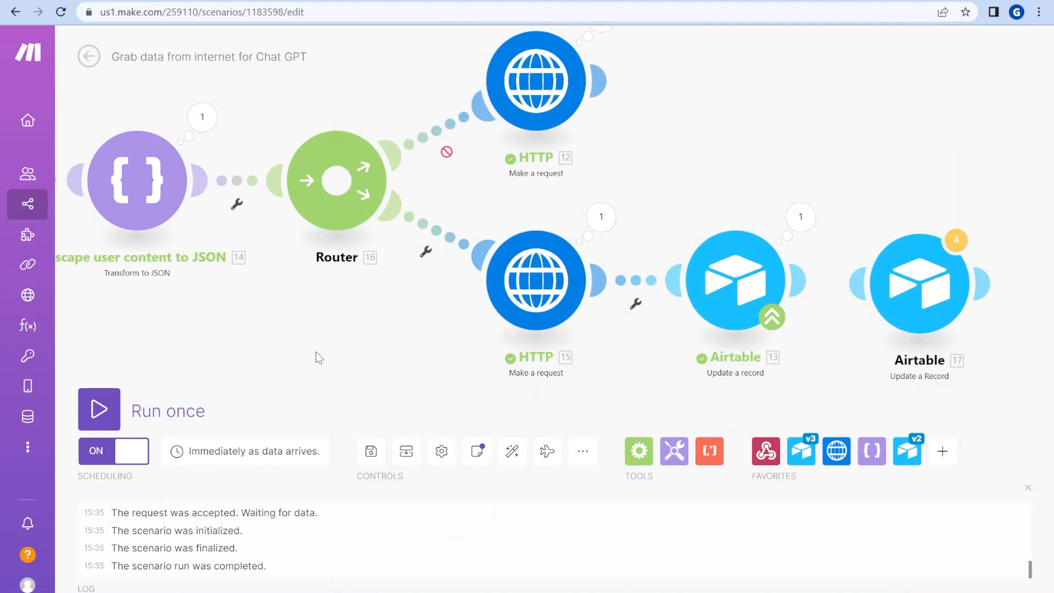
click(138, 172)
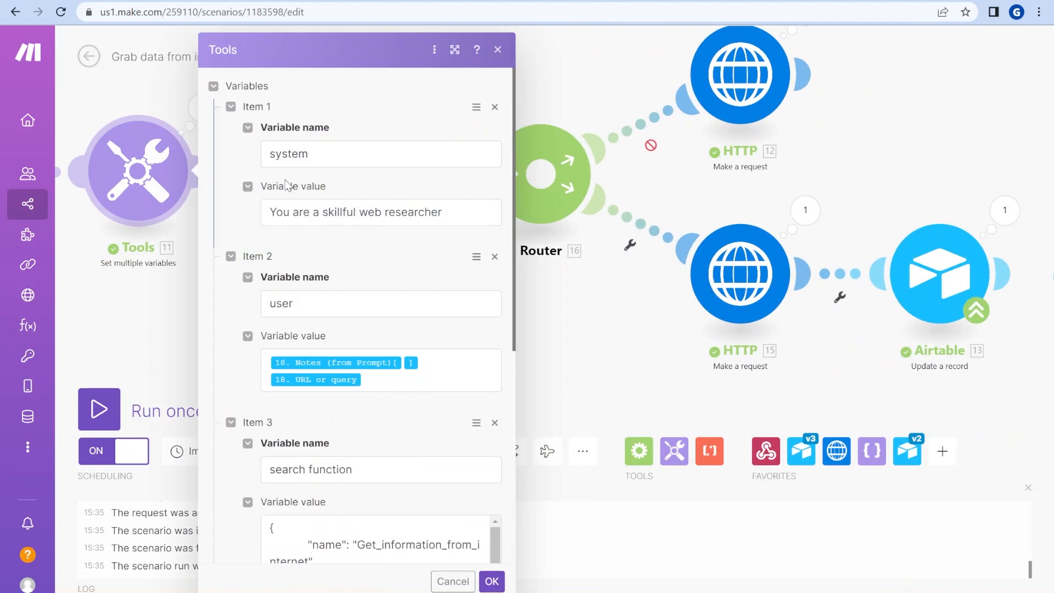
scroll(down, 3)
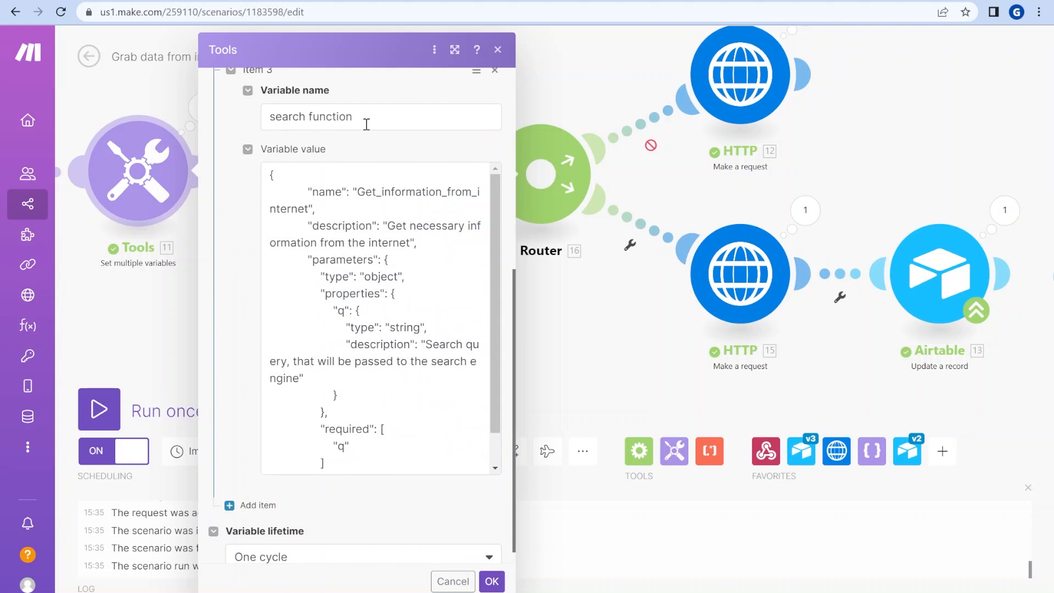
mouse_move(308, 529)
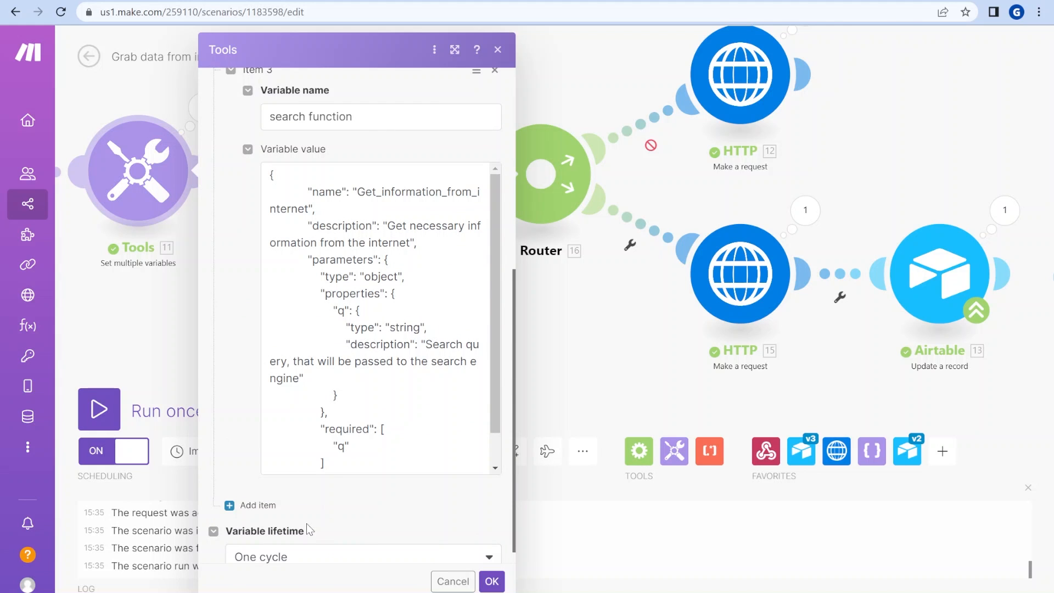
click(491, 581)
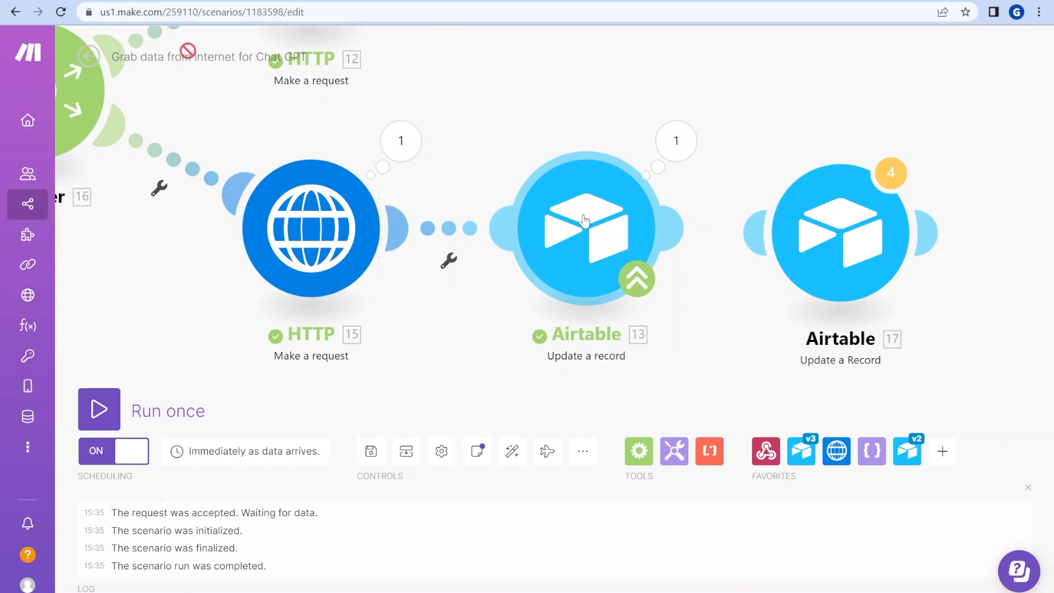
Step: Review Airtable module 17's Questions table, Record ID, Raw result and GPT Output mappings
click(585, 228)
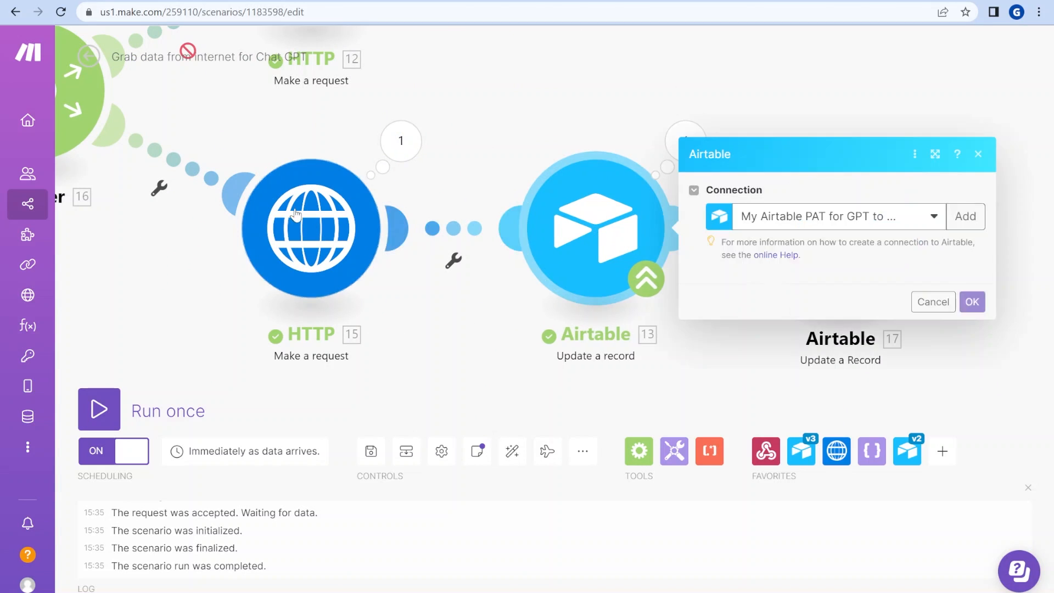
click(971, 302)
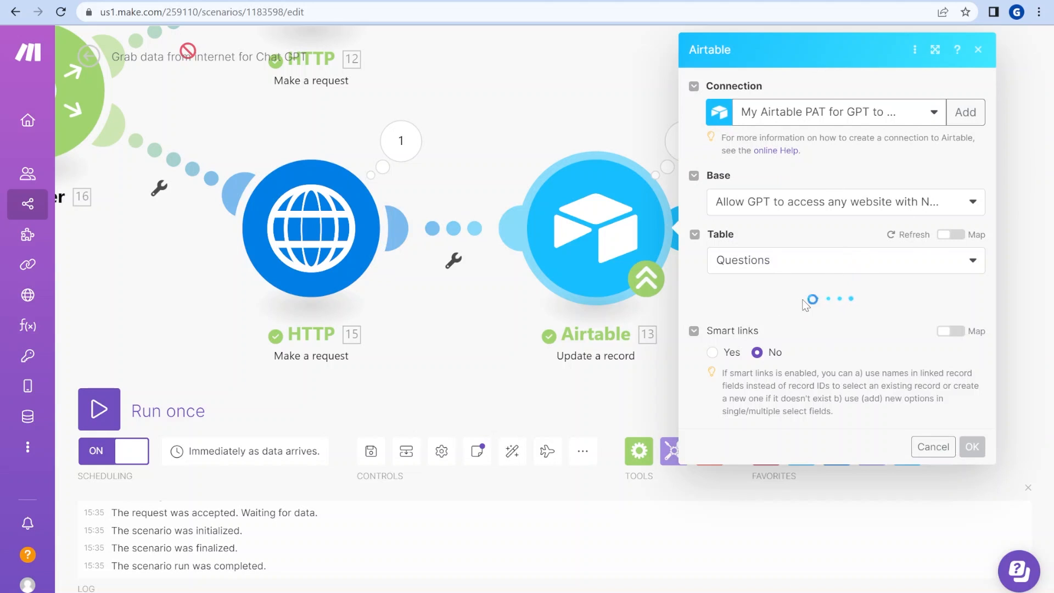
scroll(down, 3)
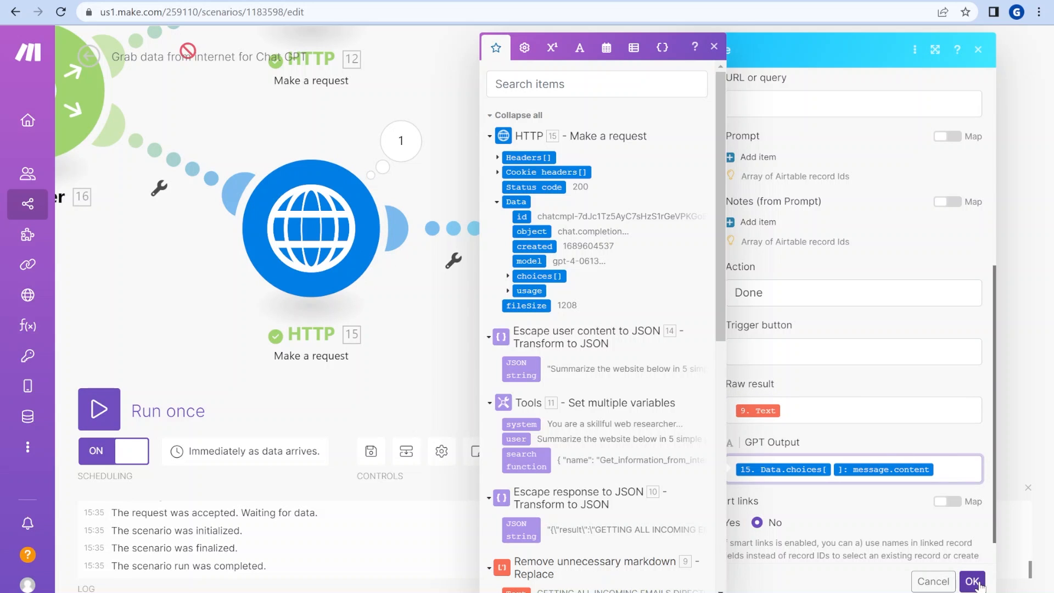
click(973, 582)
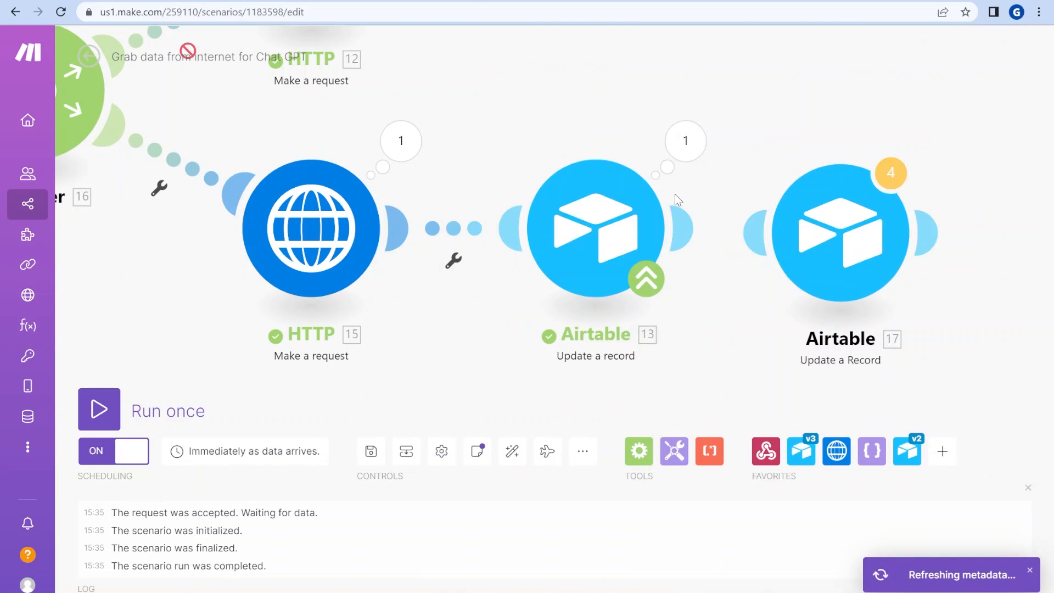
mouse_move(585, 244)
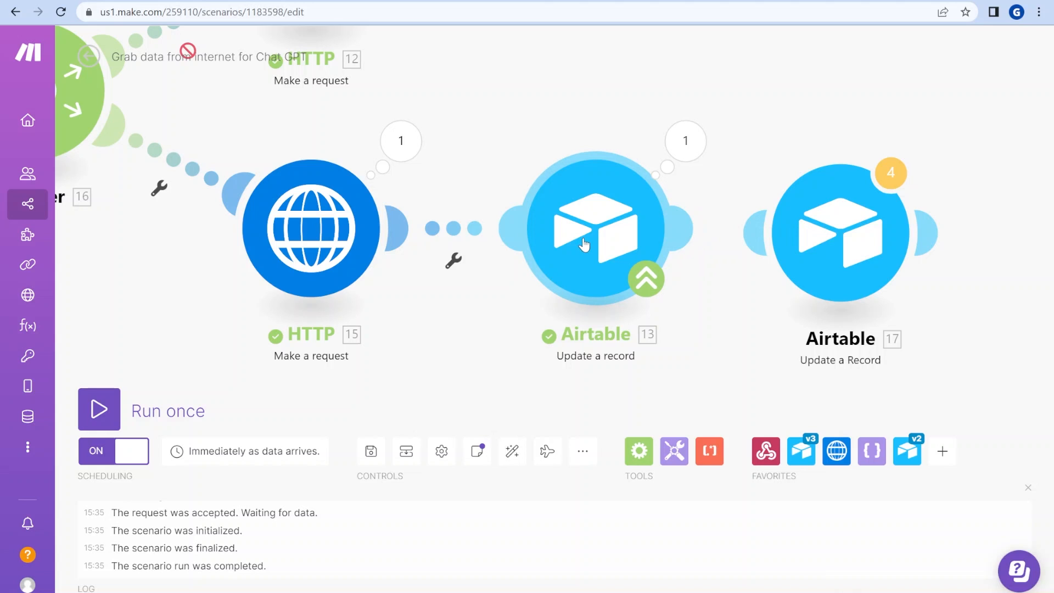
double_click(595, 228)
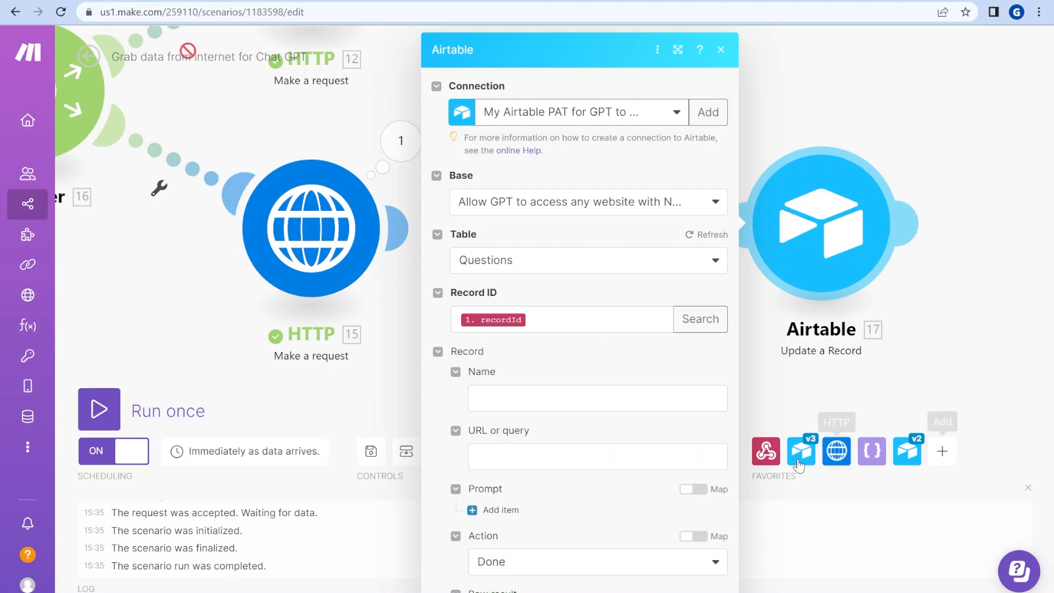
scroll(down, 3)
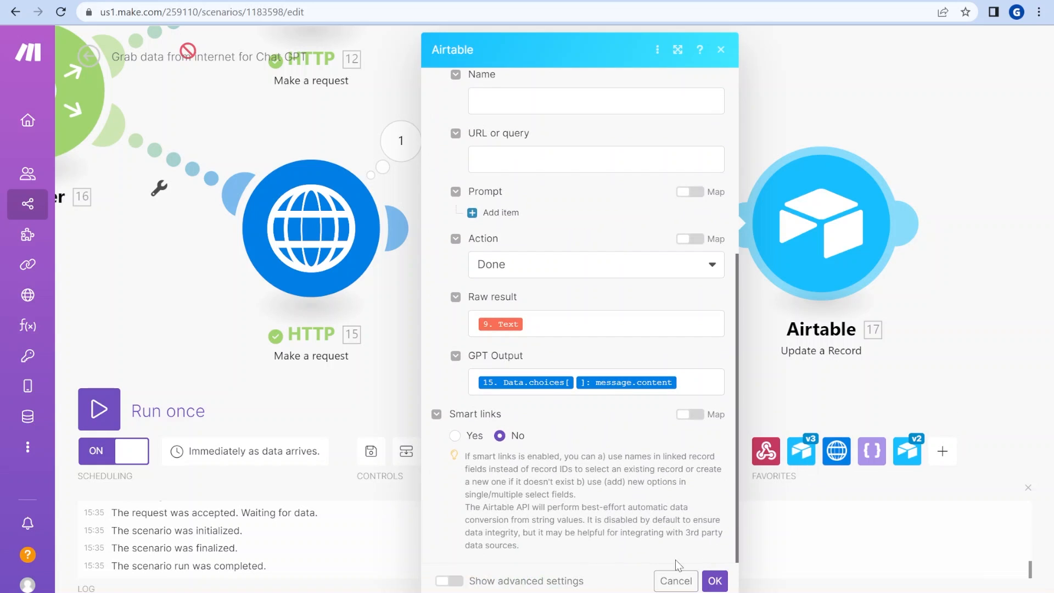
scroll(up, 3)
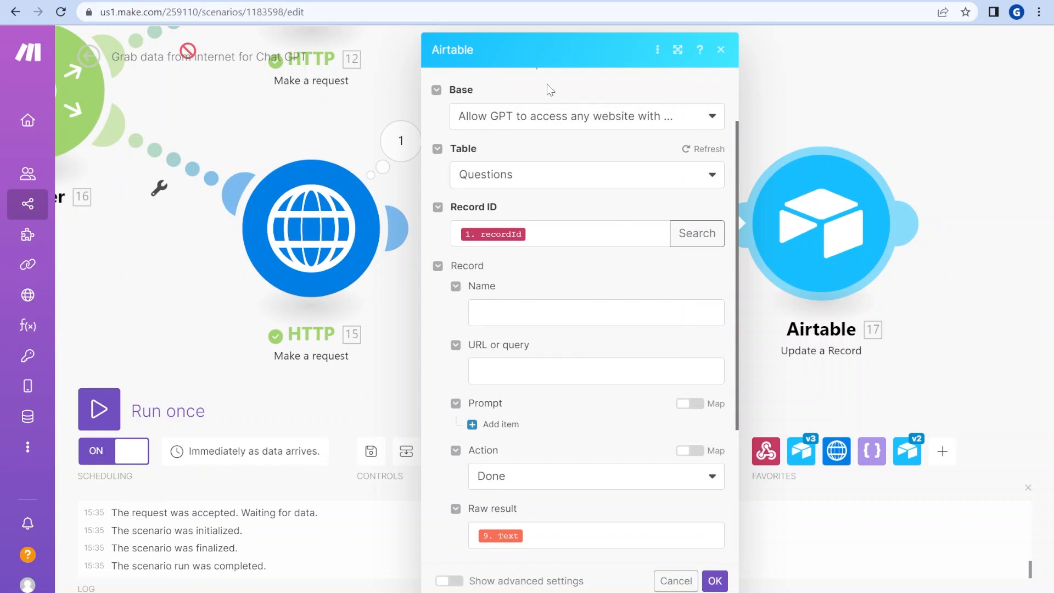
mouse_move(676, 581)
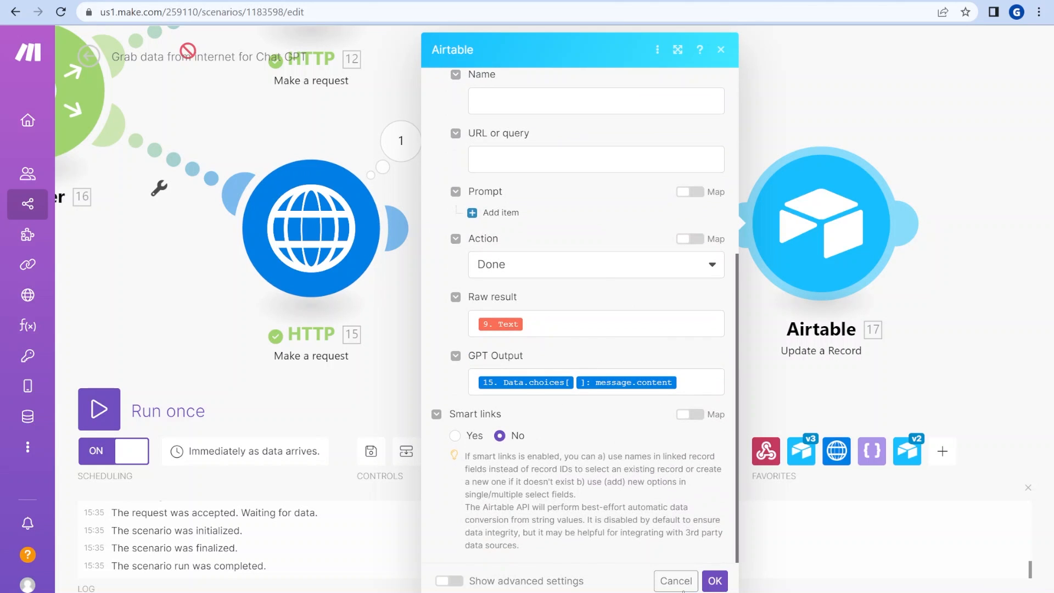
Step: Open the earlier Airtable module 13's settings to compare its mappings
click(714, 581)
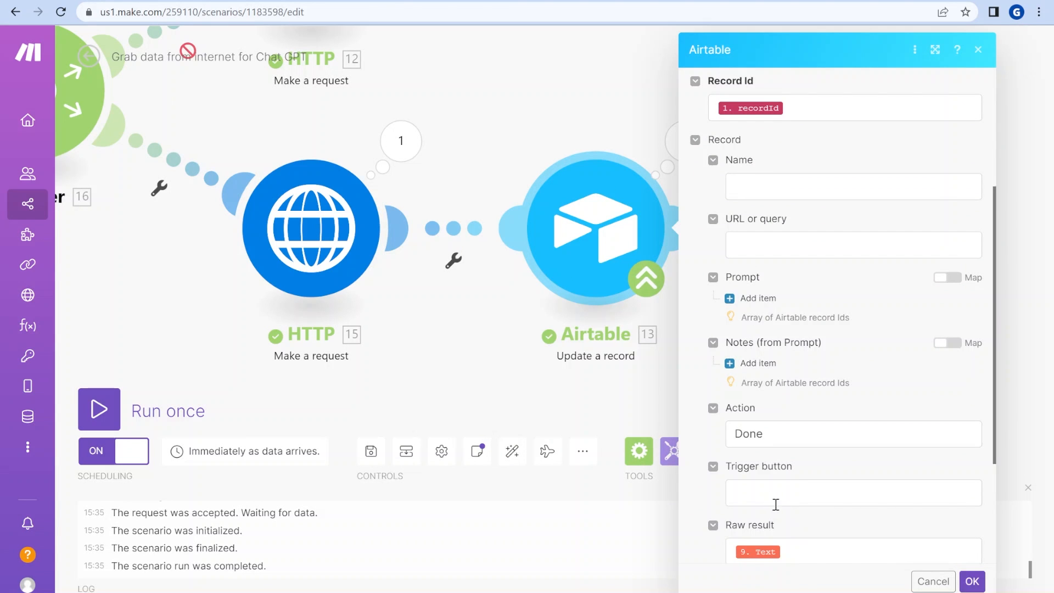
scroll(down, 3)
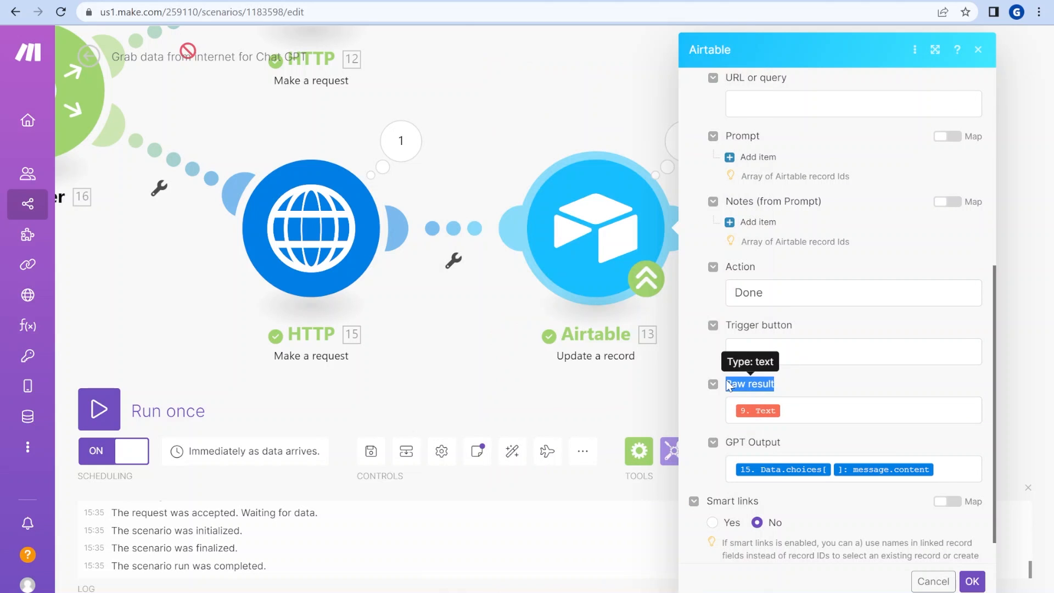
scroll(up, 3)
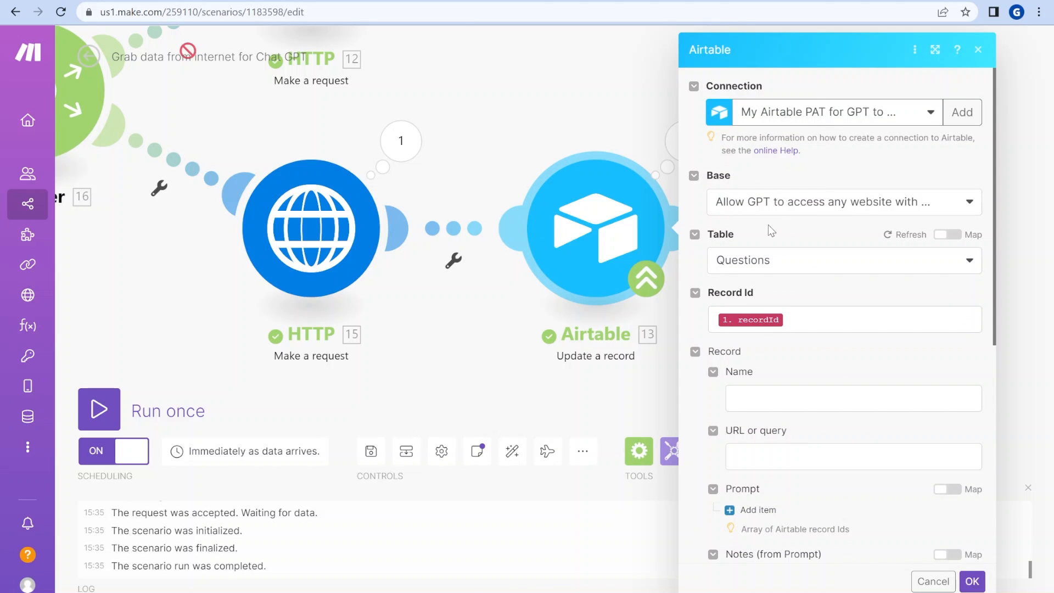
mouse_move(758, 274)
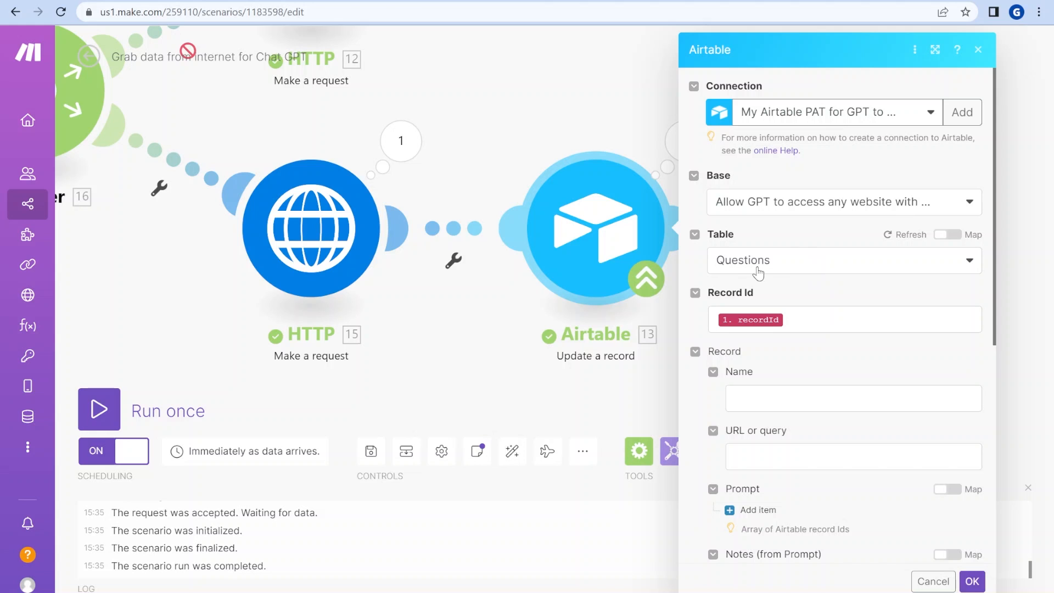
scroll(down, 3)
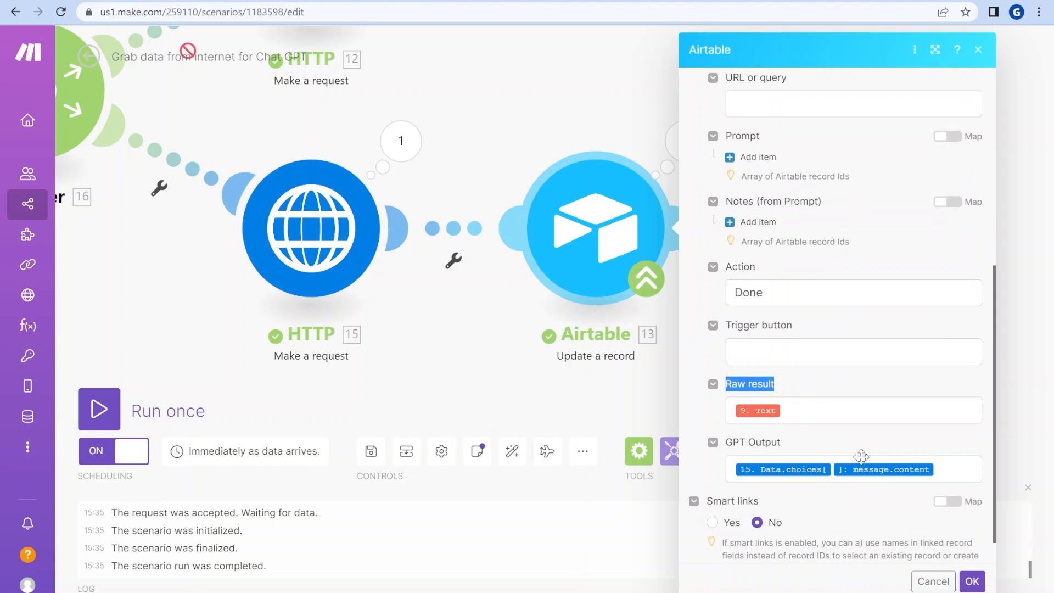
scroll(up, 3)
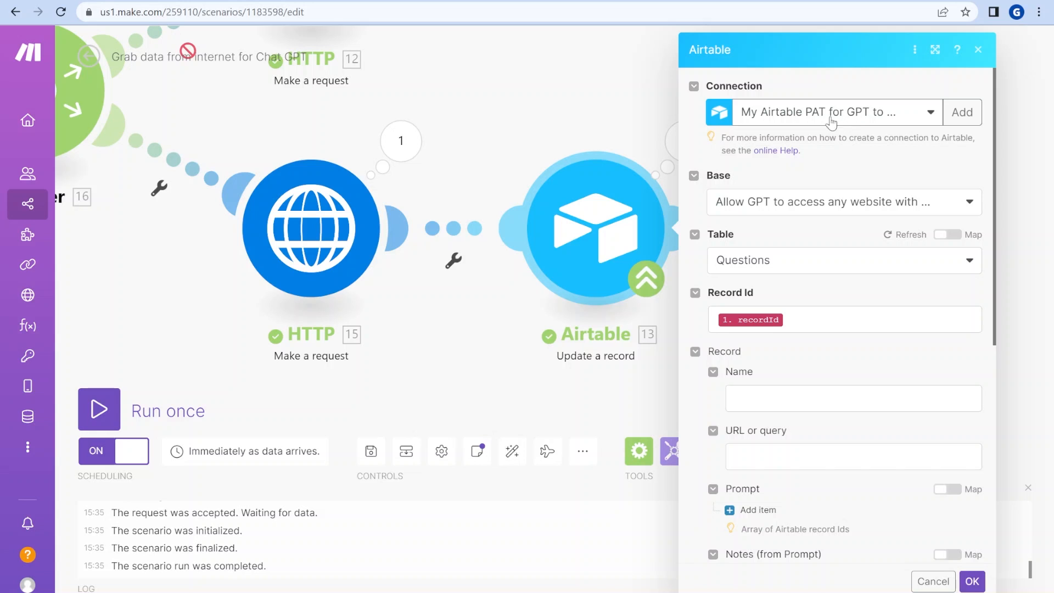
mouse_move(916, 111)
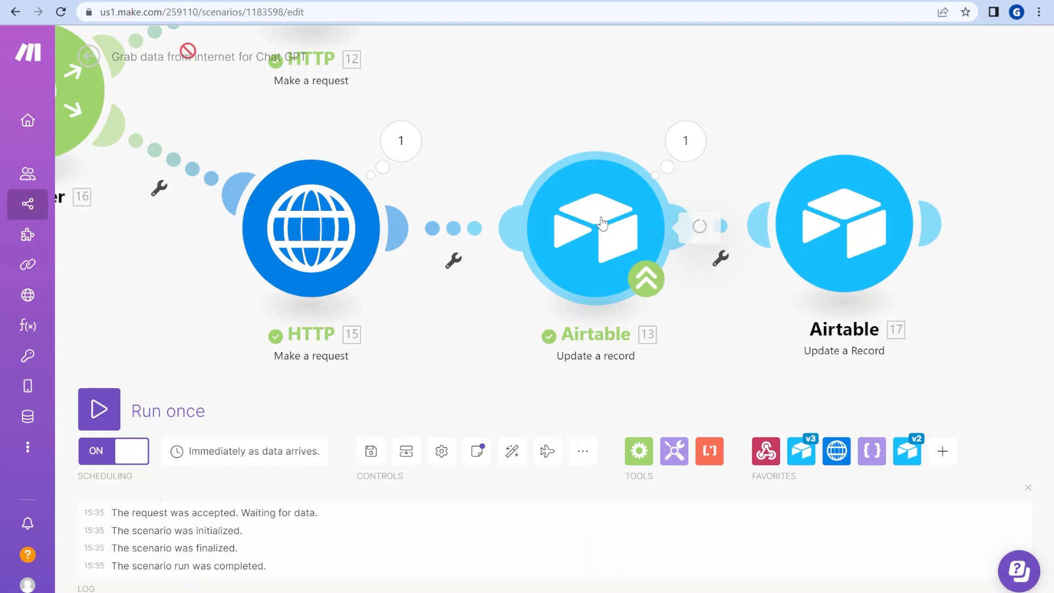
Step: Reopen Airtable module 17 and browse earlier modules' data for the Raw result and GPT Output mappings
double_click(594, 226)
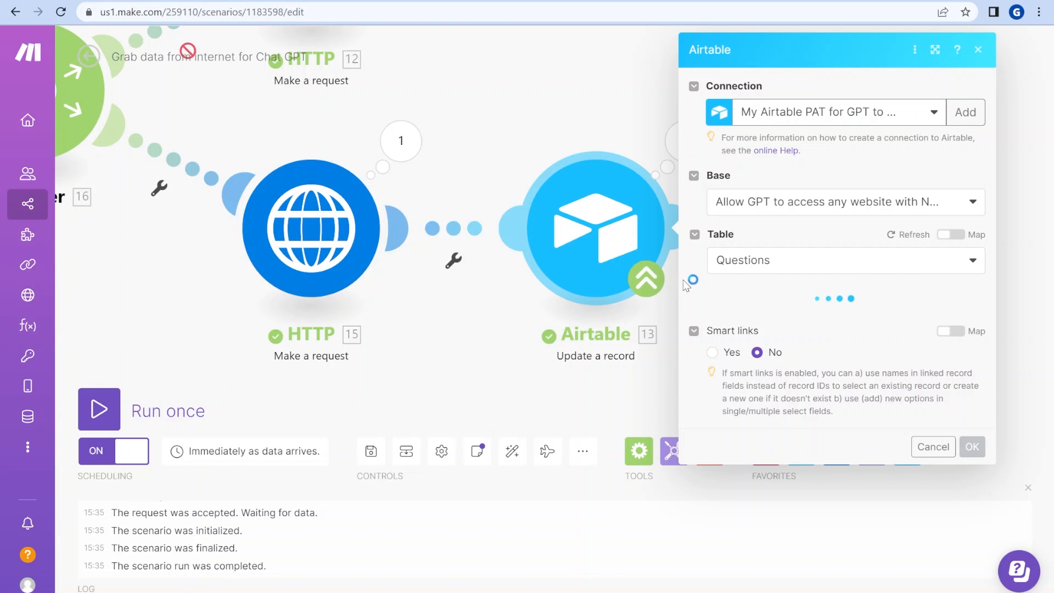
scroll(down, 3)
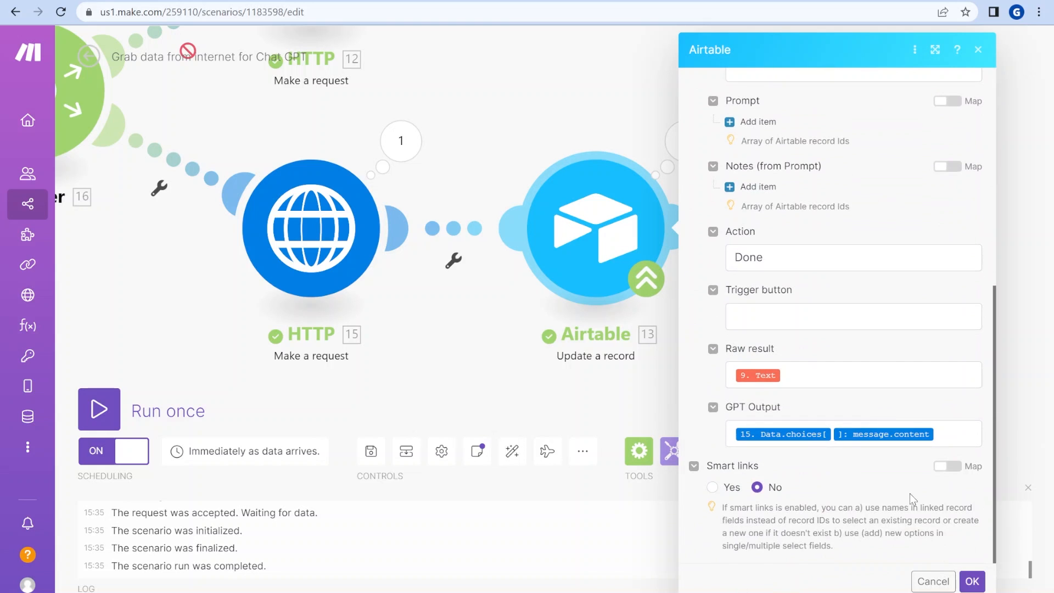
mouse_move(917, 558)
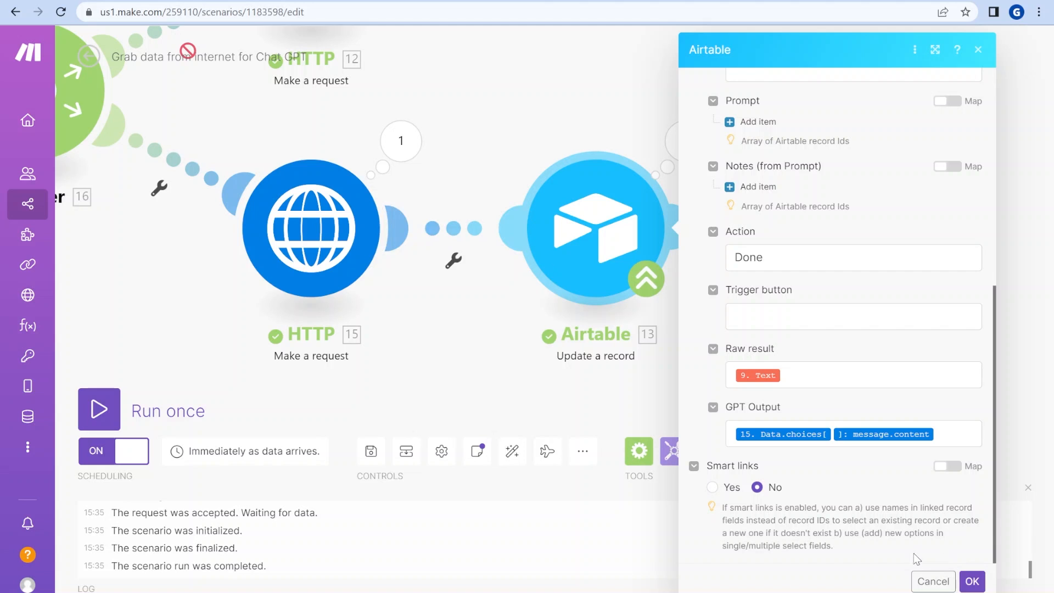
scroll(up, 3)
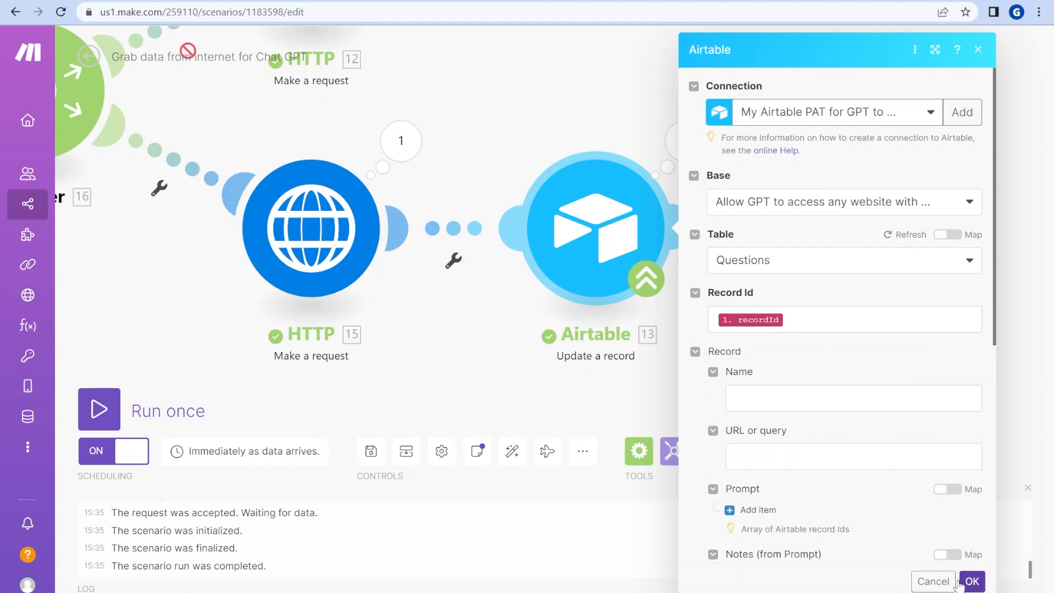
click(971, 581)
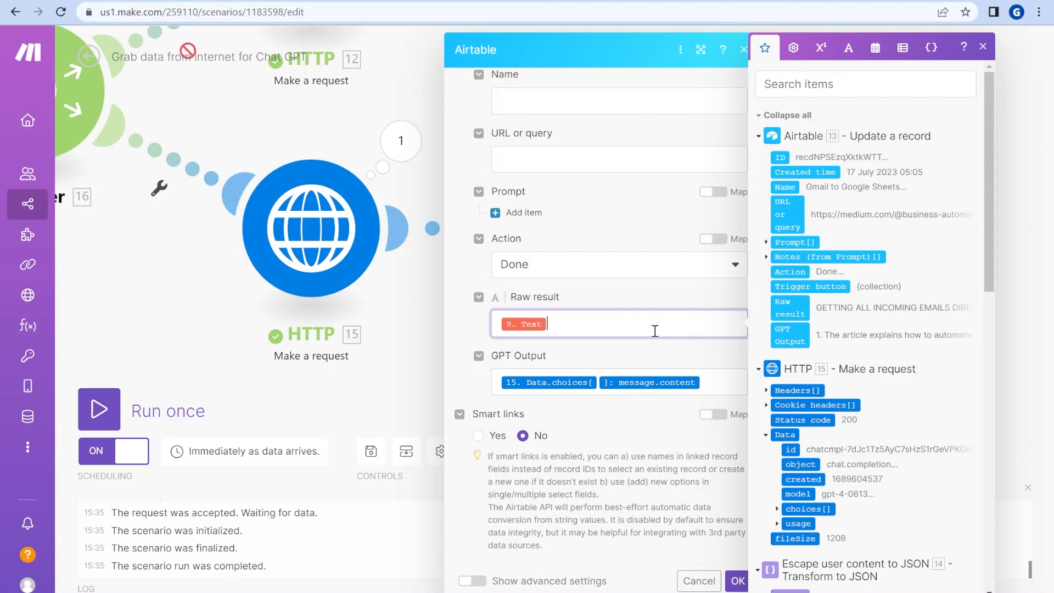
mouse_move(438, 415)
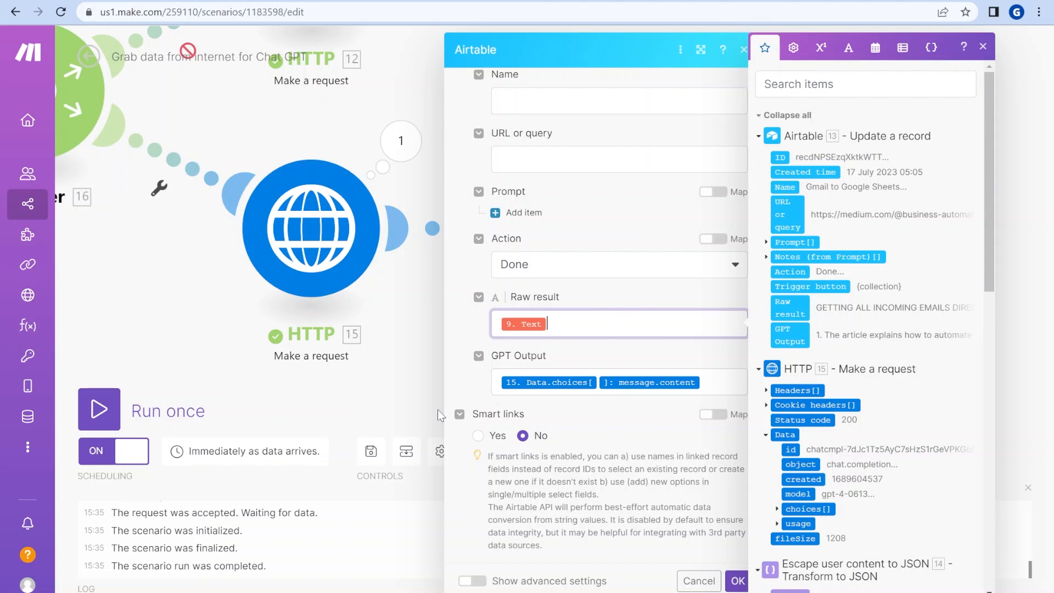
scroll(down, 3)
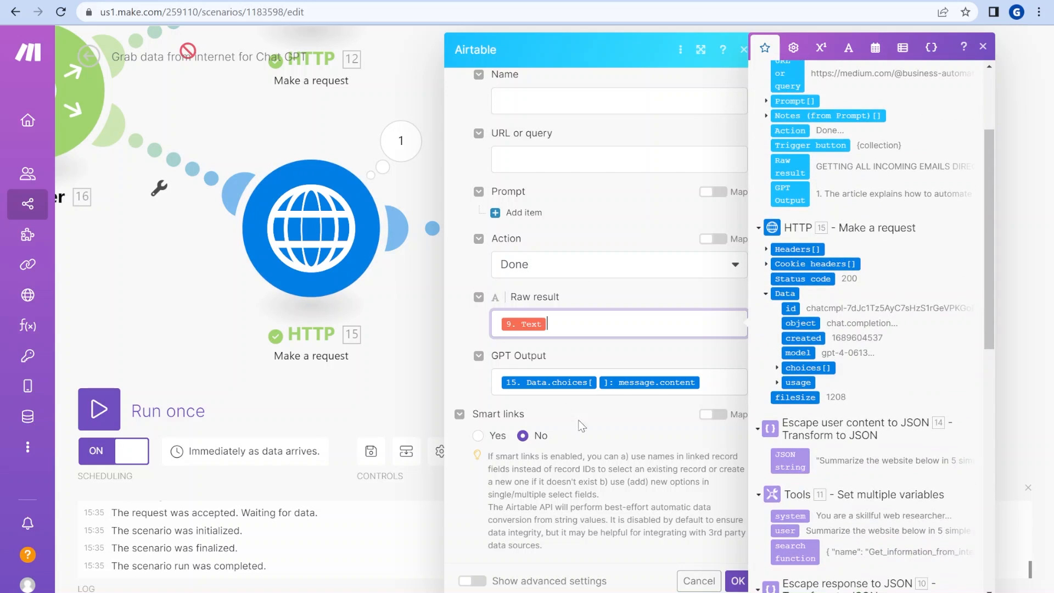
scroll(down, 3)
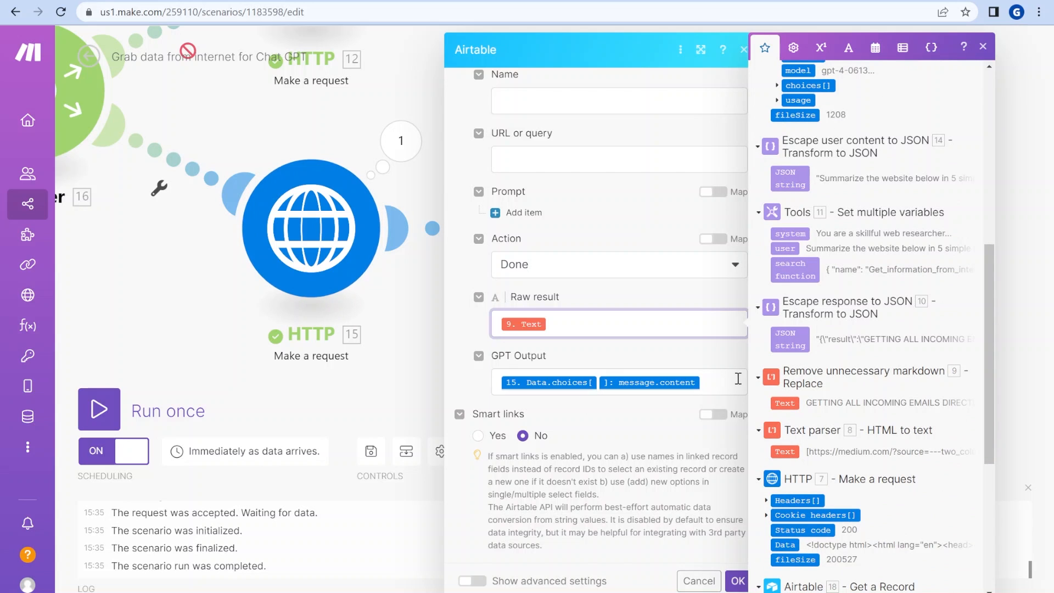
click(737, 581)
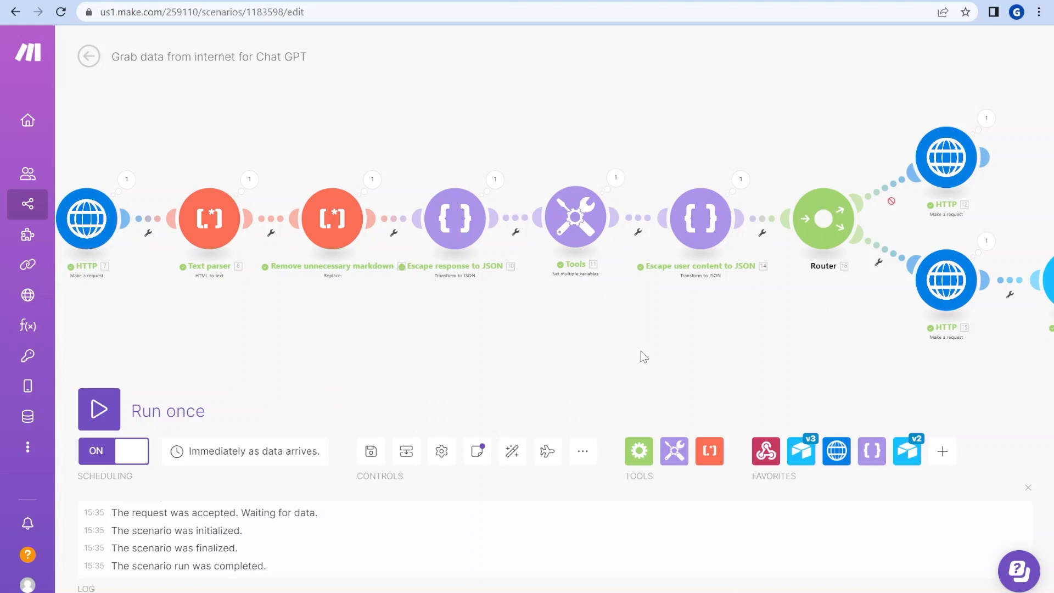
mouse_move(464, 368)
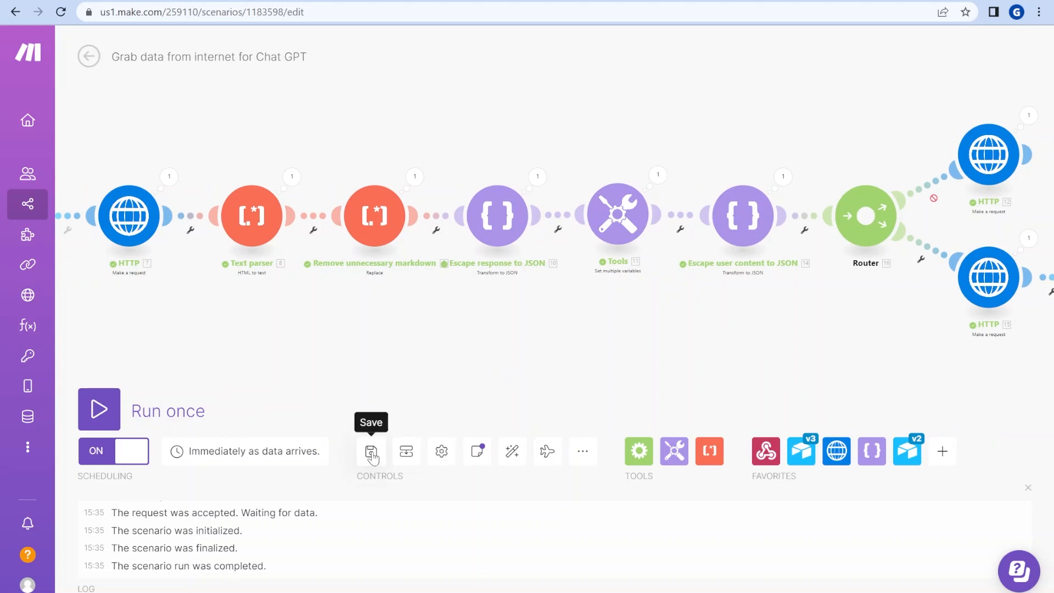
mouse_move(489, 351)
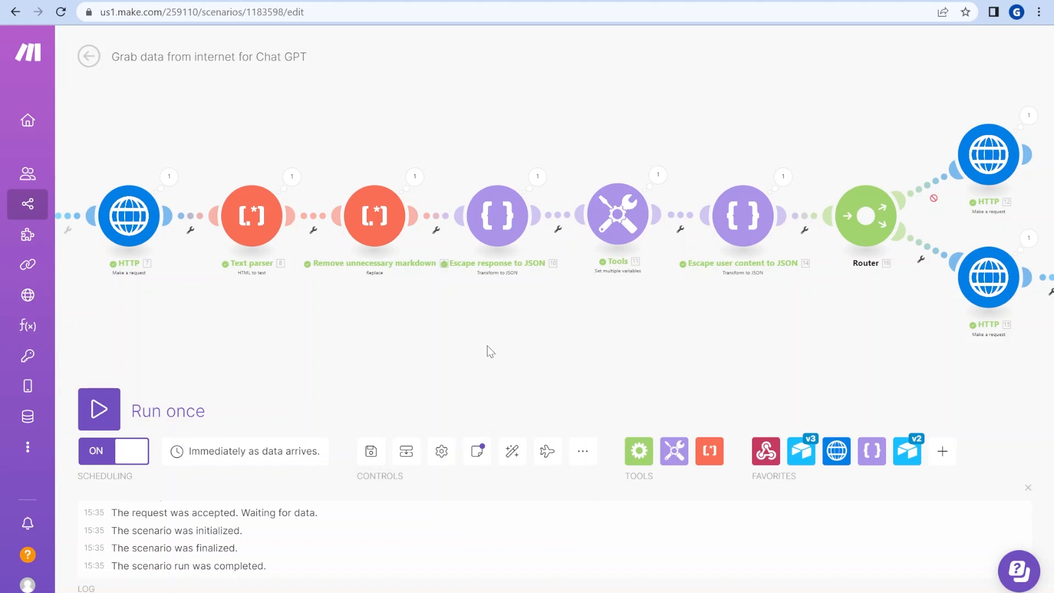